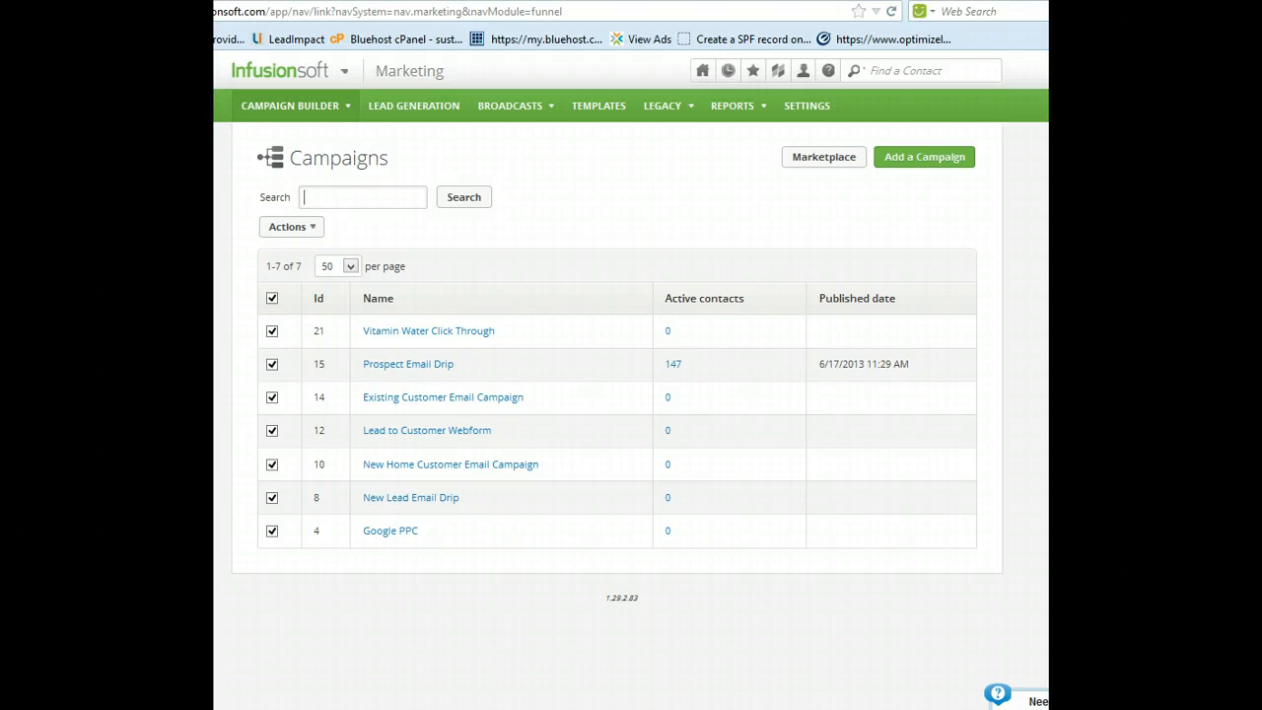
mouse_move(1029, 245)
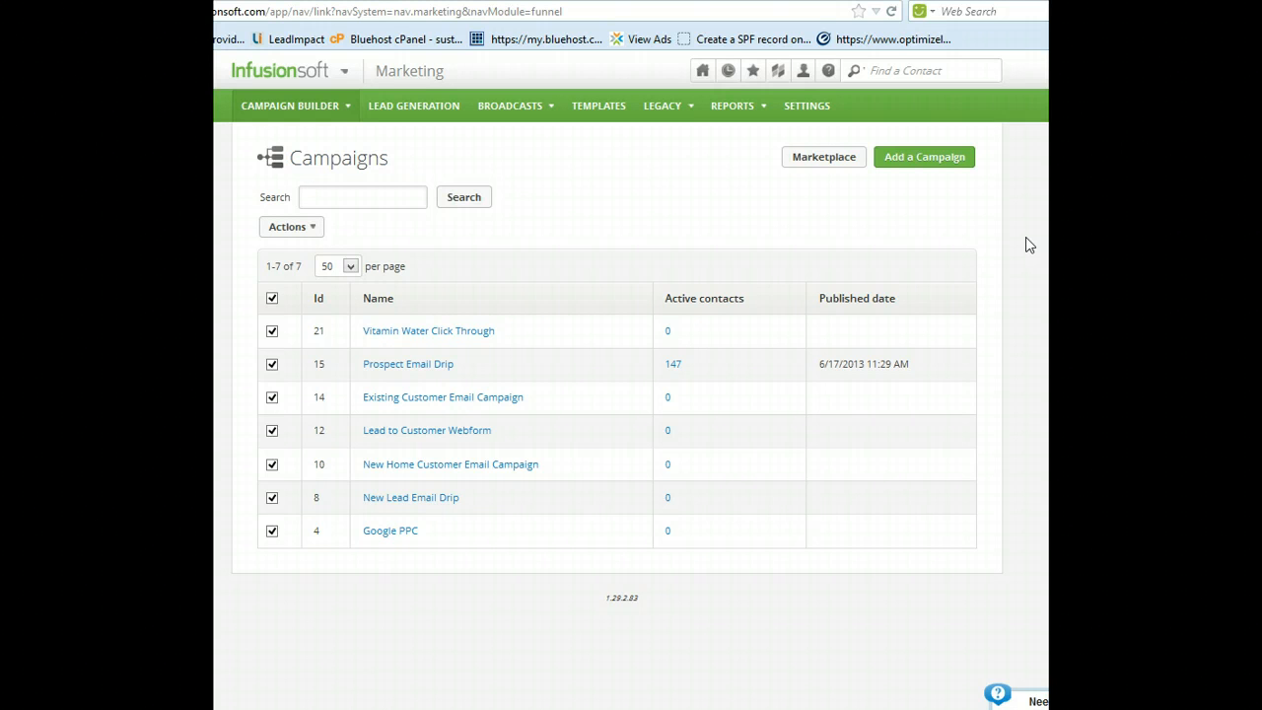
Go to Marketing > Lead Generation from the main navigation menu.
left_click(363, 198)
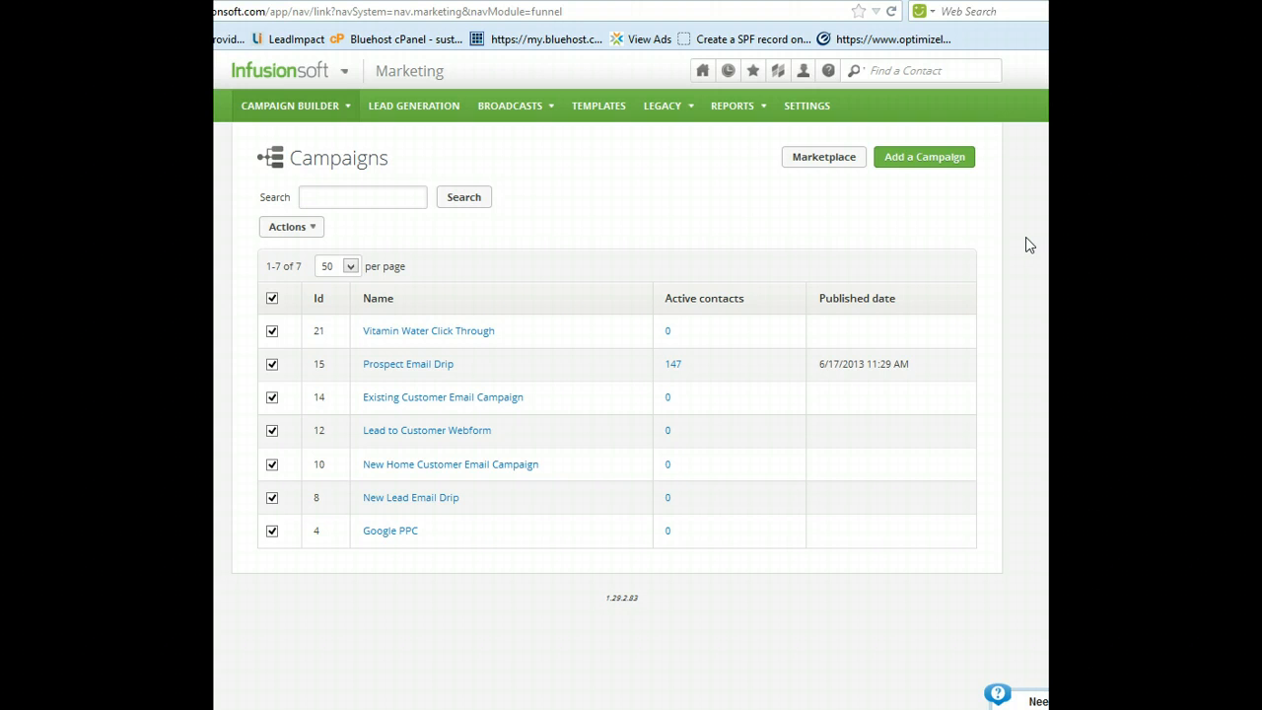
mouse_move(733, 232)
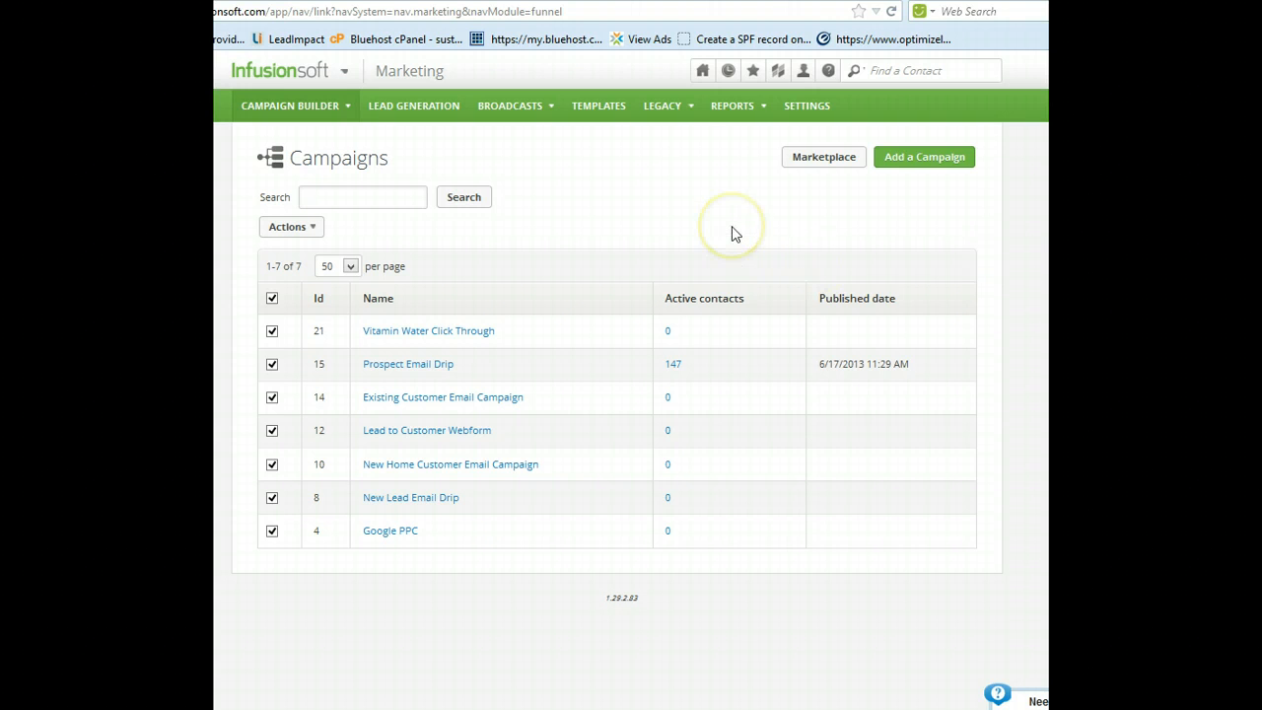
mouse_move(733, 232)
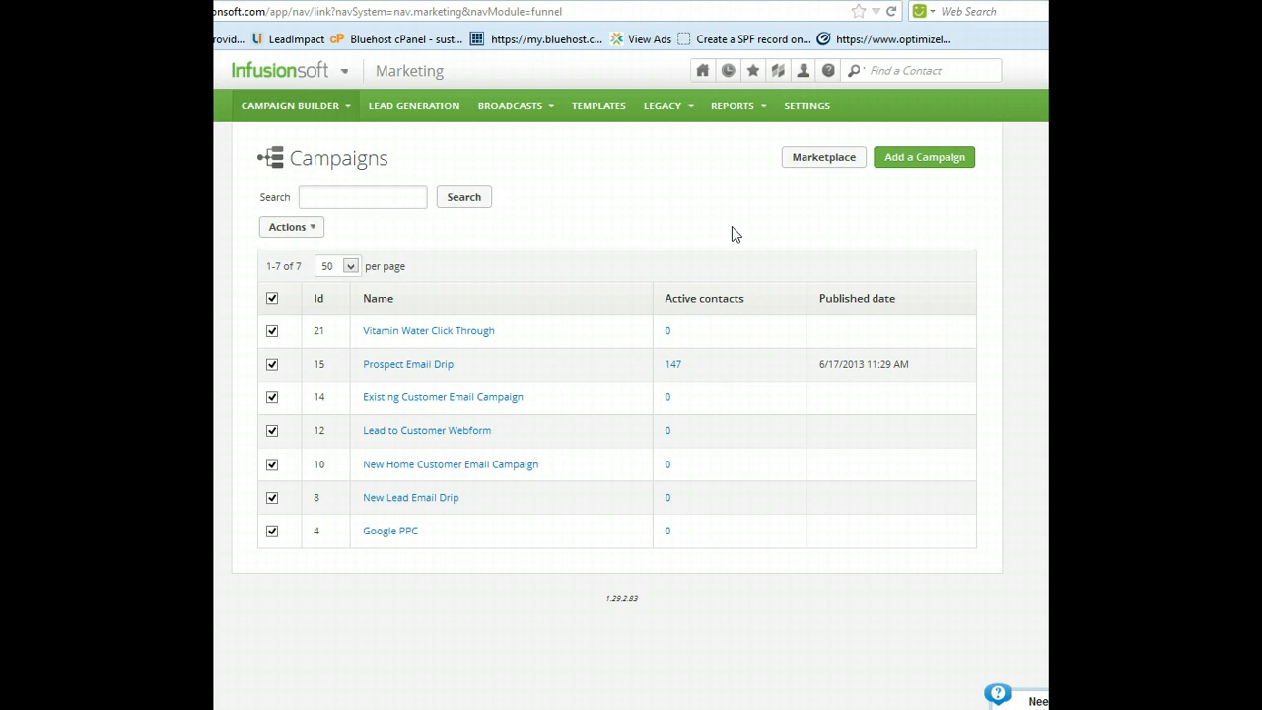
left_click(363, 197)
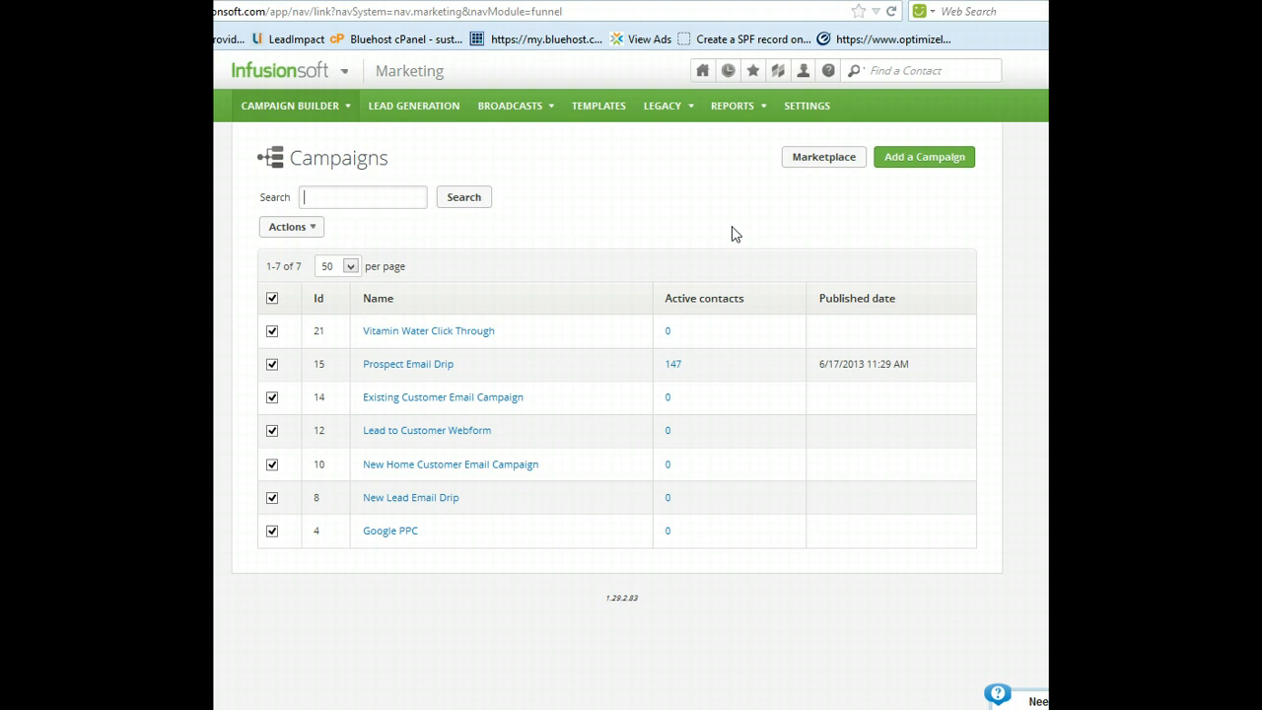
mouse_move(713, 227)
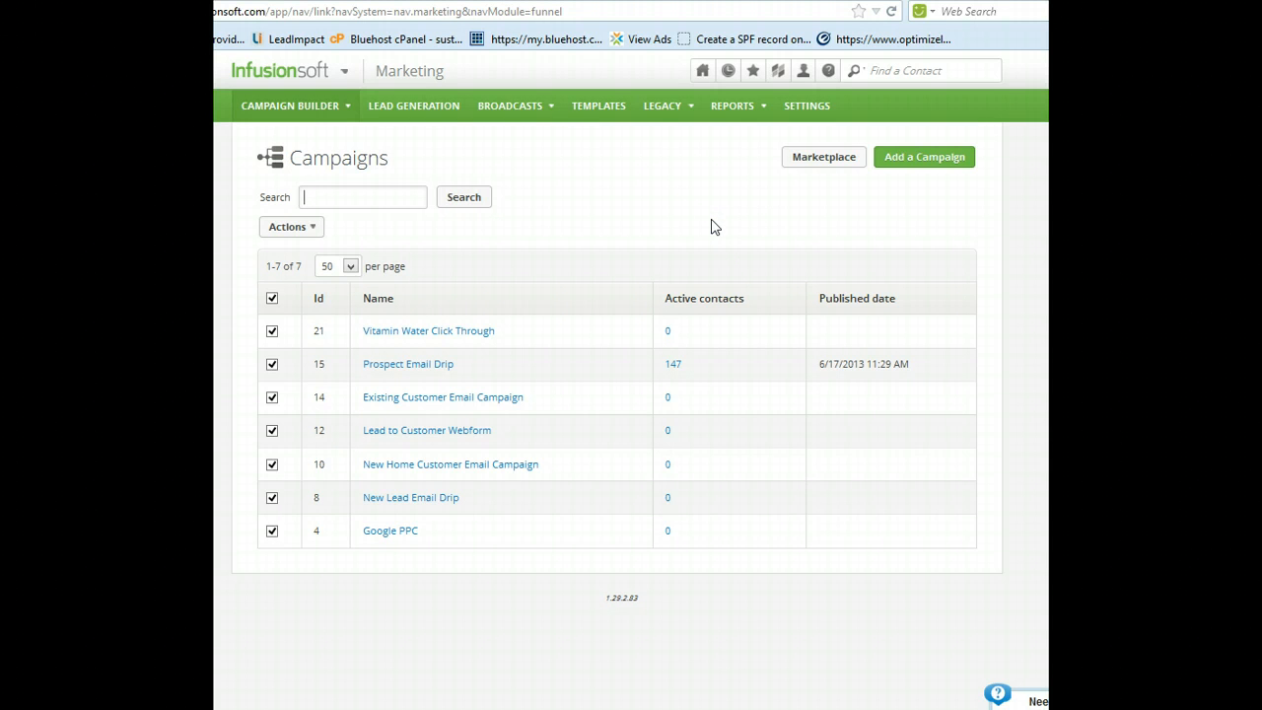
mouse_move(670, 235)
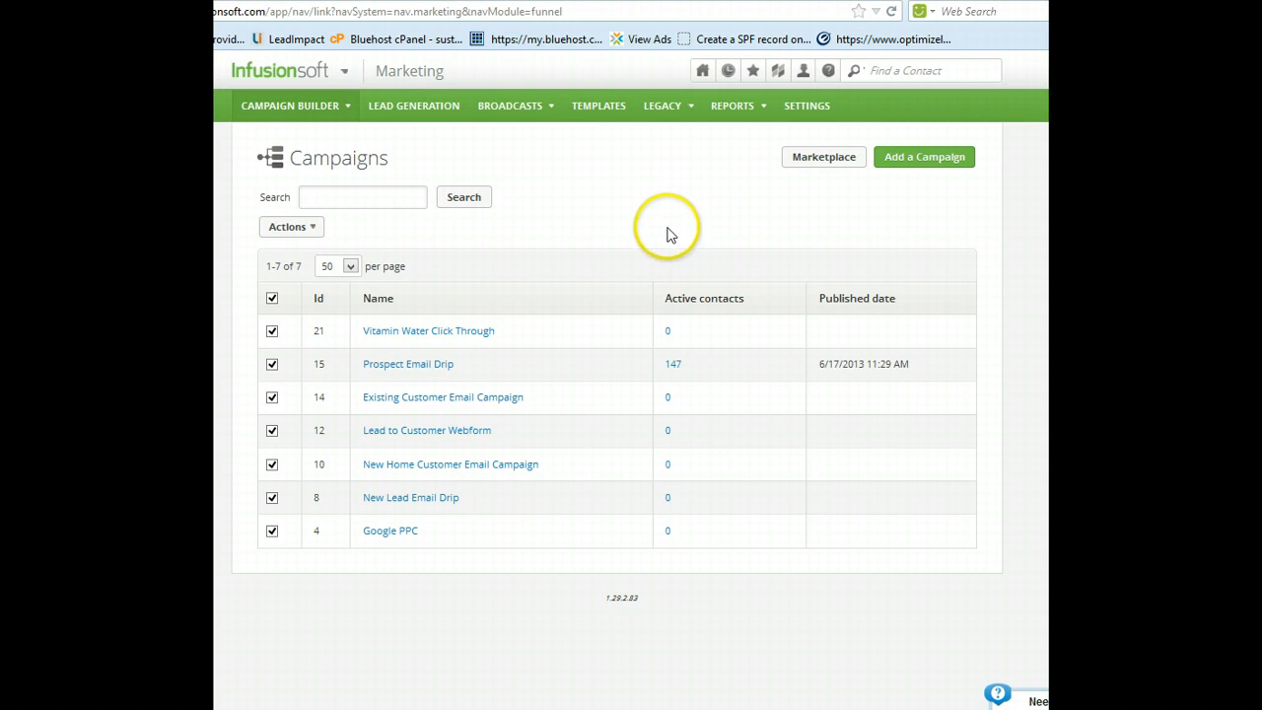
left_click(347, 75)
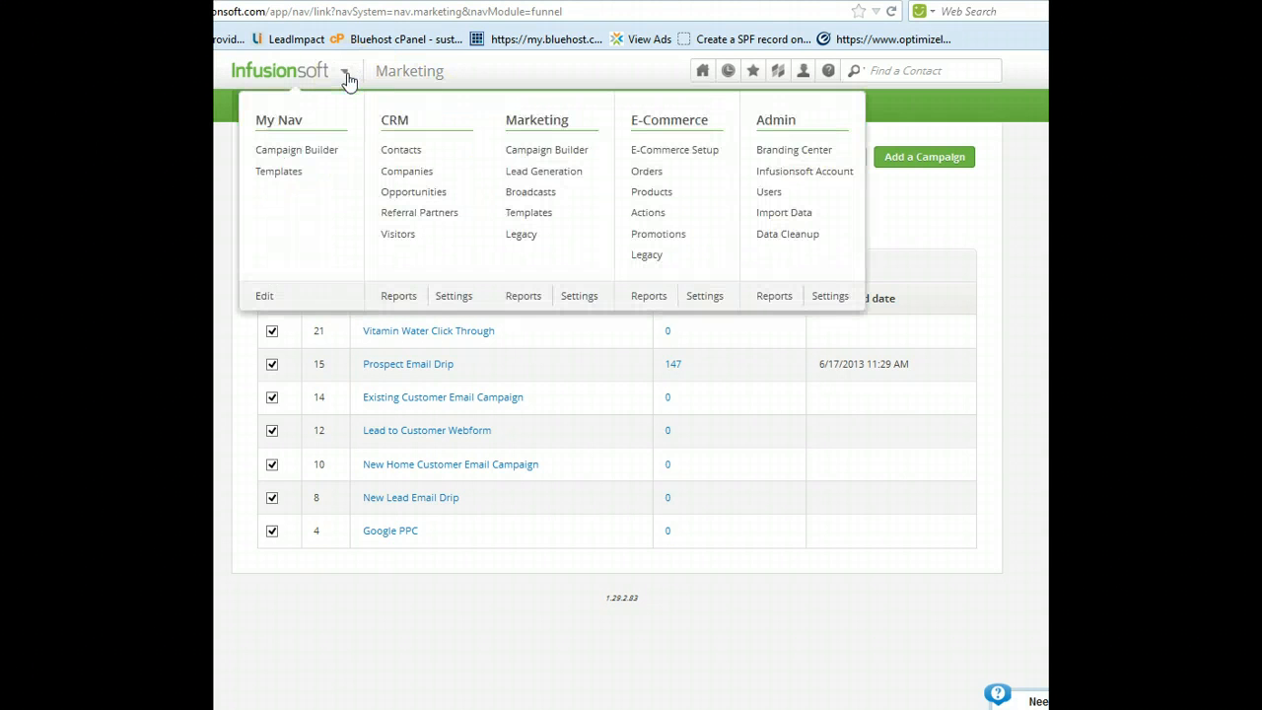
mouse_move(544, 169)
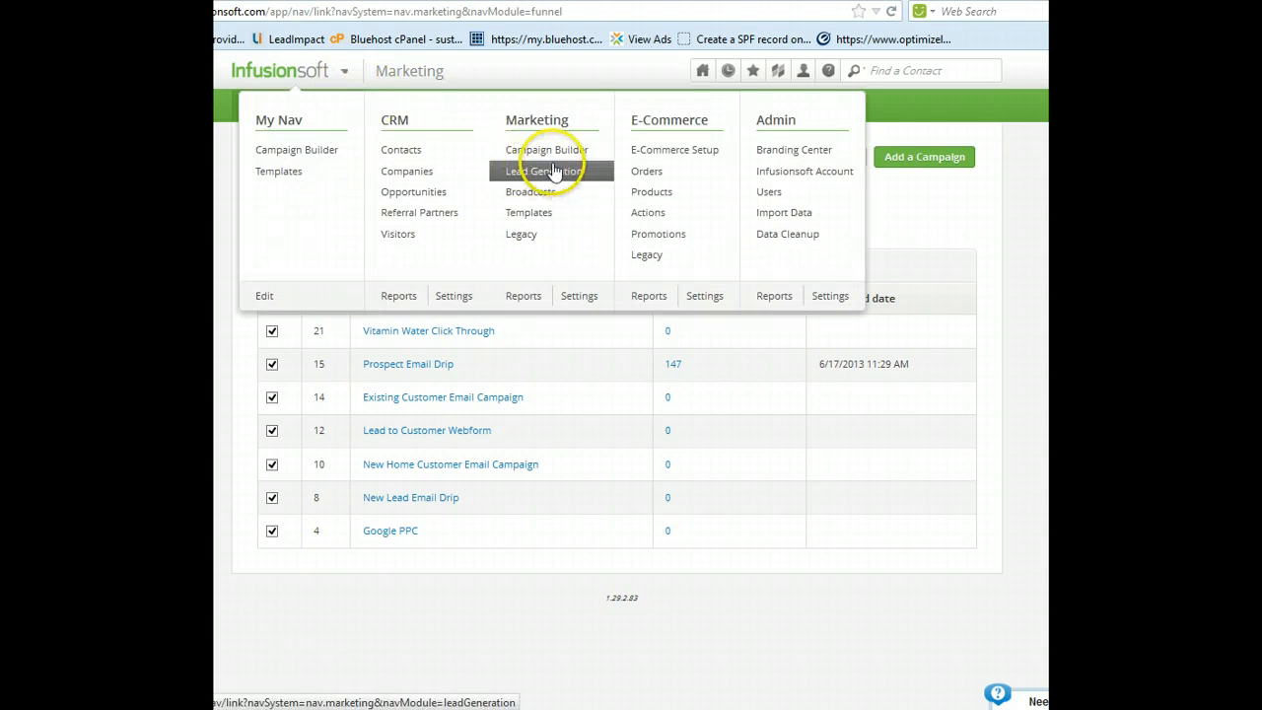
left_click(538, 169)
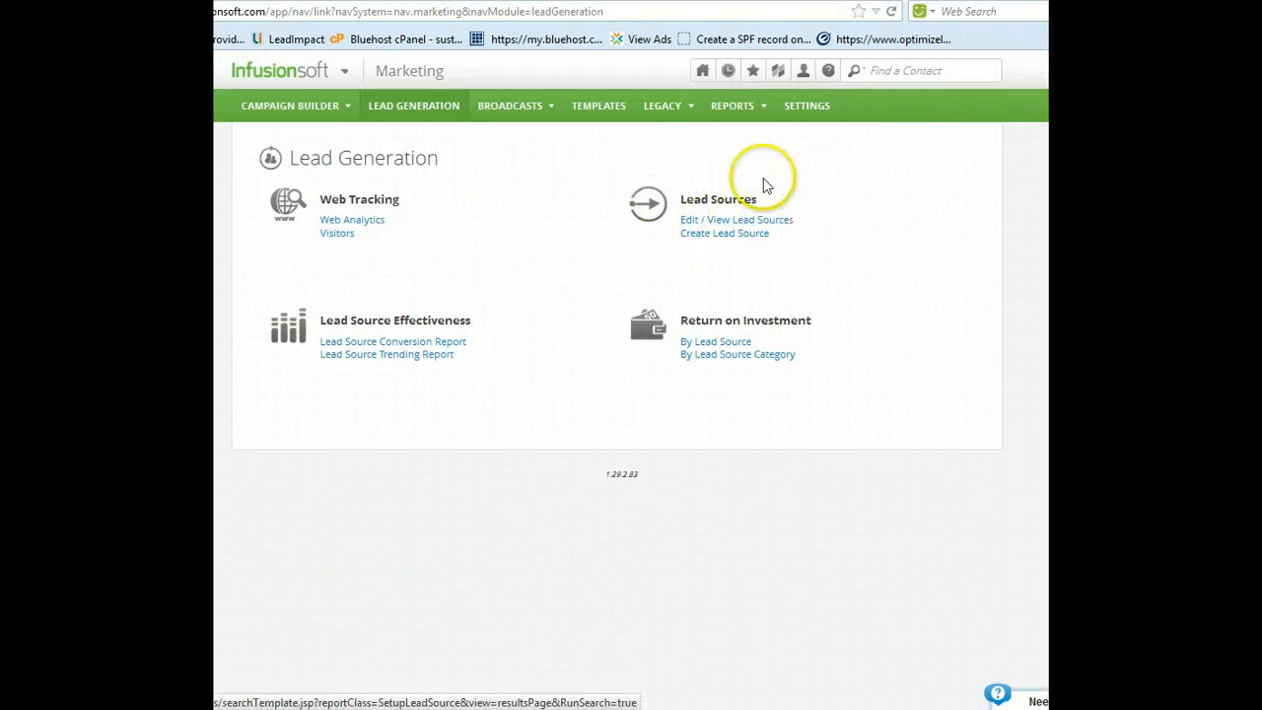
mouse_move(818, 201)
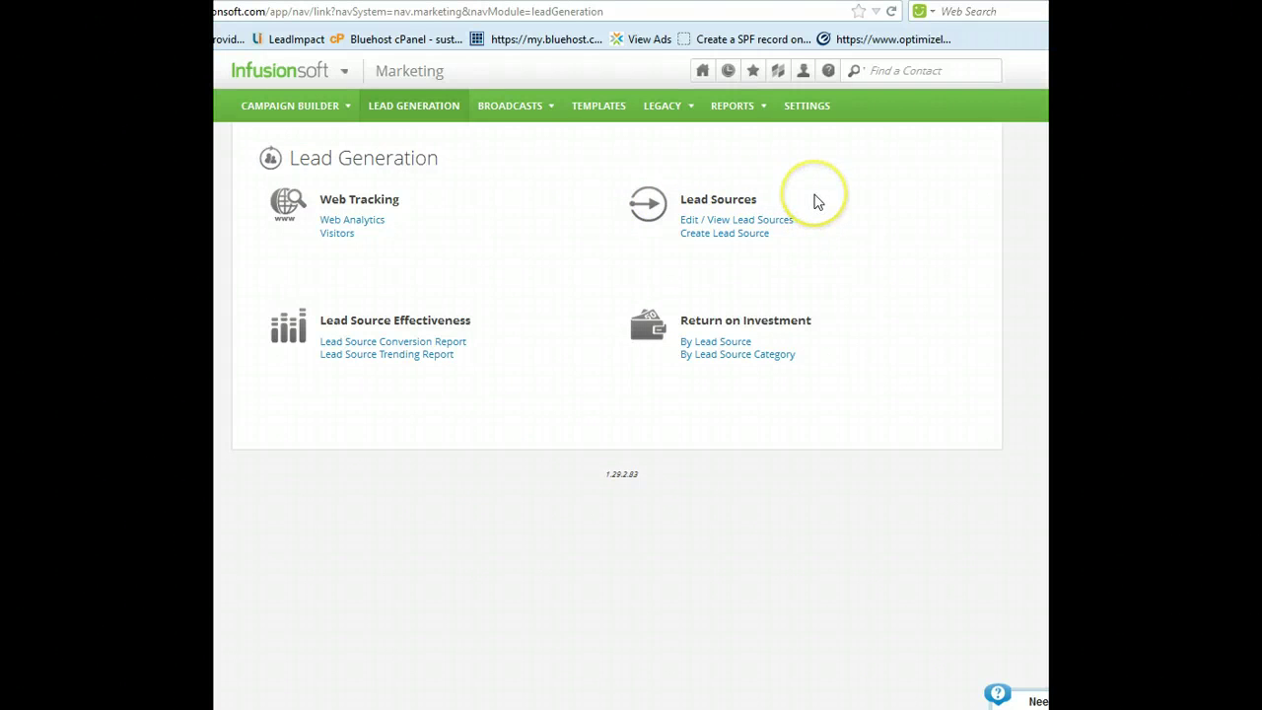
mouse_move(817, 199)
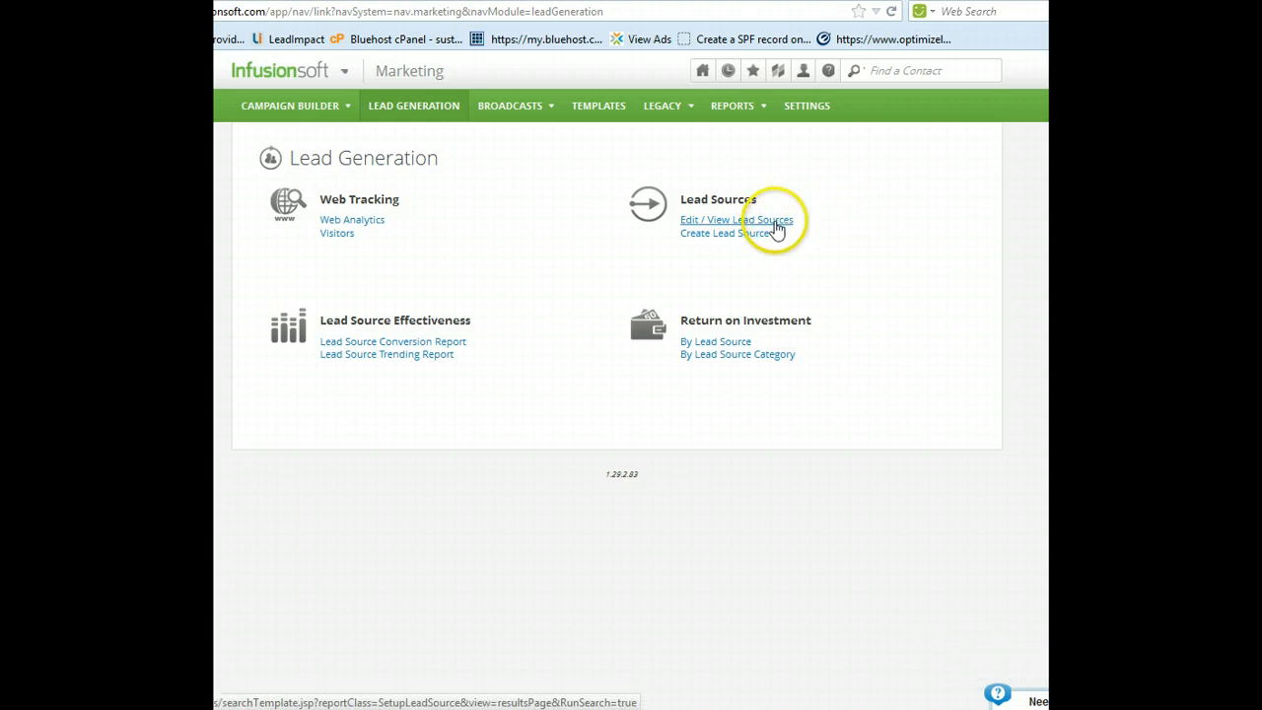
Show the Lead Sources list with Boulder Creek Festival 2013 and People's Fair 2013.
left_click(738, 219)
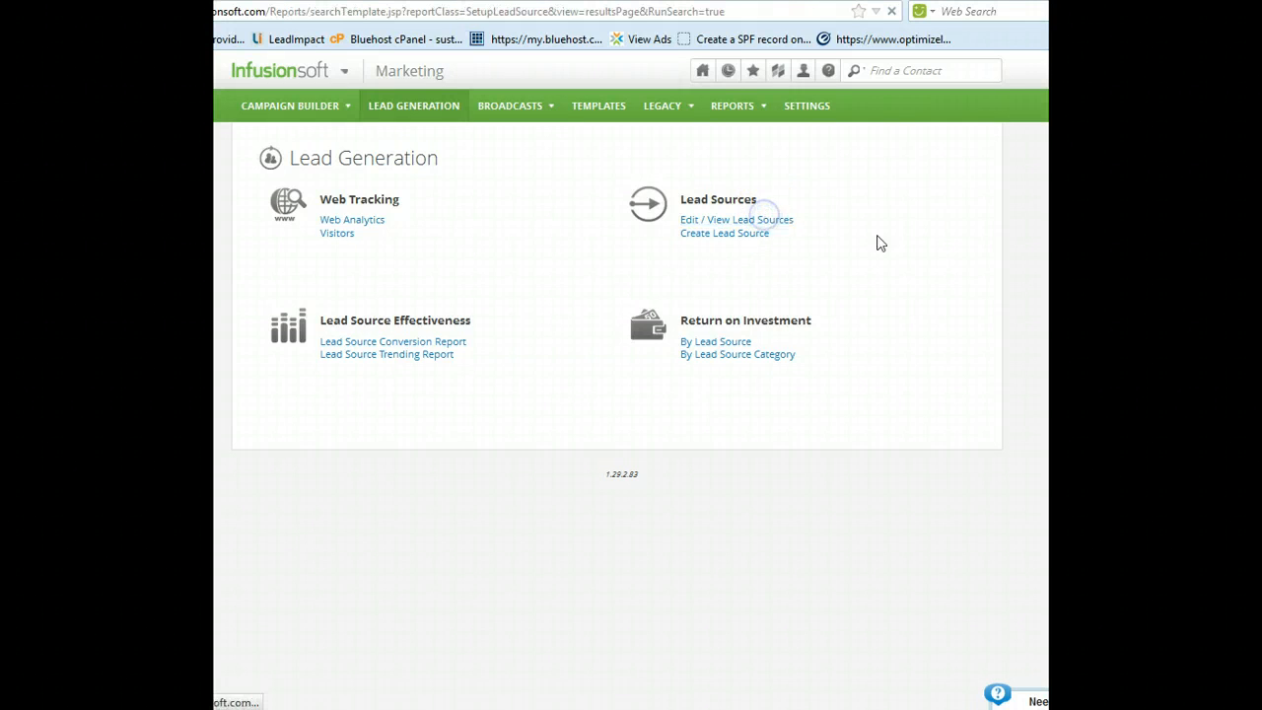
left_click(737, 219)
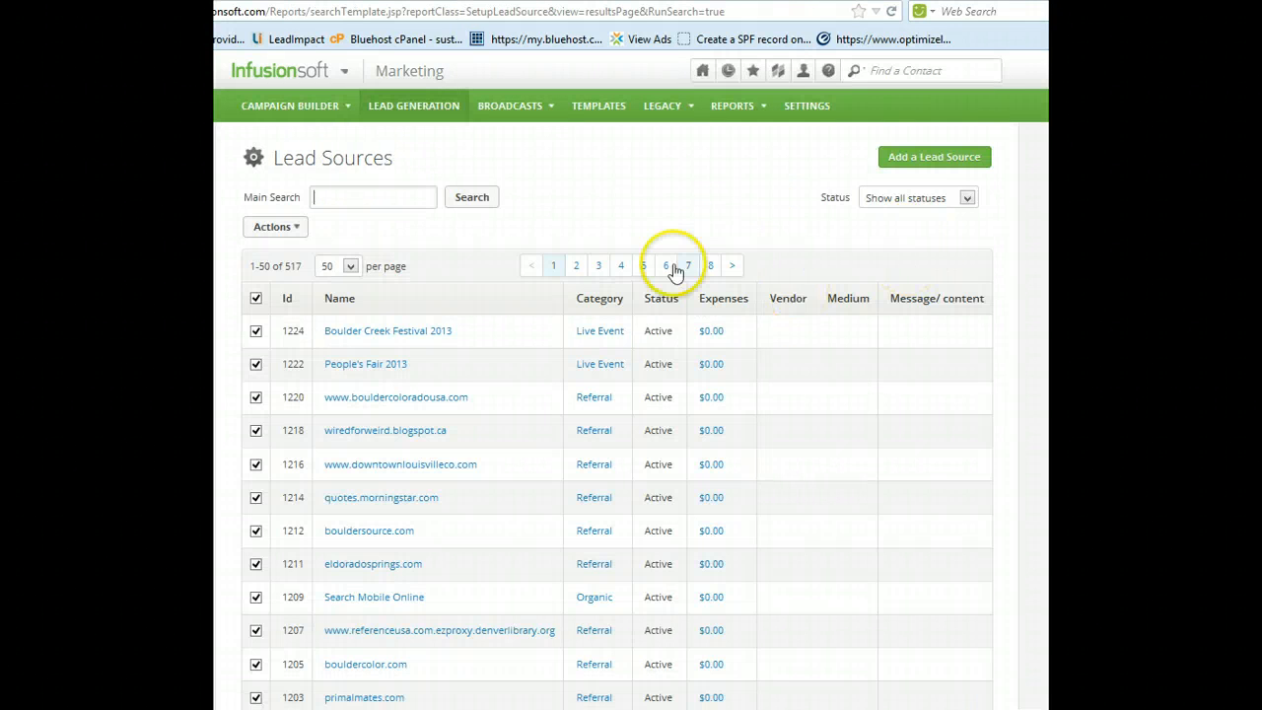
mouse_move(594, 429)
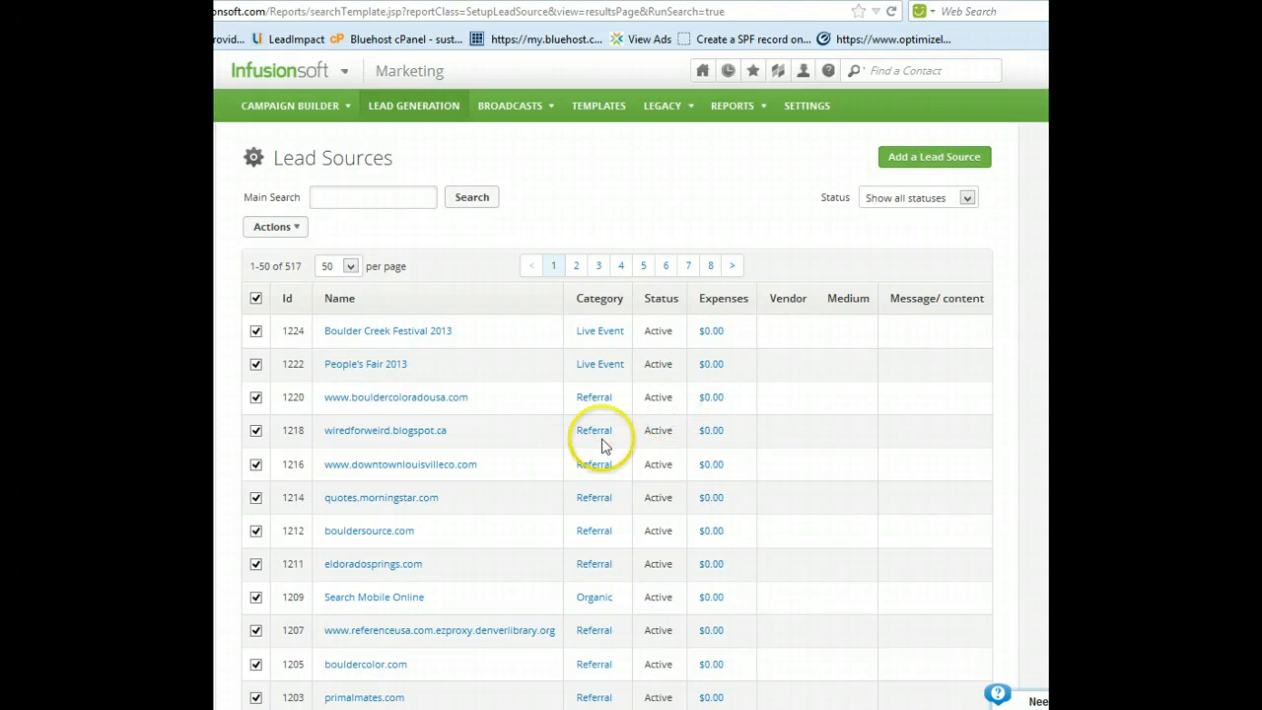
mouse_move(467, 516)
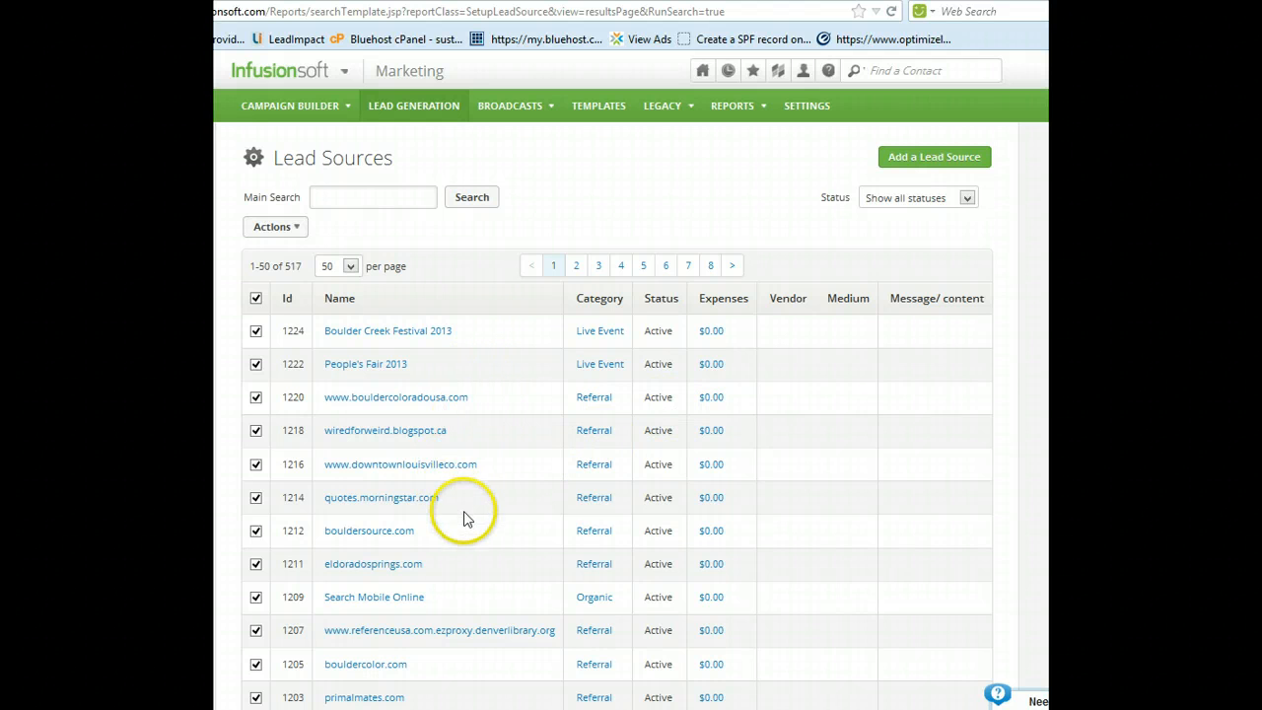
mouse_move(458, 496)
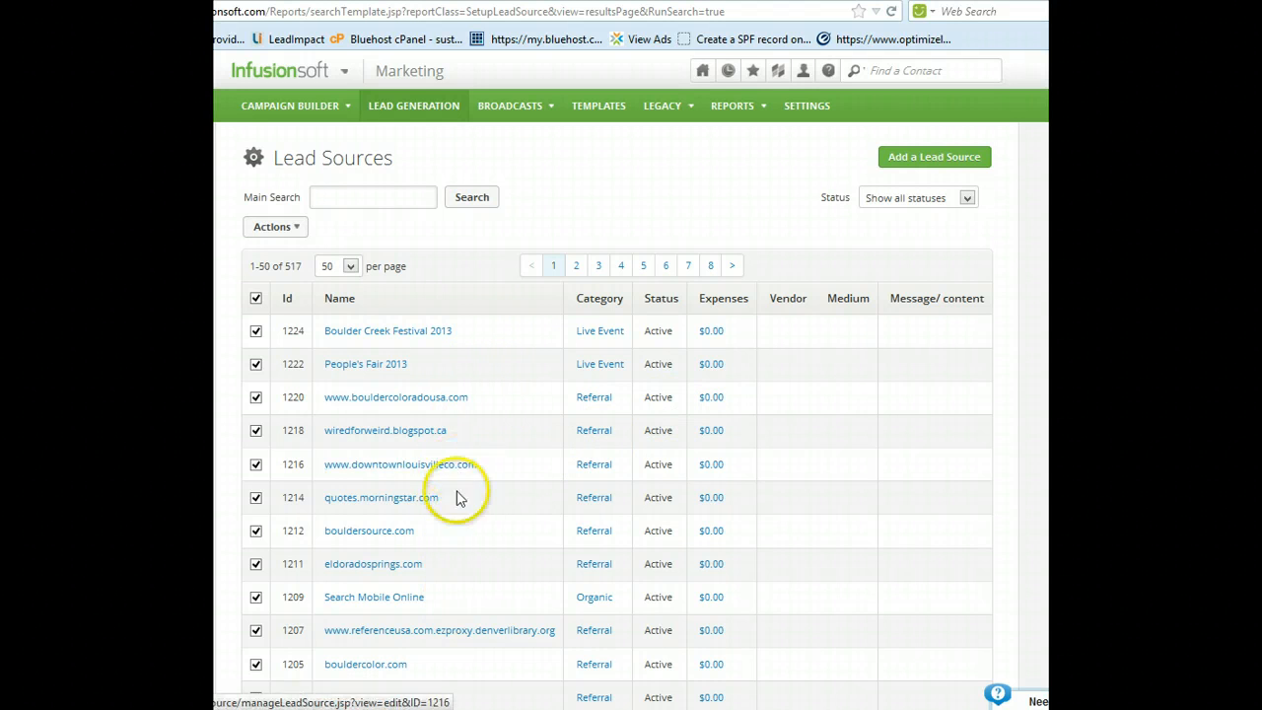
mouse_move(483, 563)
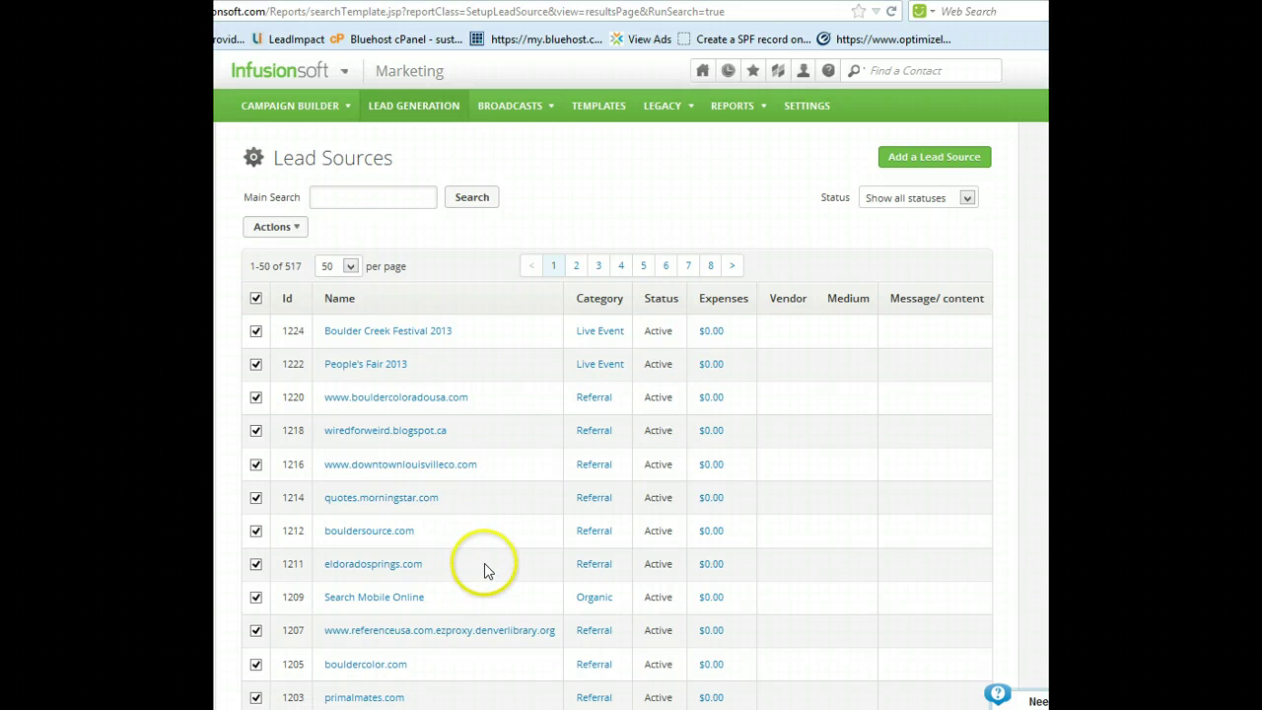
mouse_move(530, 255)
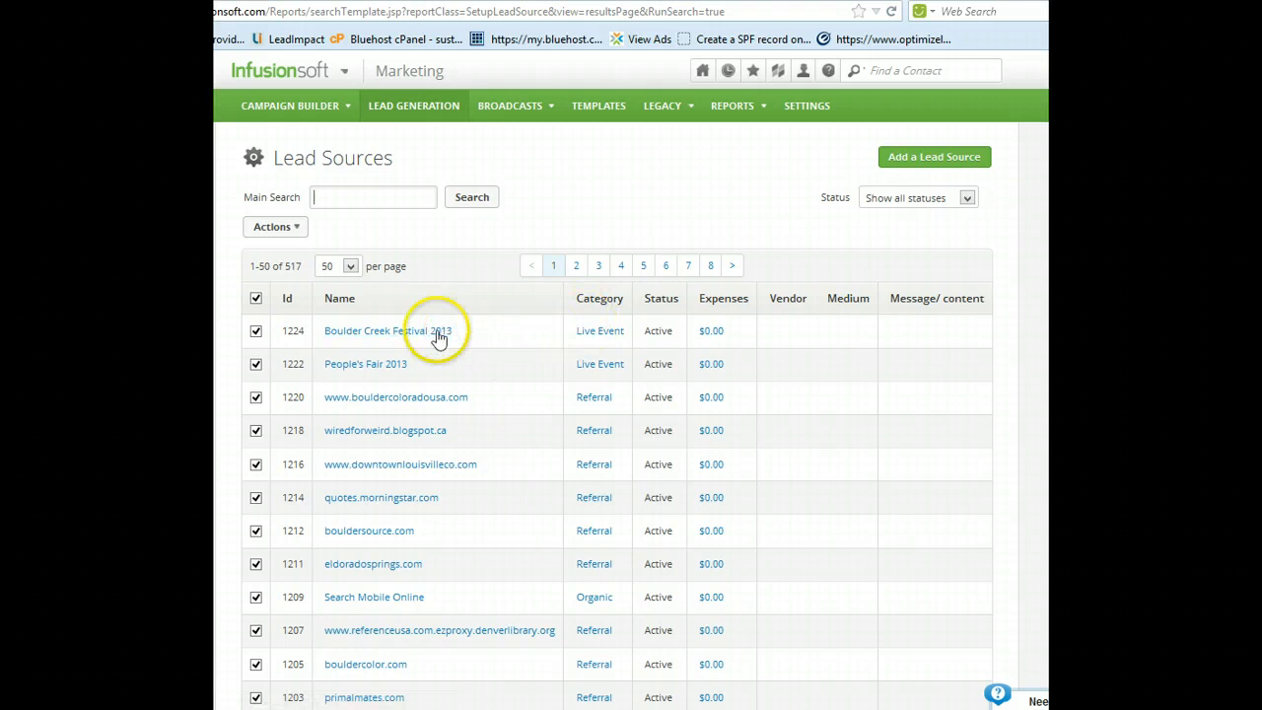
mouse_move(408, 365)
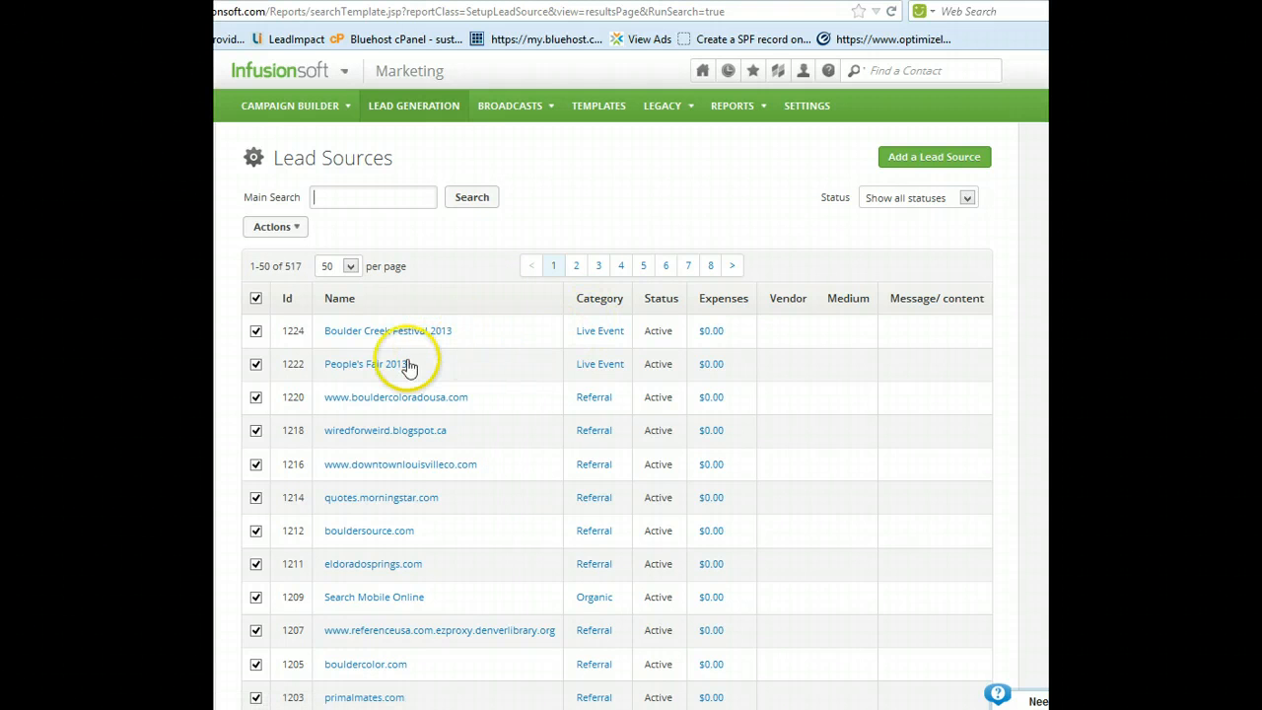
mouse_move(619, 368)
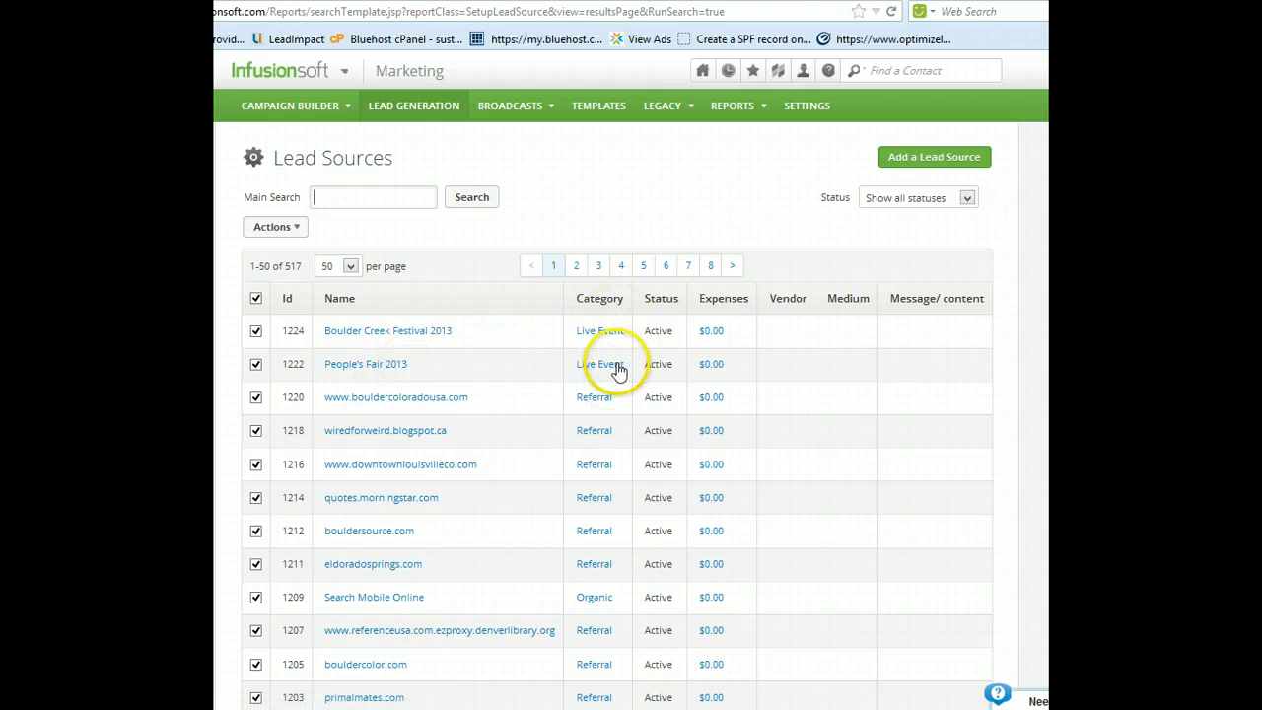
mouse_move(742, 329)
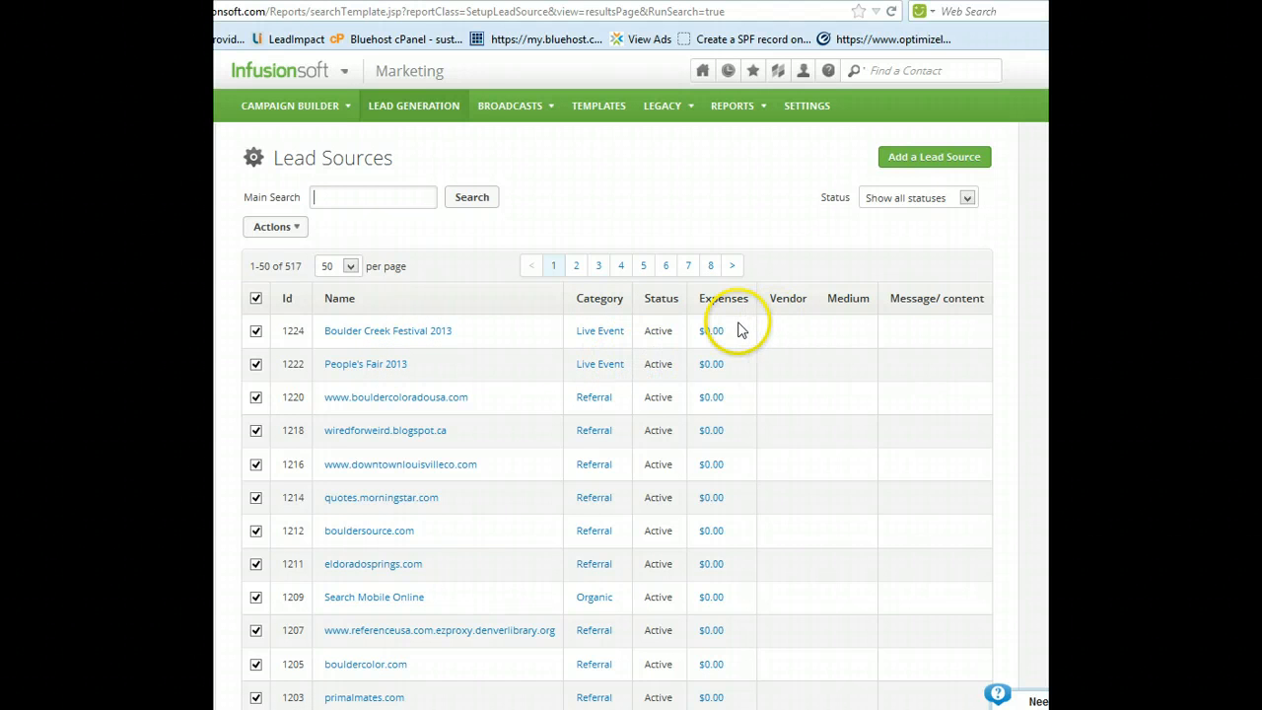
mouse_move(674, 314)
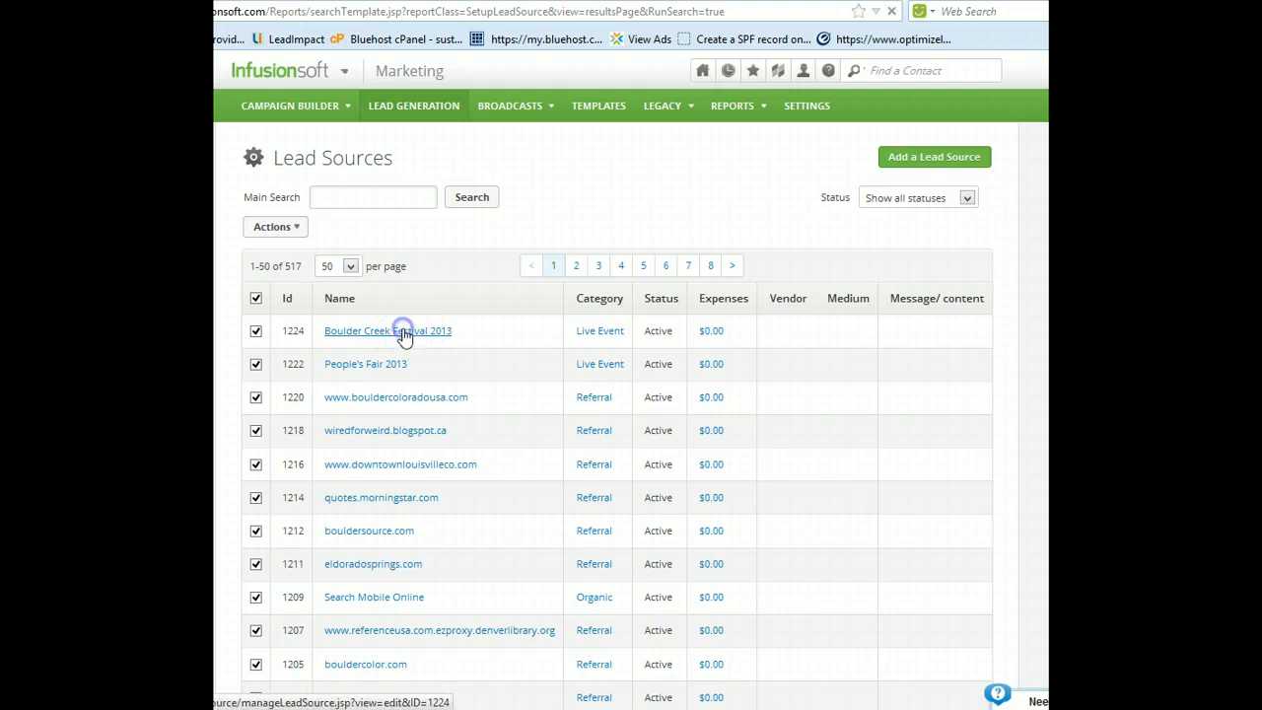
View the Boulder Creek Festival 2013 lead source's expenses and General details.
left_click(387, 331)
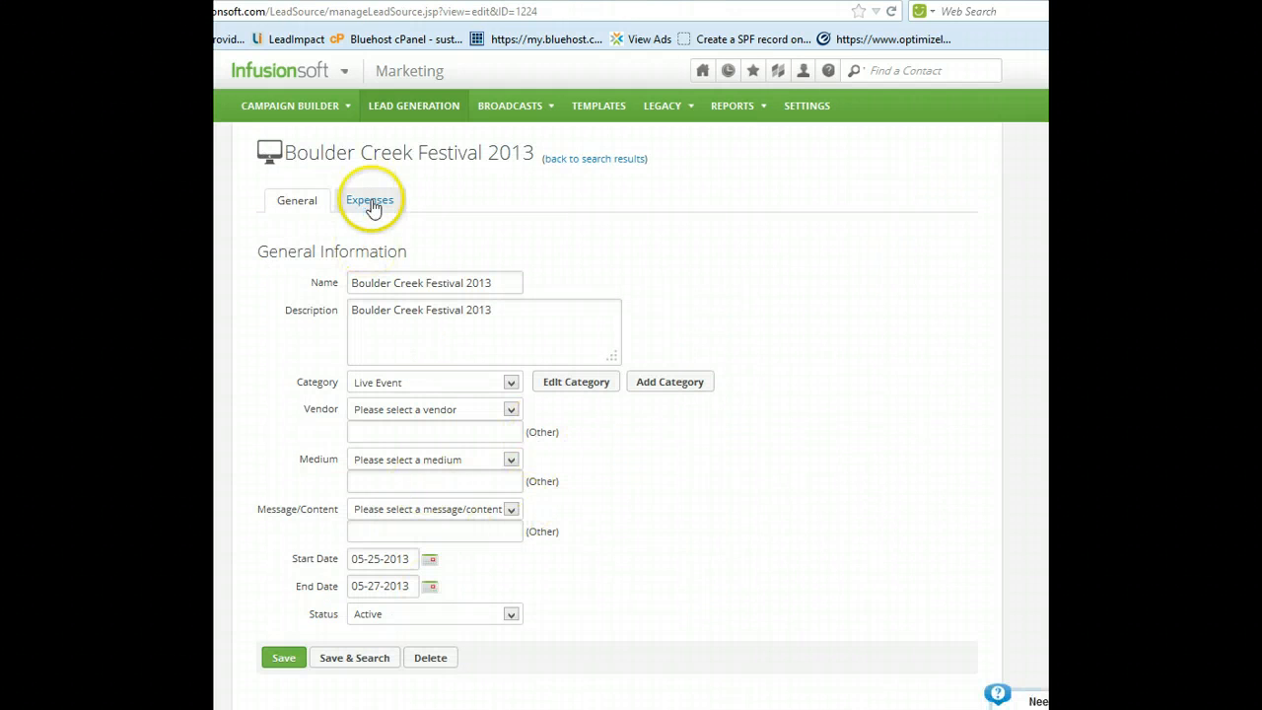
left_click(371, 201)
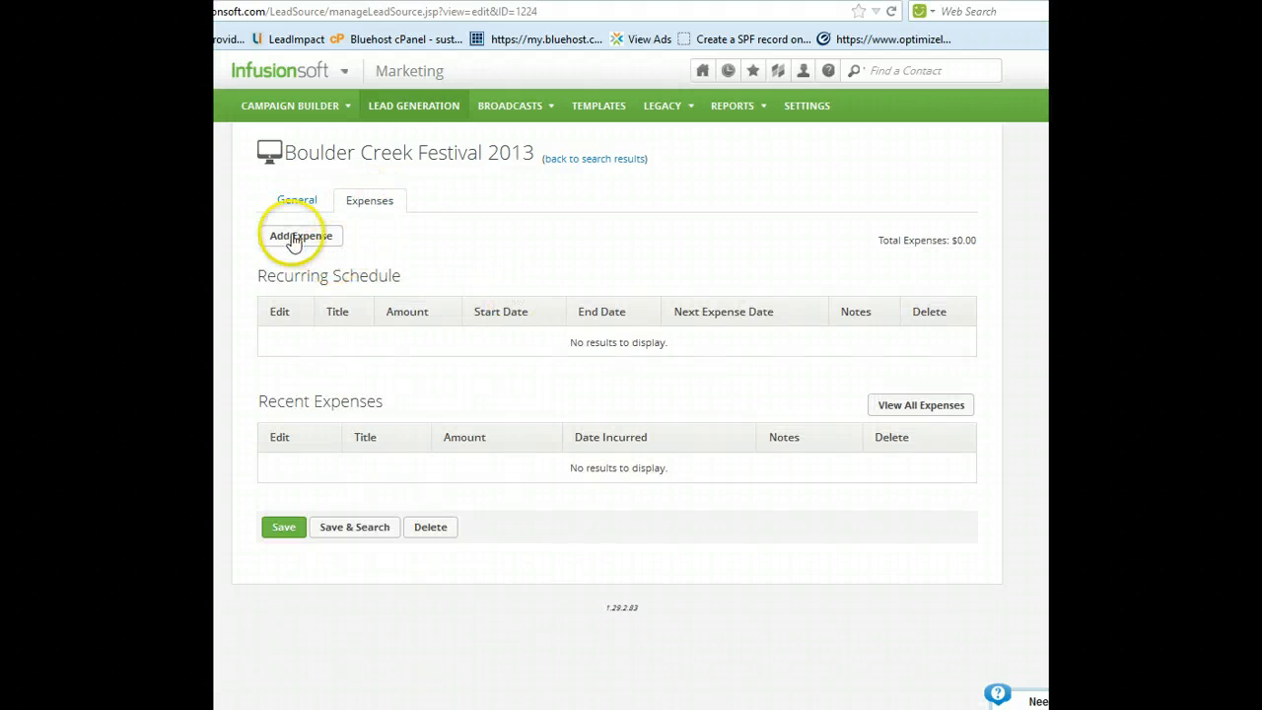
mouse_move(339, 238)
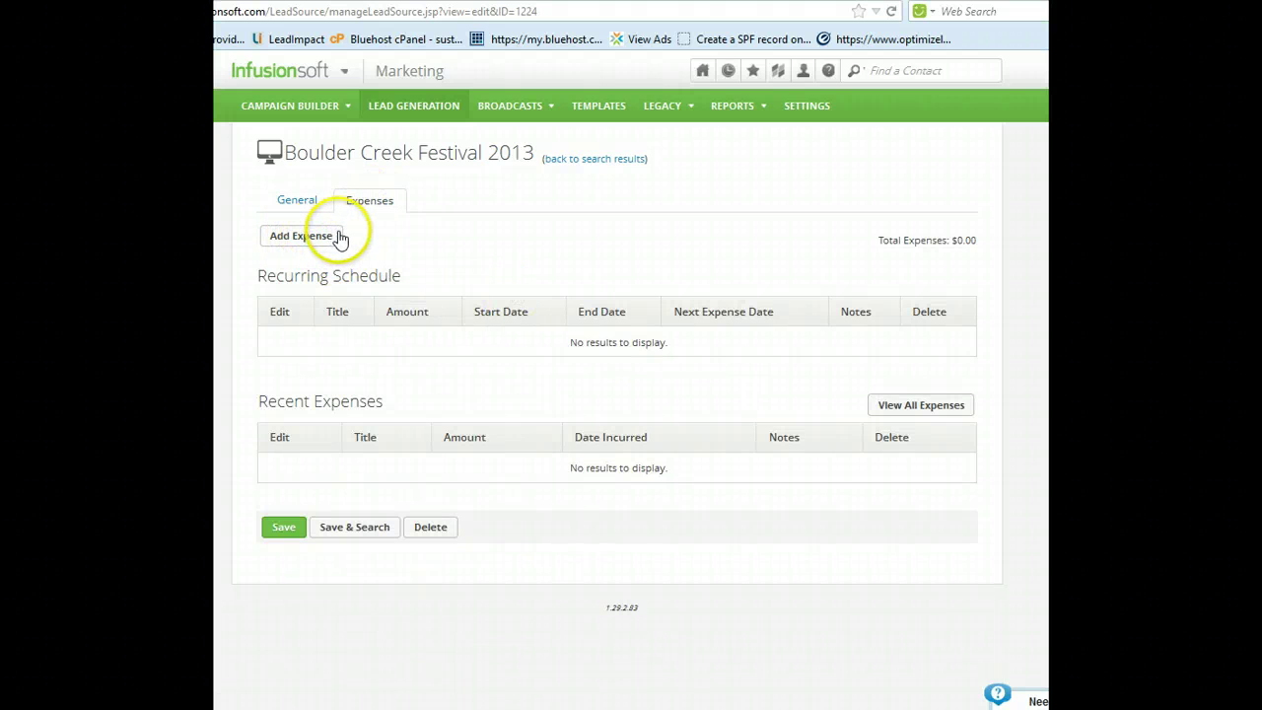
mouse_move(470, 471)
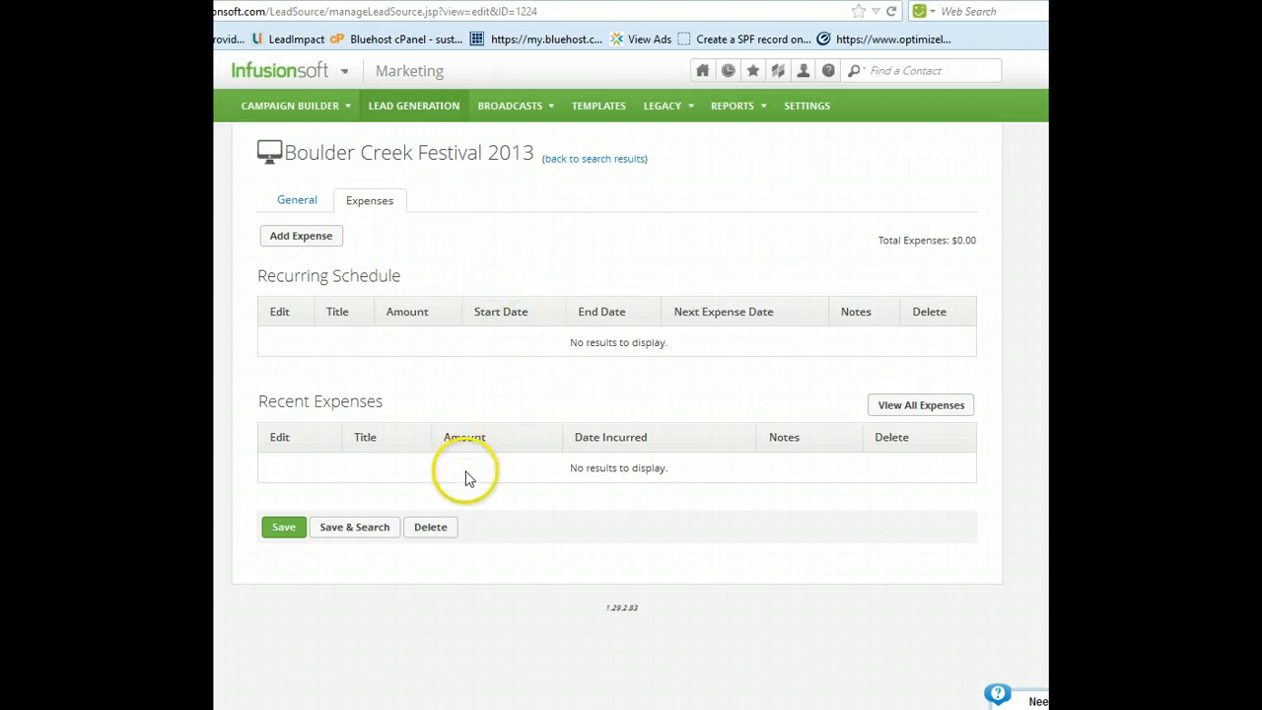
left_click(296, 199)
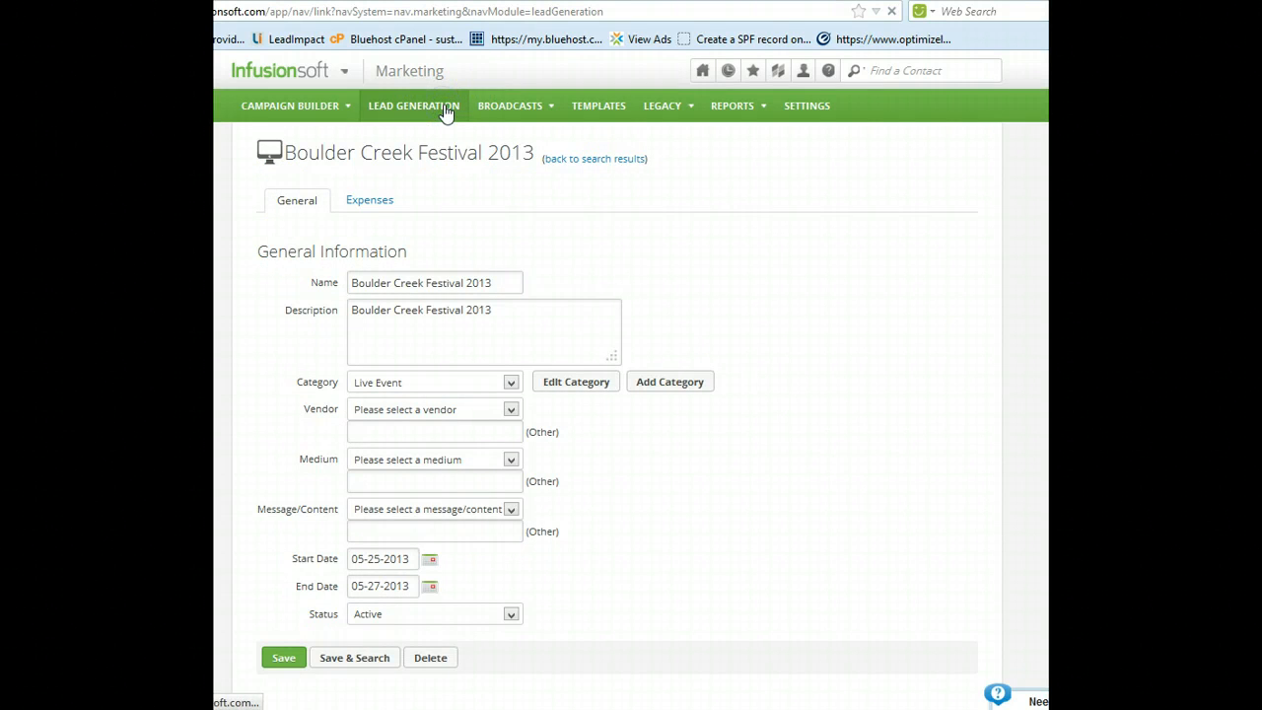
Start a blank new lead source, review its Expenses and General sections, then return to the list.
left_click(414, 106)
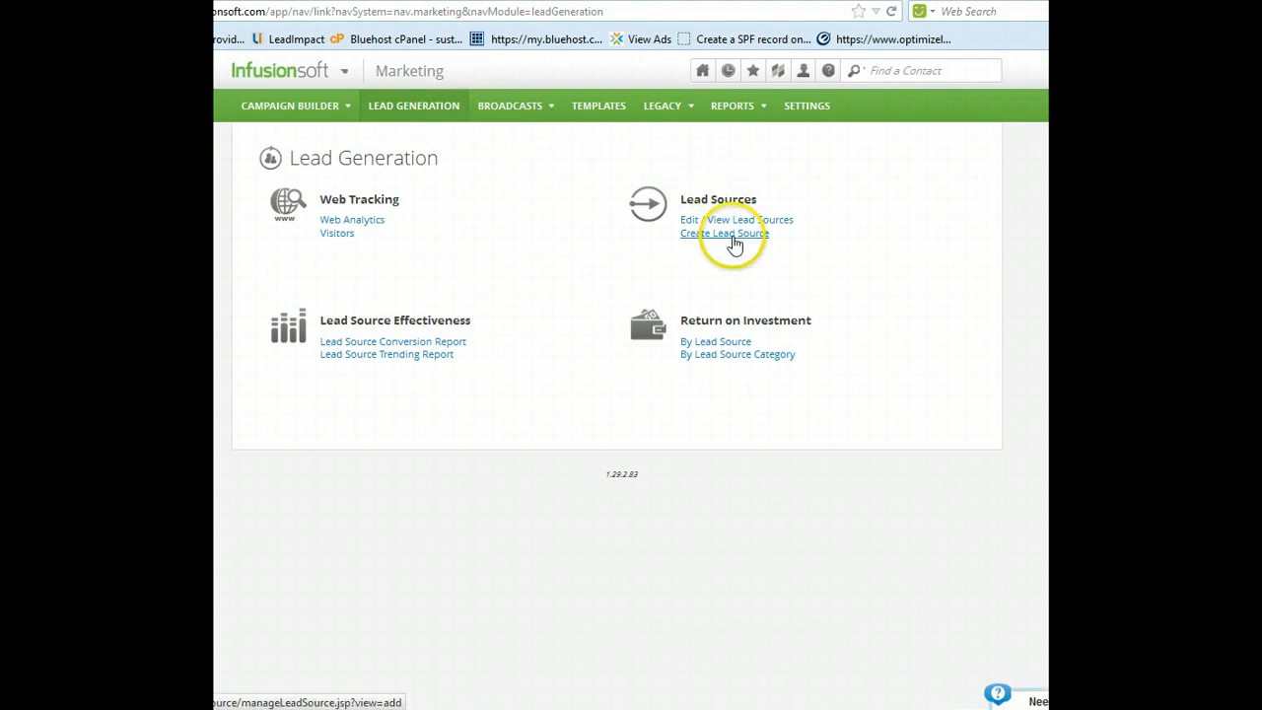
left_click(721, 233)
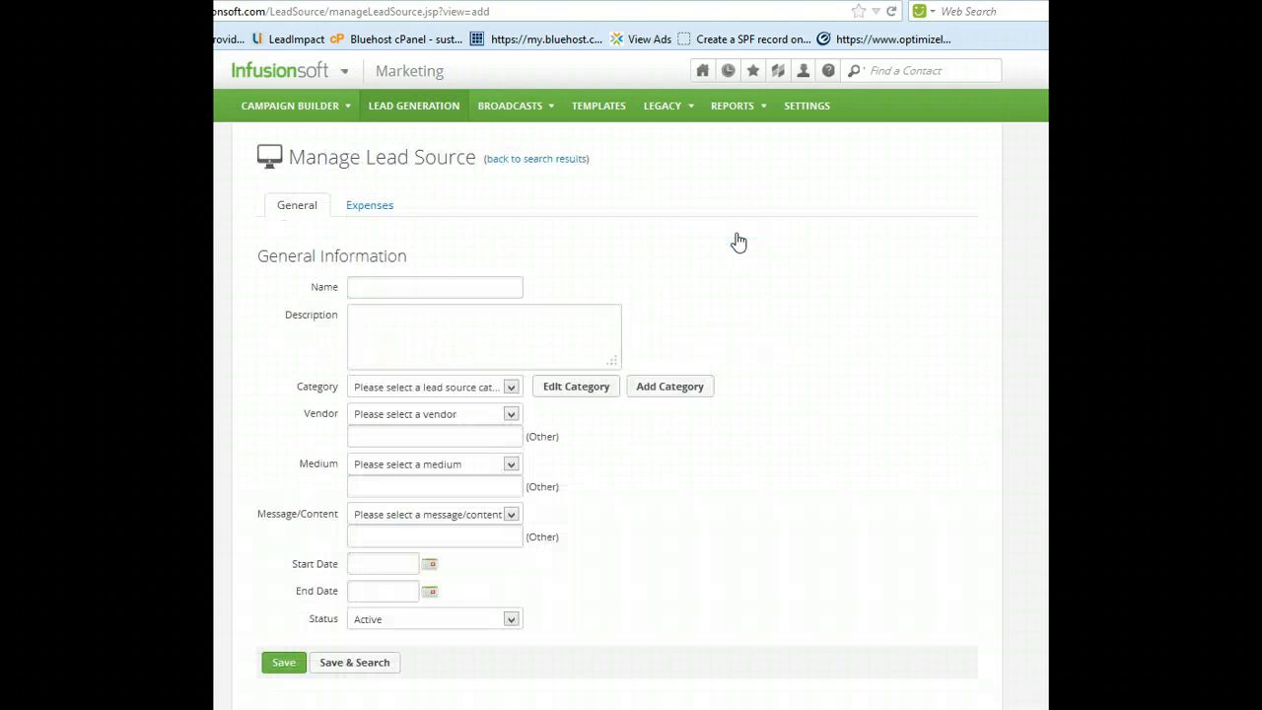
left_click(368, 203)
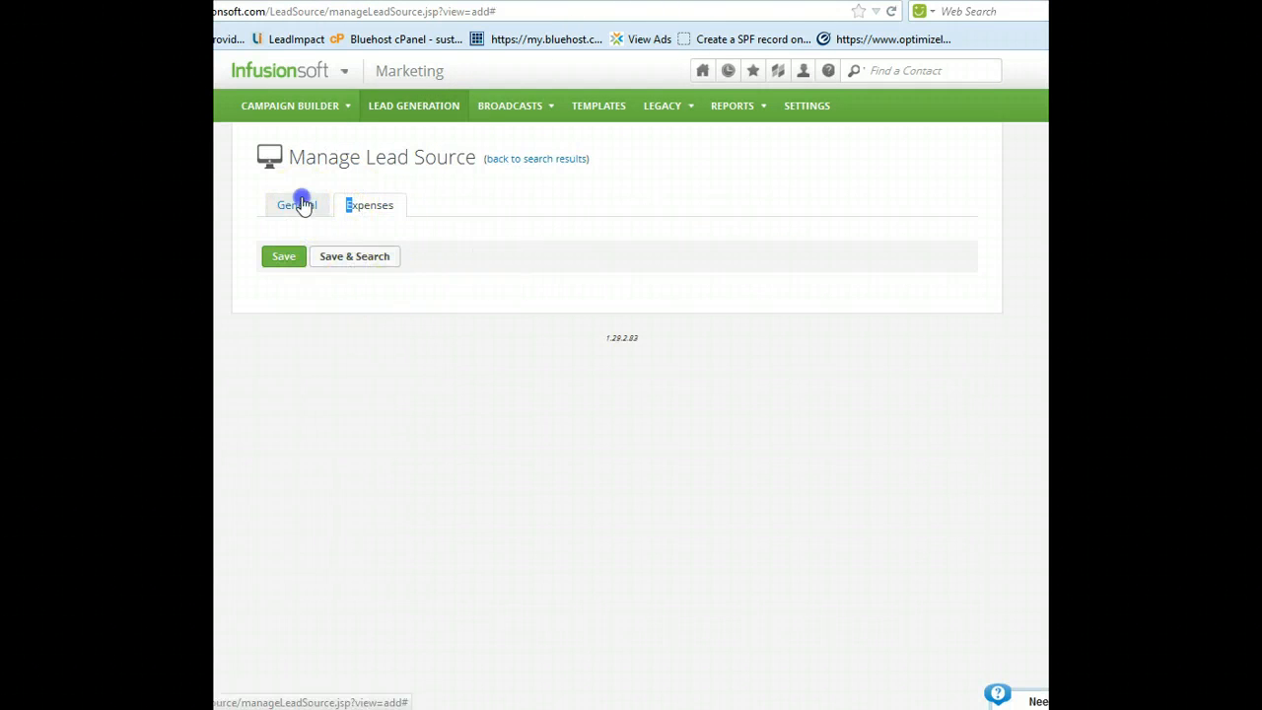
left_click(295, 203)
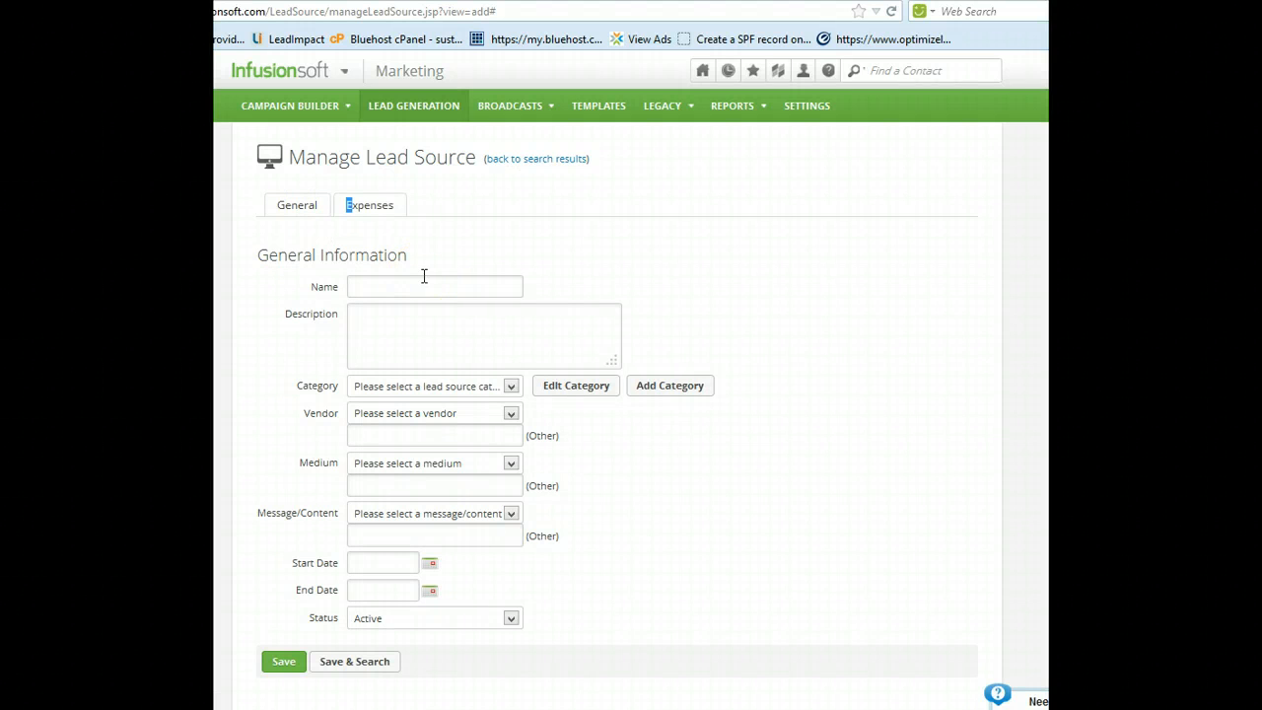
mouse_move(430, 136)
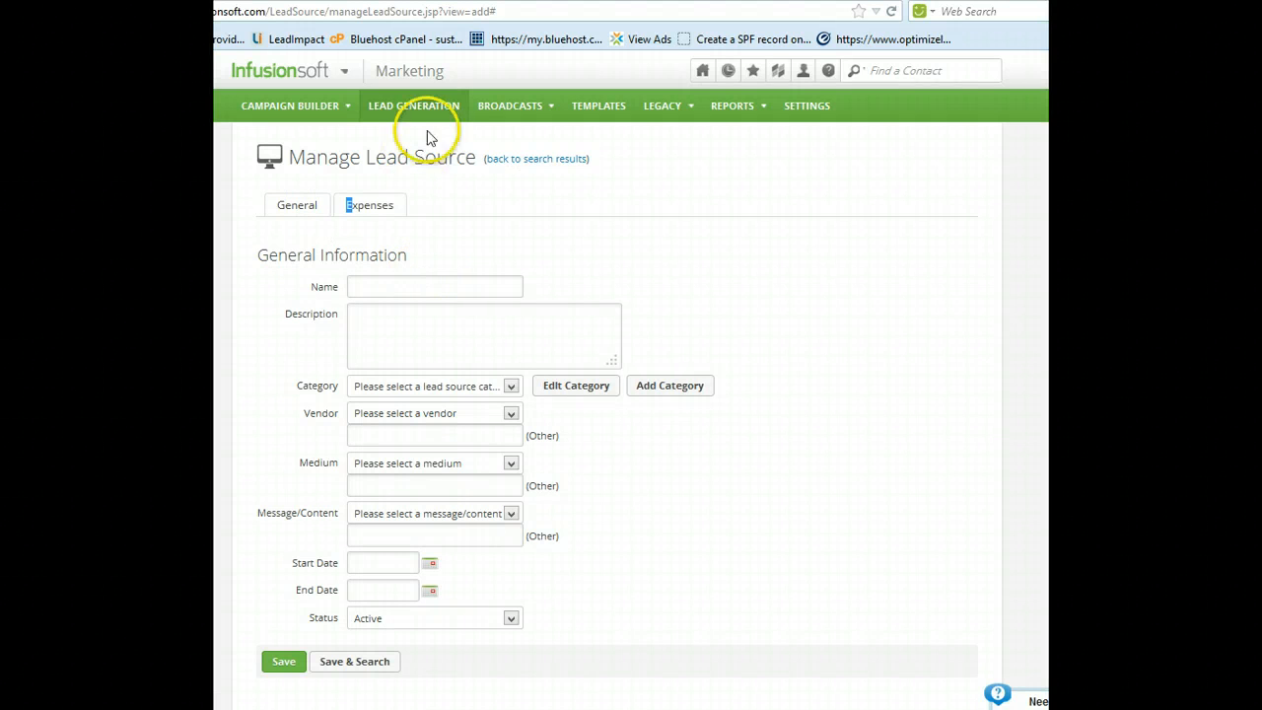
left_click(536, 157)
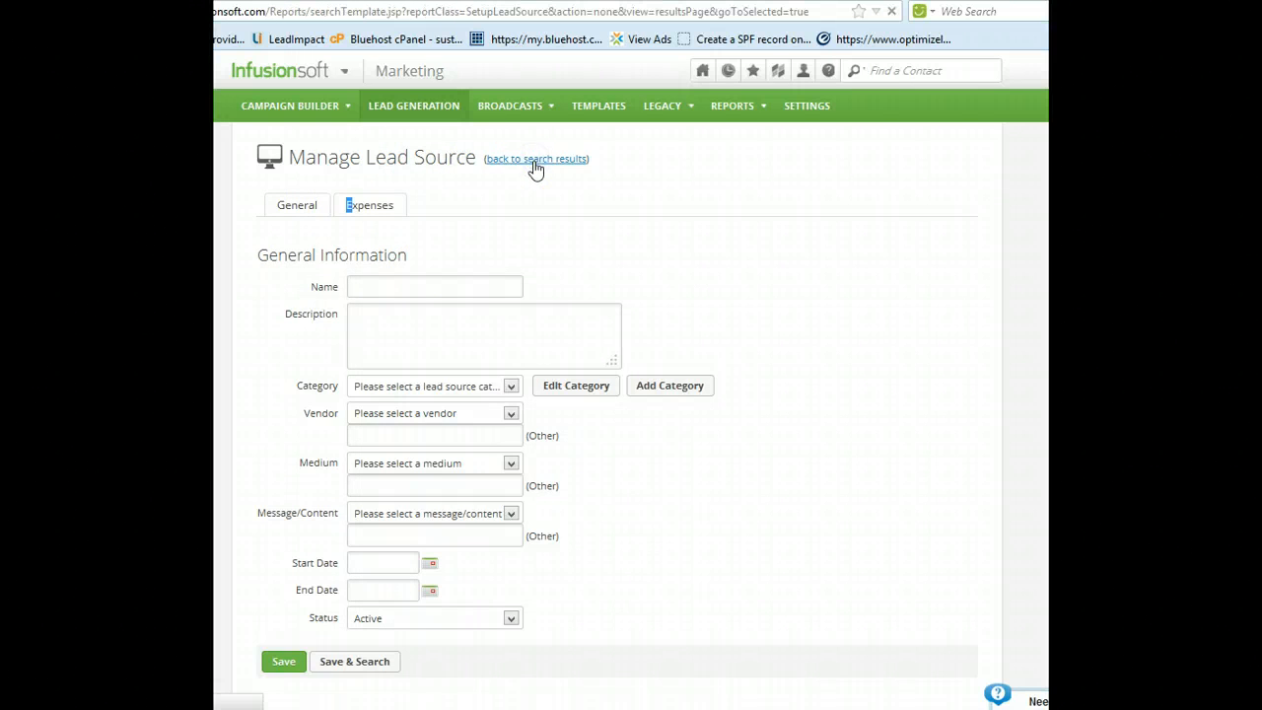
Reopen Boulder Creek Festival 2013 and show its expenses with $0.00 total.
left_click(536, 158)
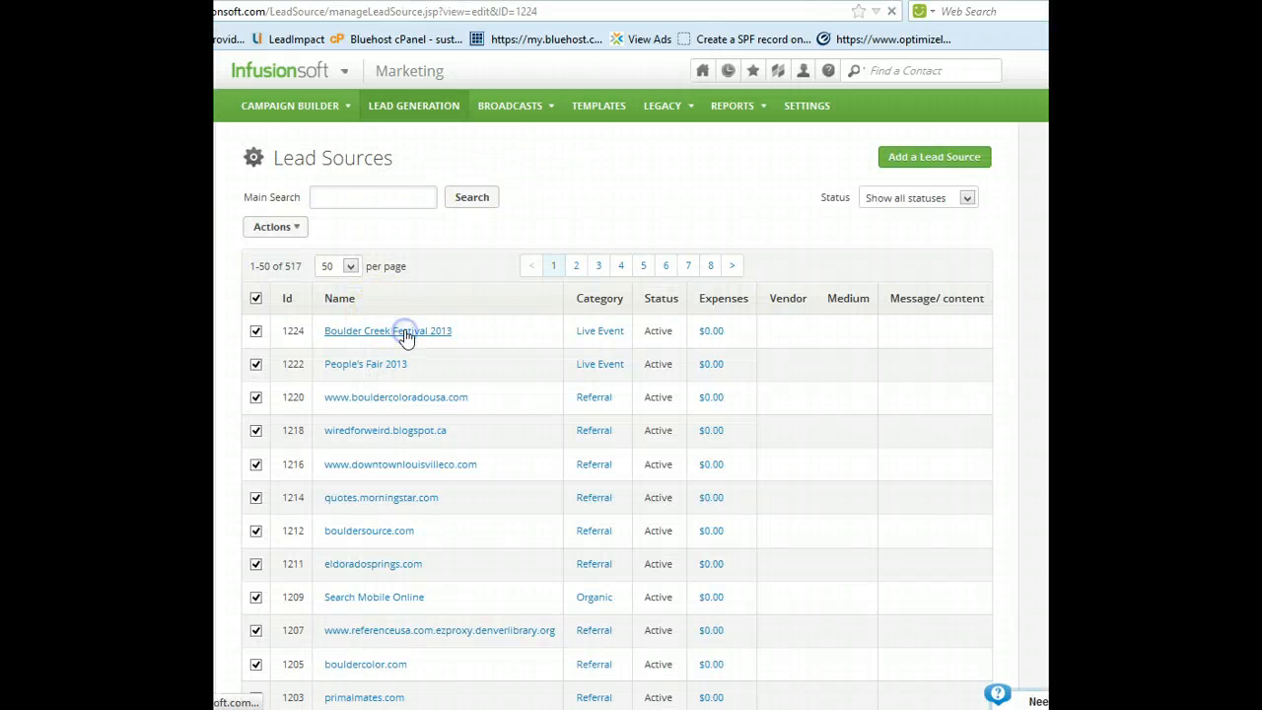
left_click(386, 331)
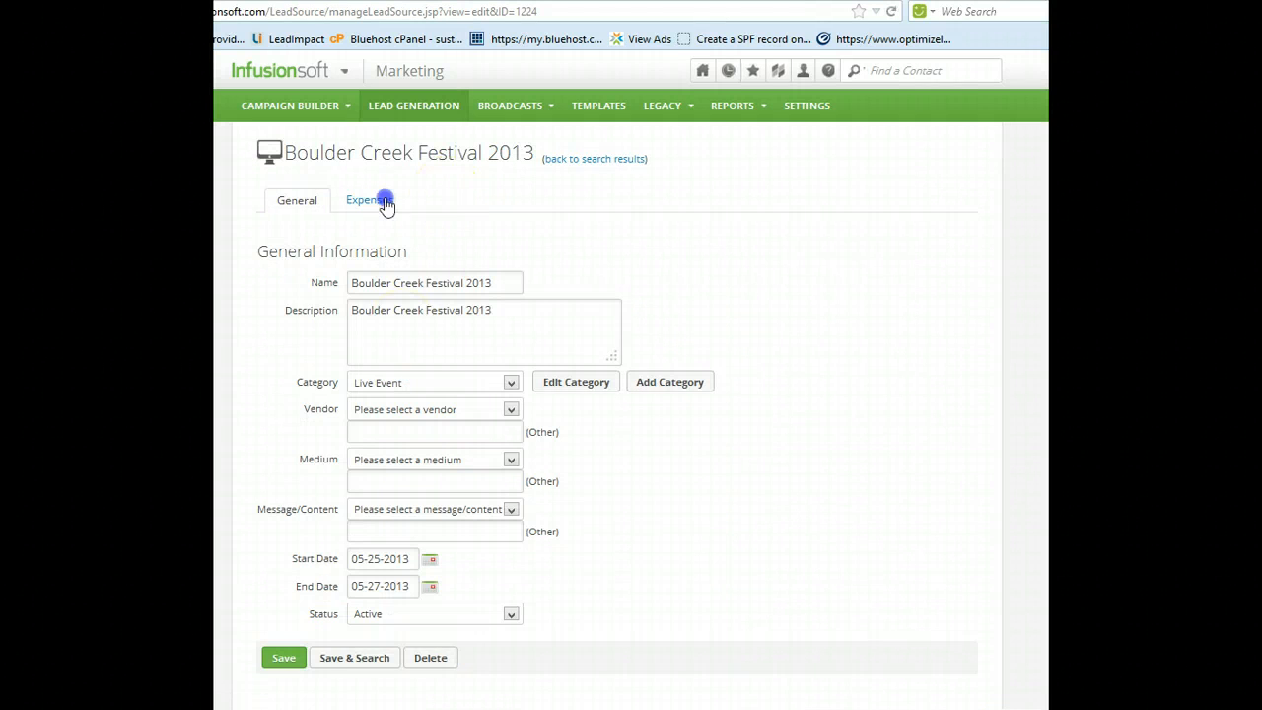
left_click(368, 199)
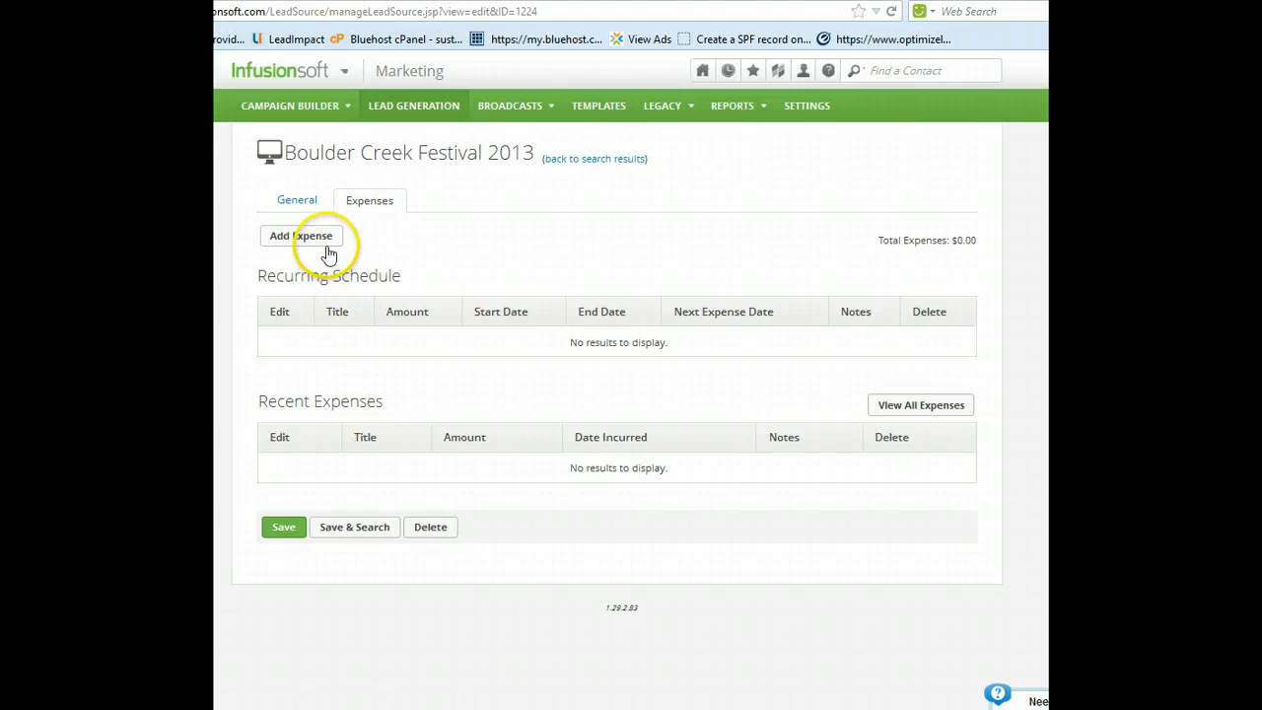
mouse_move(335, 247)
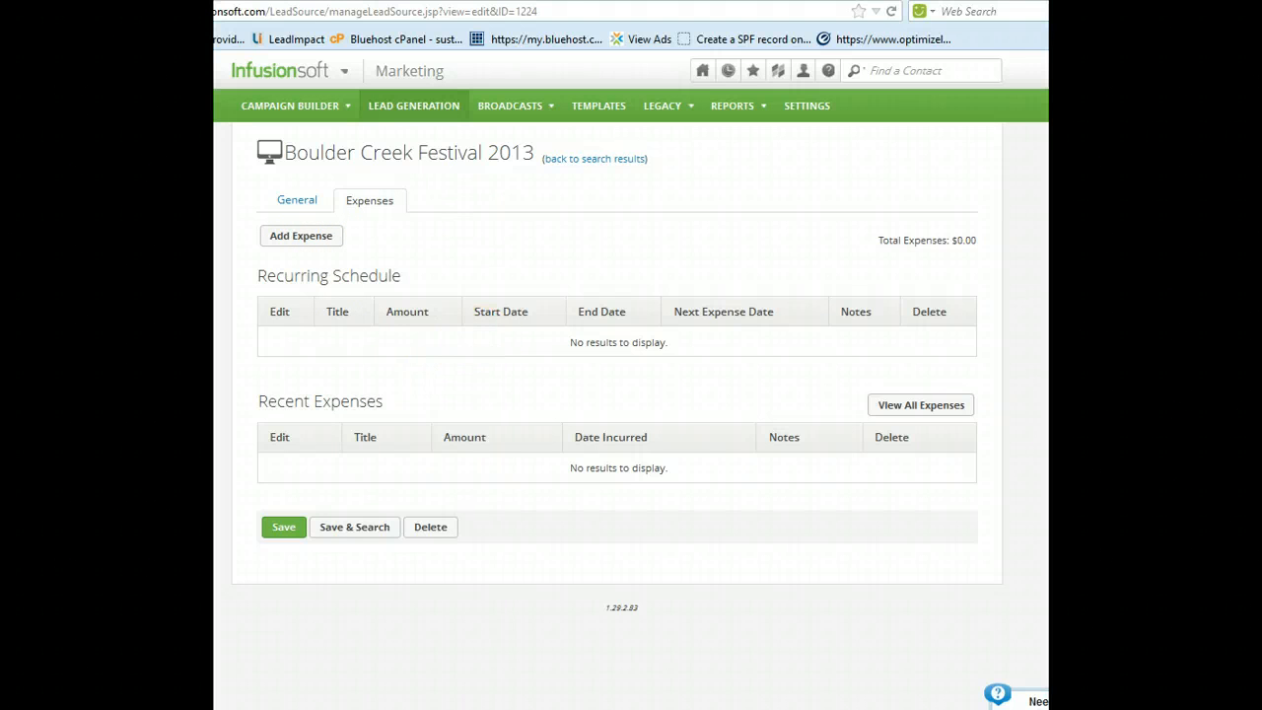
mouse_move(746, 240)
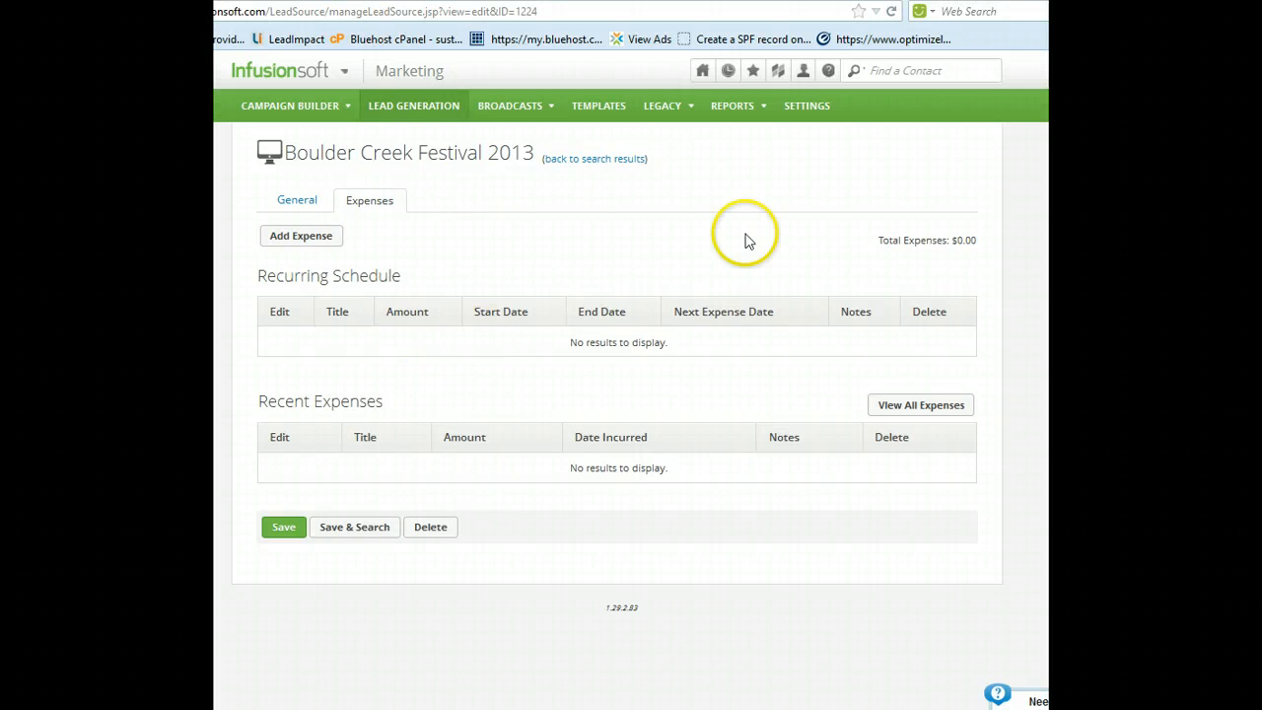
mouse_move(777, 194)
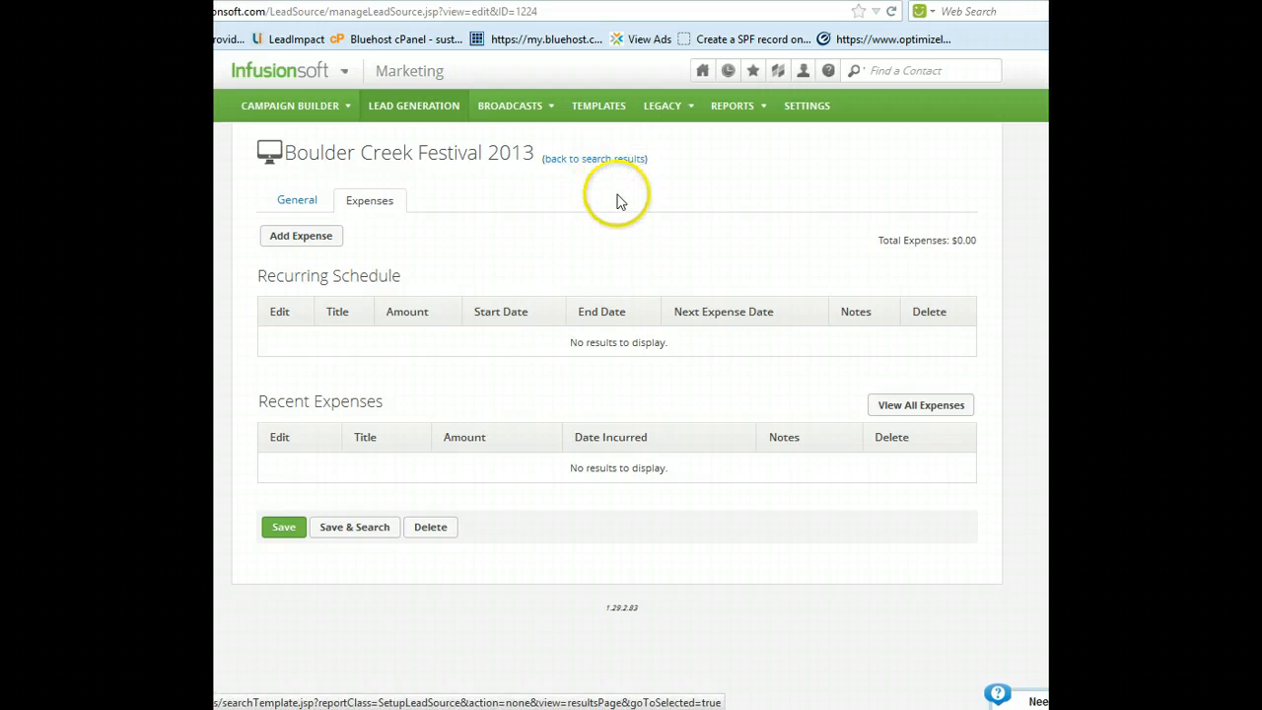
mouse_move(808, 225)
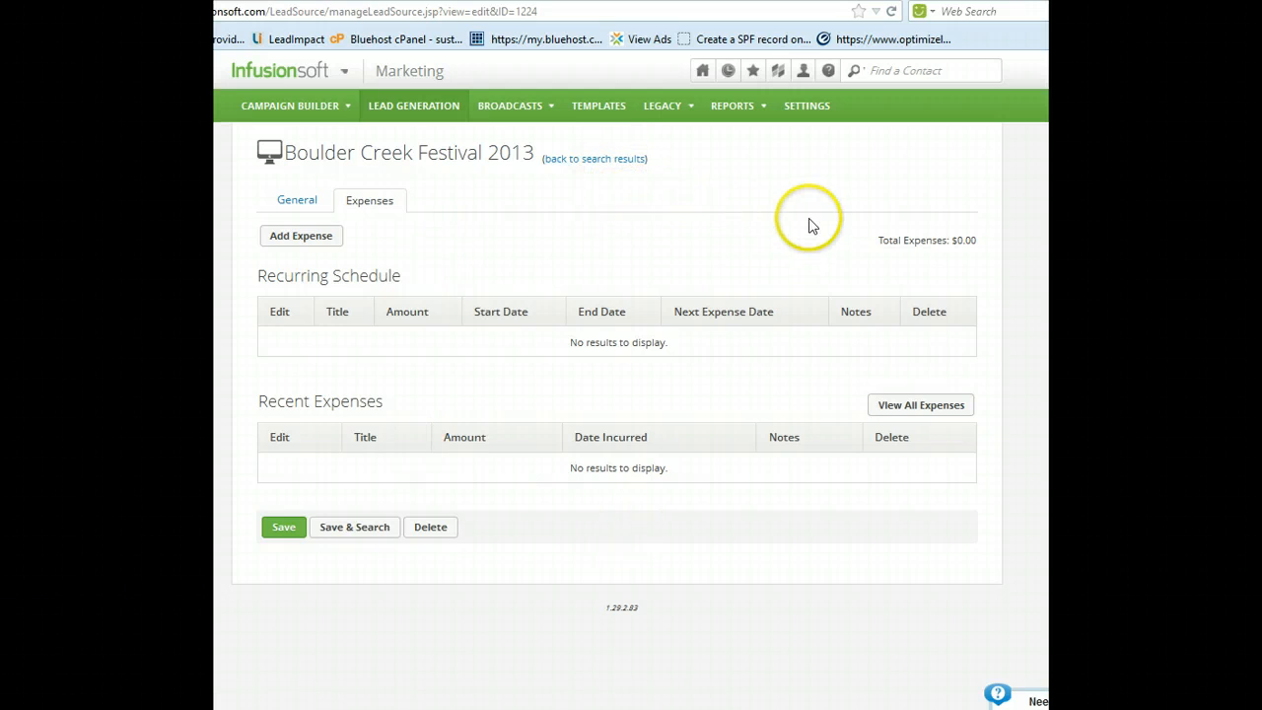
mouse_move(812, 225)
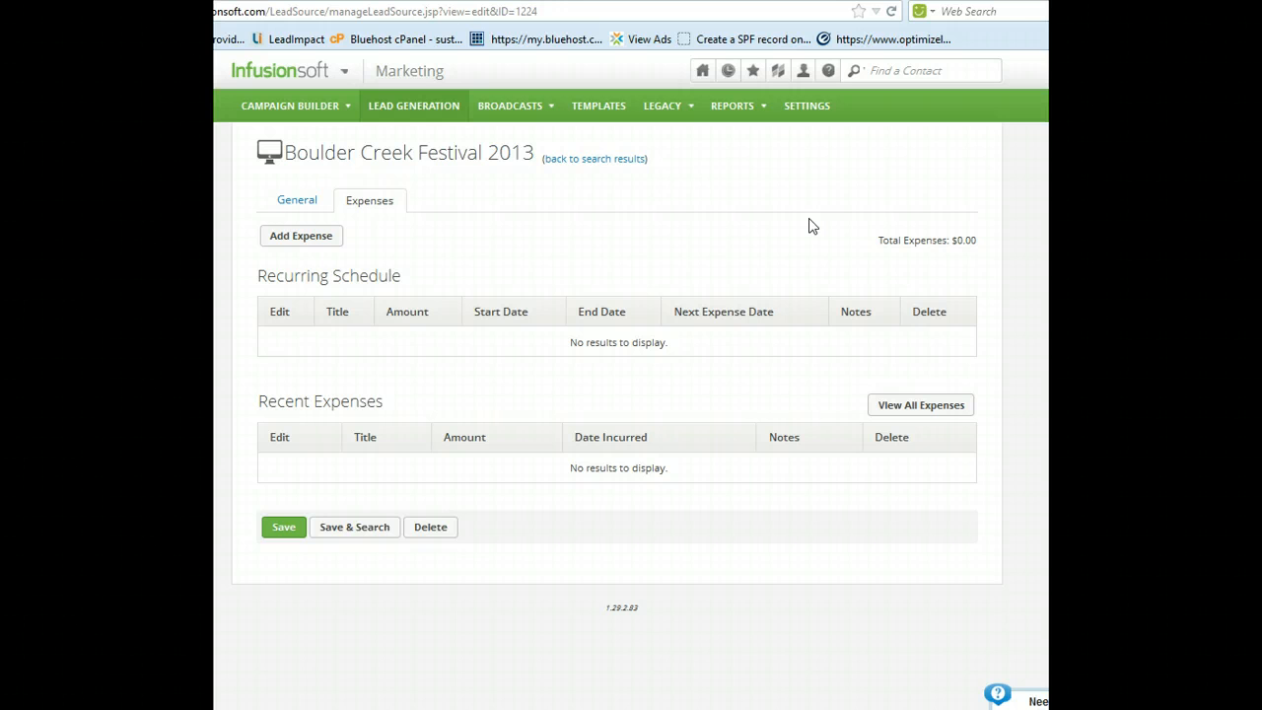
mouse_move(463, 201)
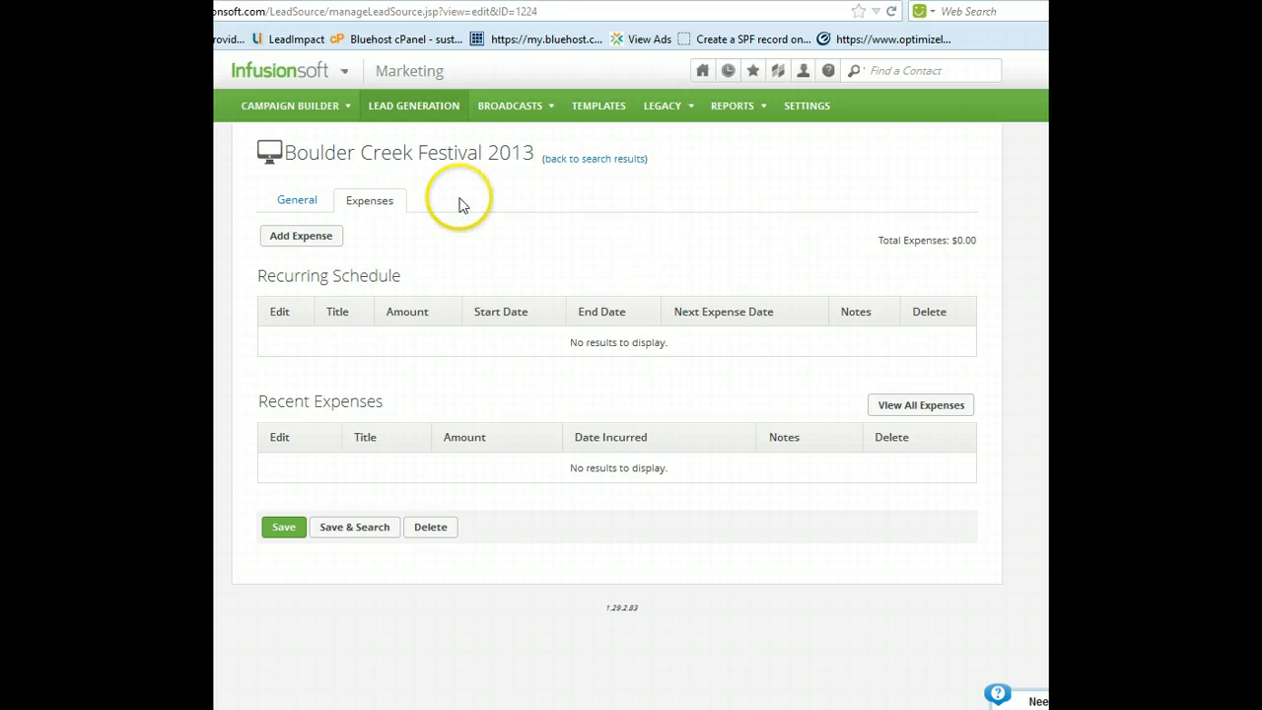
mouse_move(272, 158)
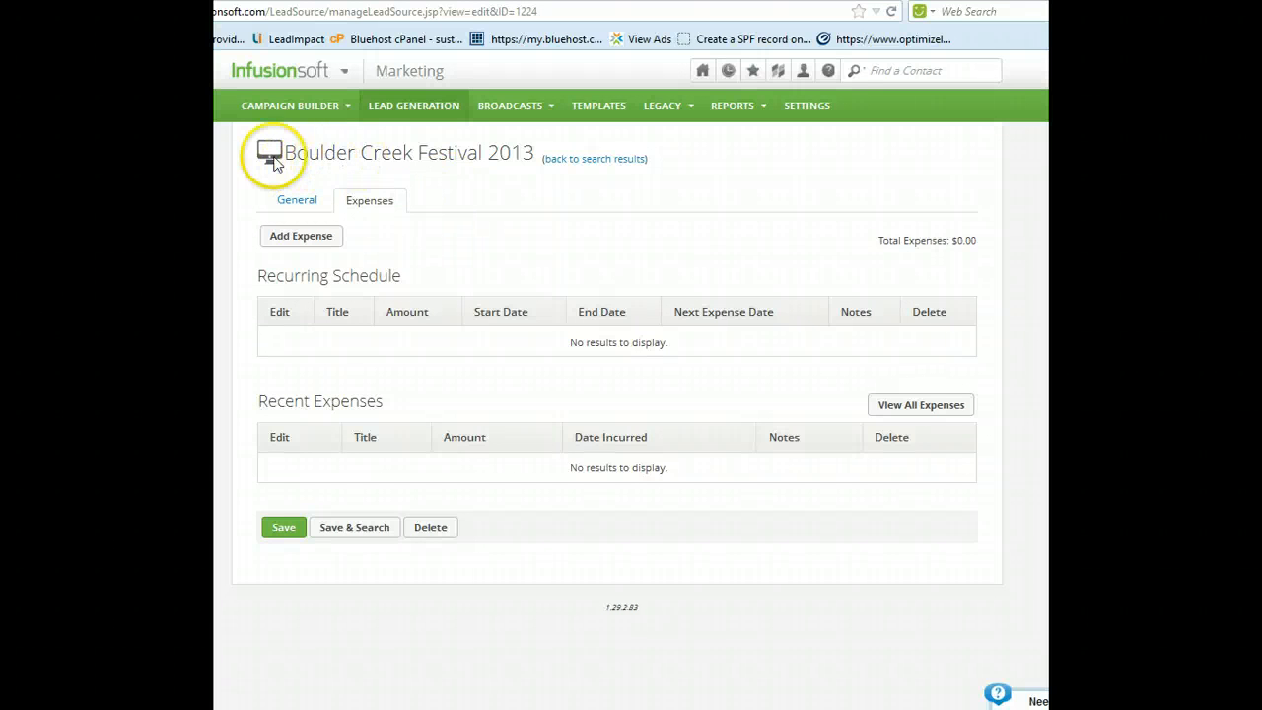
double_click(383, 152)
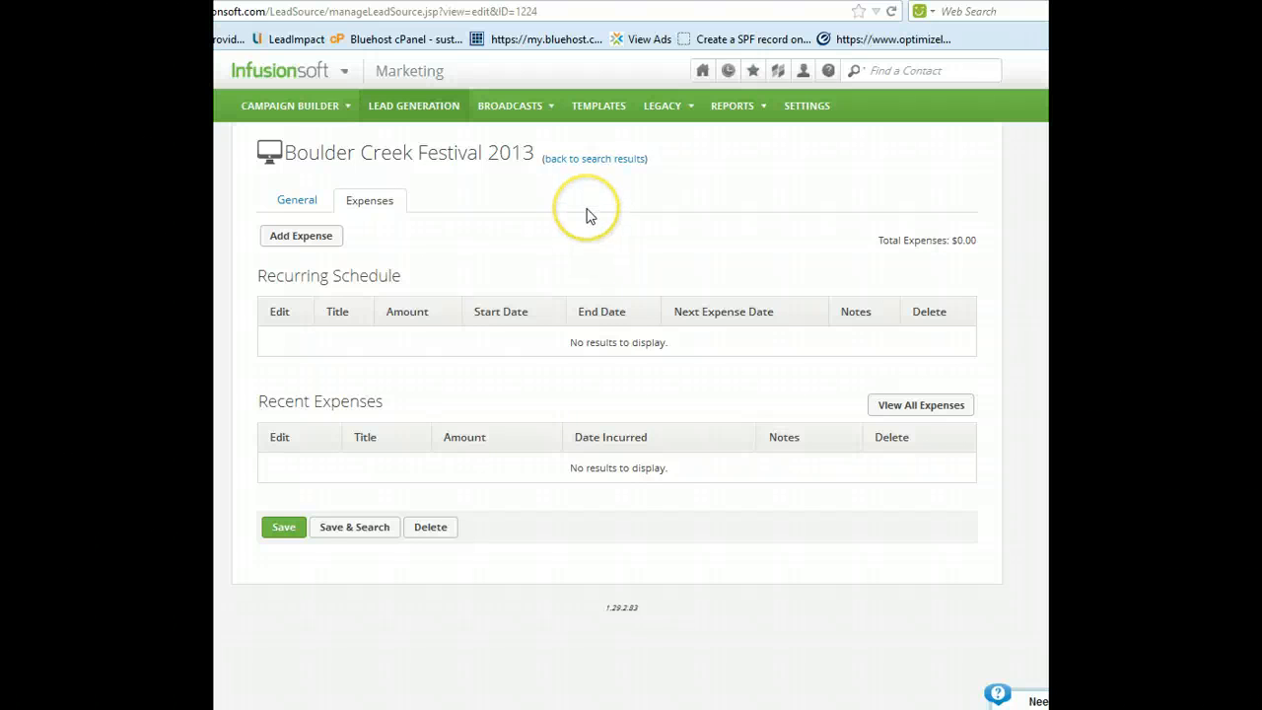
mouse_move(576, 209)
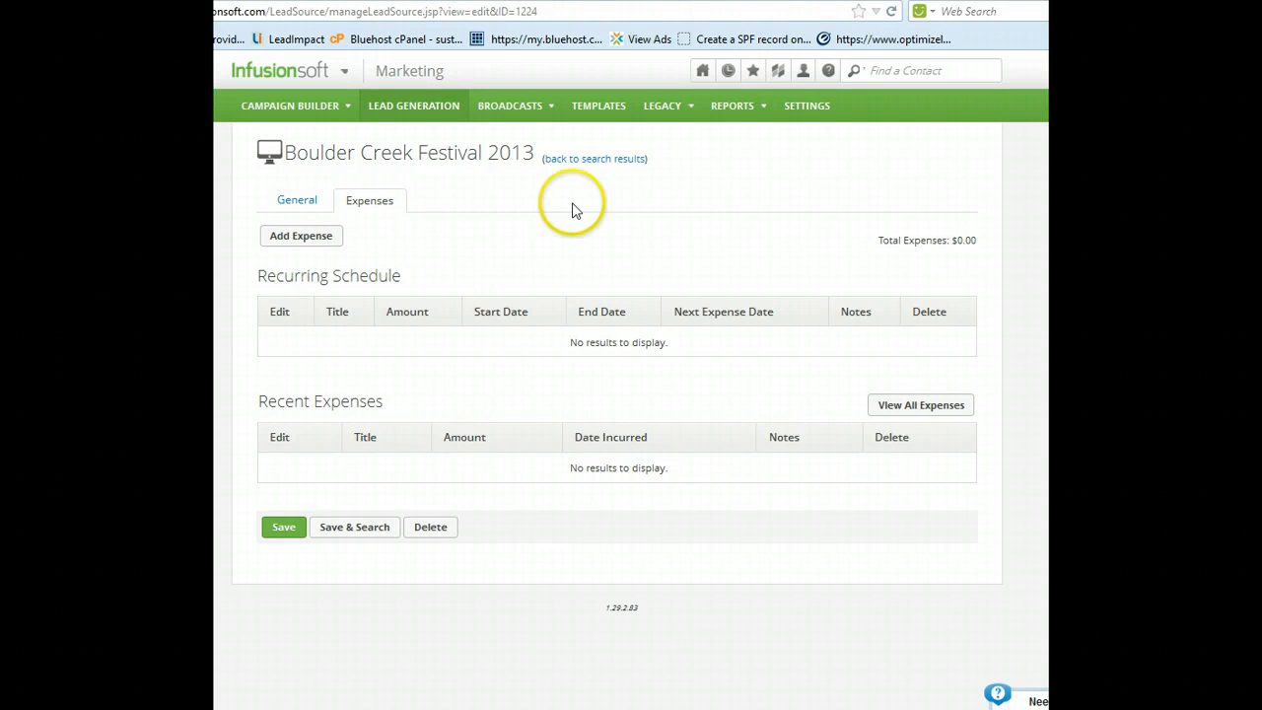
mouse_move(621, 189)
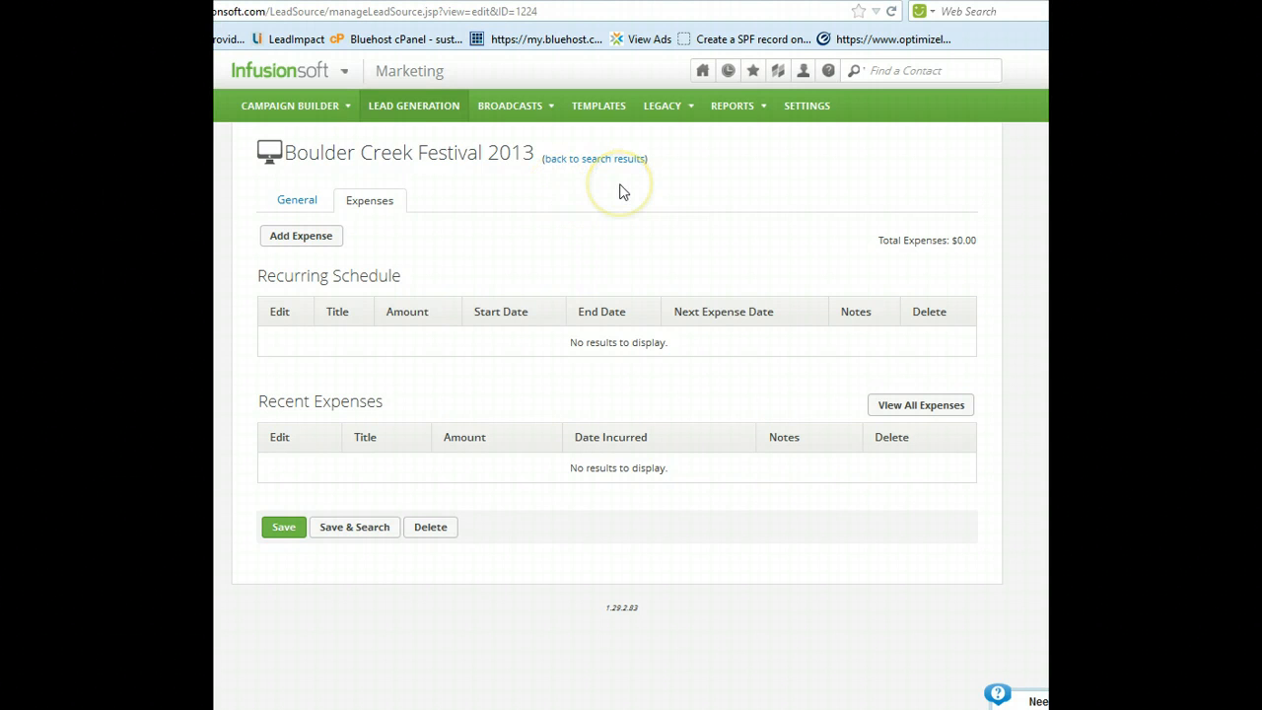
mouse_move(525, 150)
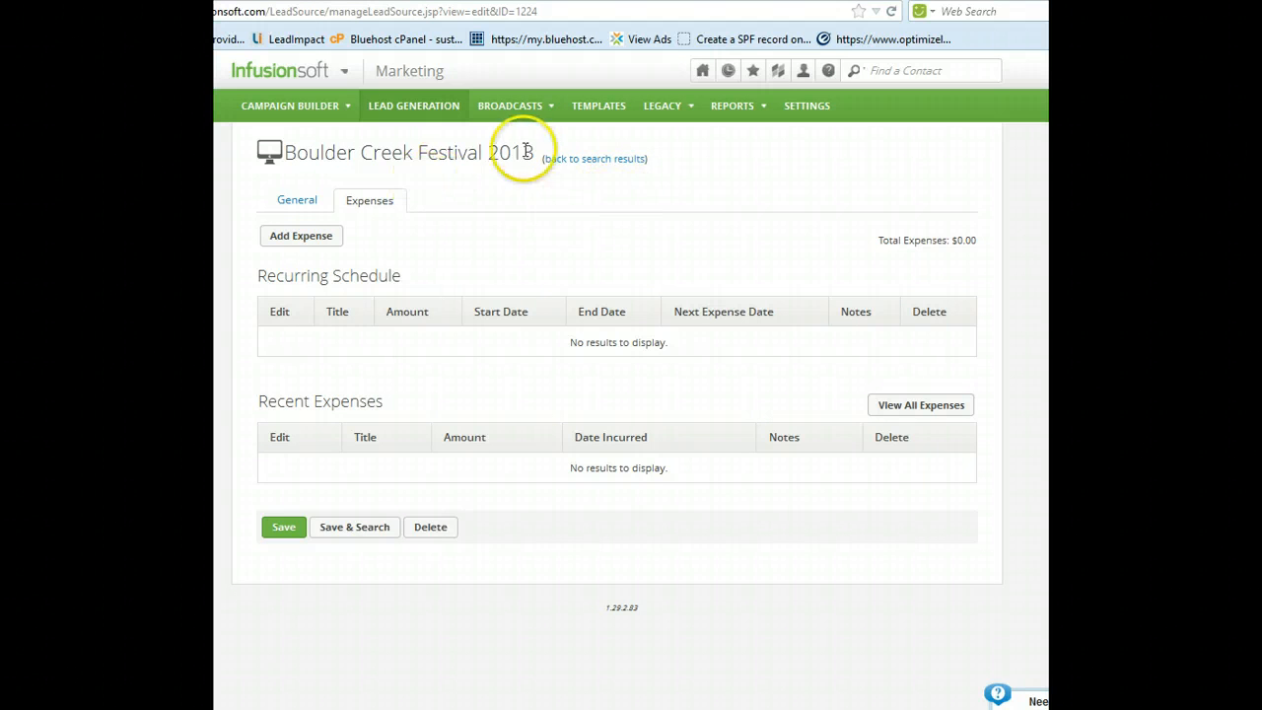
mouse_move(390, 146)
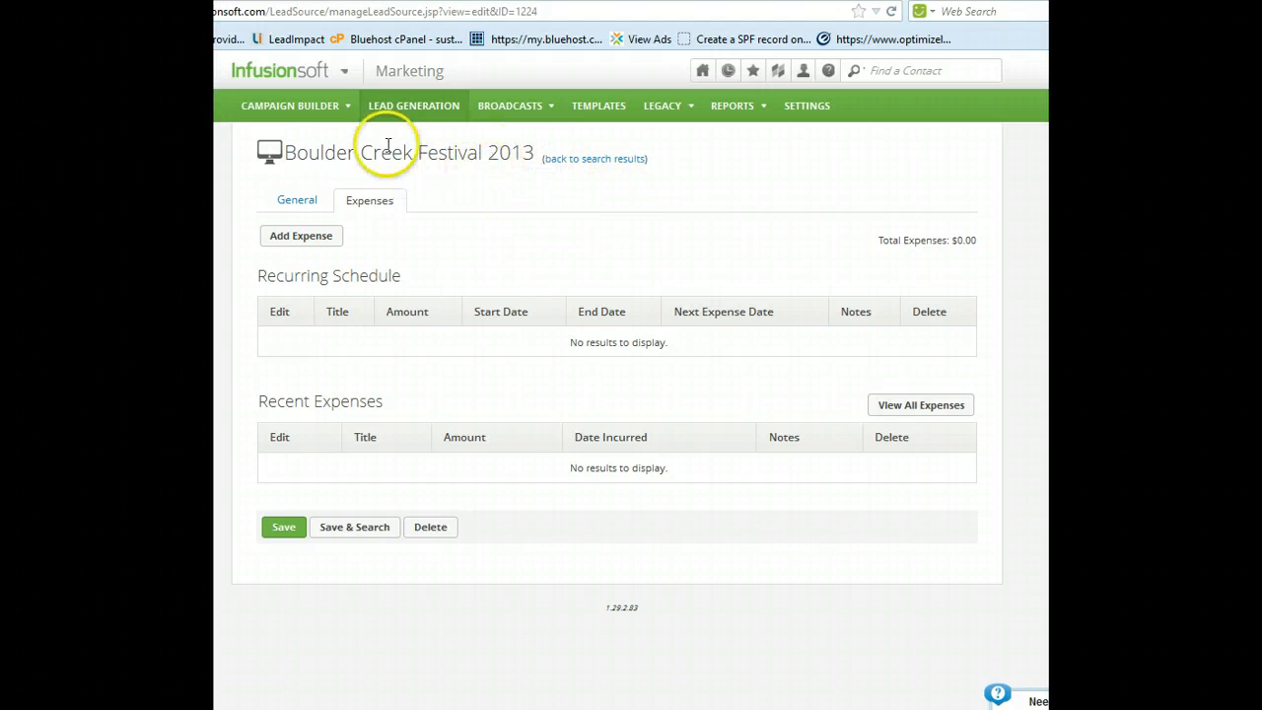
Start a Contacts import from the Contacts menu, reaching the file upload step.
left_click(351, 71)
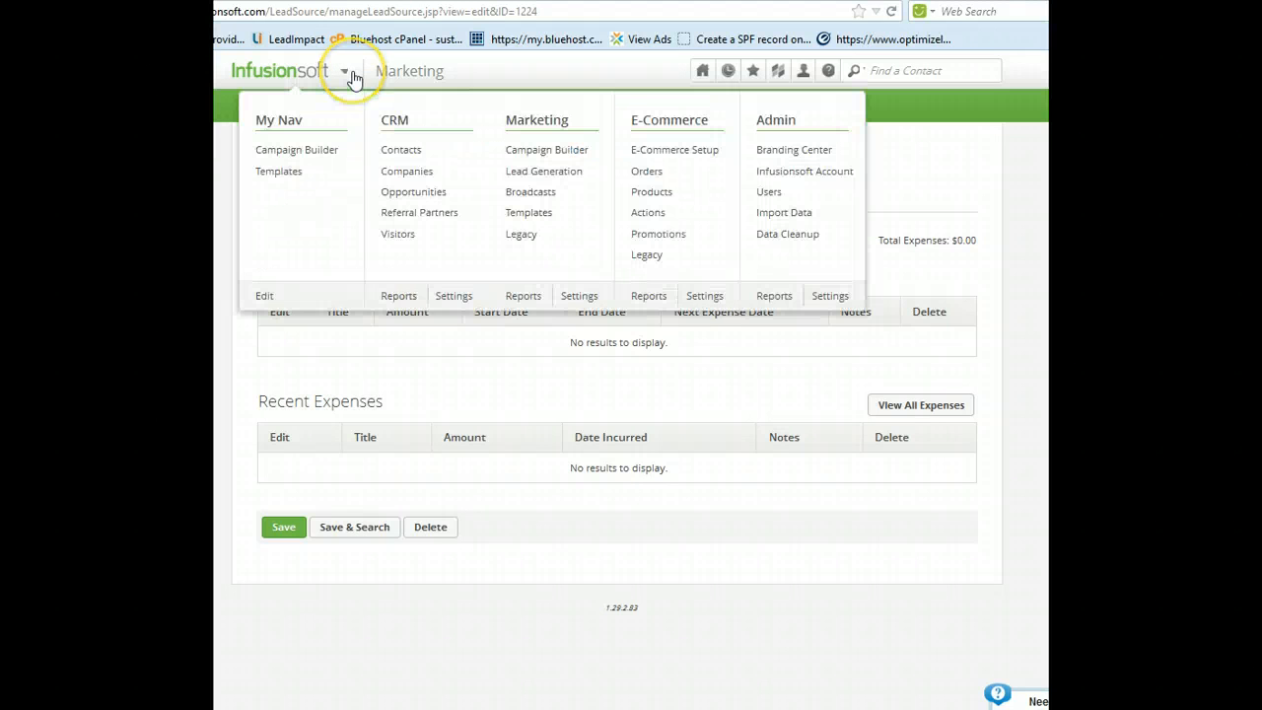
mouse_move(401, 150)
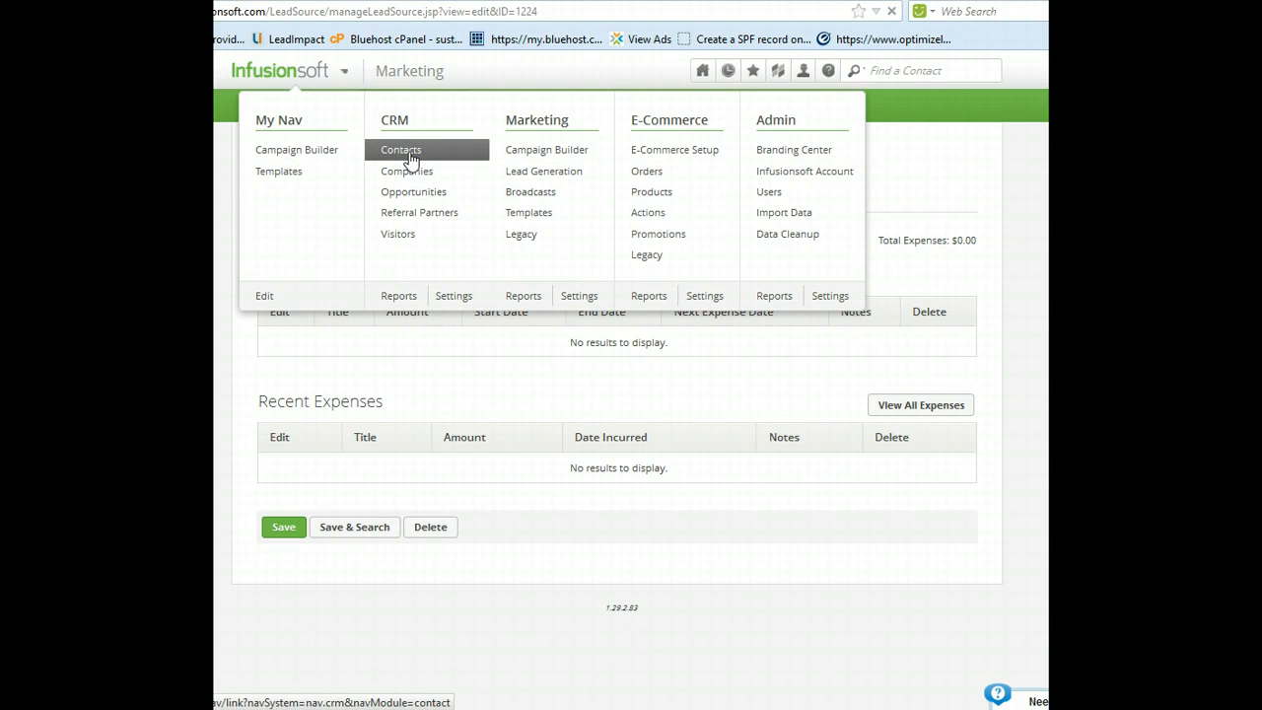
left_click(400, 149)
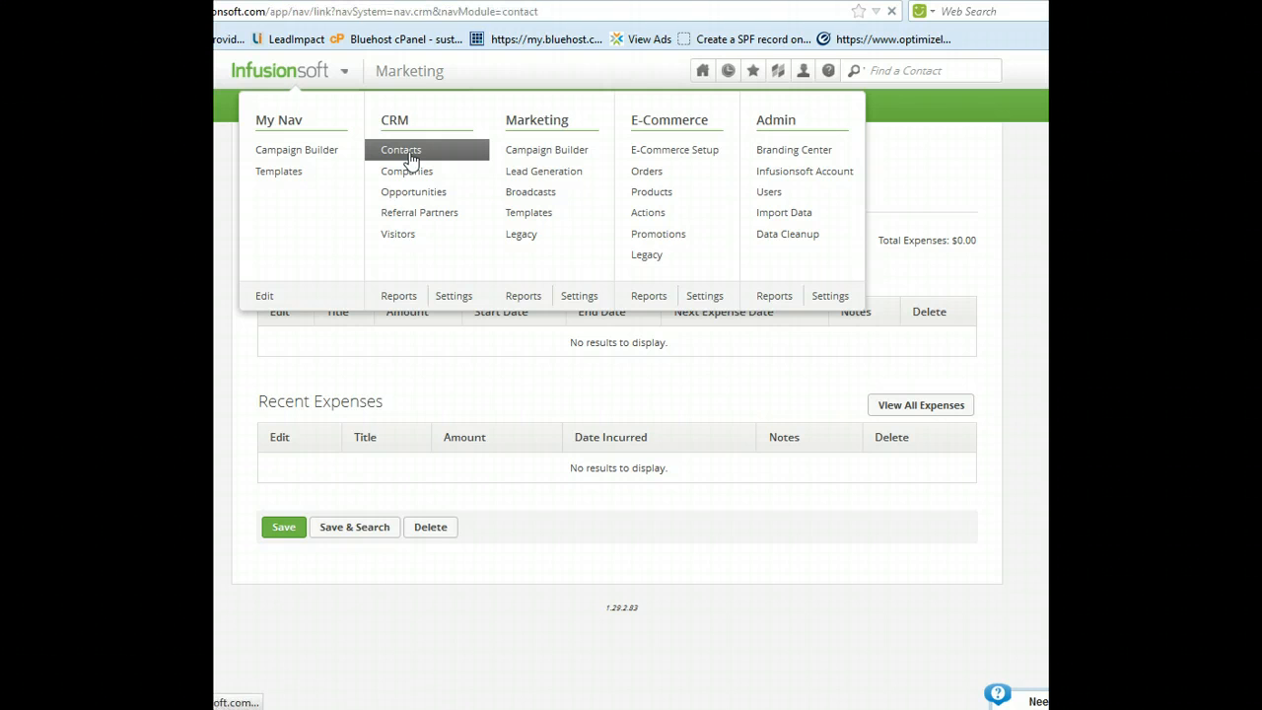
left_click(400, 150)
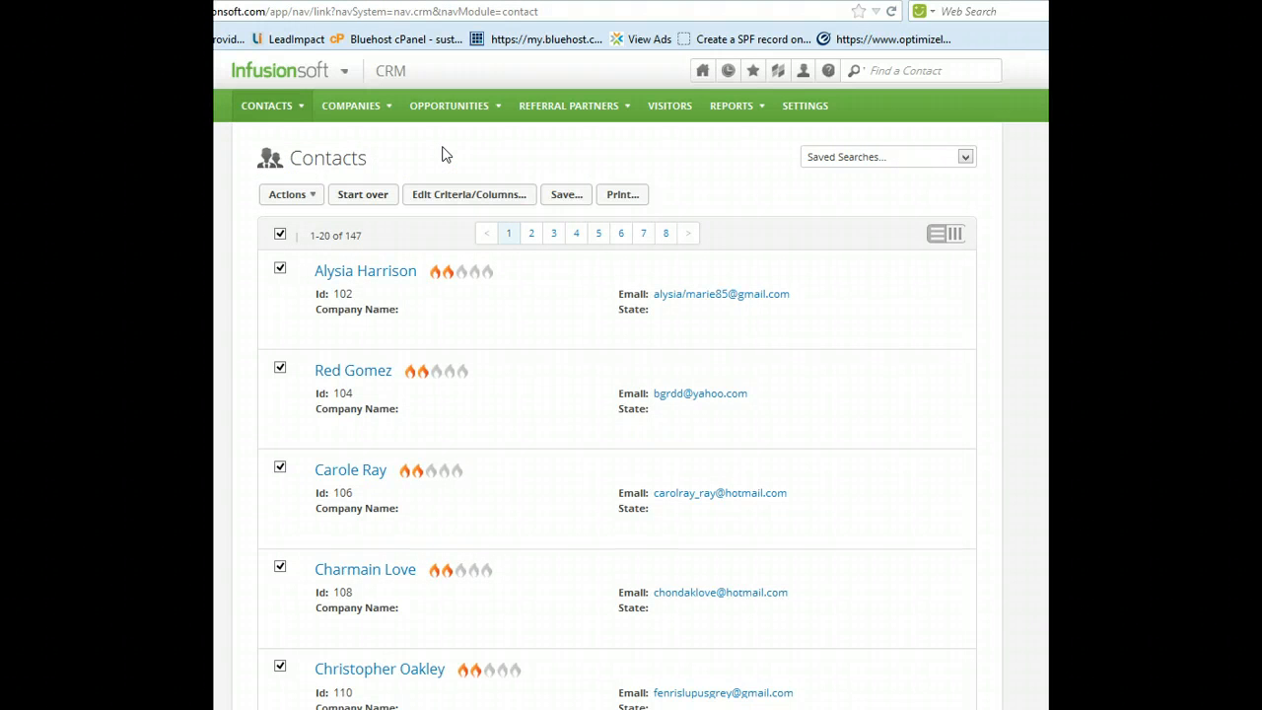
left_click(269, 106)
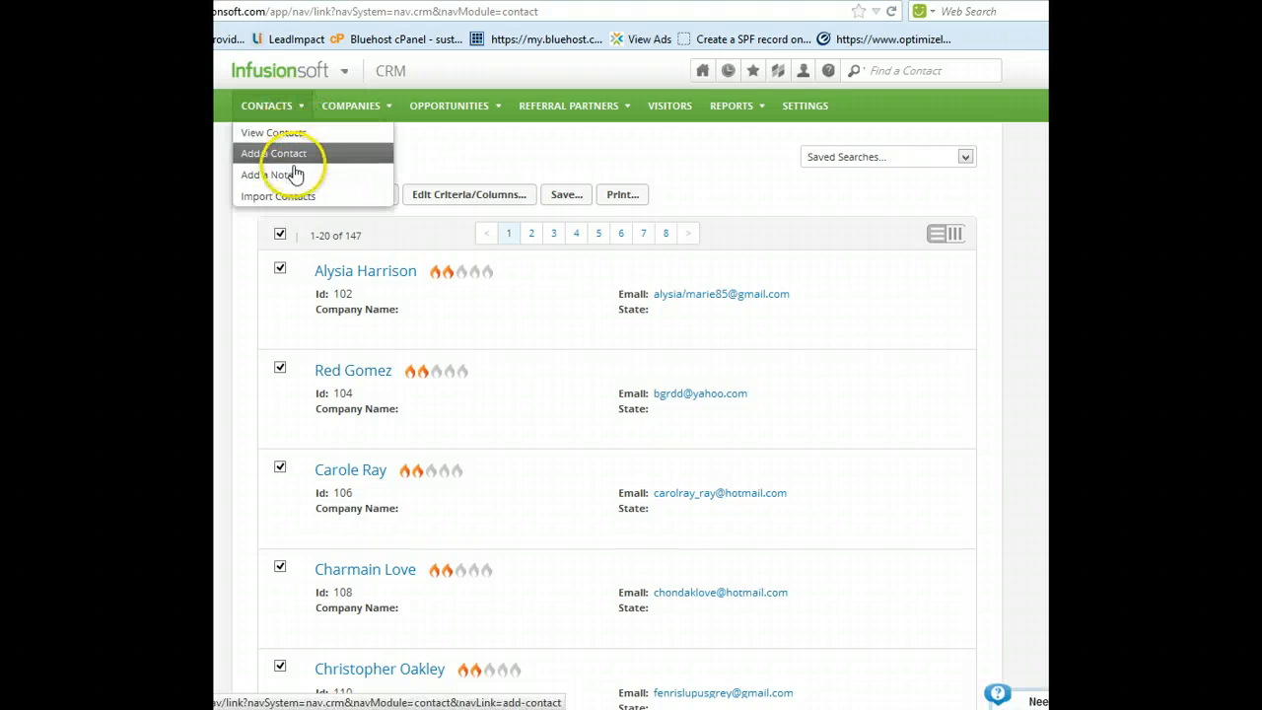
left_click(278, 195)
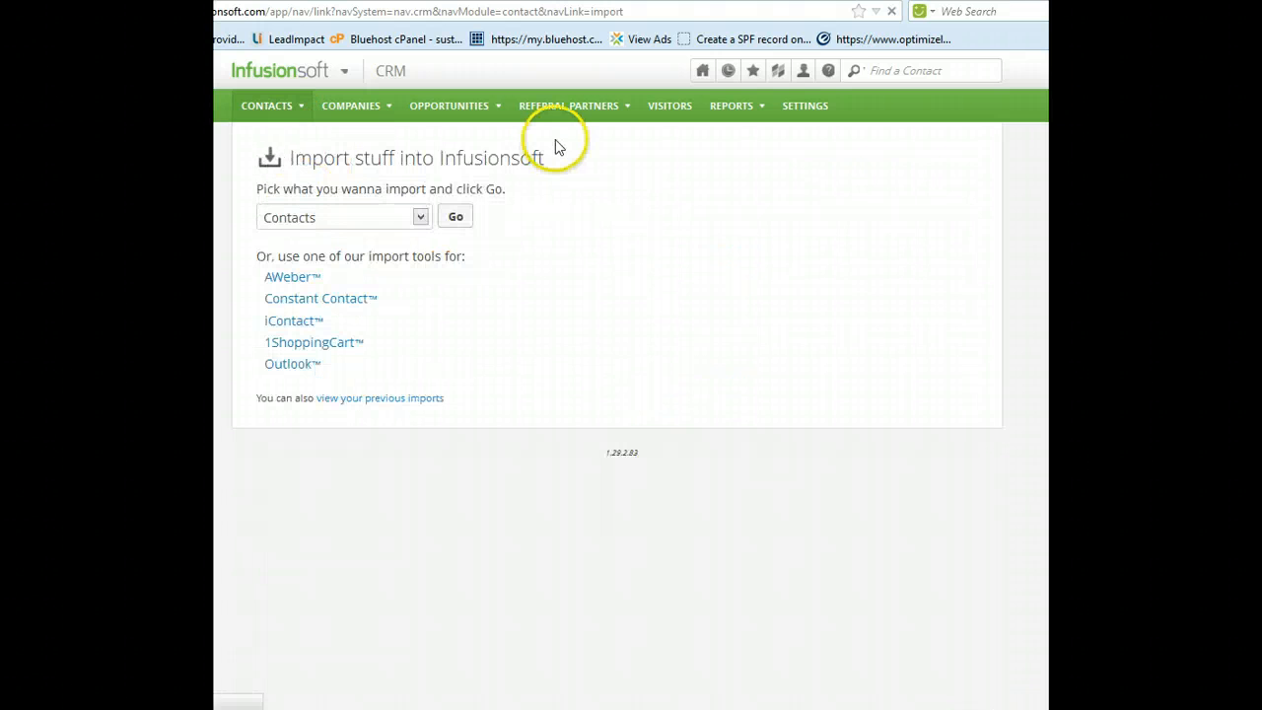
mouse_move(335, 252)
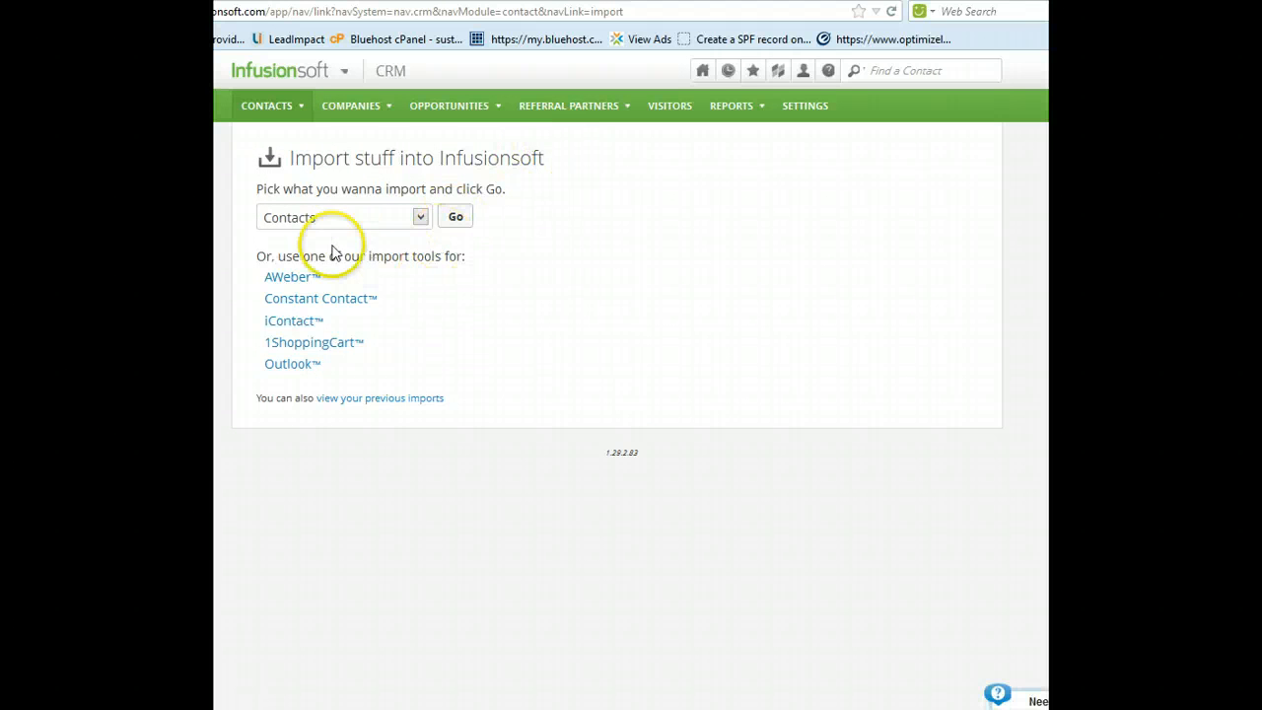
mouse_move(456, 217)
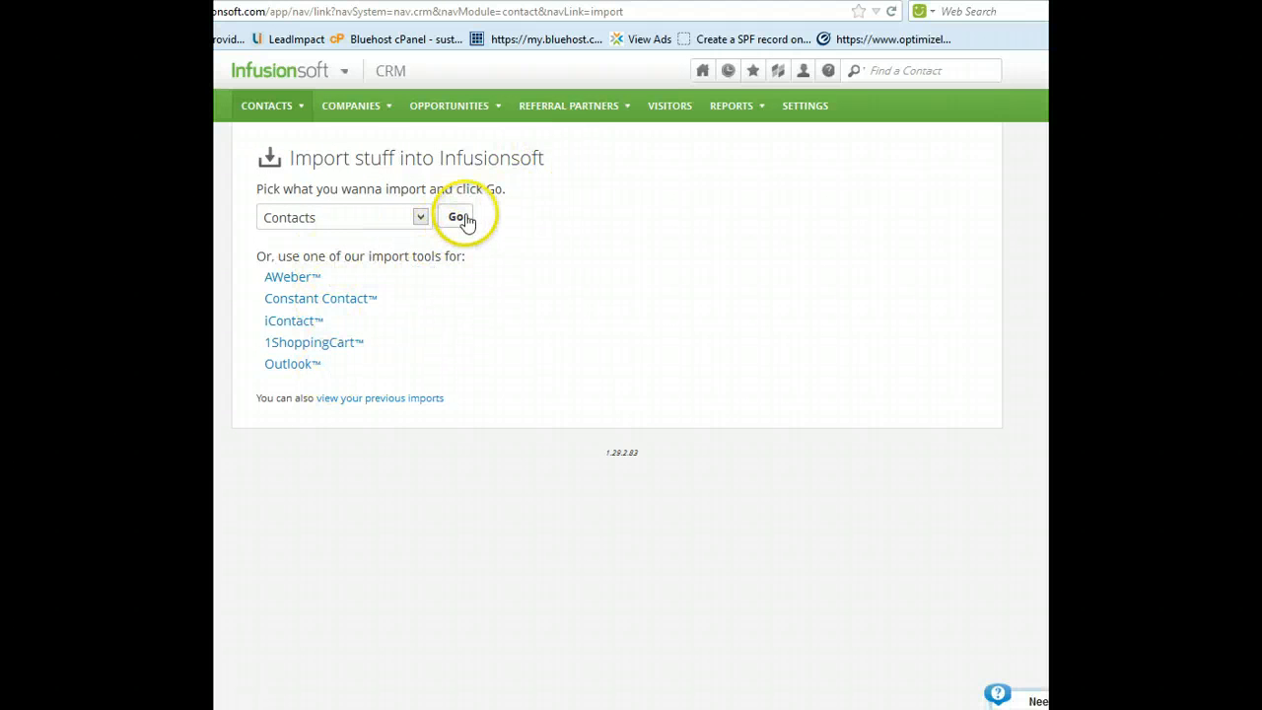
left_click(457, 217)
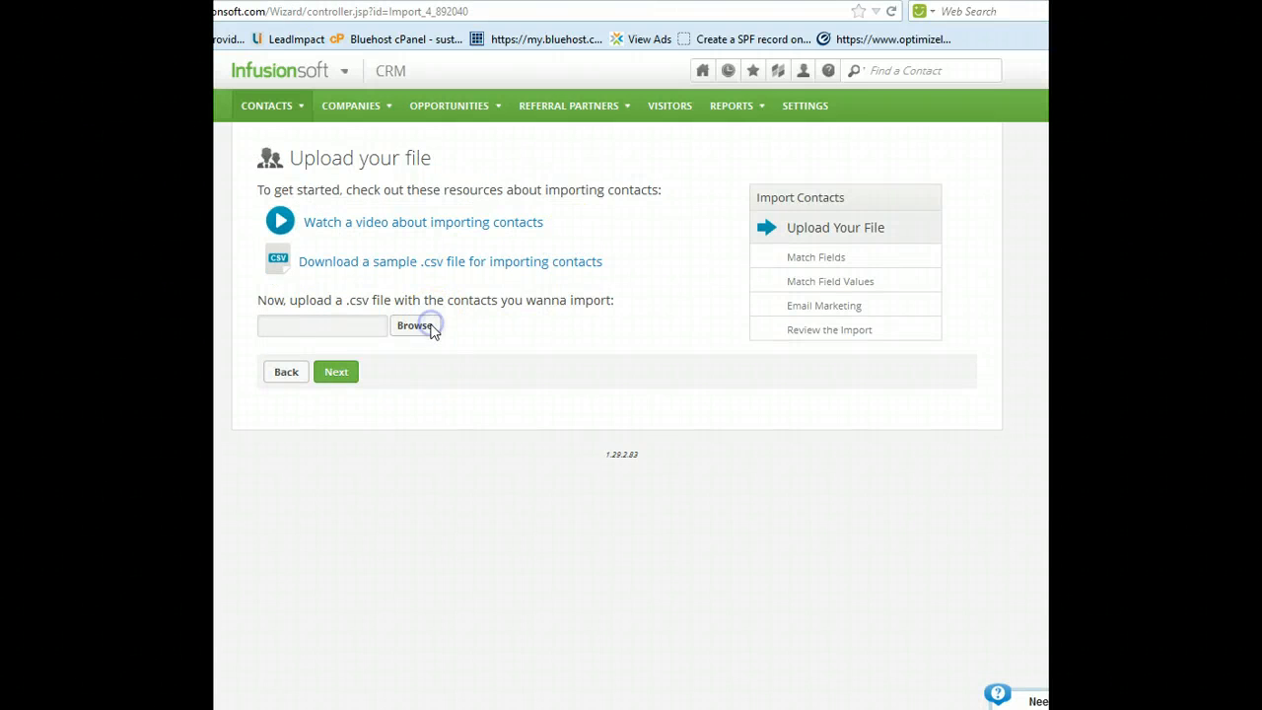
Choose the 'Bldr Creek Fest May 2013 Clean' CSV from the Leads folder as the upload file.
left_click(414, 325)
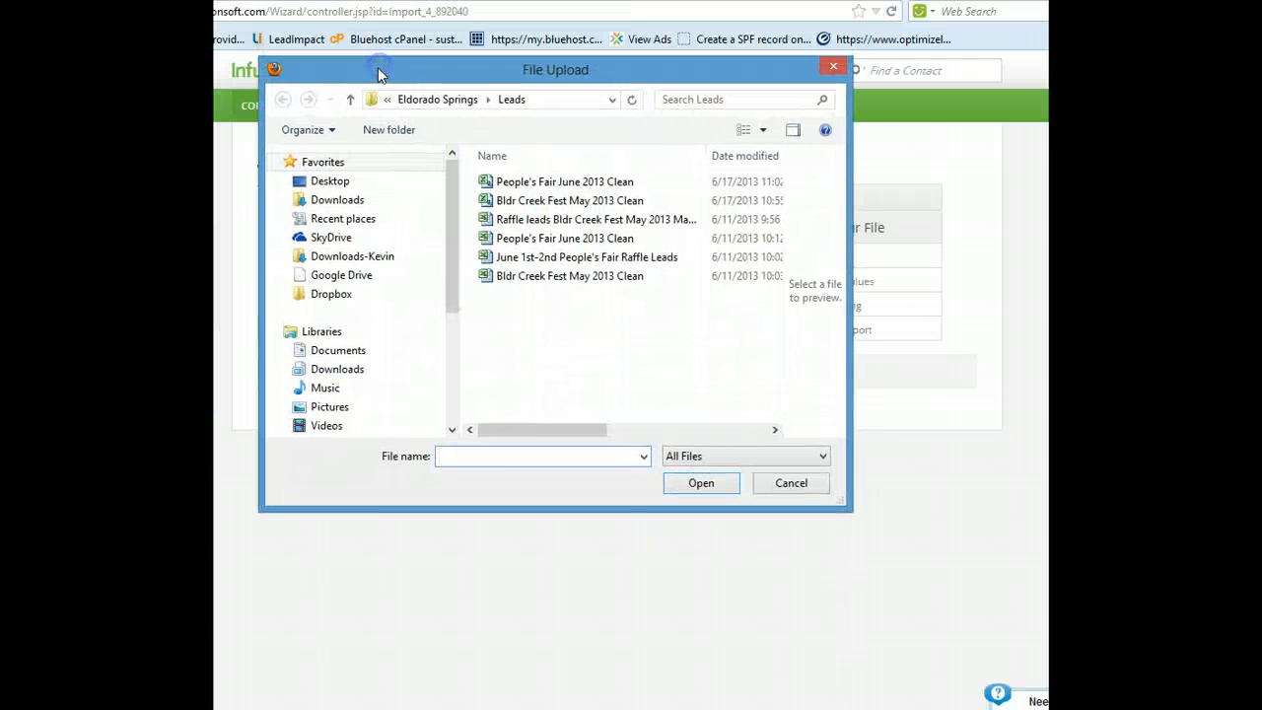
left_click(568, 201)
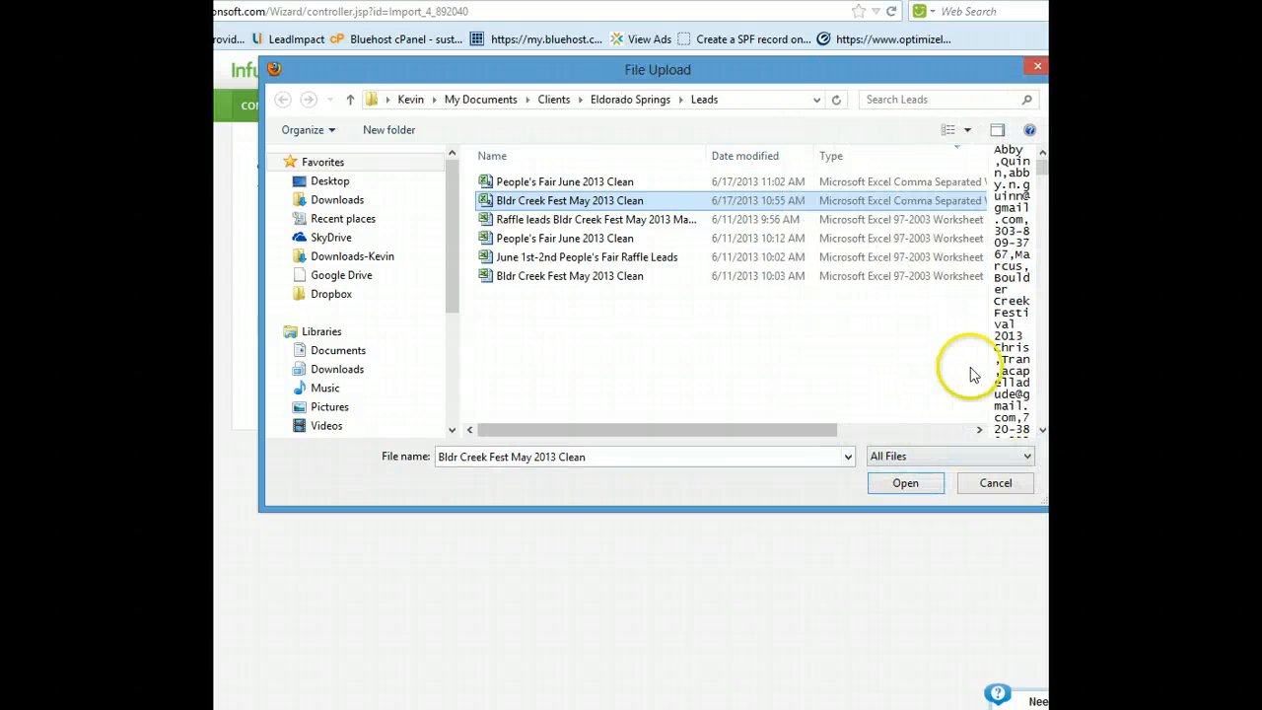
mouse_move(966, 319)
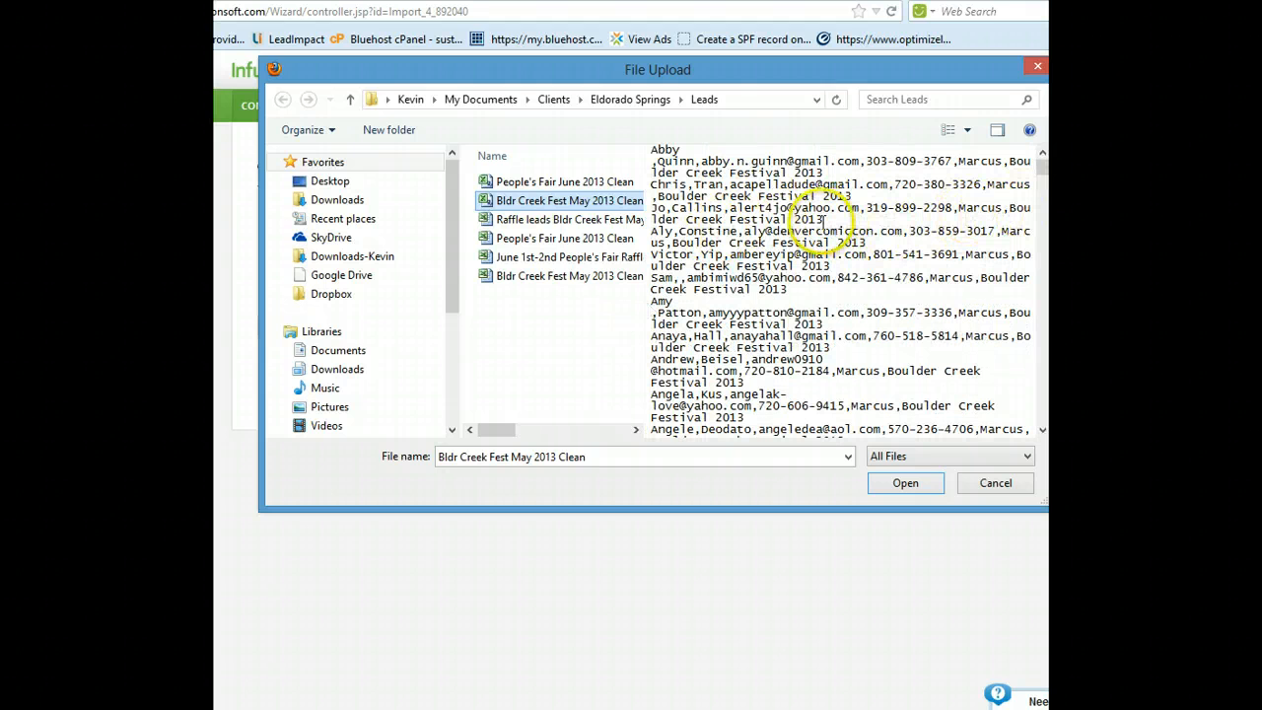
mouse_move(878, 406)
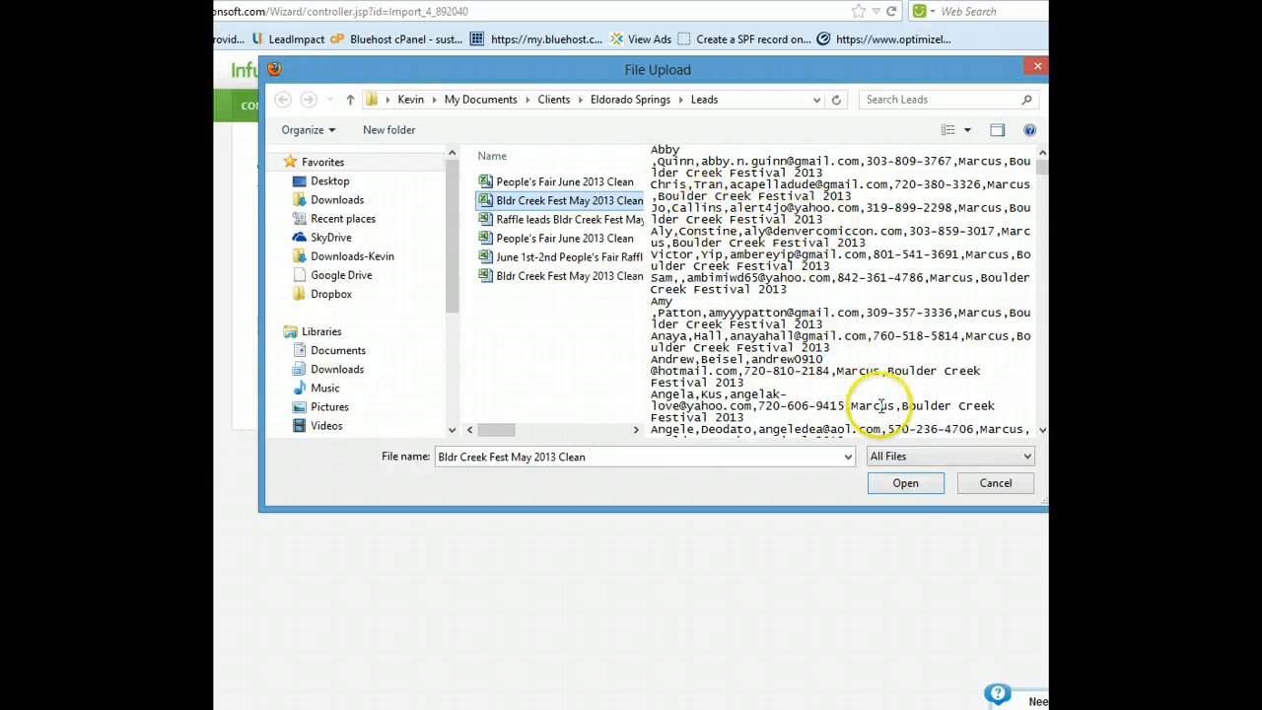
left_click(903, 481)
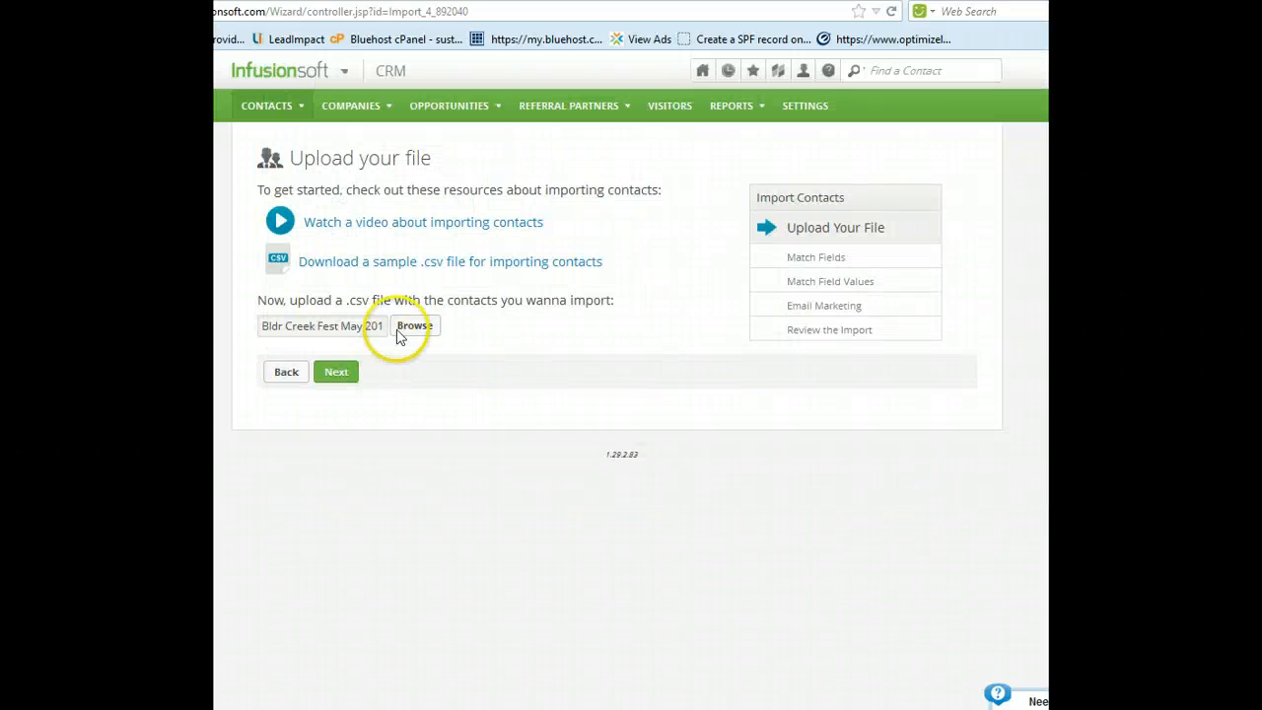
Map the CSV columns to First Name, Email, Phone 1 Number, Sales Rep and Leadsource.
left_click(335, 371)
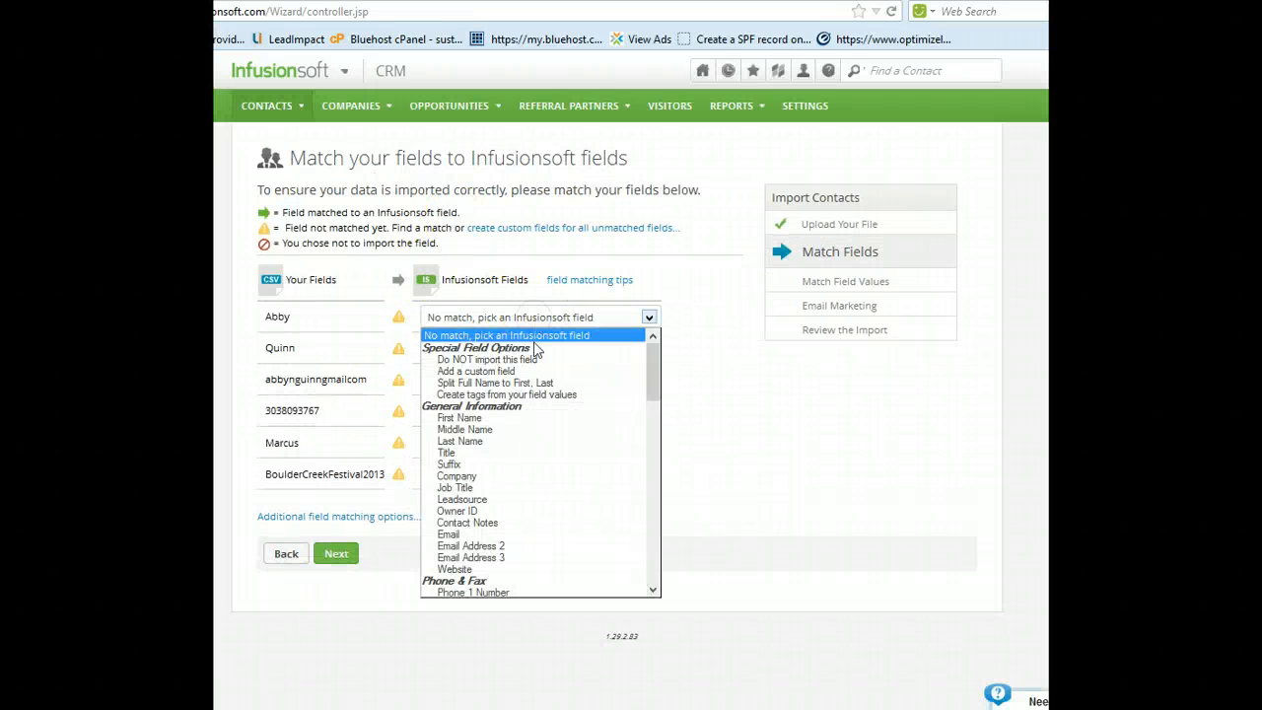
left_click(457, 418)
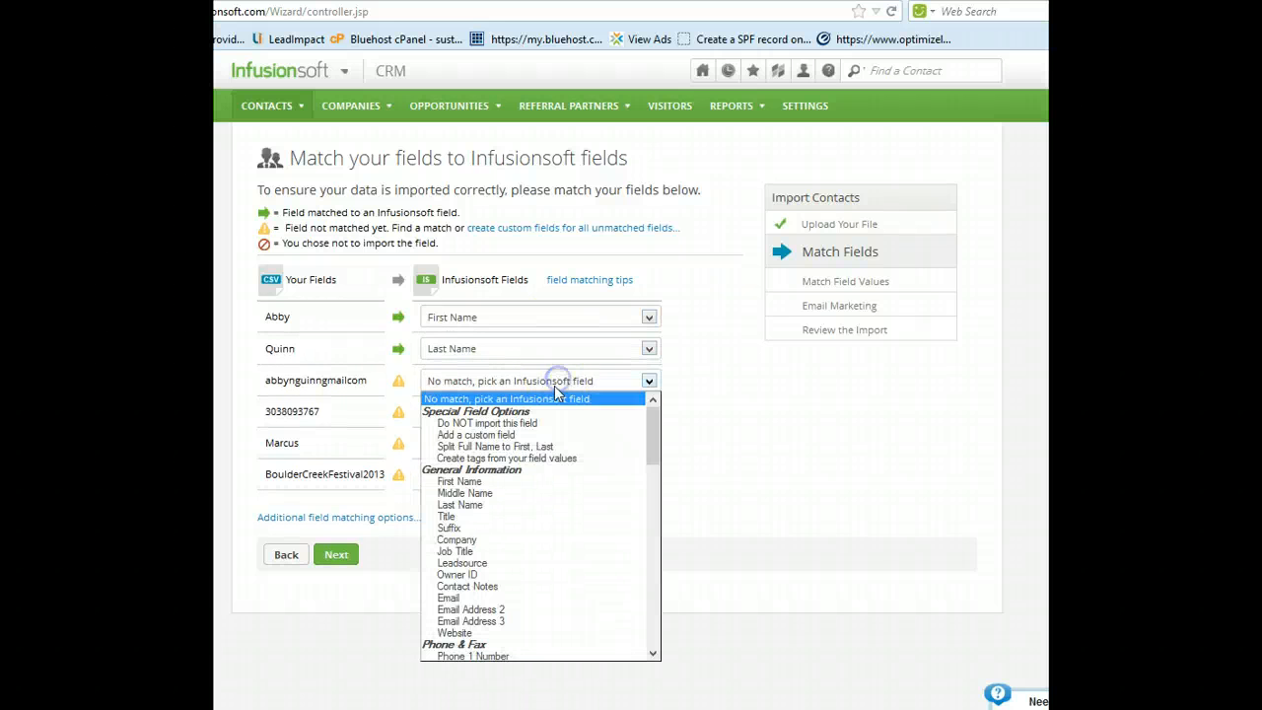
mouse_move(516, 517)
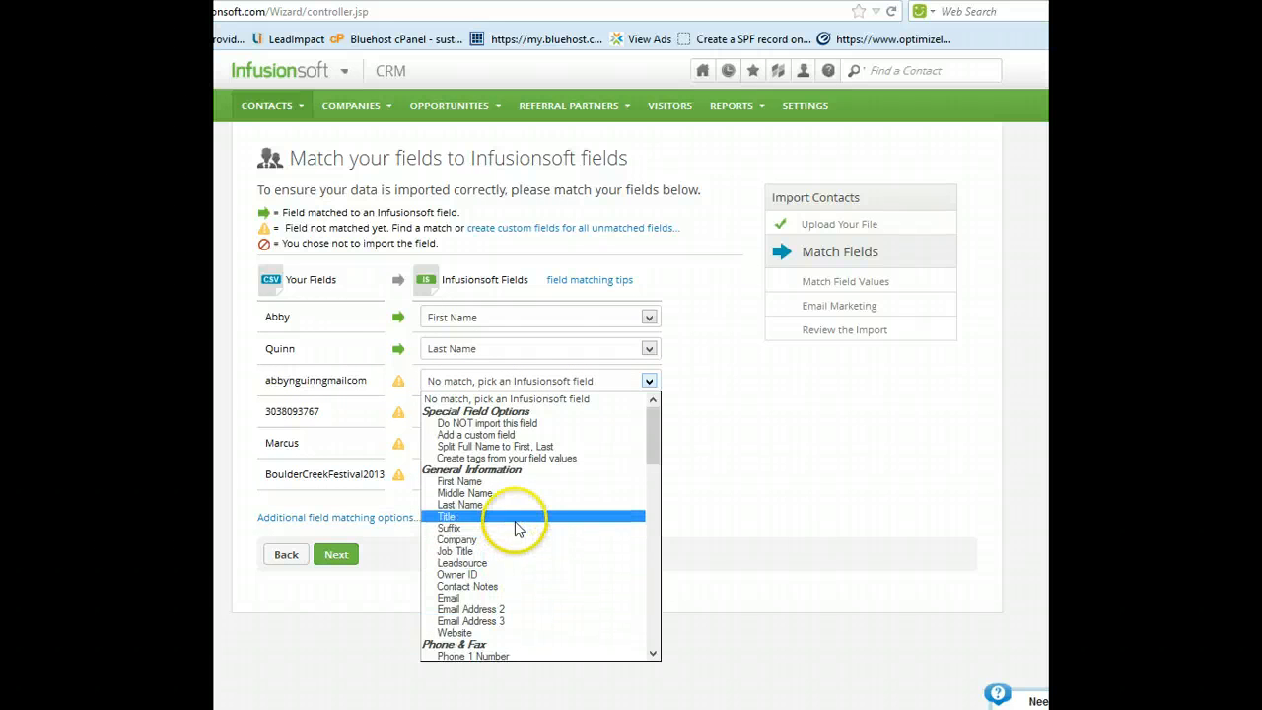
mouse_move(511, 597)
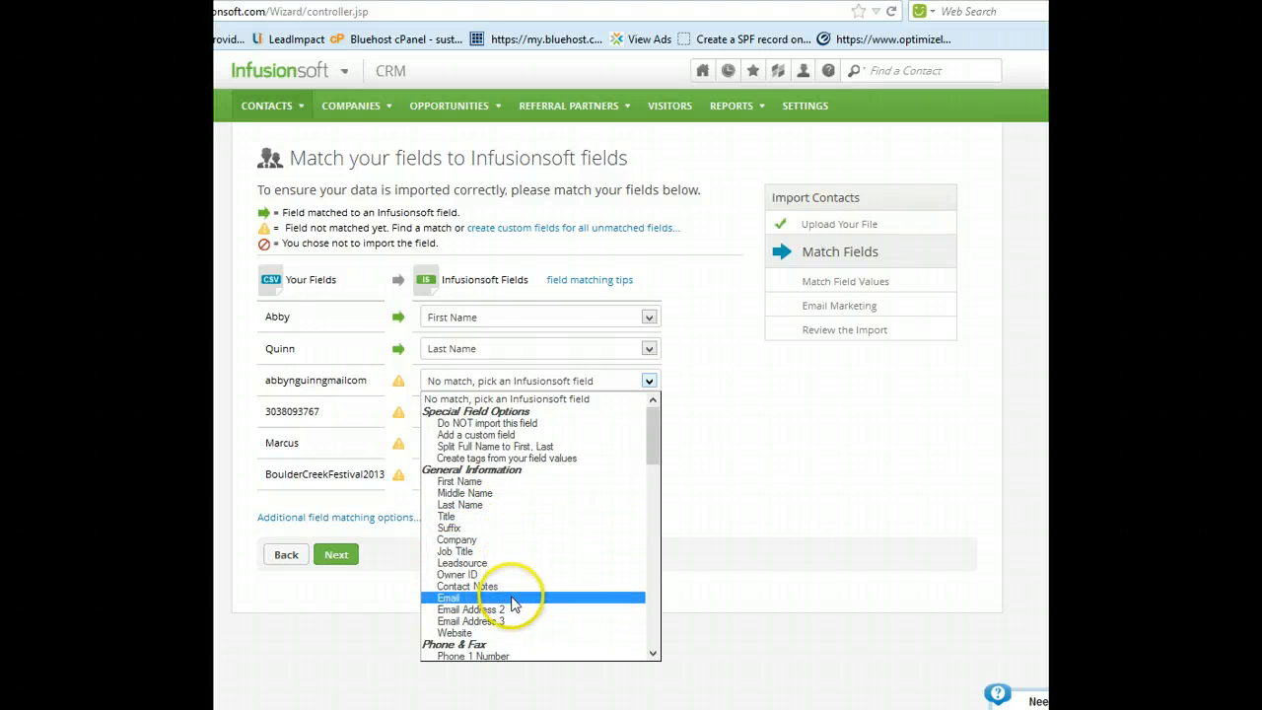
left_click(447, 597)
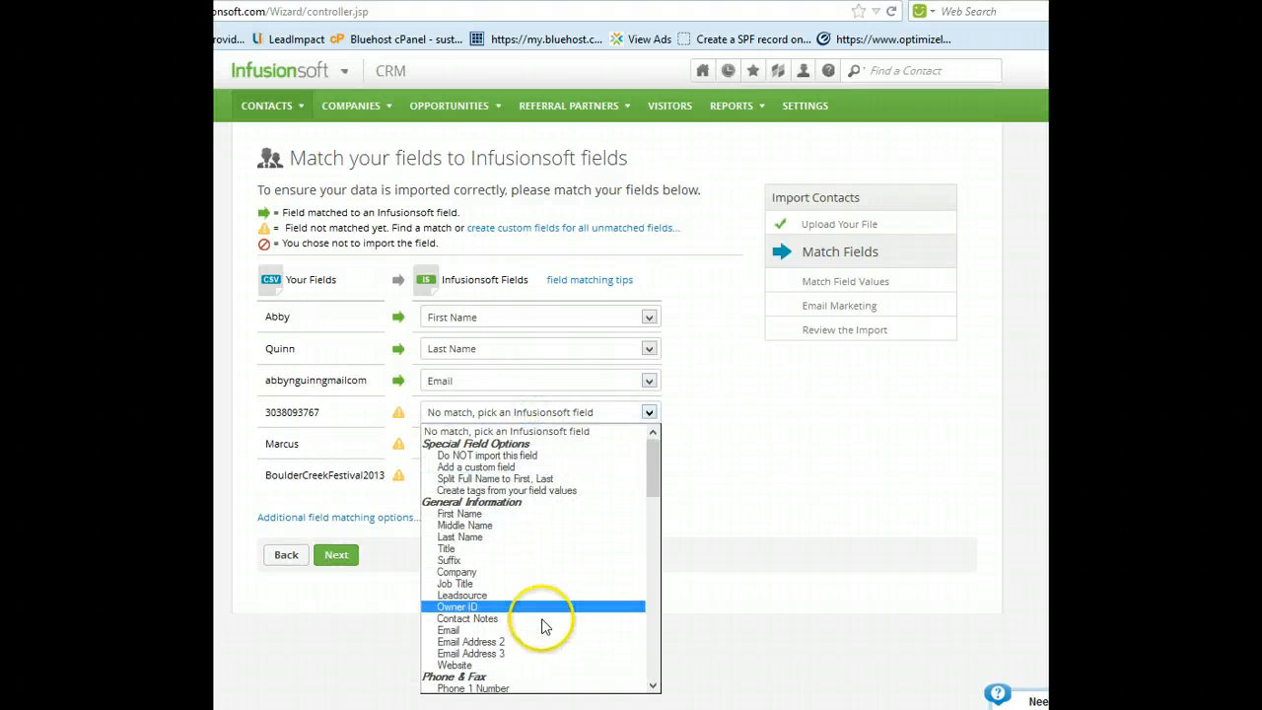
mouse_move(556, 686)
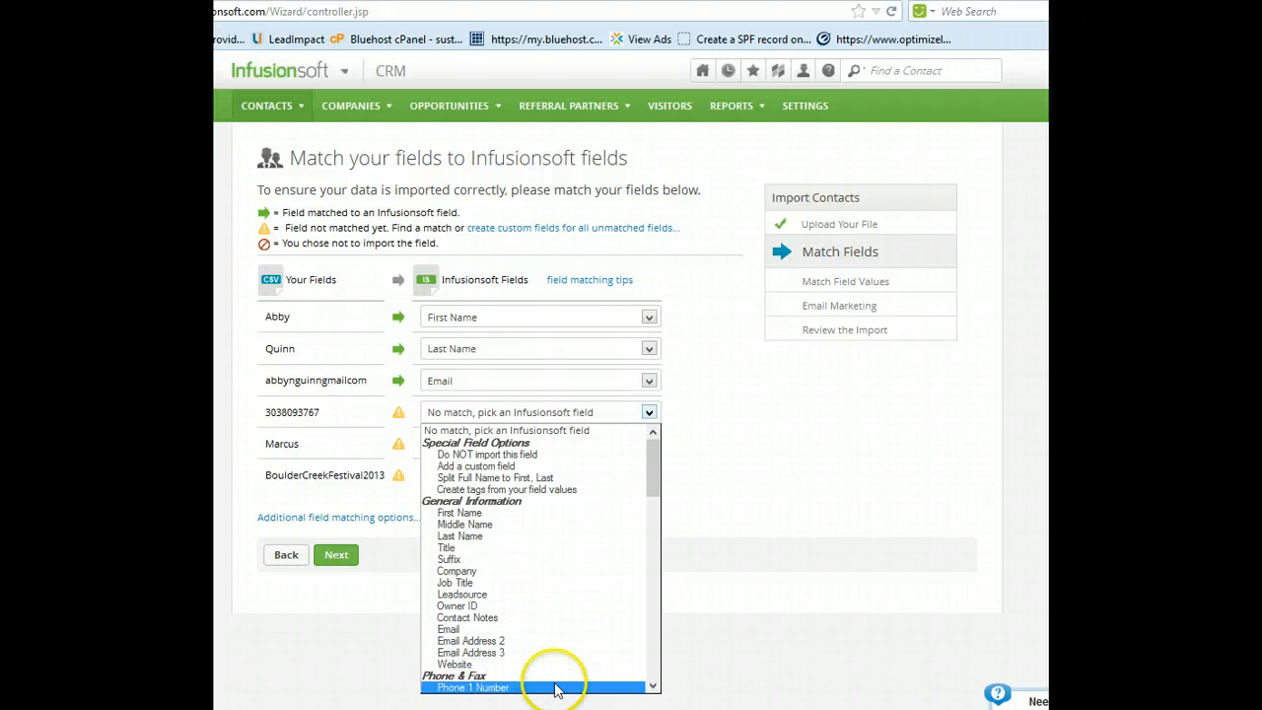
left_click(469, 686)
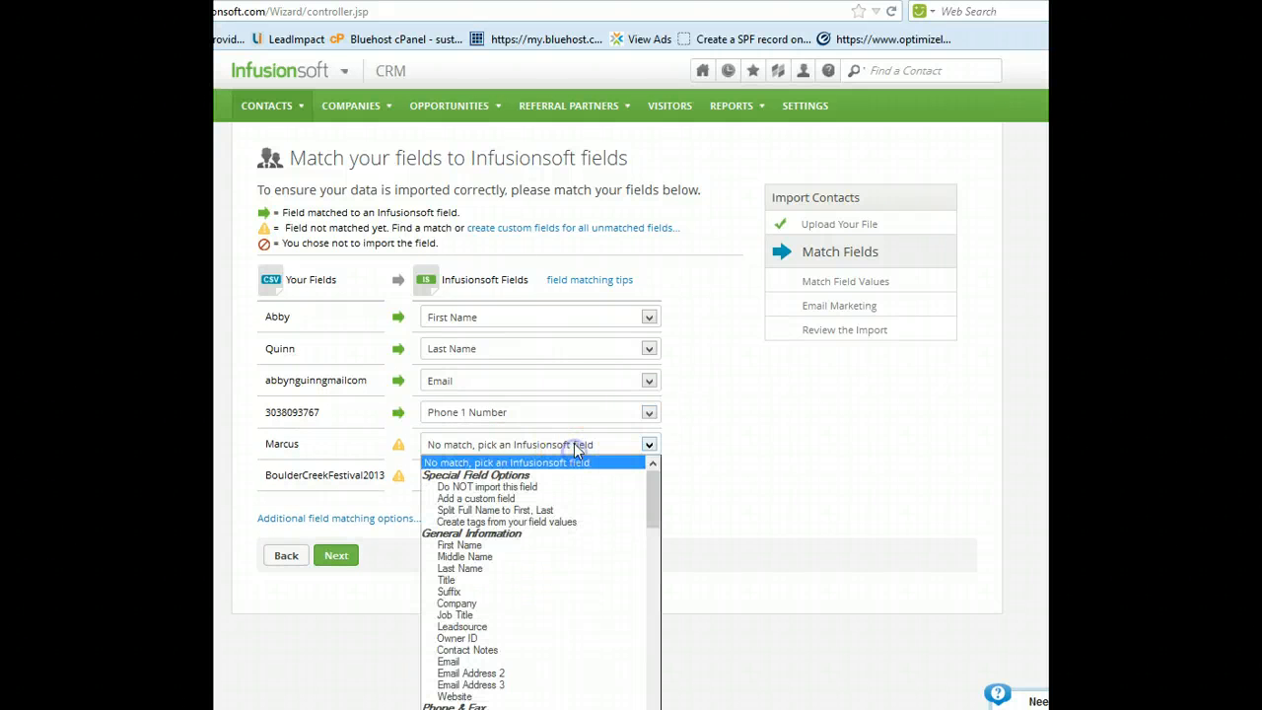
scroll("down", 3)
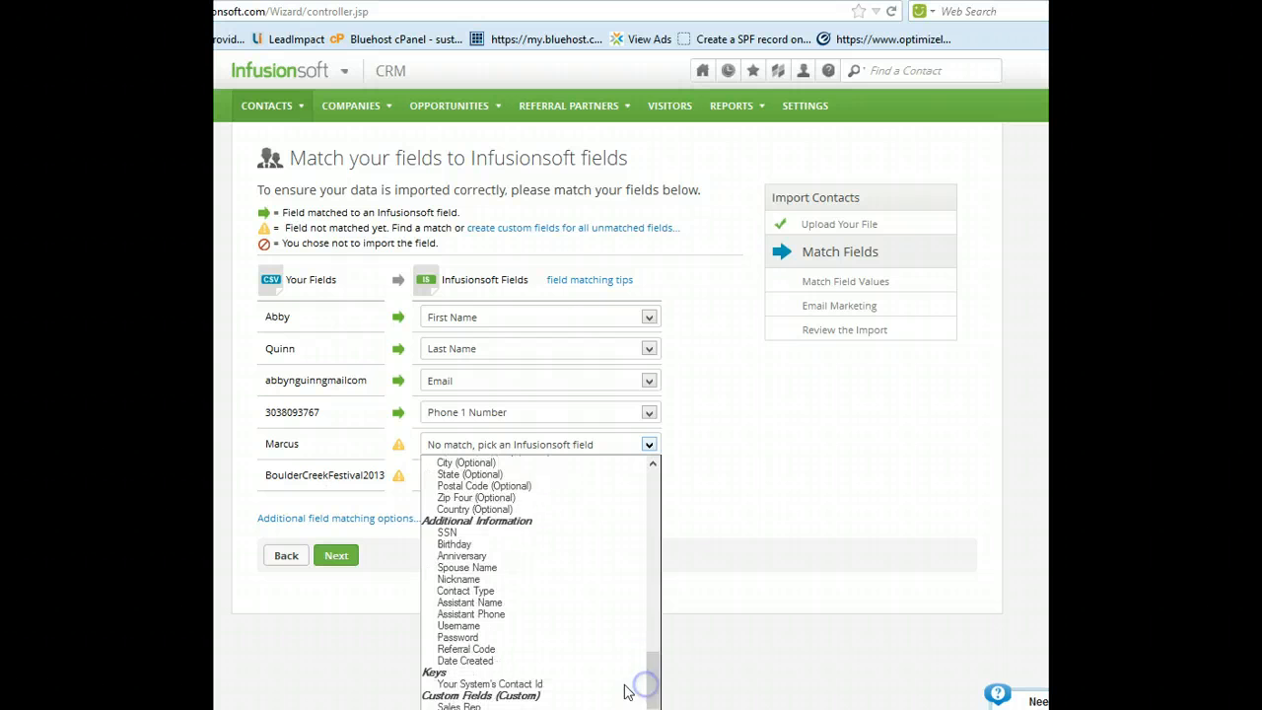
left_click(460, 705)
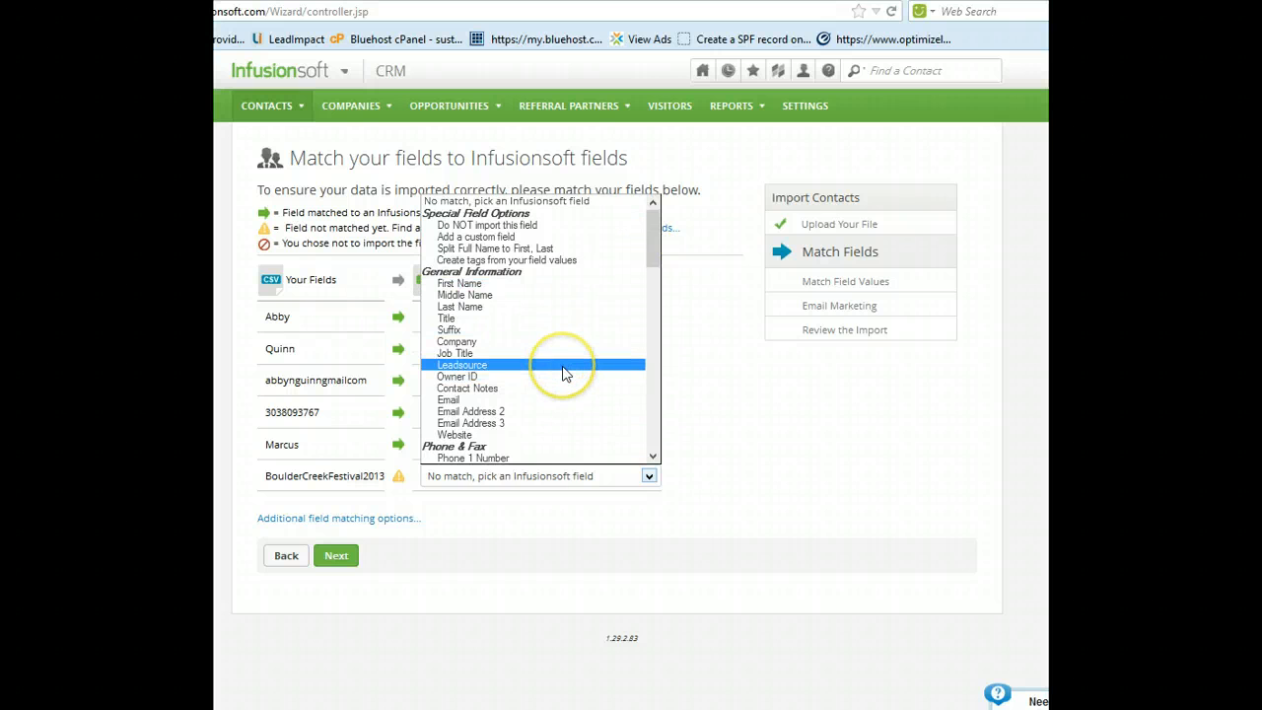
left_click(462, 363)
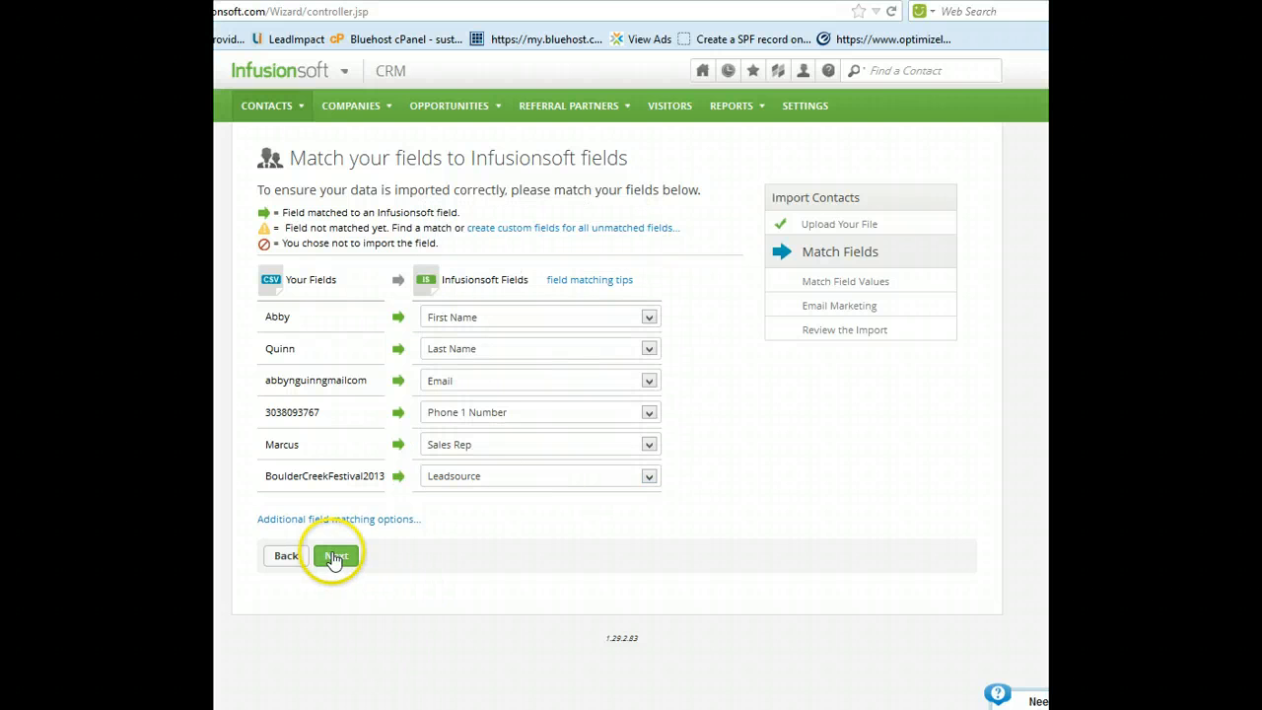
Advance to value matching, where sales rep Marcus maps to Marcus.
left_click(335, 556)
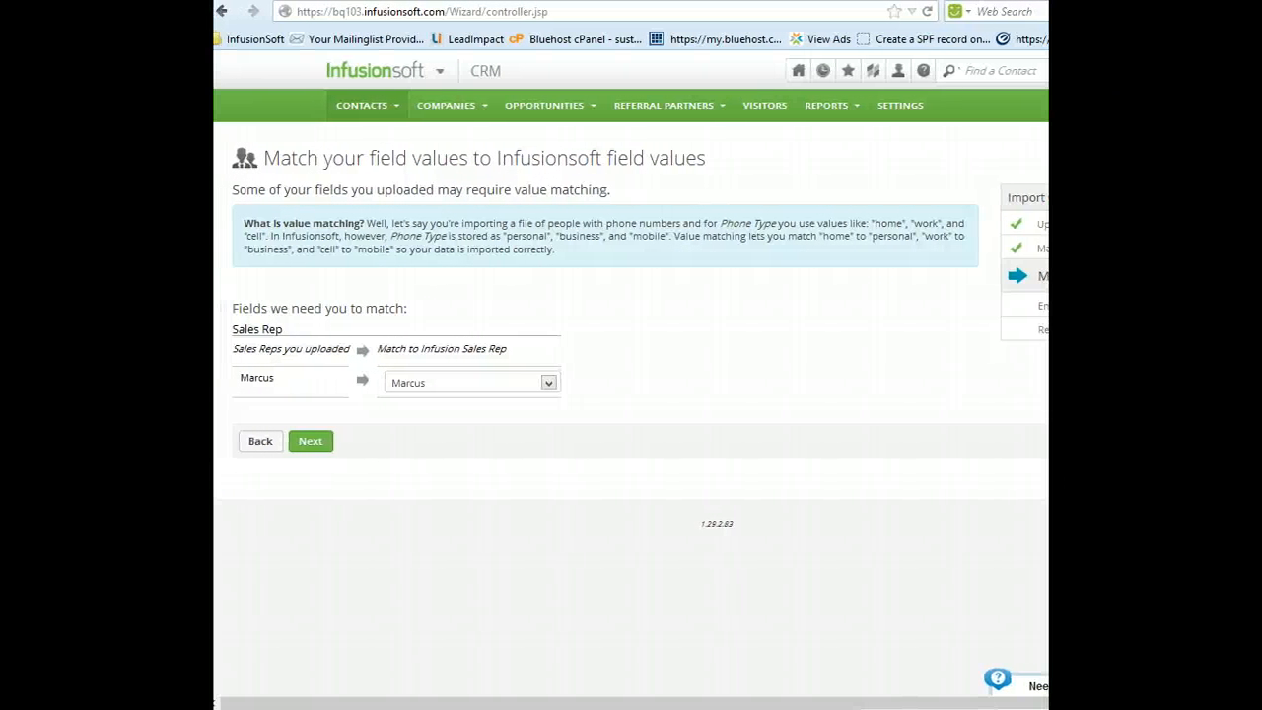
mouse_move(446, 384)
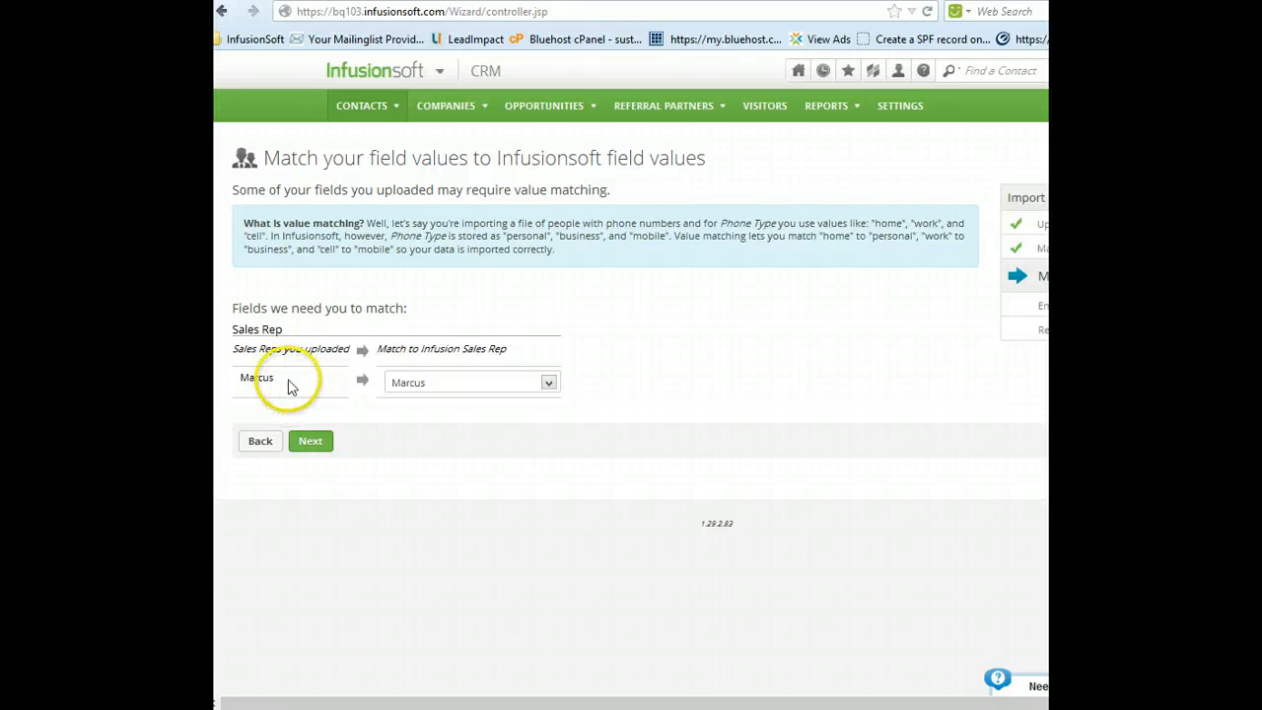
mouse_move(313, 528)
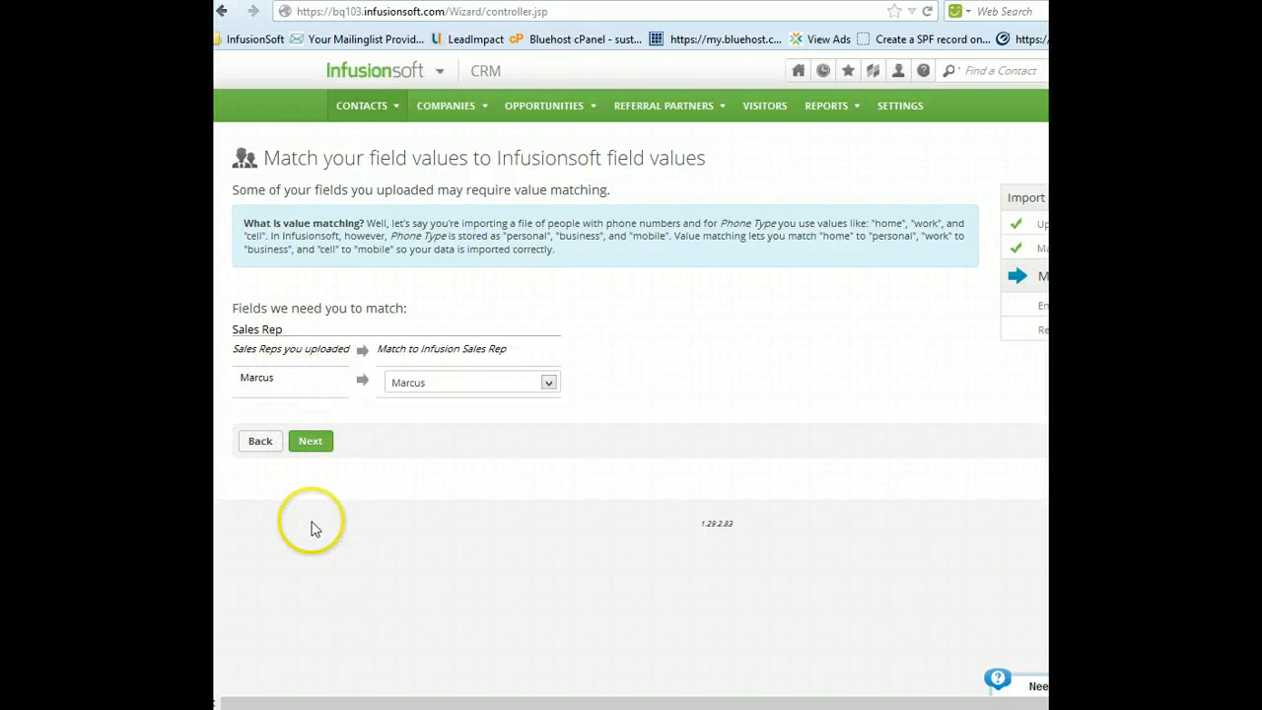
mouse_move(312, 442)
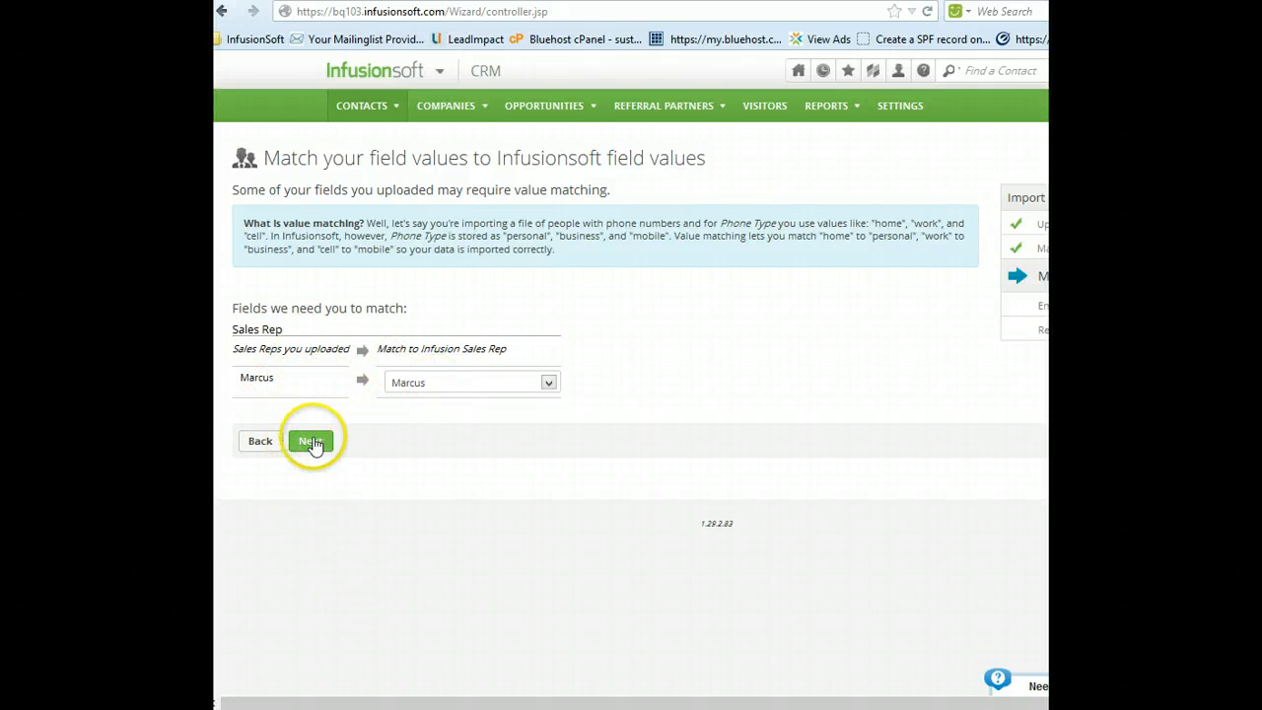
Accept the Marcus value match and answer Yes to sending email marketing.
left_click(311, 442)
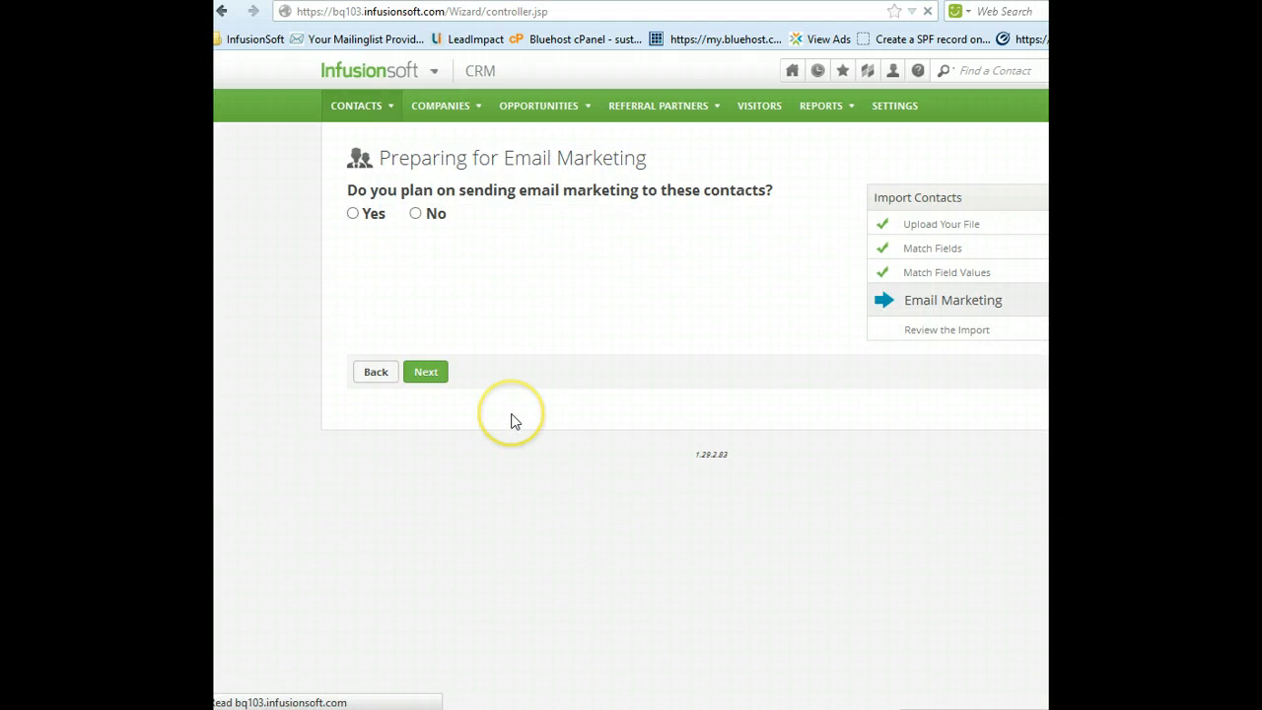
mouse_move(511, 414)
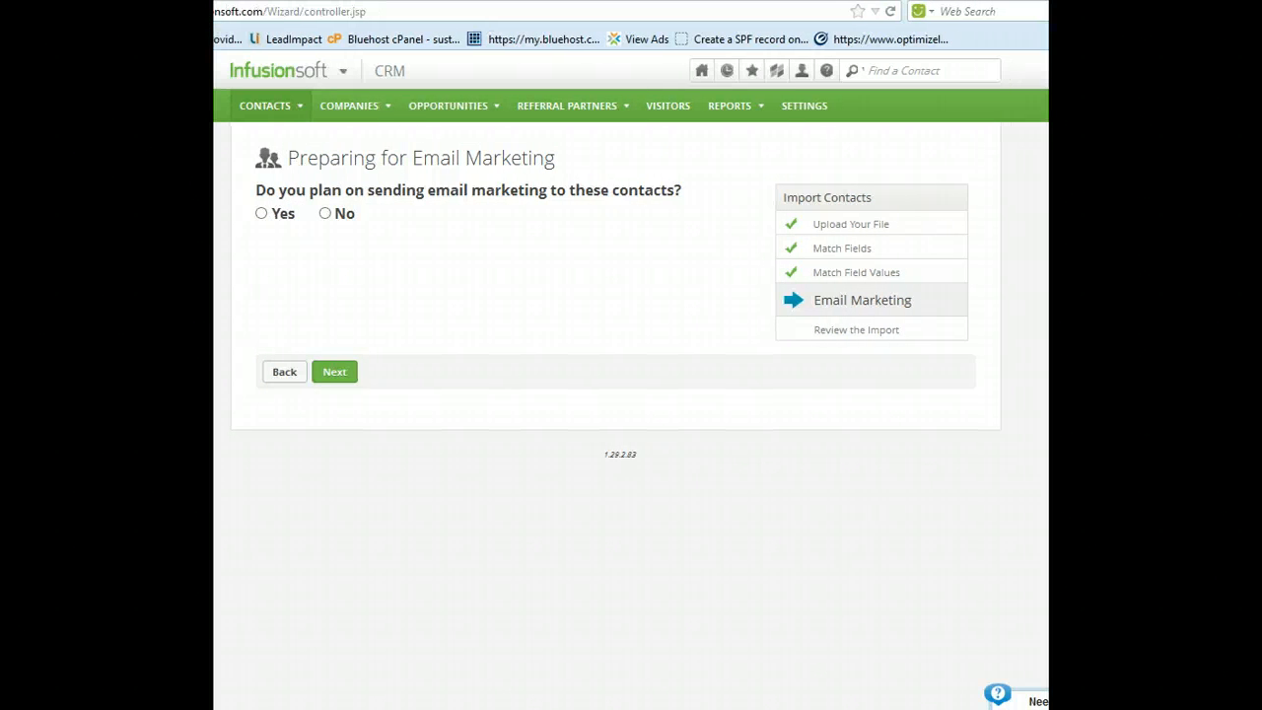
mouse_move(238, 219)
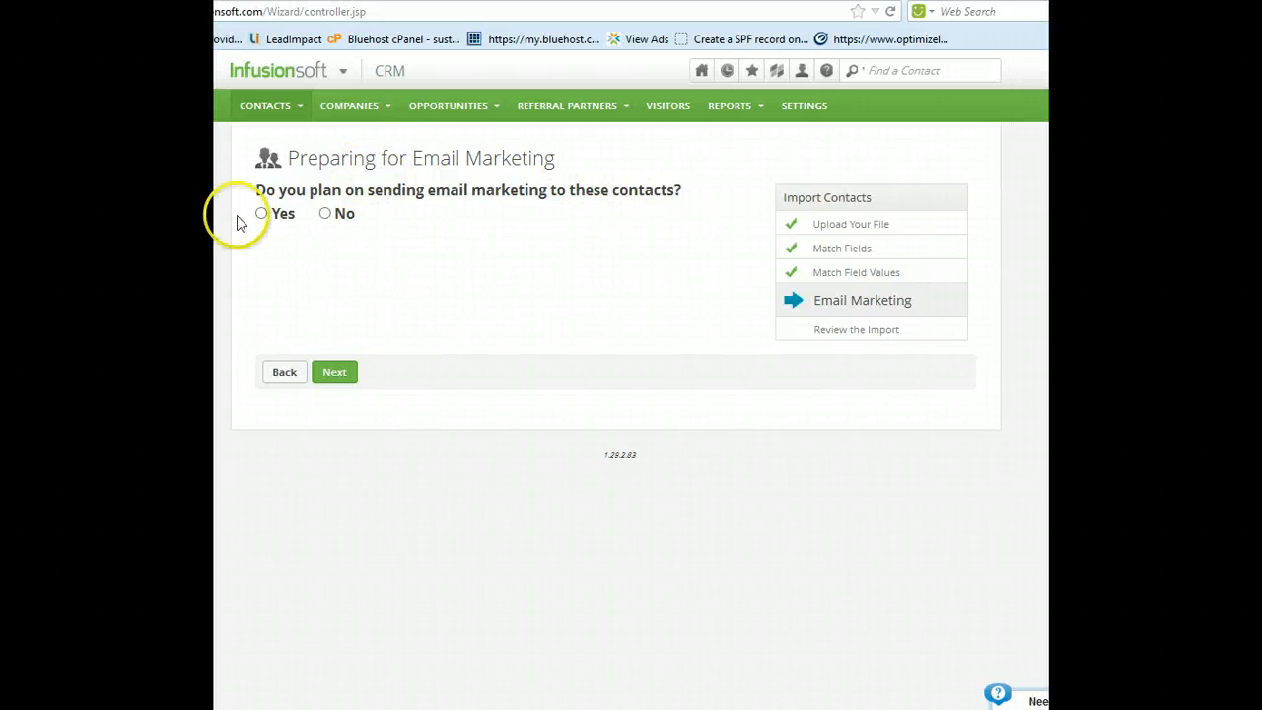
left_click(260, 213)
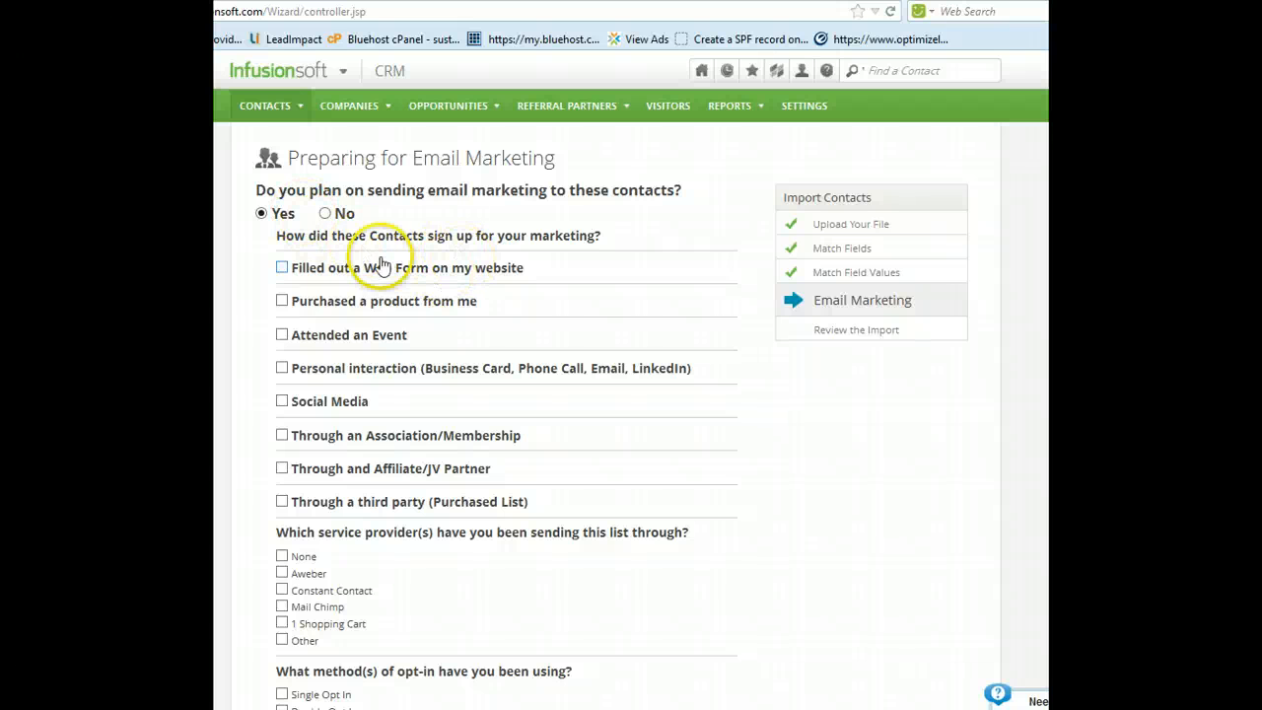
mouse_move(398, 253)
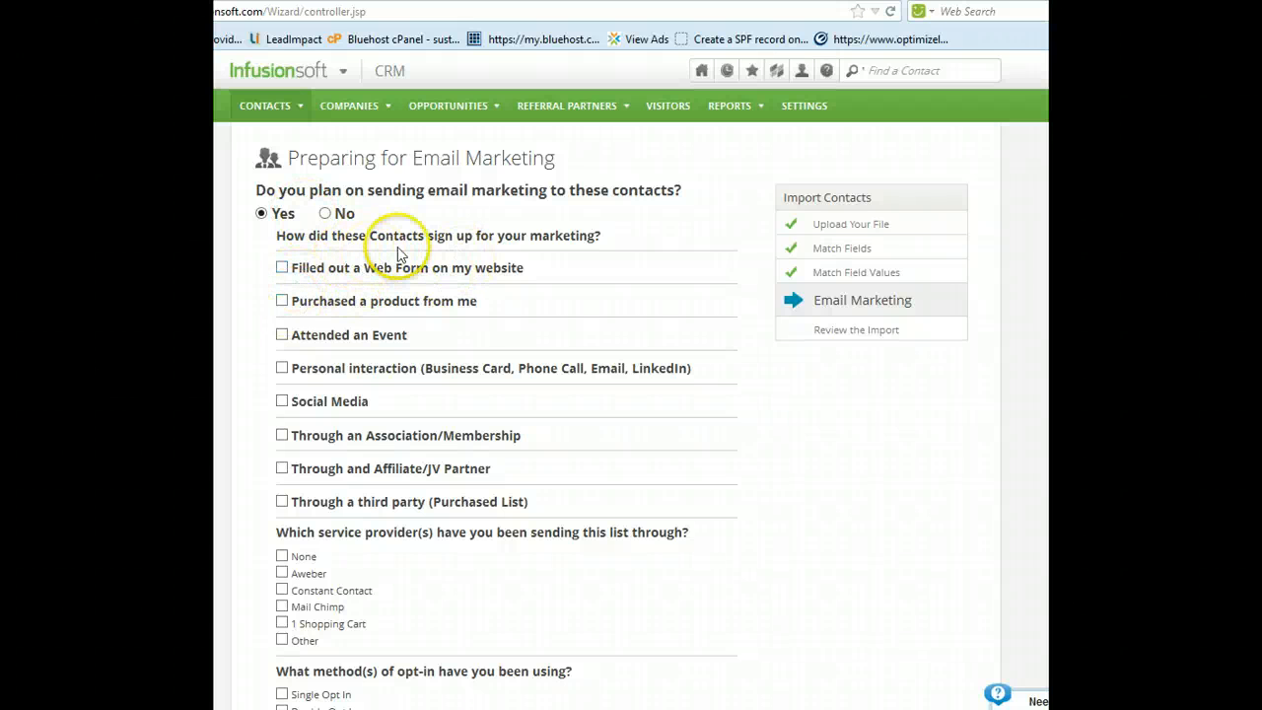
Mark that contacts attended an event and signed up at the booth.
left_click(282, 335)
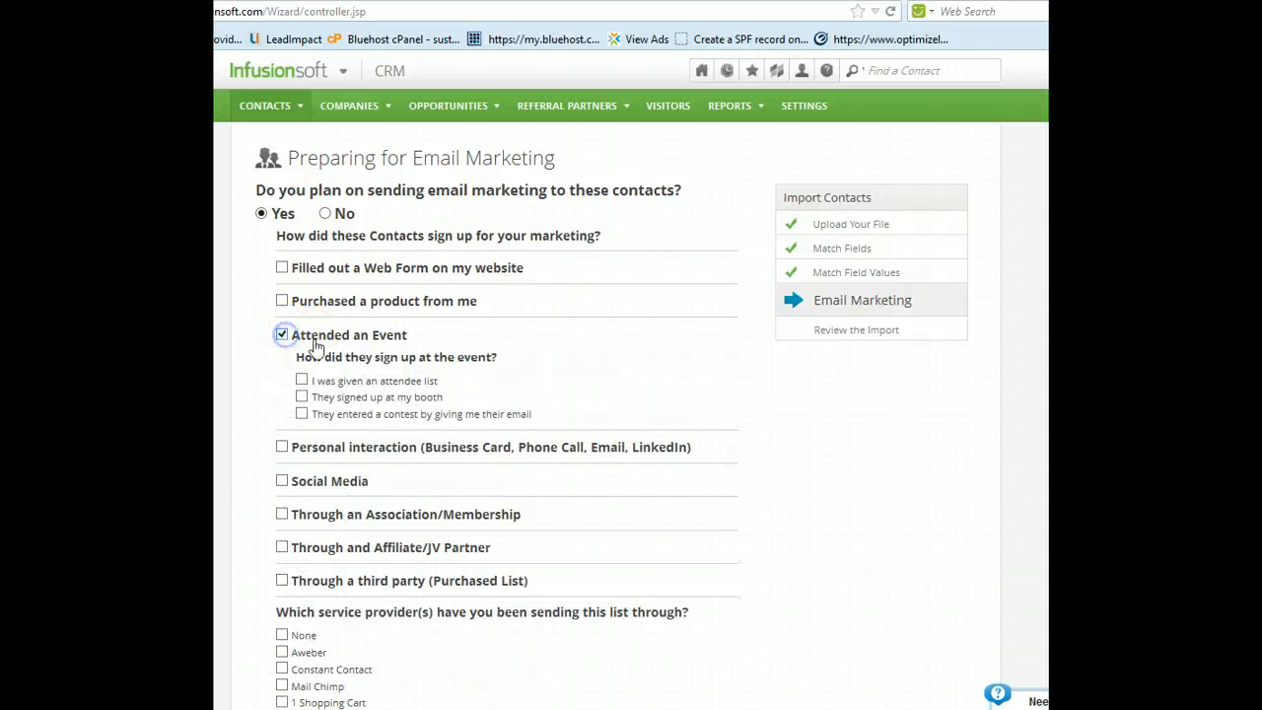
mouse_move(371, 424)
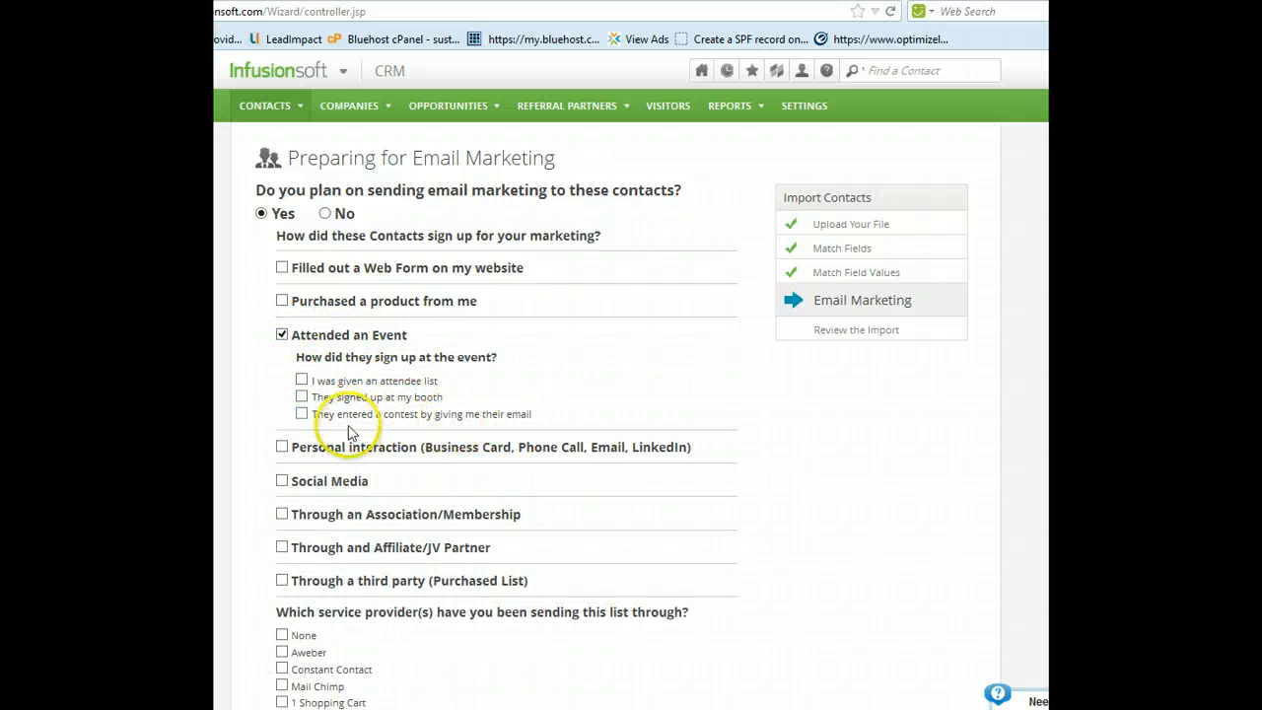
left_click(302, 396)
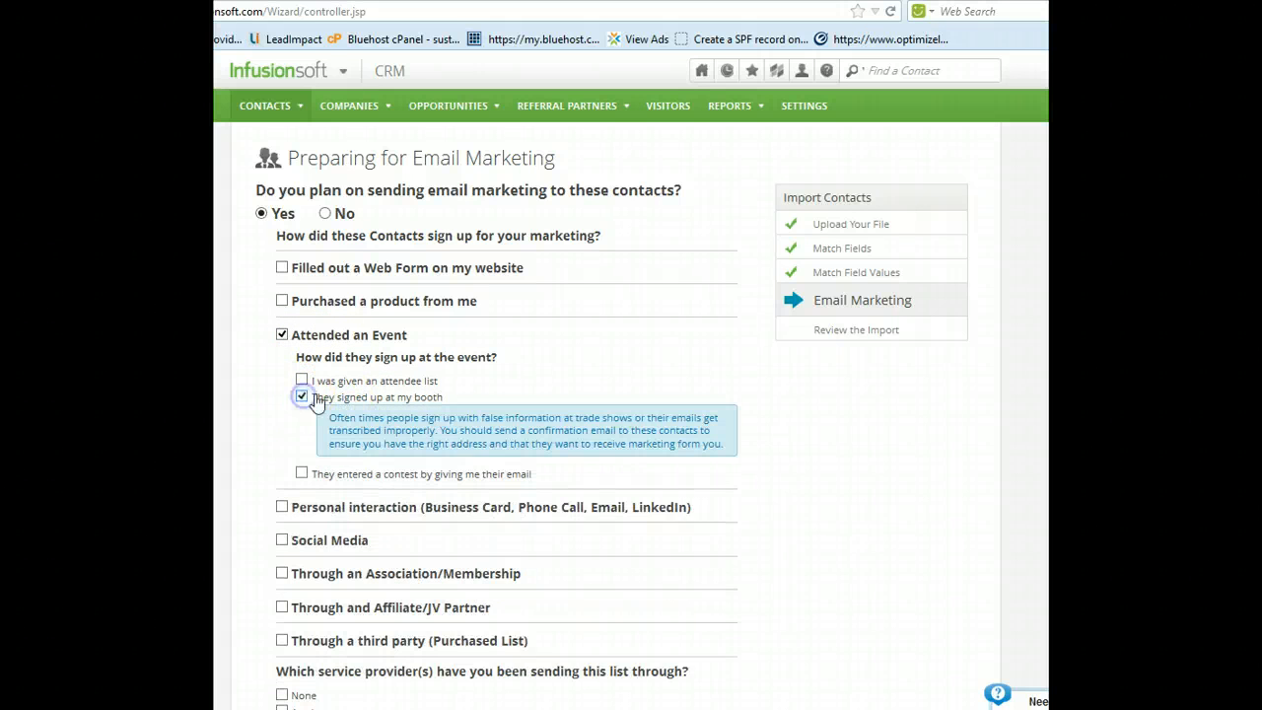
mouse_move(422, 430)
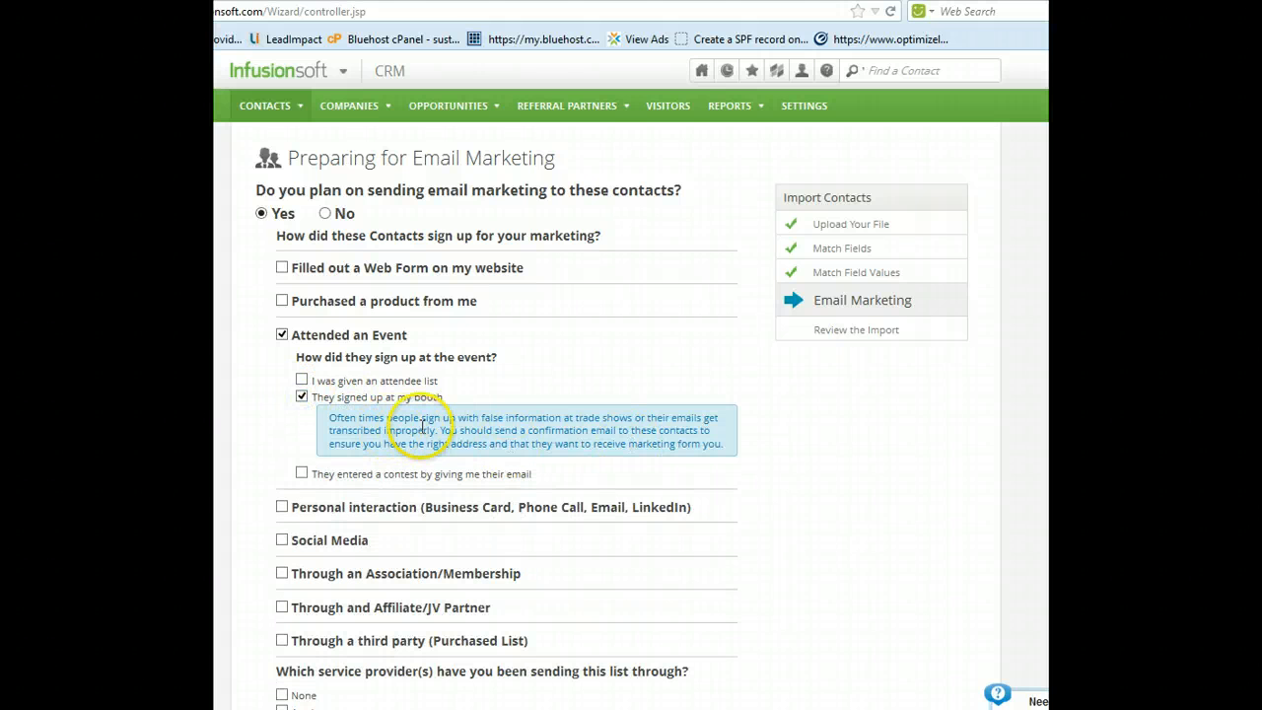
mouse_move(634, 441)
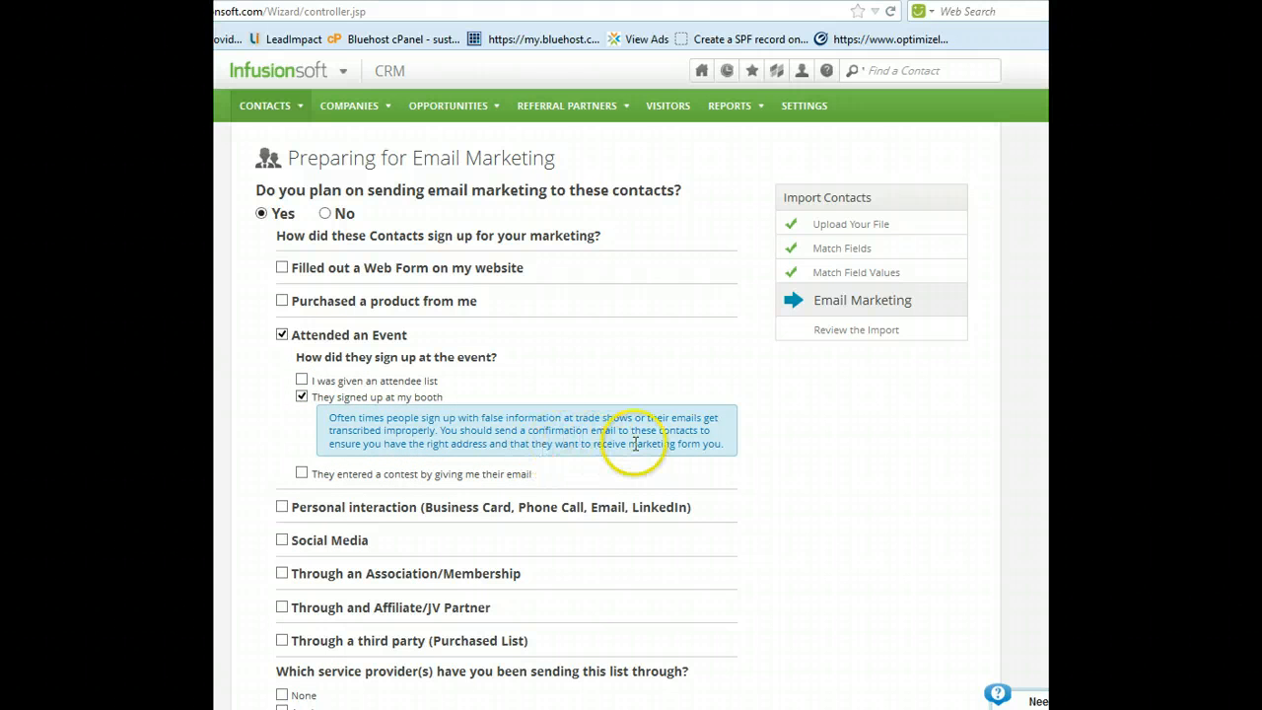
mouse_move(635, 441)
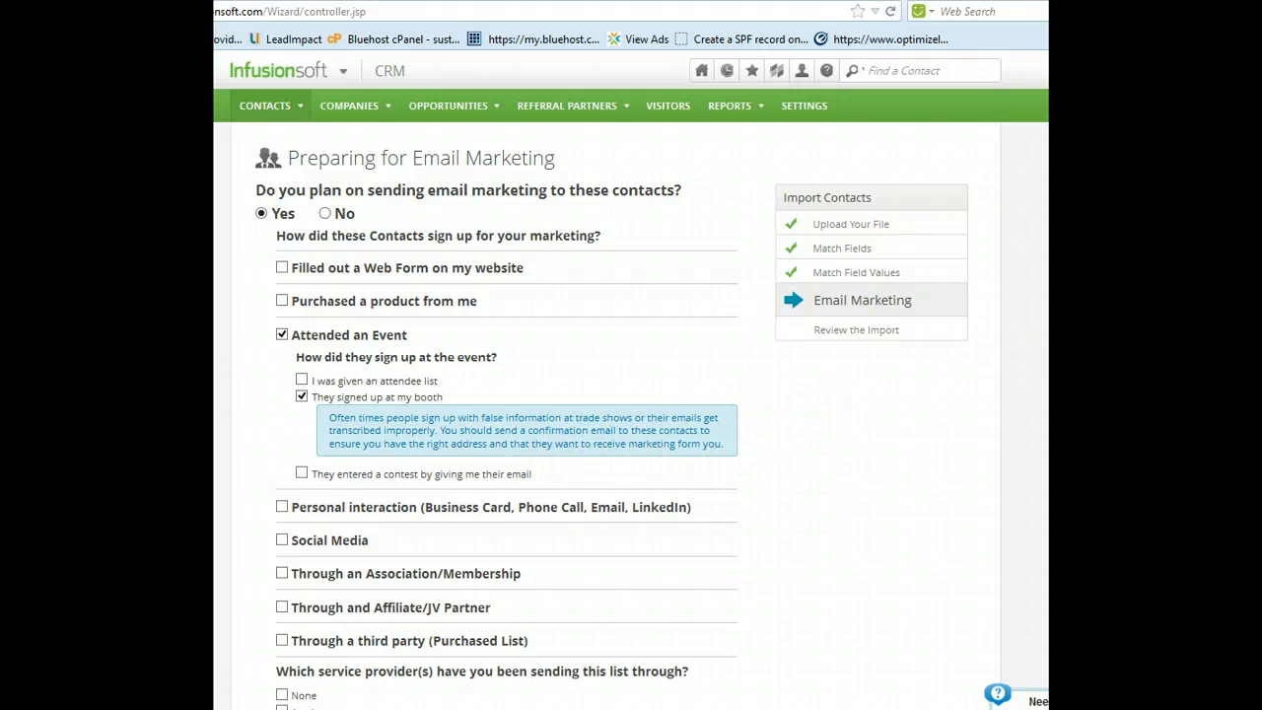
scroll("down", 3)
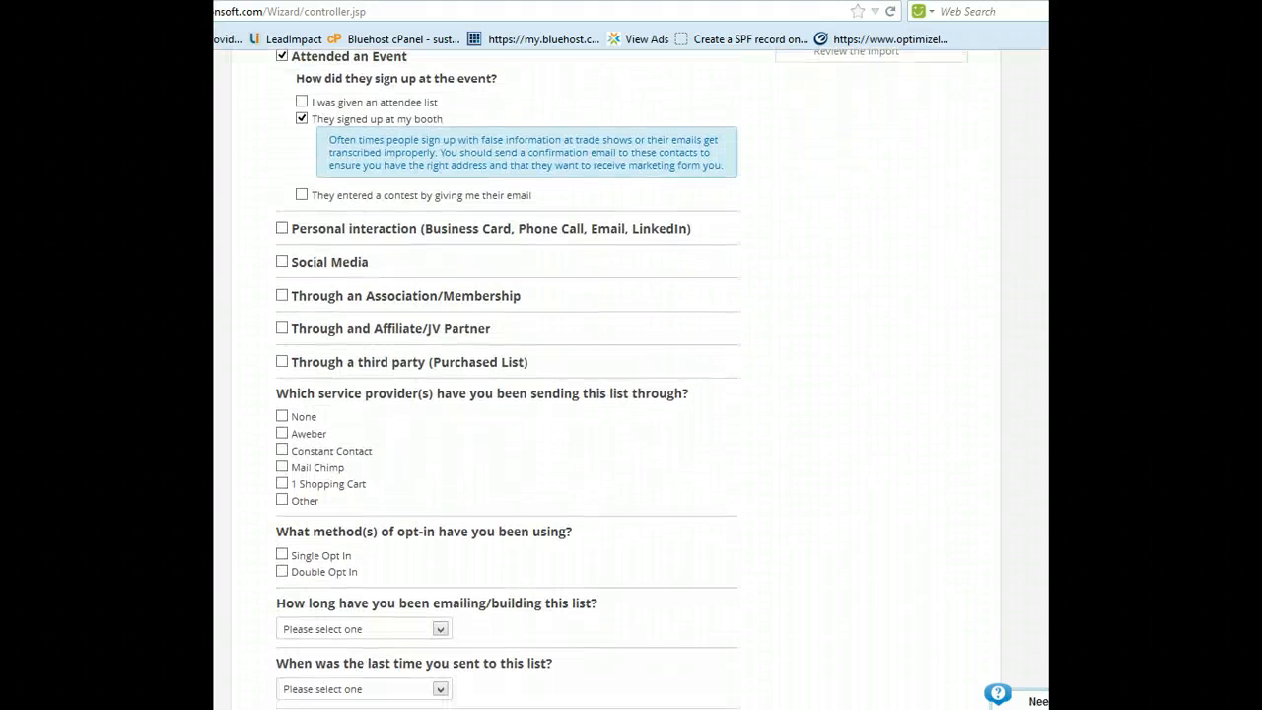
scroll("up", 3)
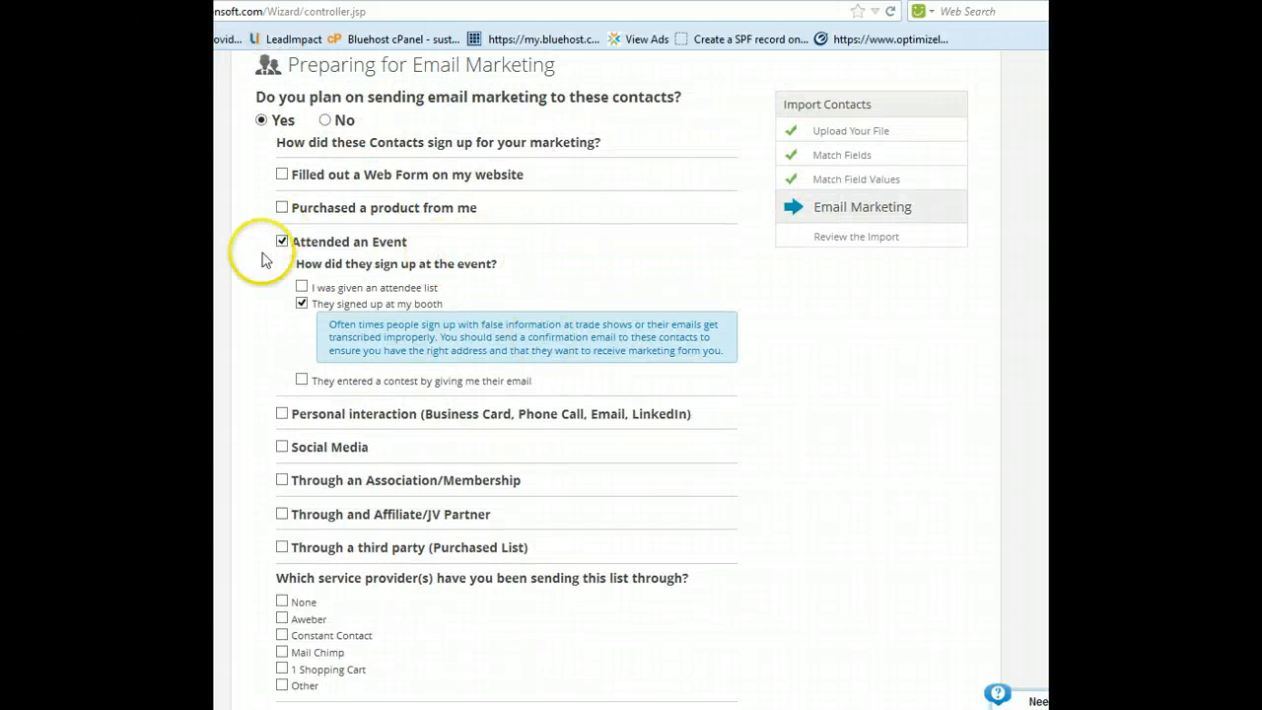
mouse_move(725, 398)
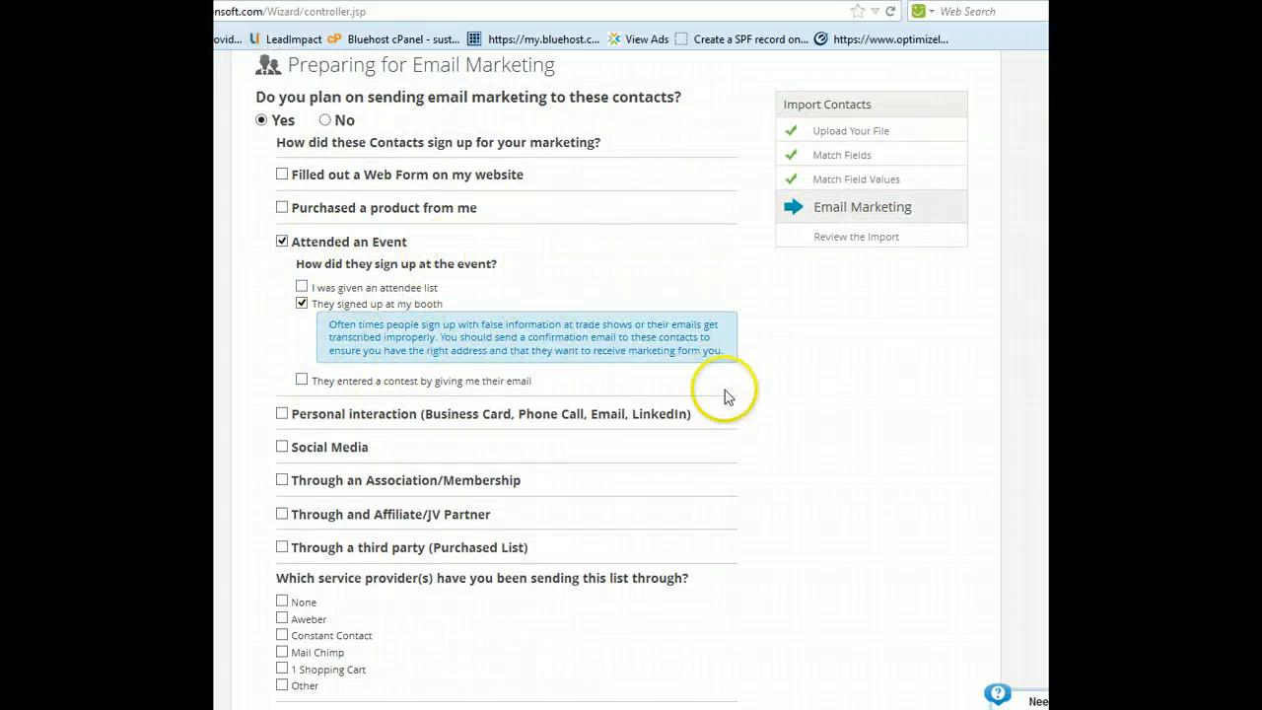
scroll("down", 3)
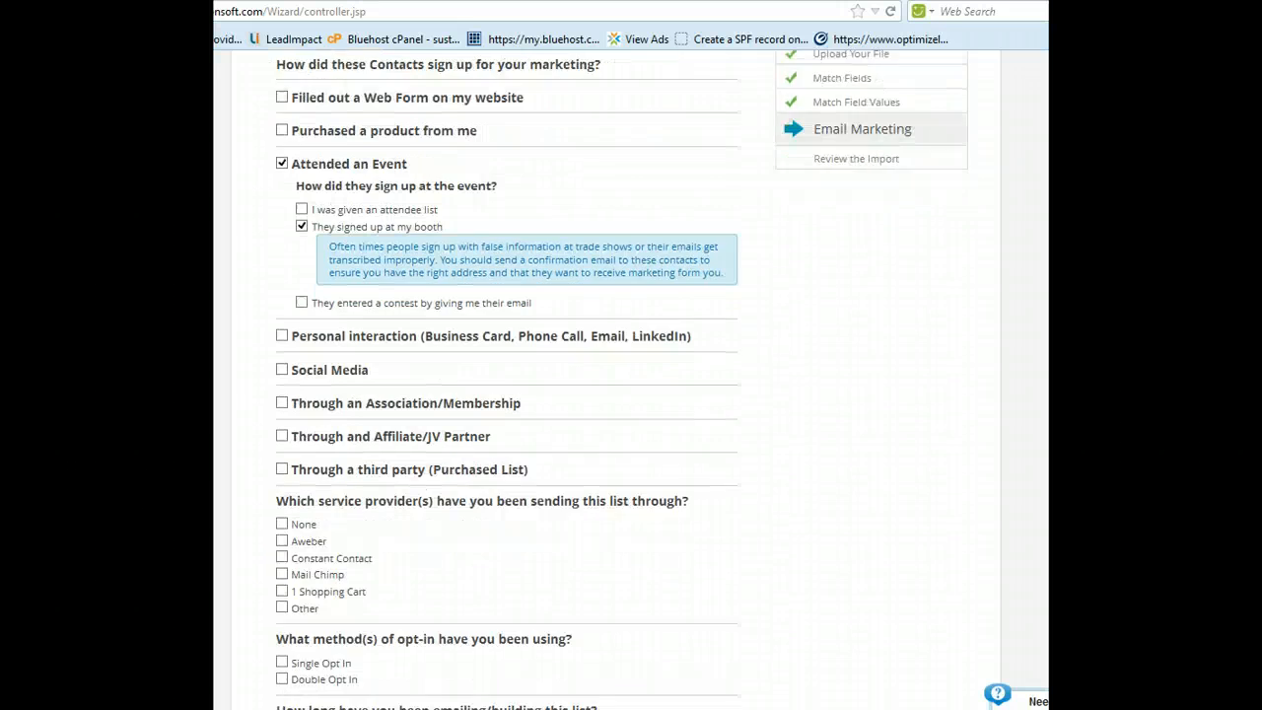
scroll("down", 3)
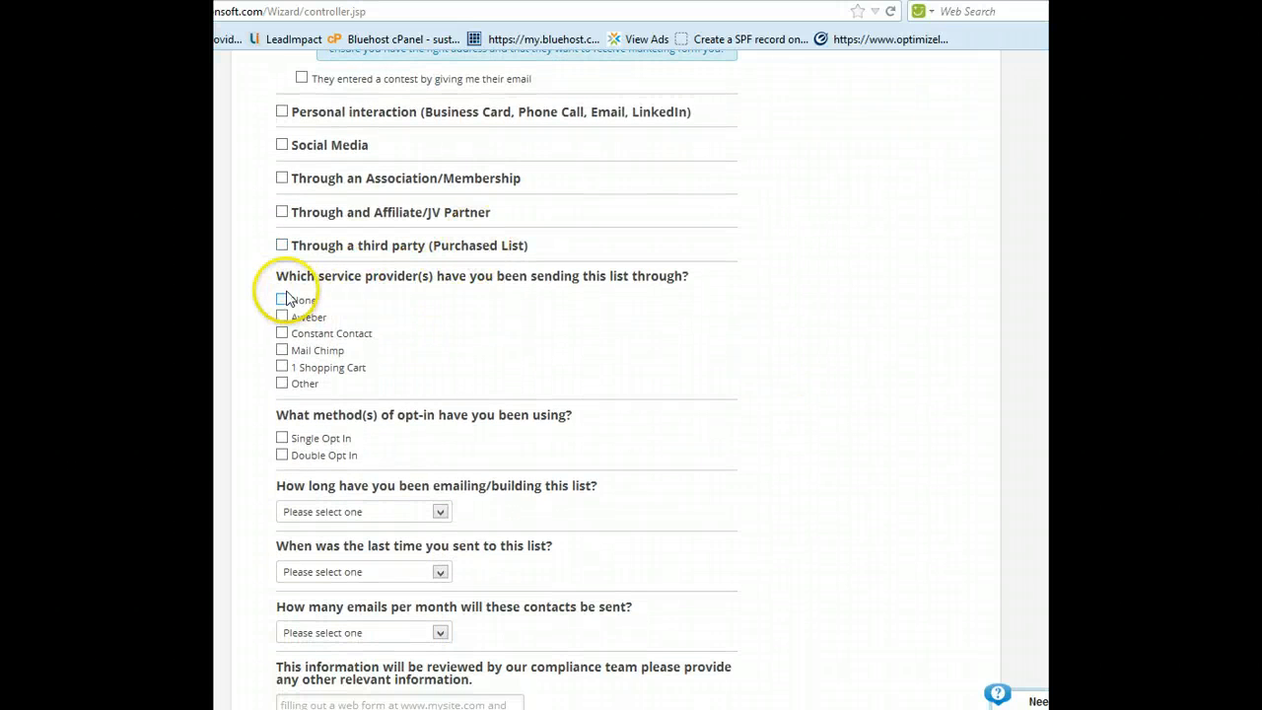
Answer None for prior provider, Single Opt In, Less Than A Year built, Less Than A Month since last send.
left_click(282, 300)
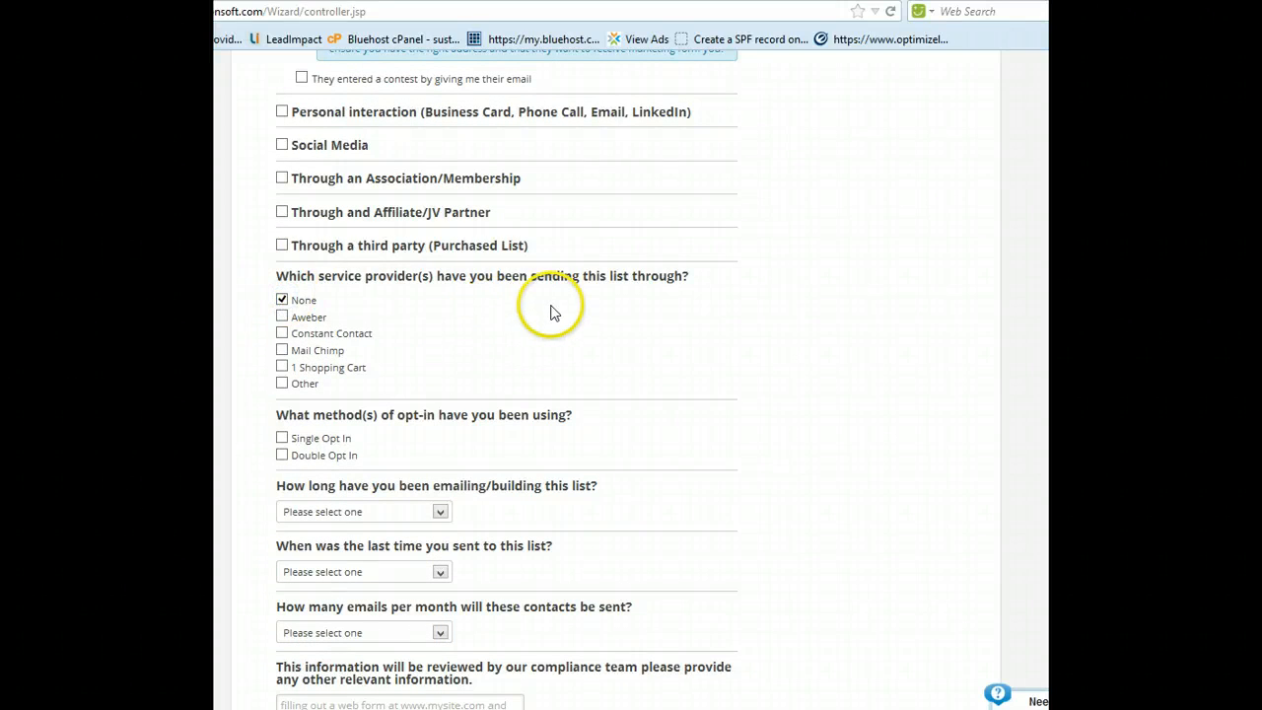
mouse_move(283, 437)
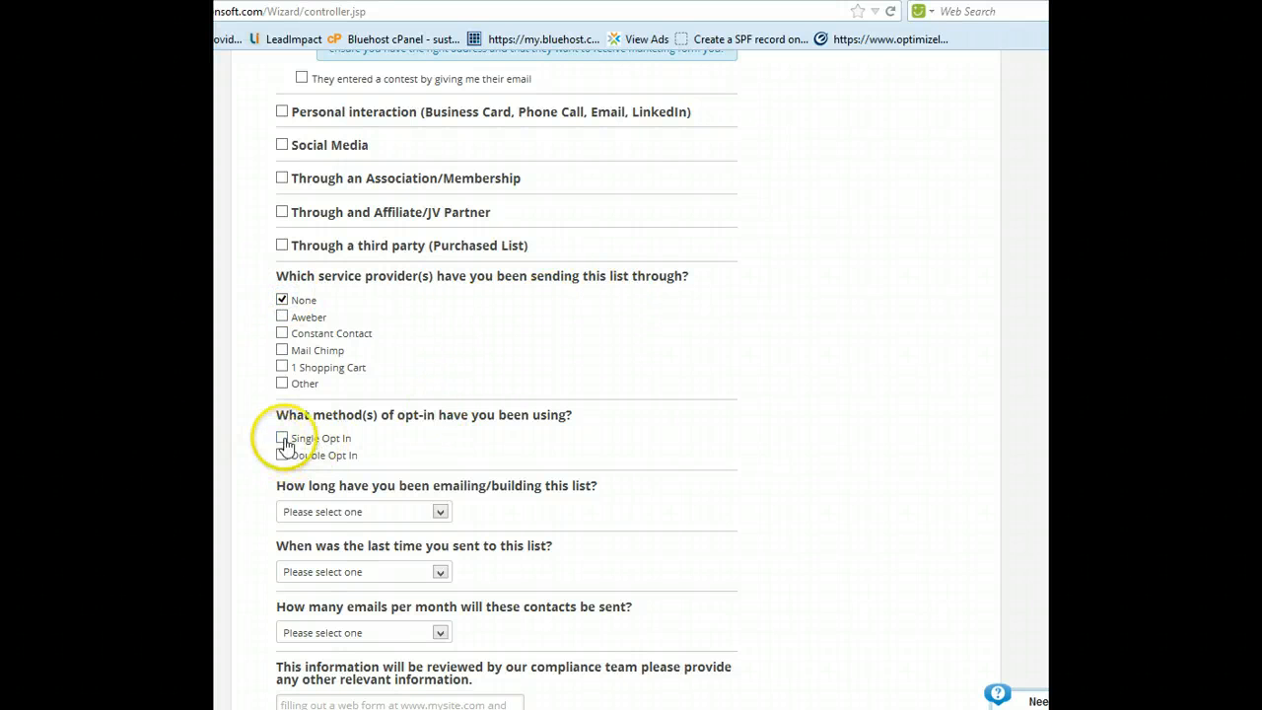
left_click(440, 511)
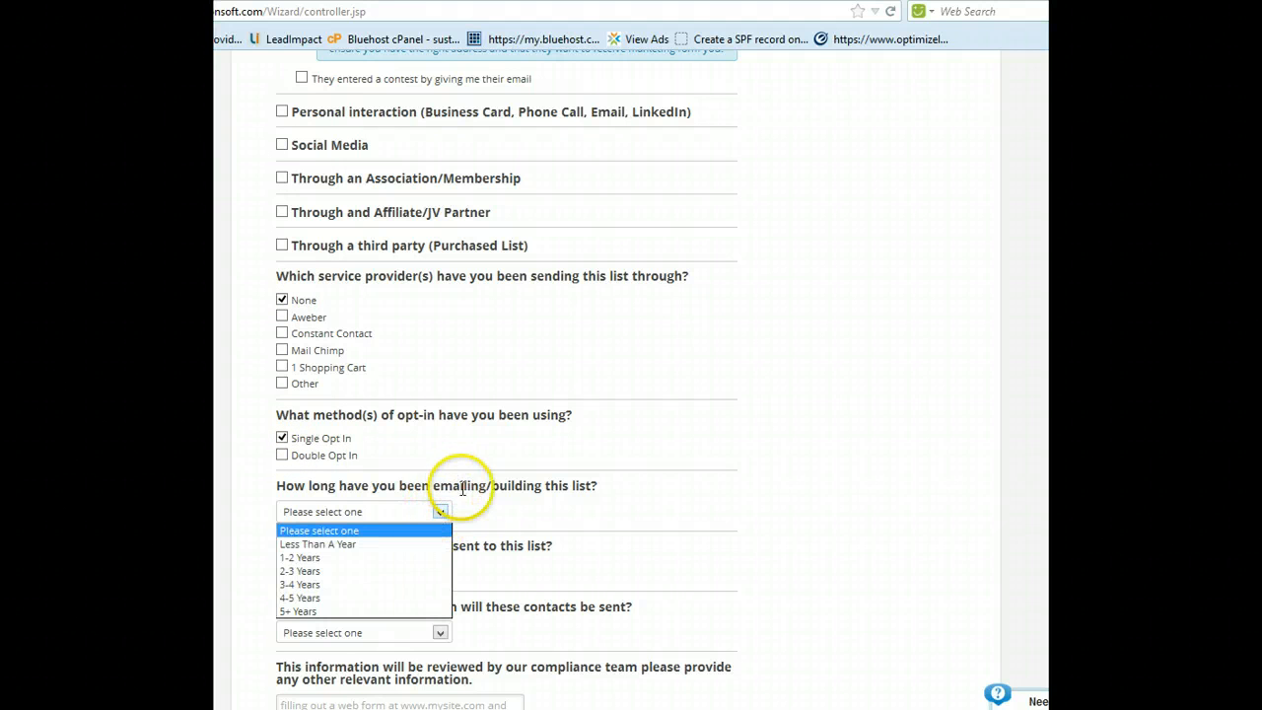
mouse_move(318, 545)
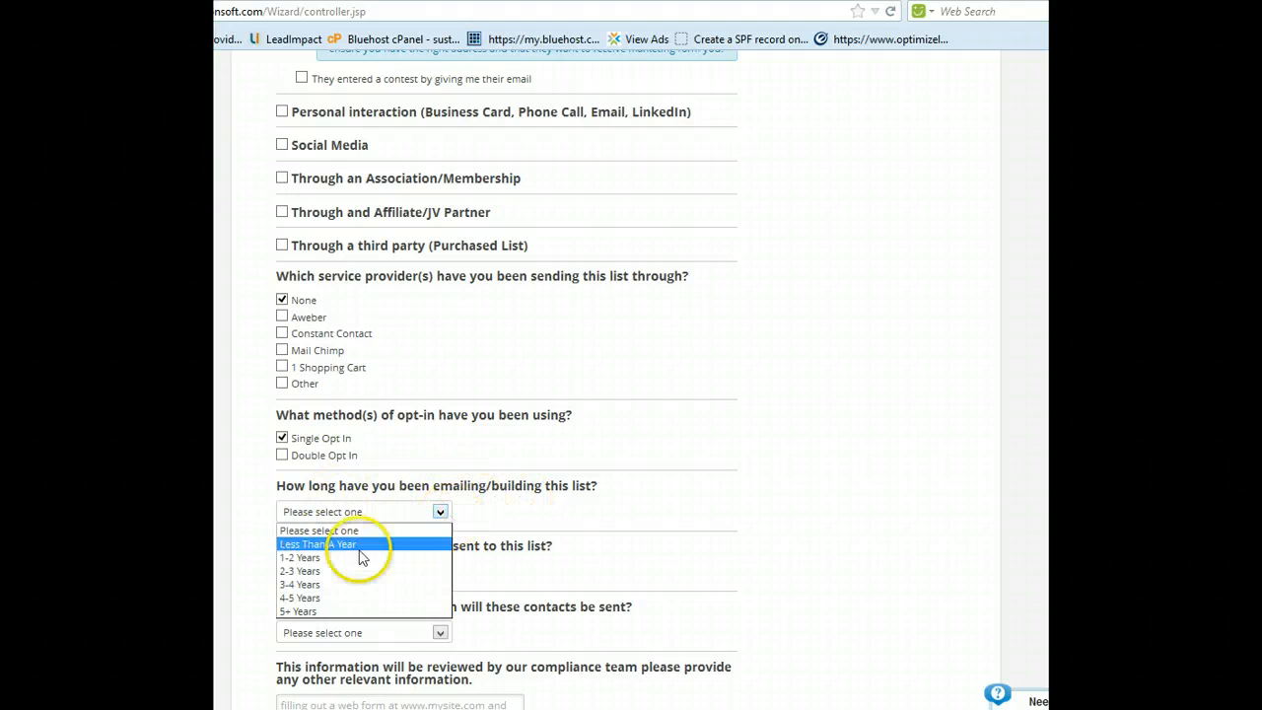
mouse_move(383, 549)
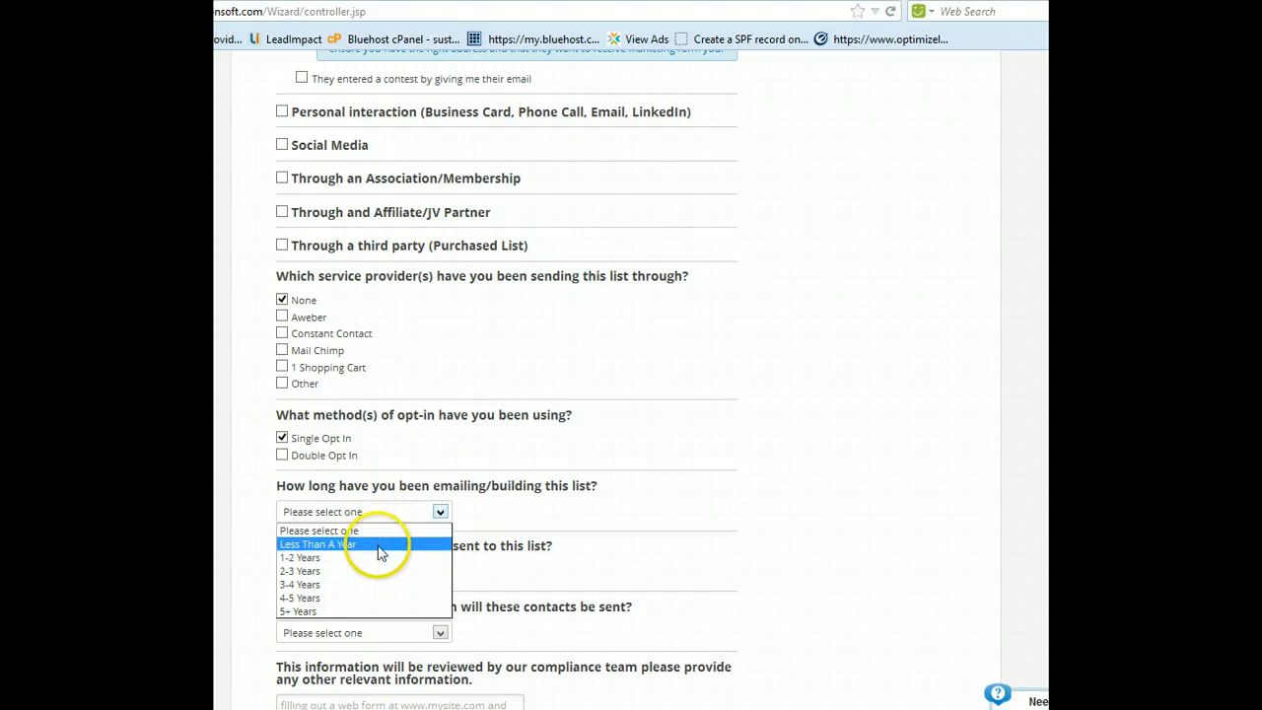
left_click(315, 544)
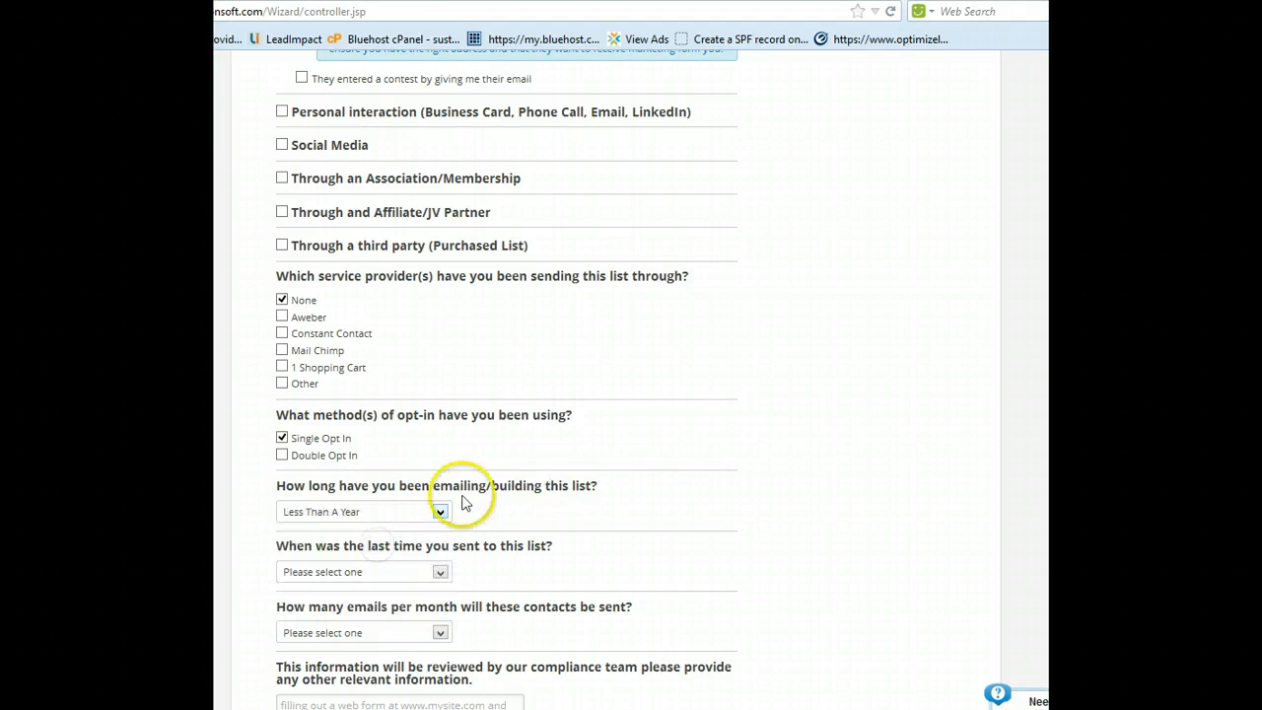
mouse_move(1018, 430)
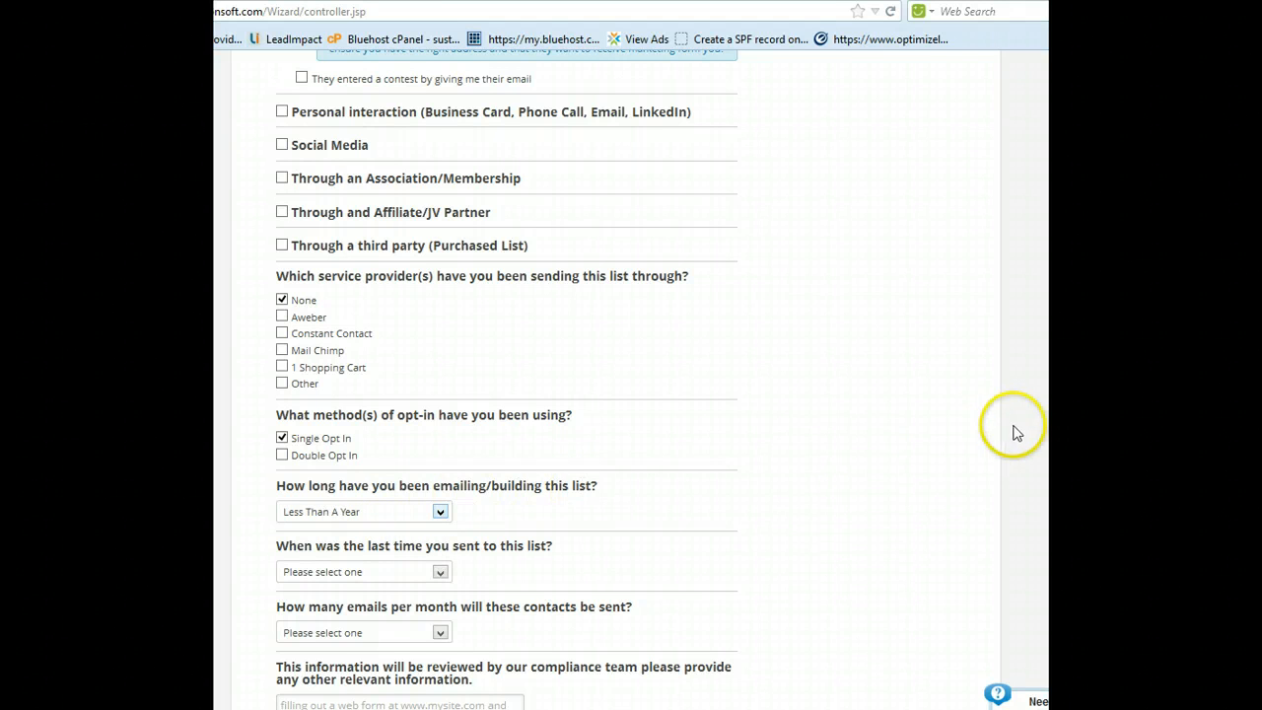
scroll("down", 3)
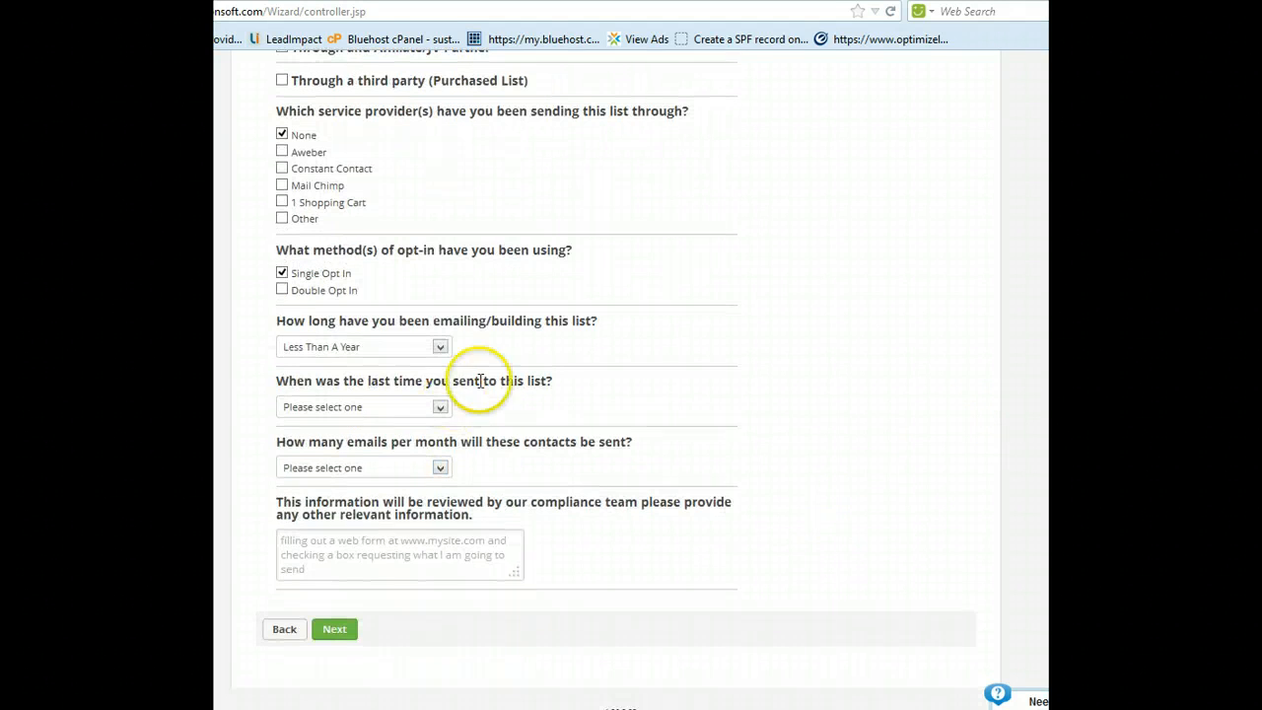
left_click(439, 406)
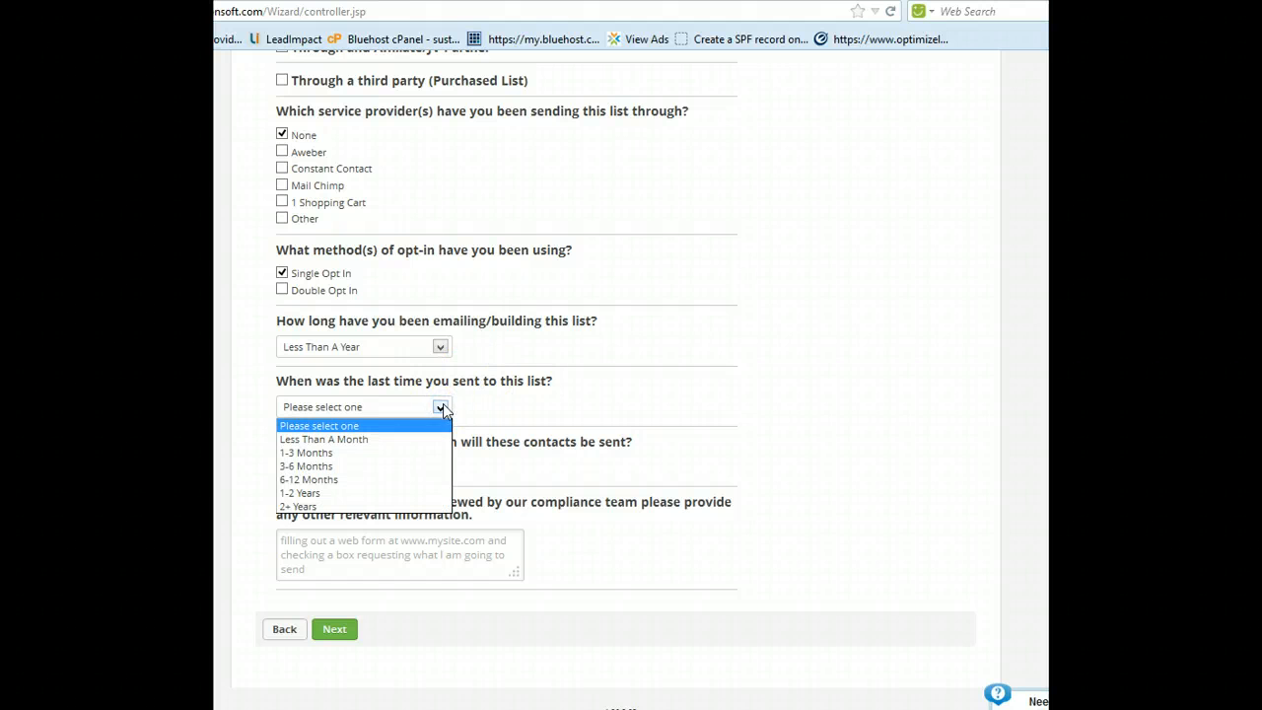
mouse_move(430, 432)
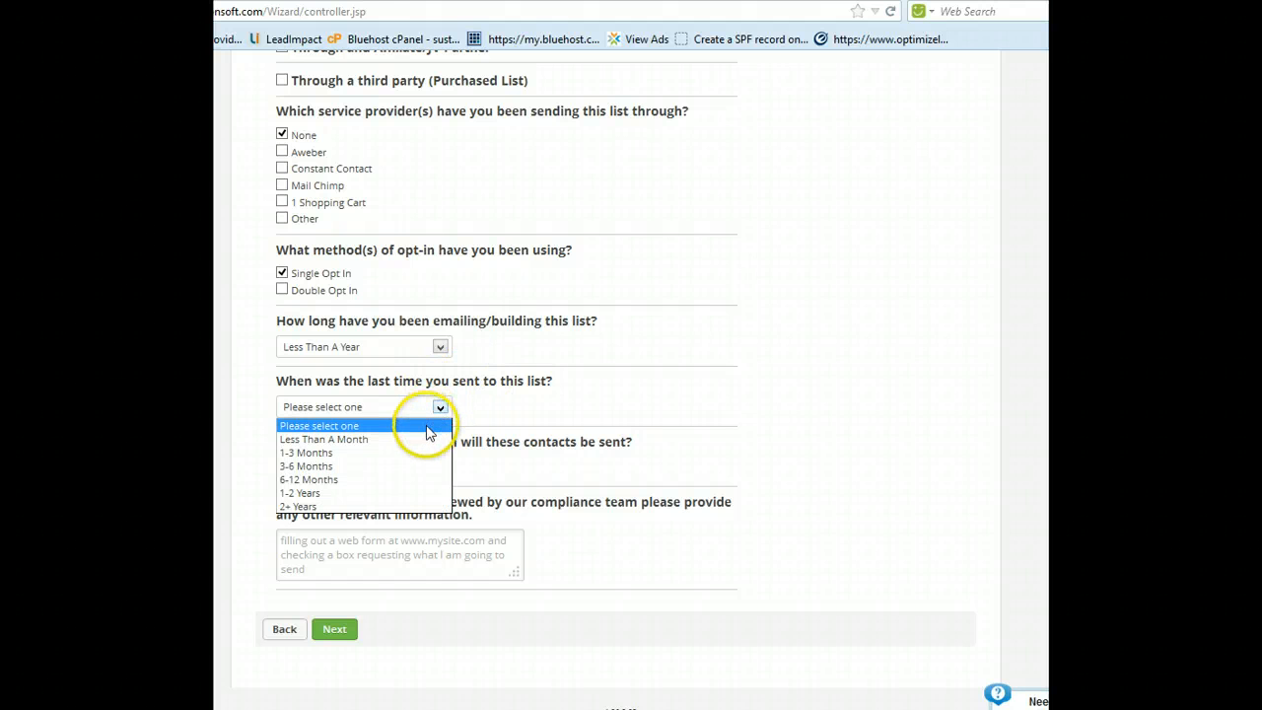
left_click(324, 438)
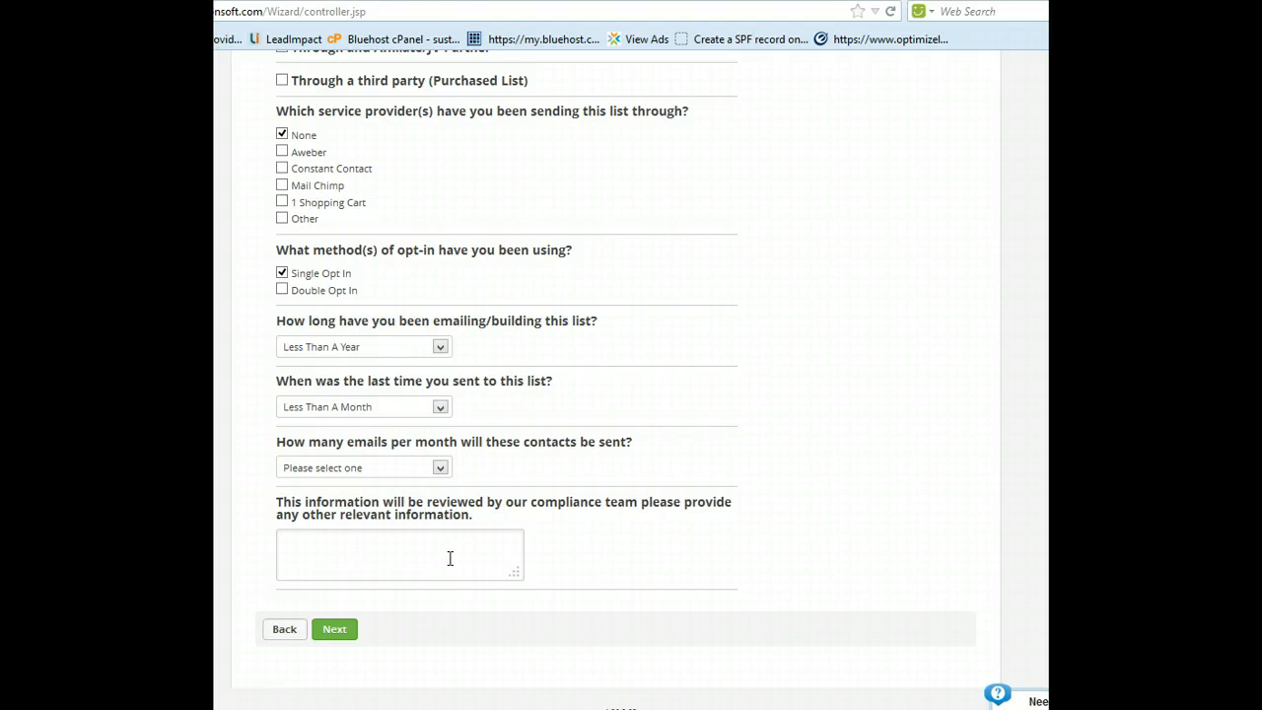
Enter the compliance note 'We do events and individuals sign up at booth for our newsletter'.
type("We")
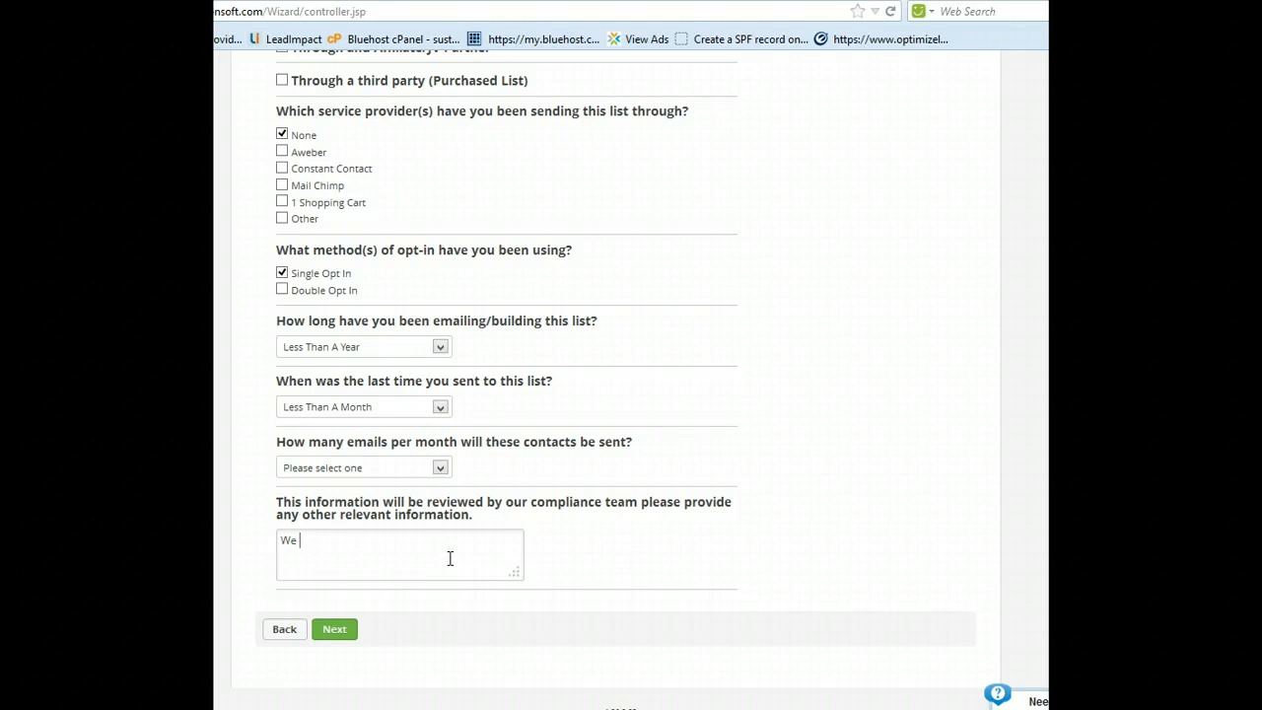
type("do events")
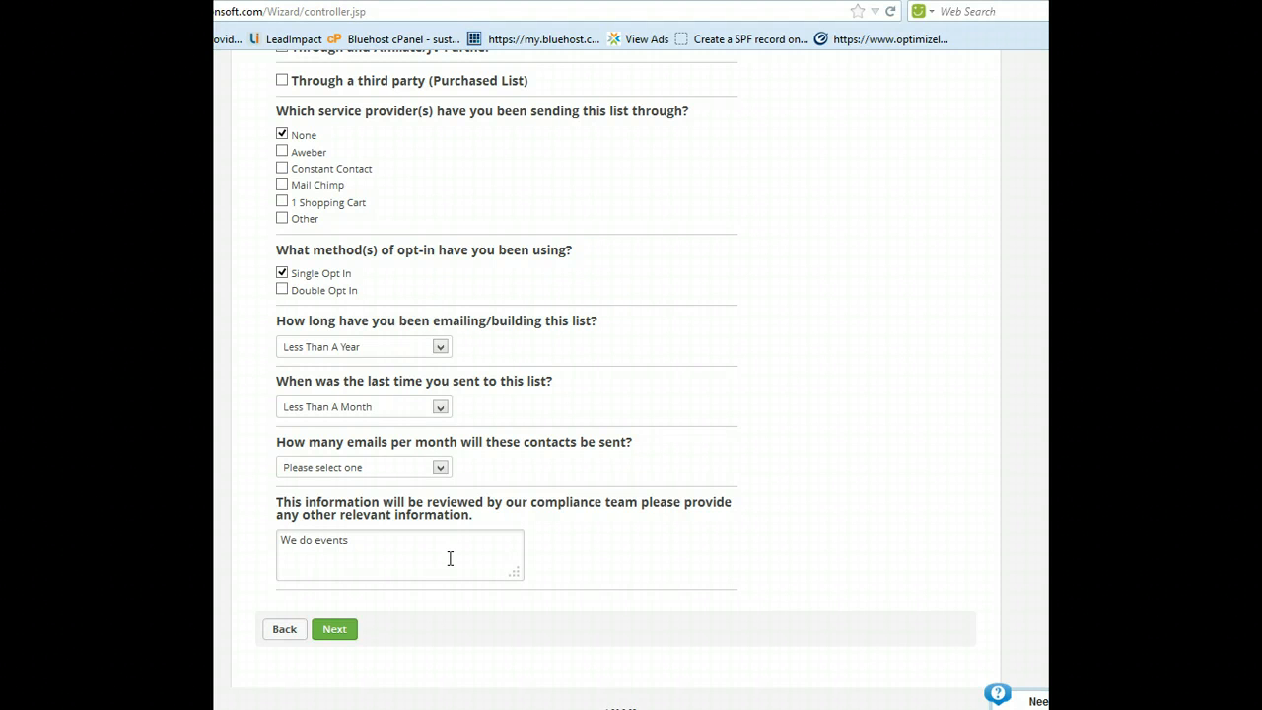
type("and individ")
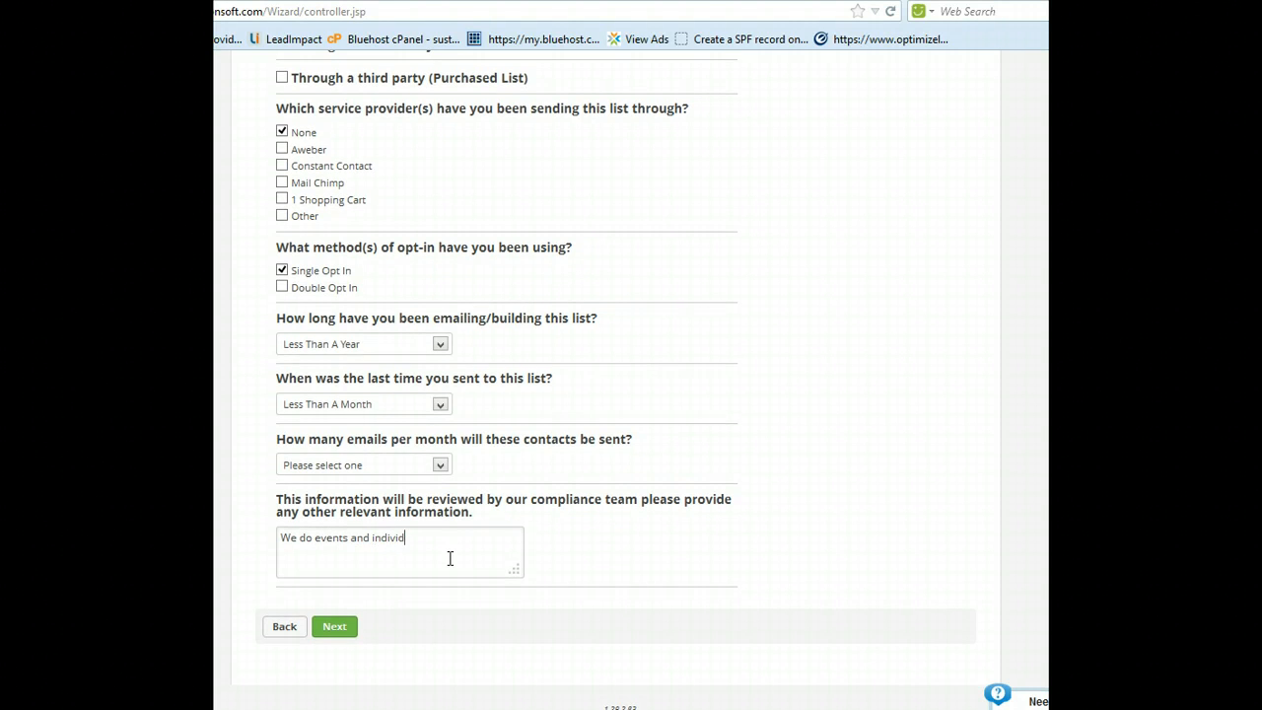
type("uals sign up a")
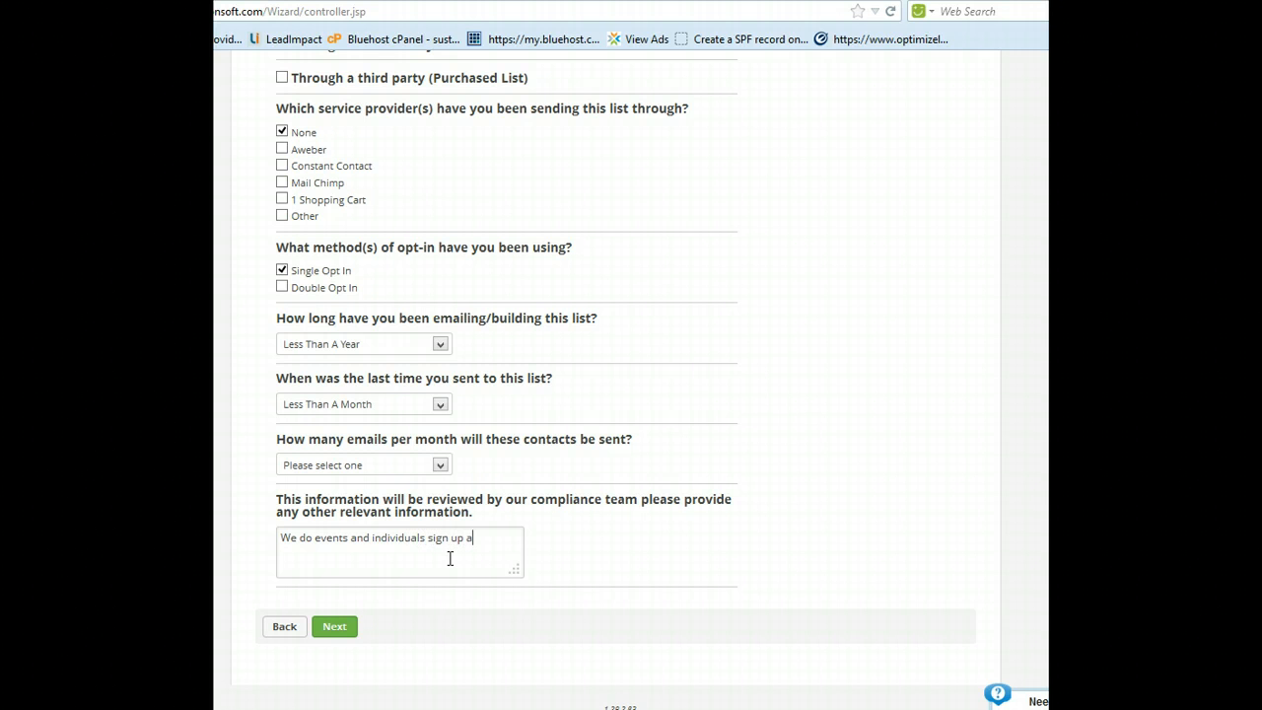
type("t booth for our")
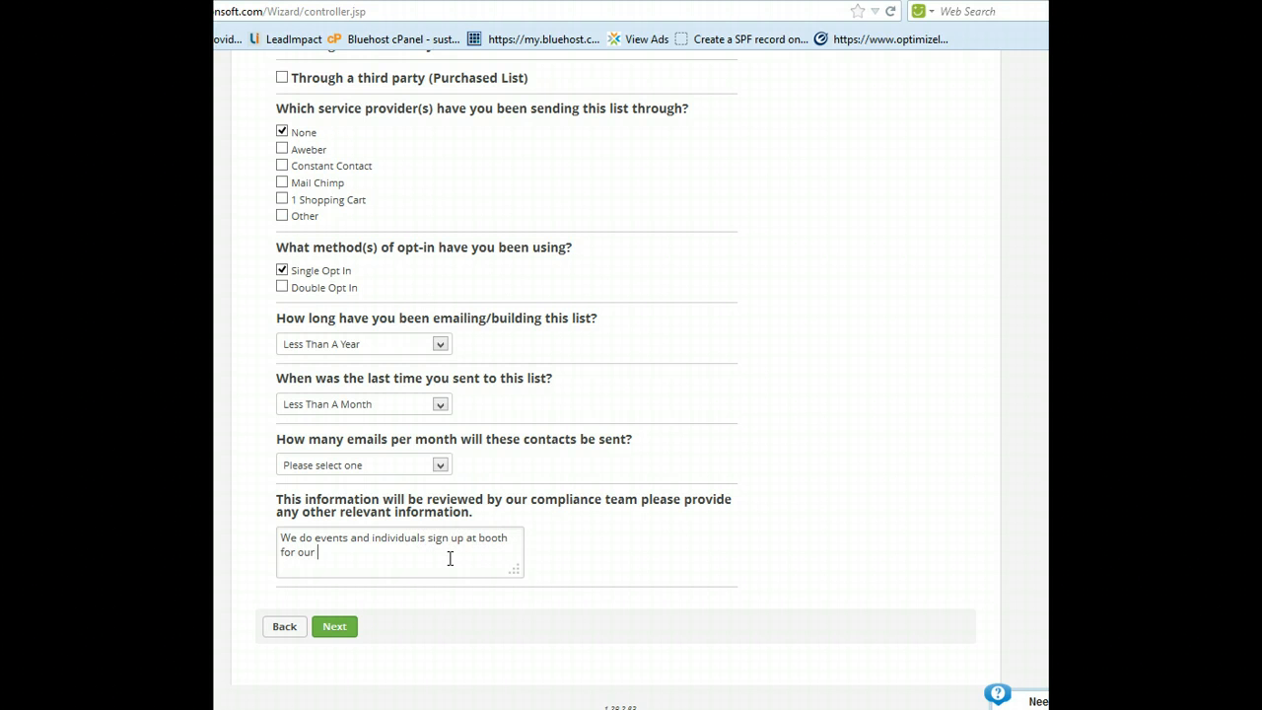
type("newsletter")
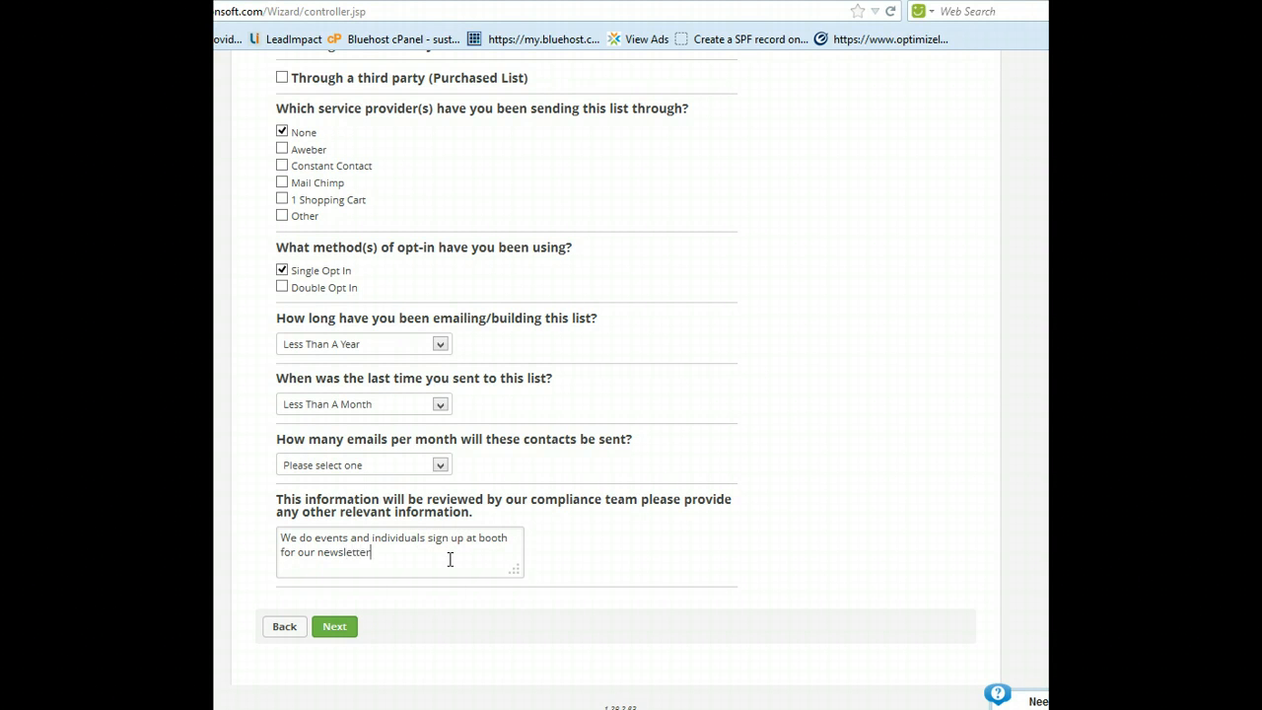
left_click(293, 536)
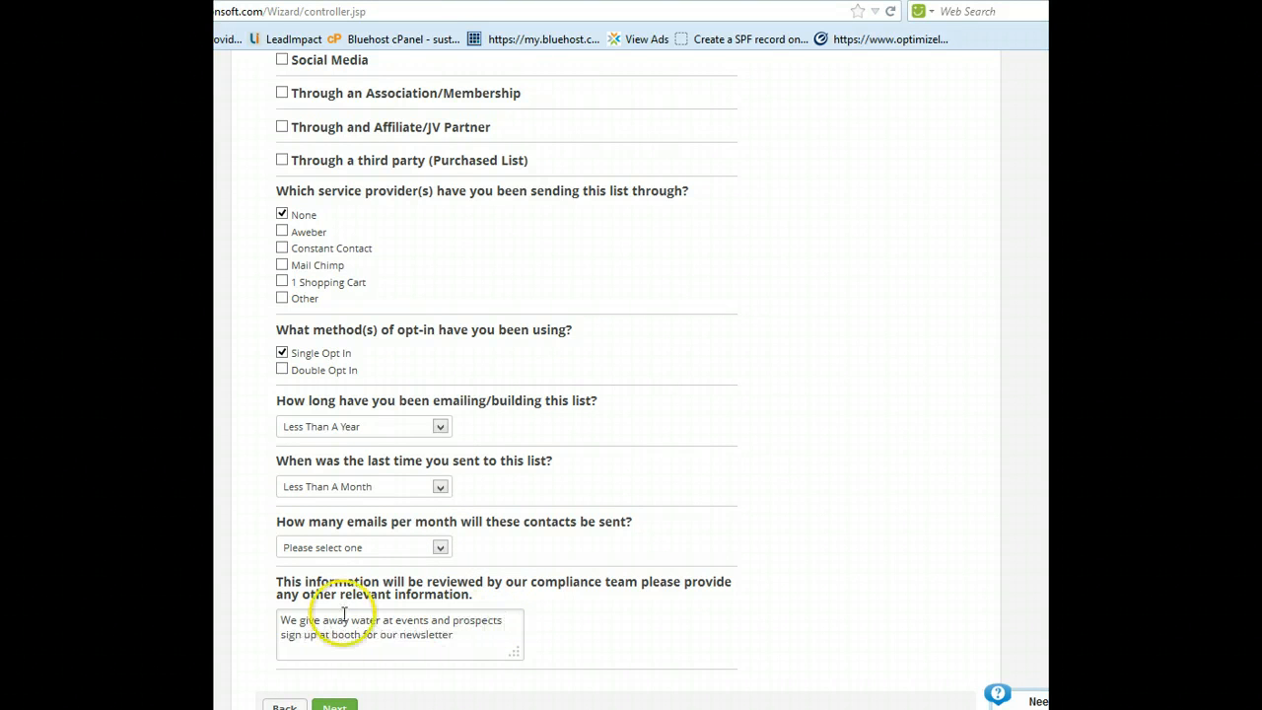
mouse_move(497, 686)
type(".")
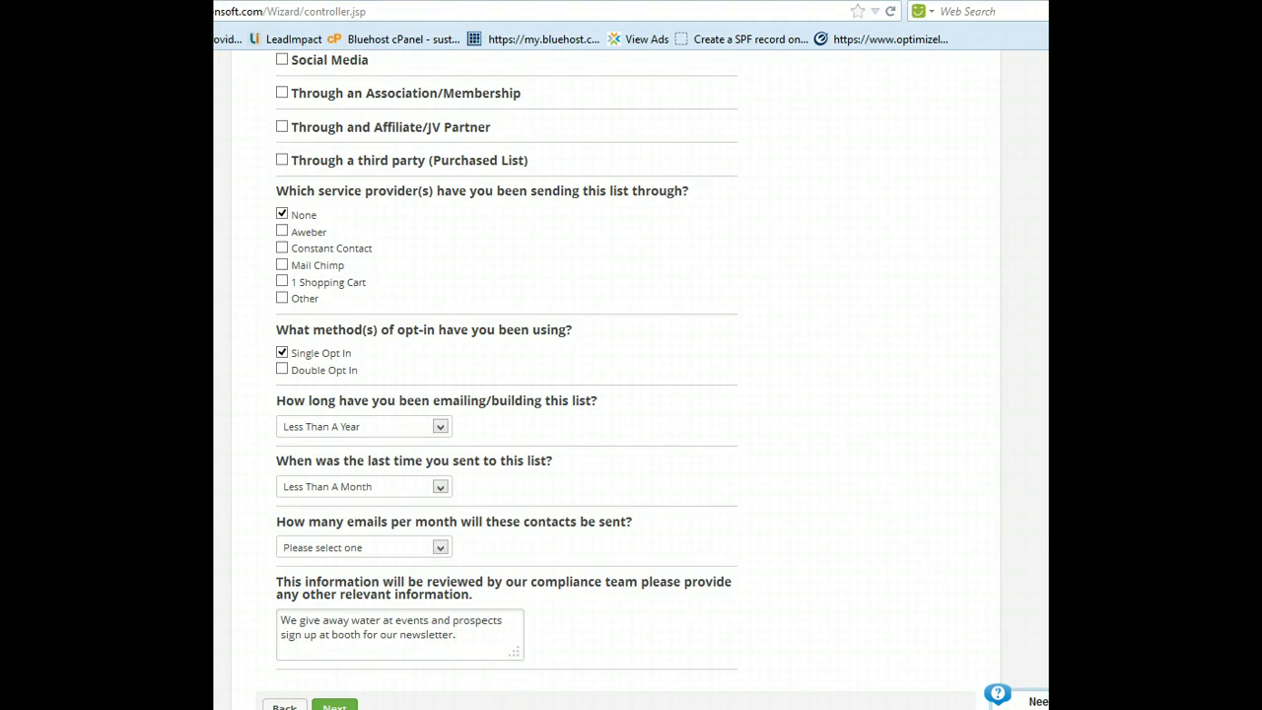
scroll("down", 3)
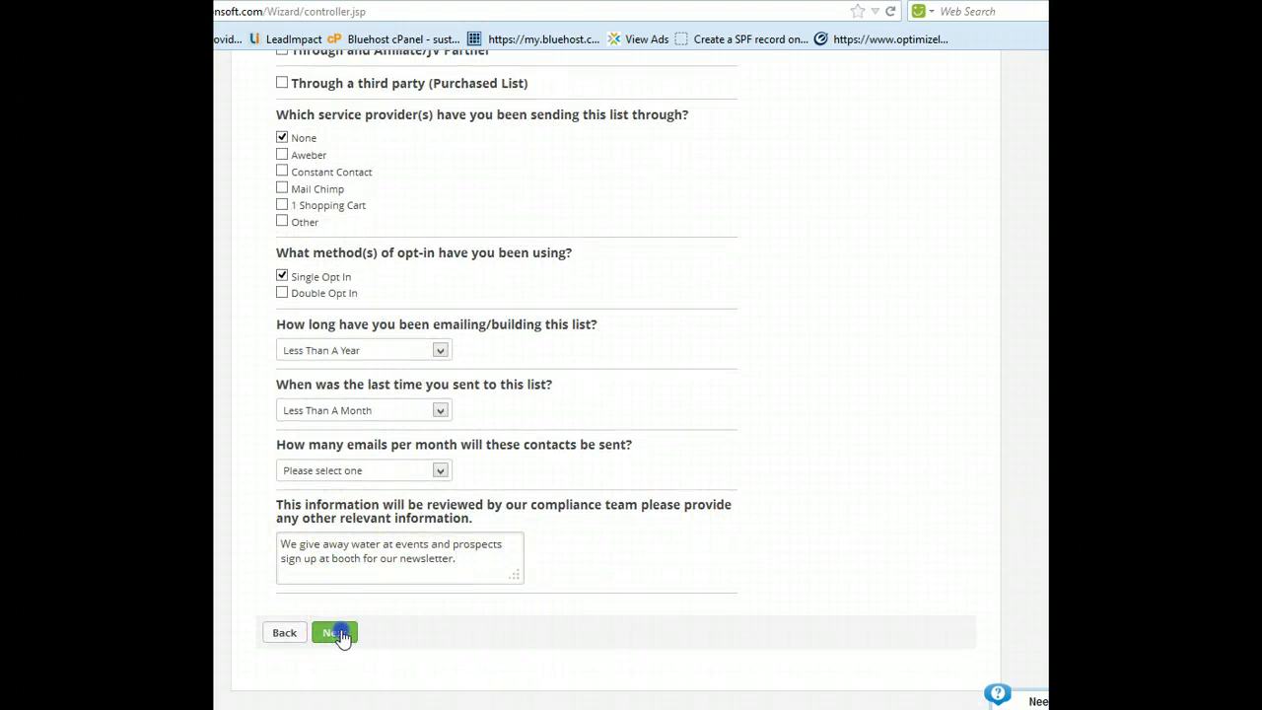
Acknowledge the missing-answer warning and set emails per month to 1-5 Emails.
left_click(335, 631)
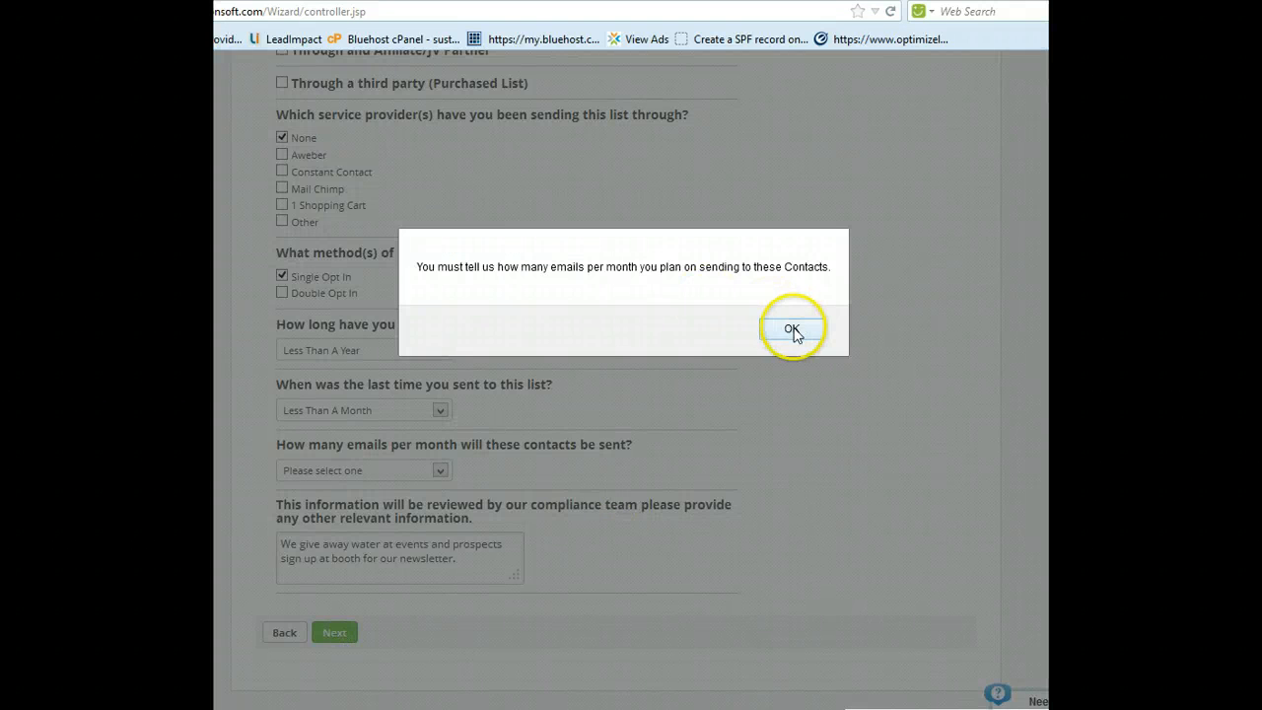
left_click(793, 327)
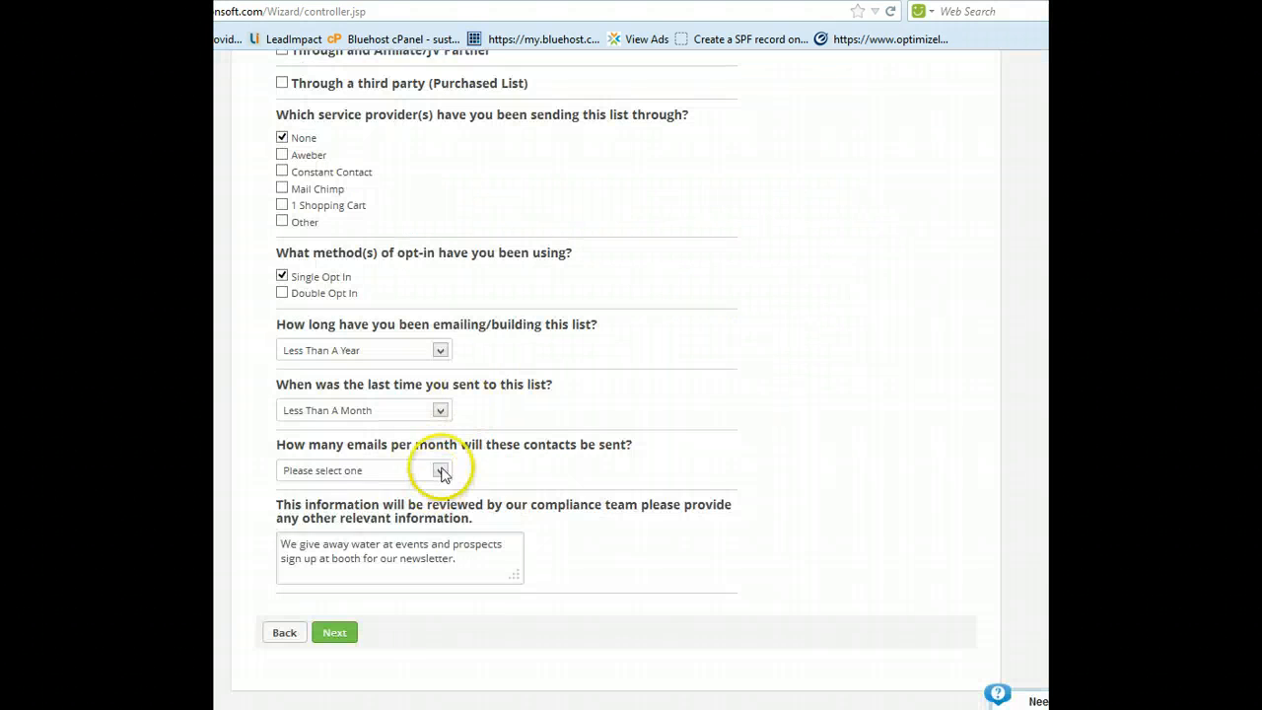
left_click(440, 469)
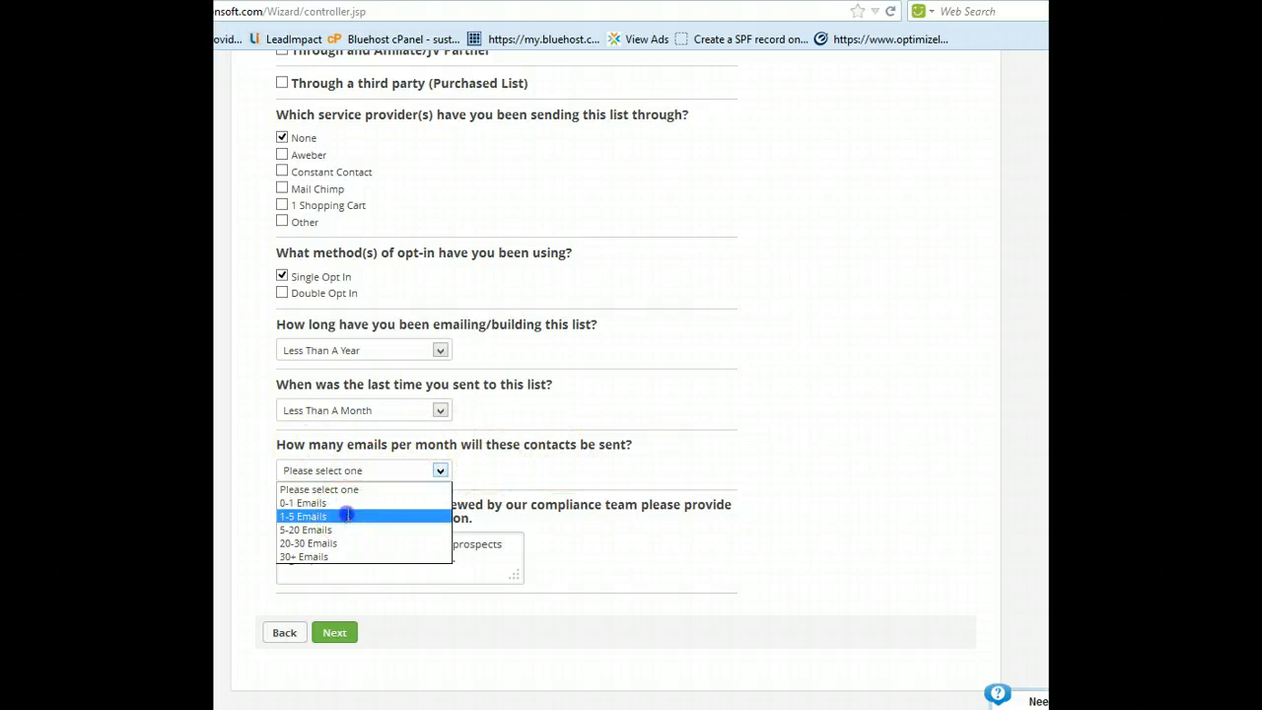
left_click(303, 516)
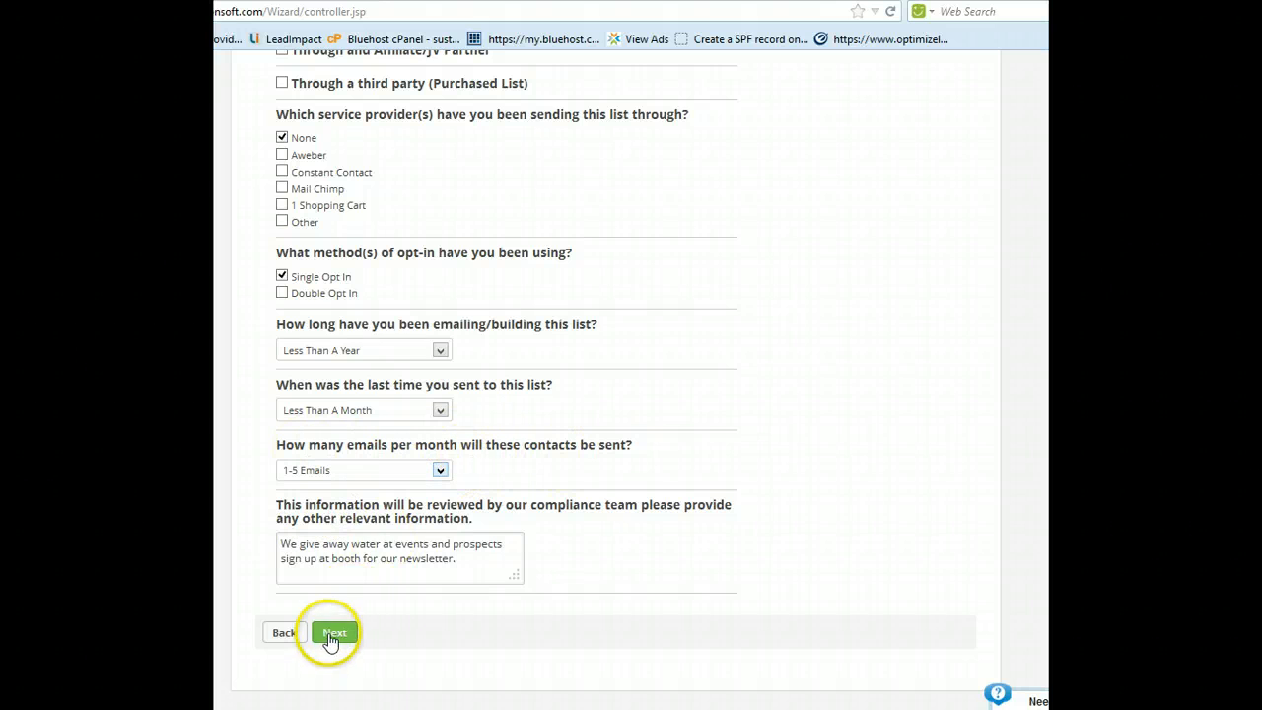
Advance to the final review and step through several previewed contact records.
left_click(335, 631)
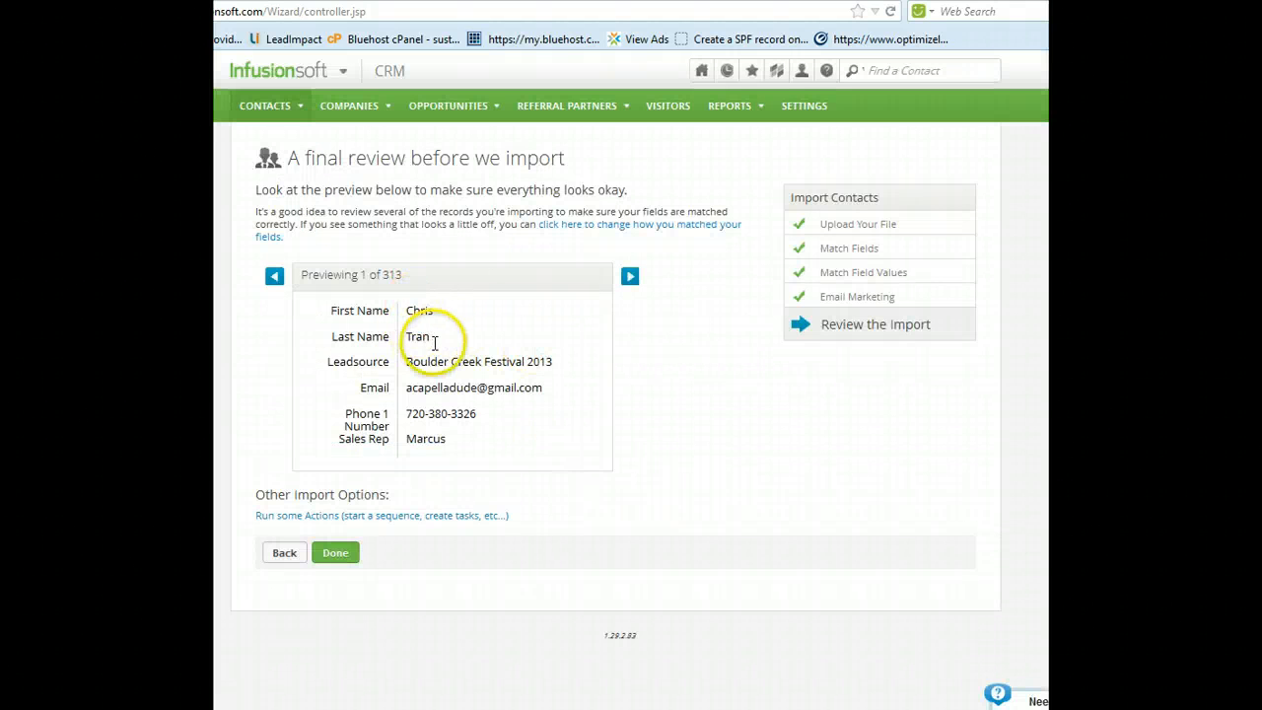
mouse_move(457, 387)
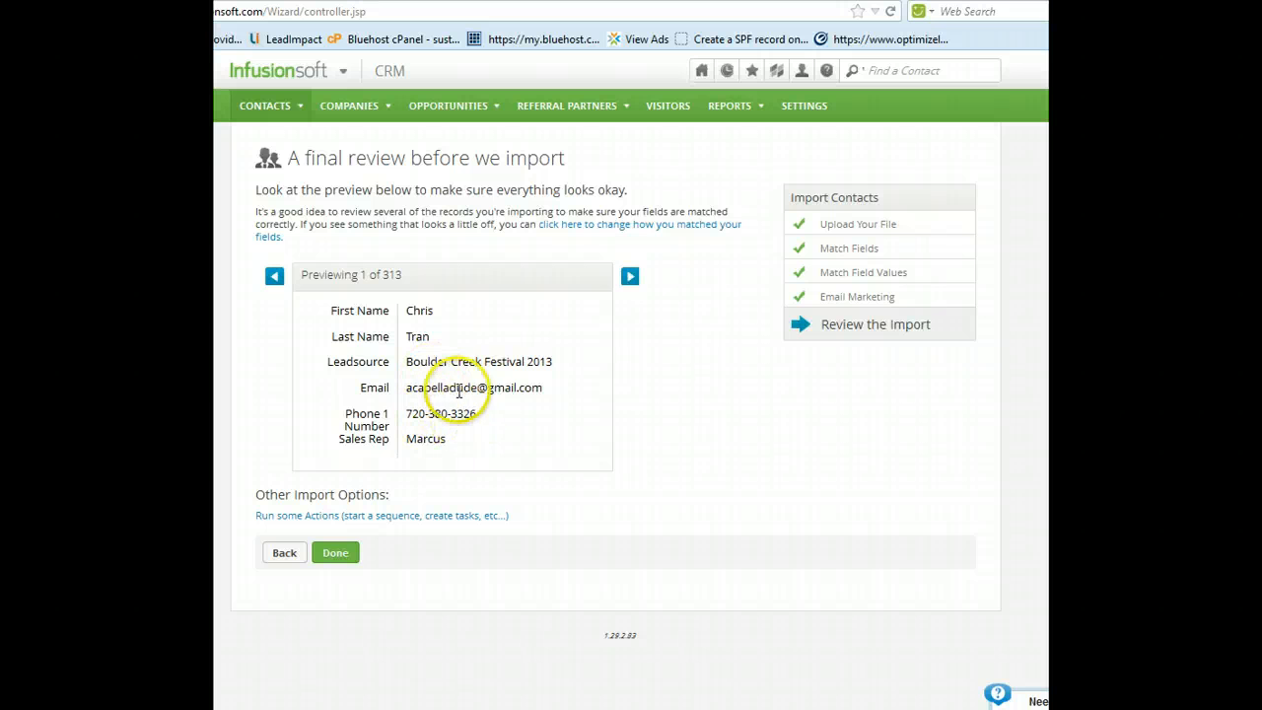
mouse_move(393, 316)
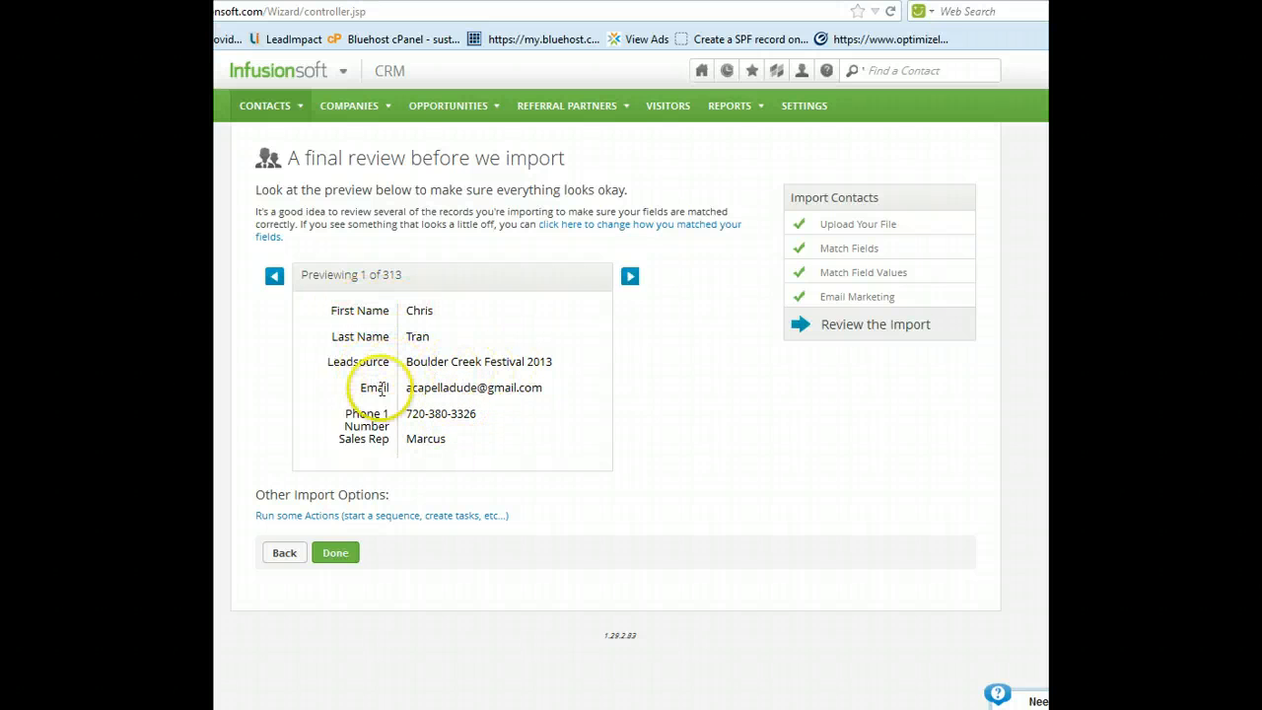
mouse_move(432, 450)
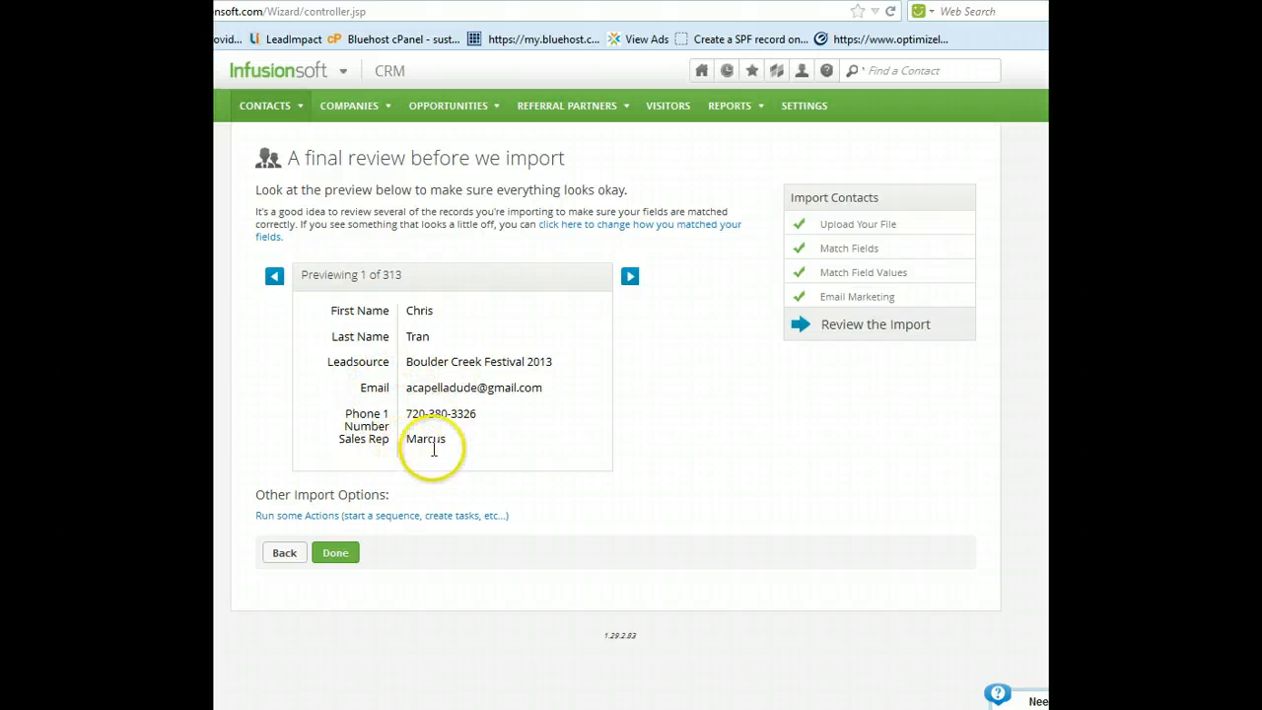
left_click(629, 276)
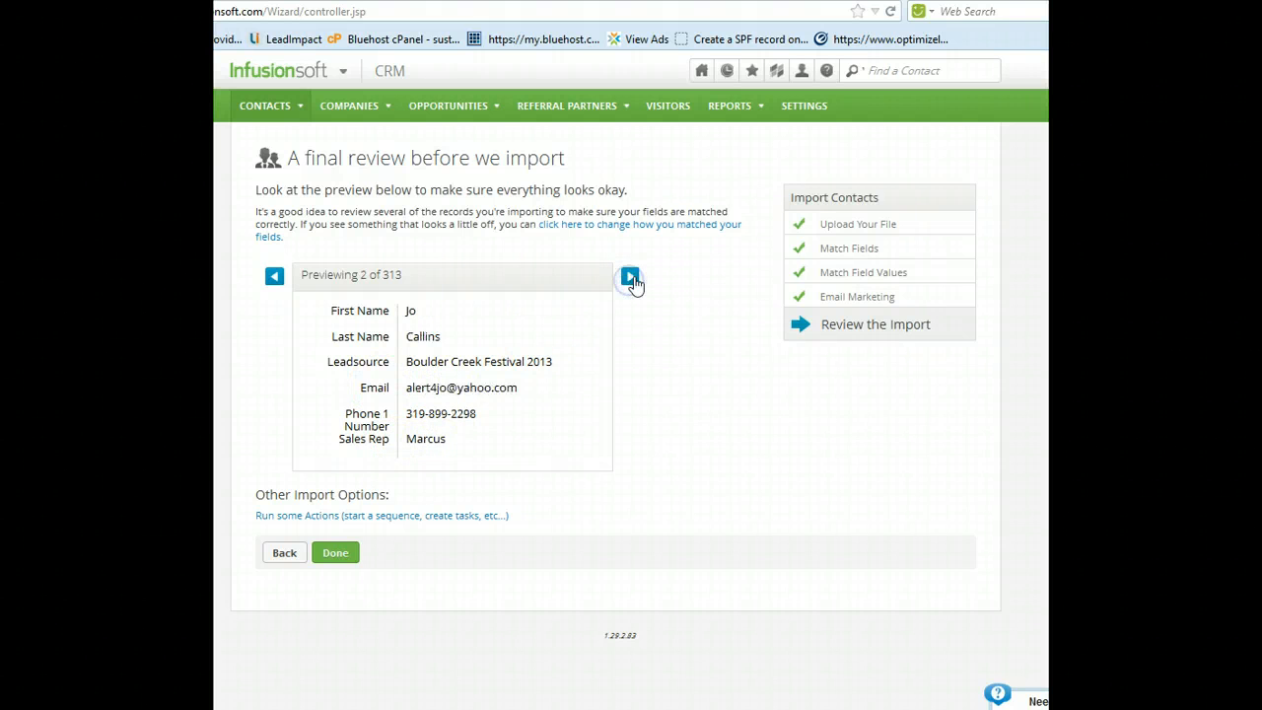
left_click(629, 276)
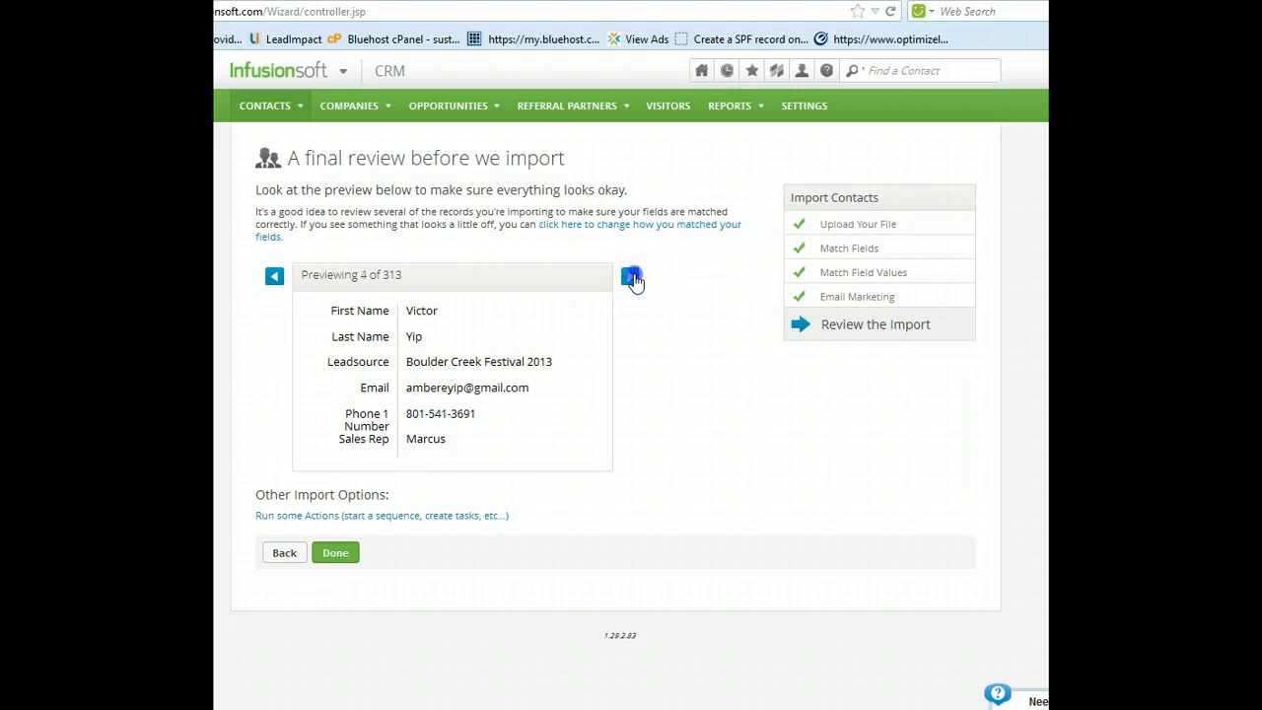
left_click(631, 276)
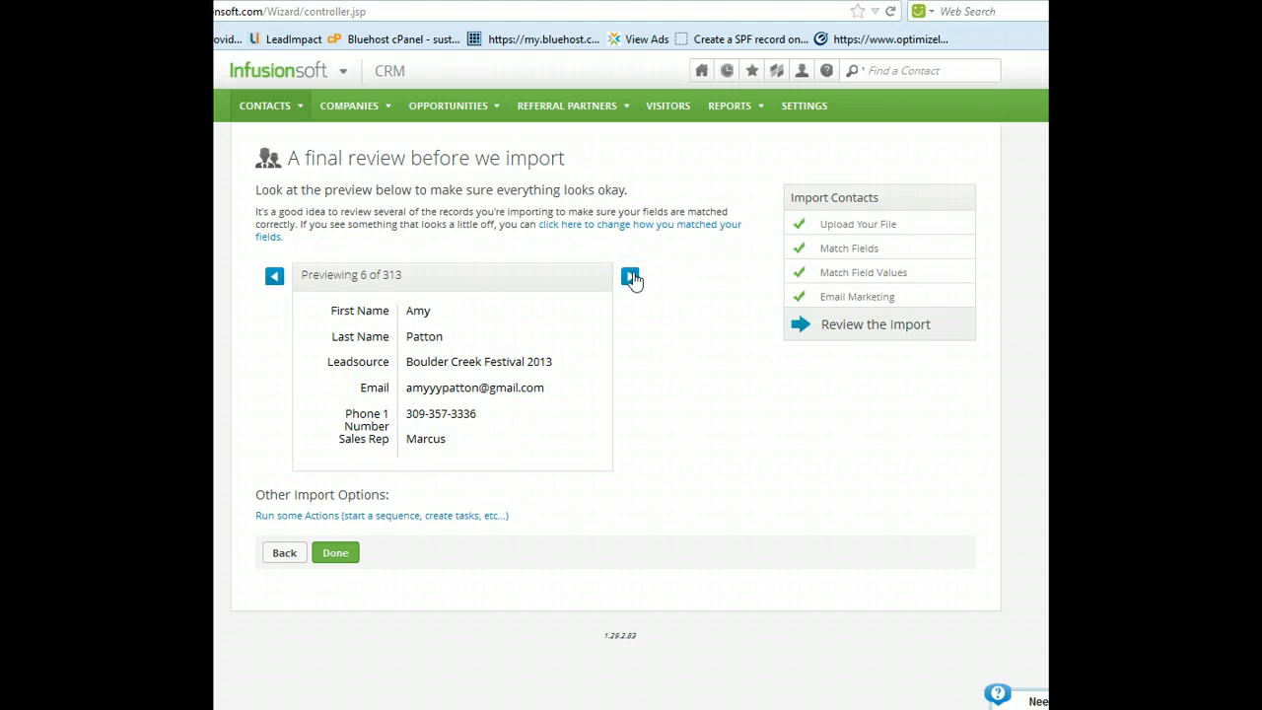
left_click(274, 276)
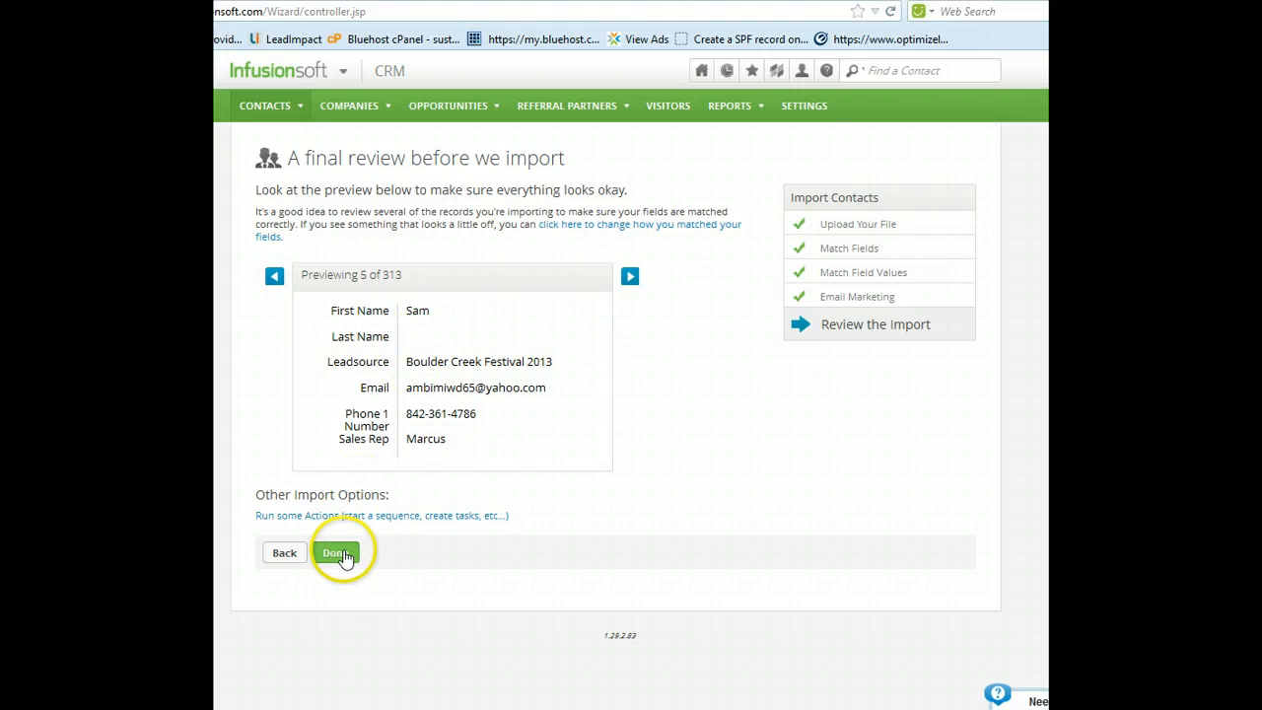
mouse_move(493, 536)
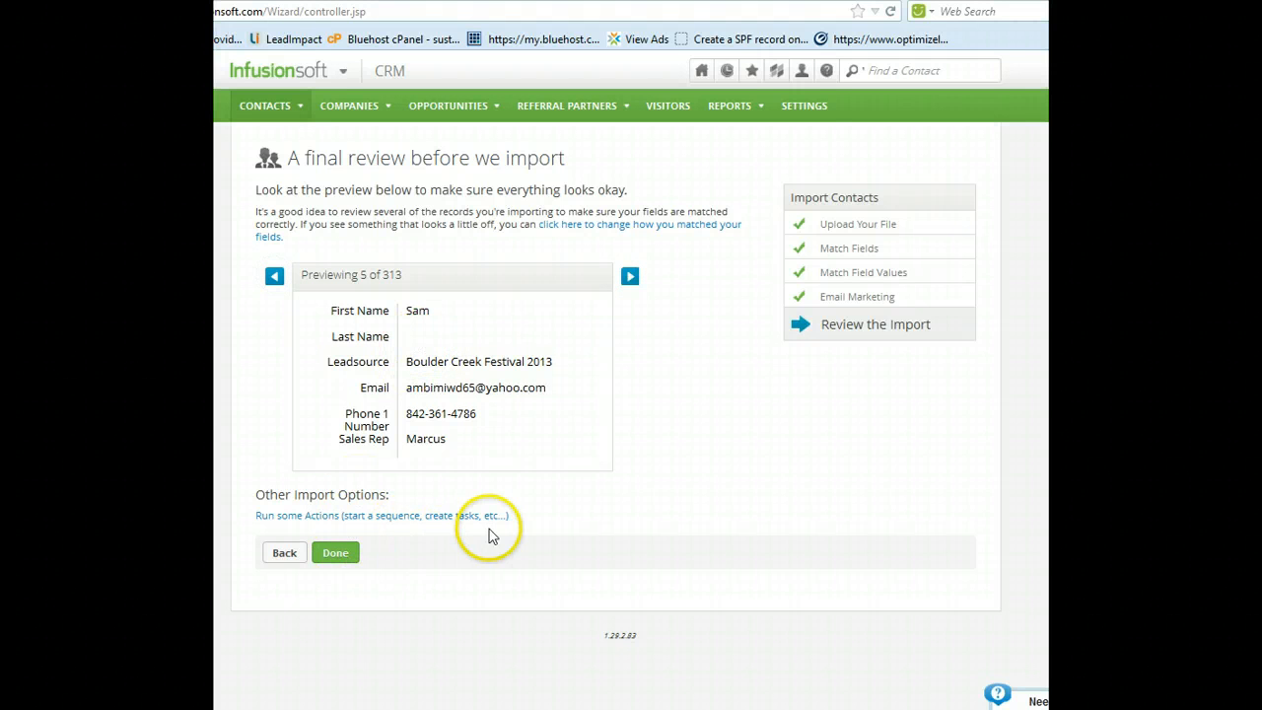
mouse_move(398, 502)
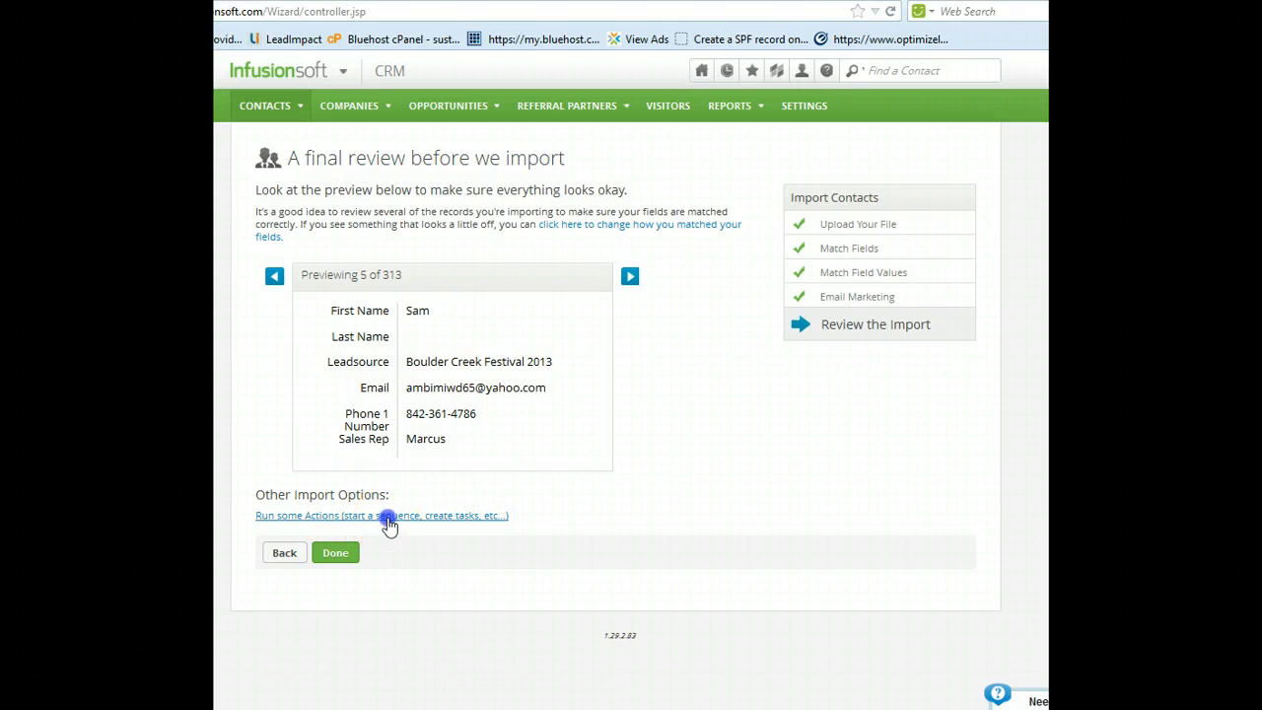
Add an Apply/Remove Tag action to run on the imported contacts.
left_click(381, 514)
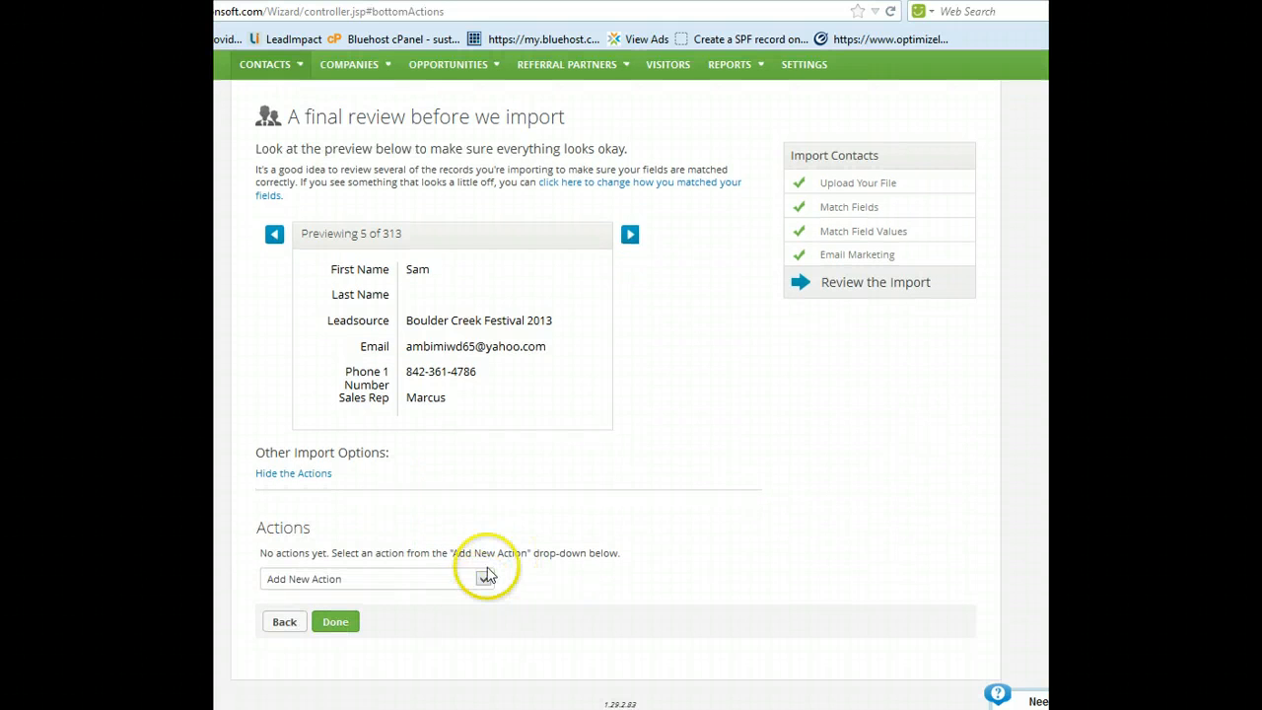
left_click(483, 580)
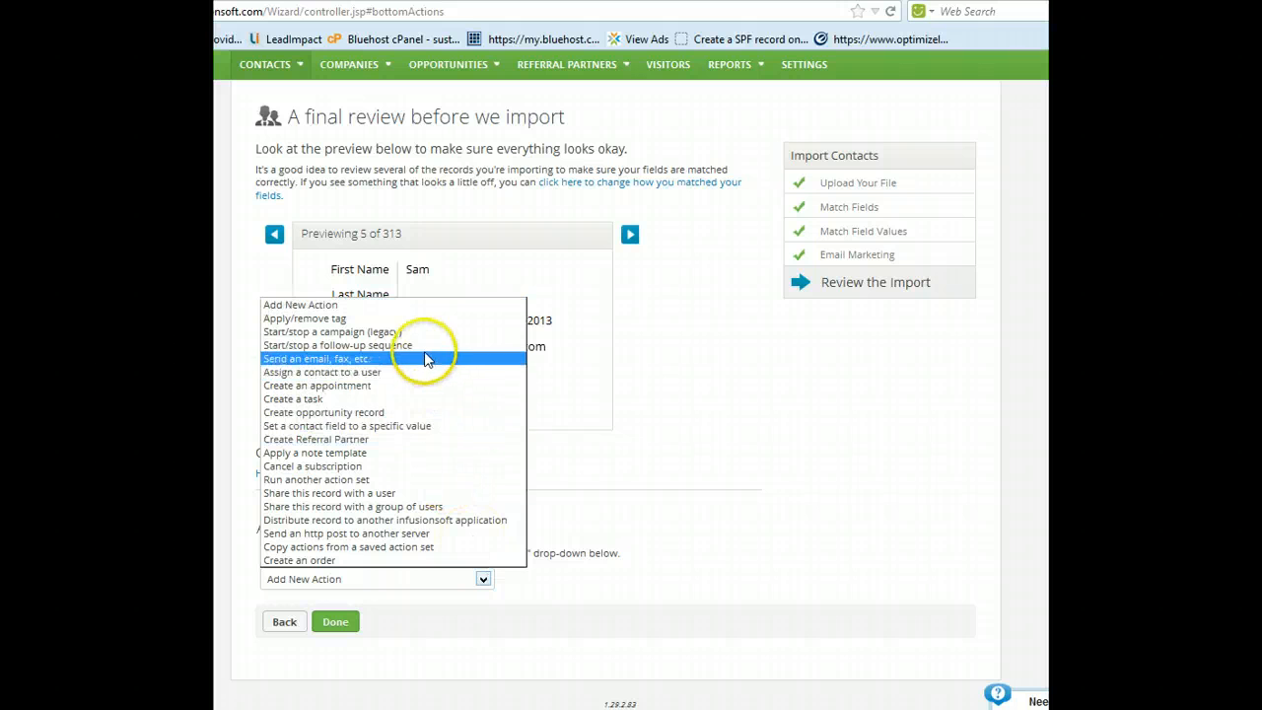
mouse_move(414, 317)
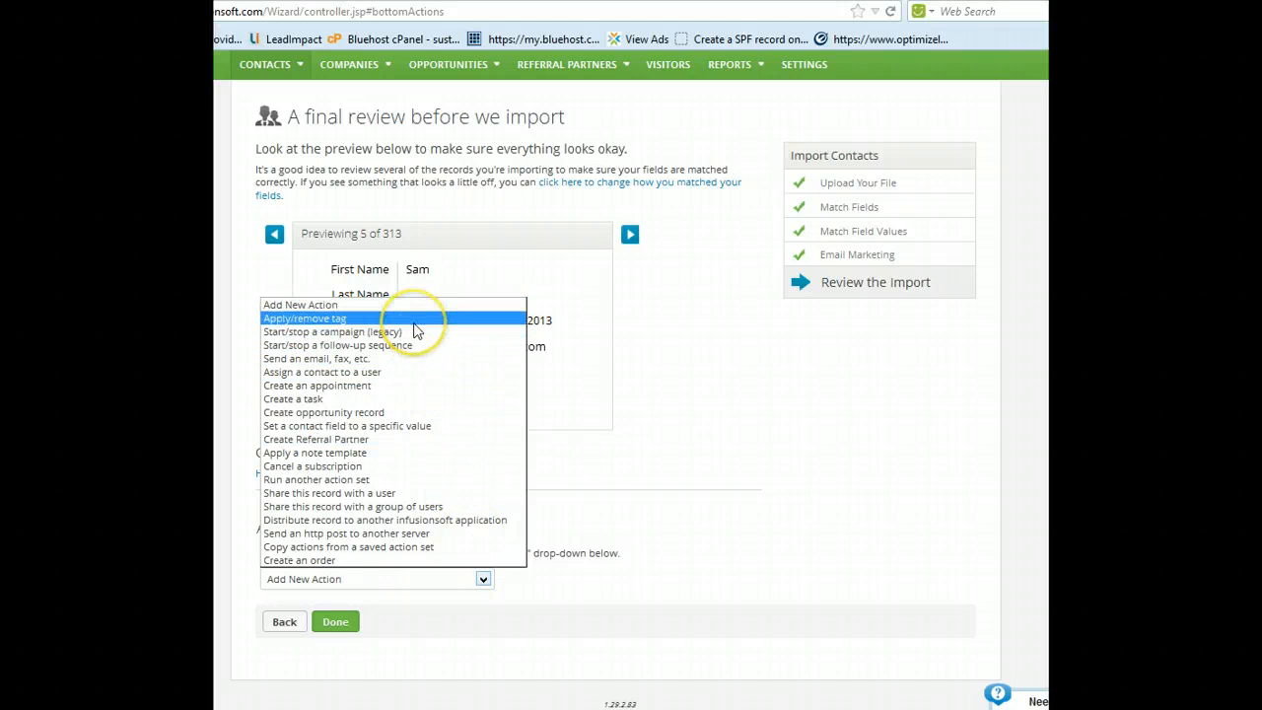
left_click(303, 317)
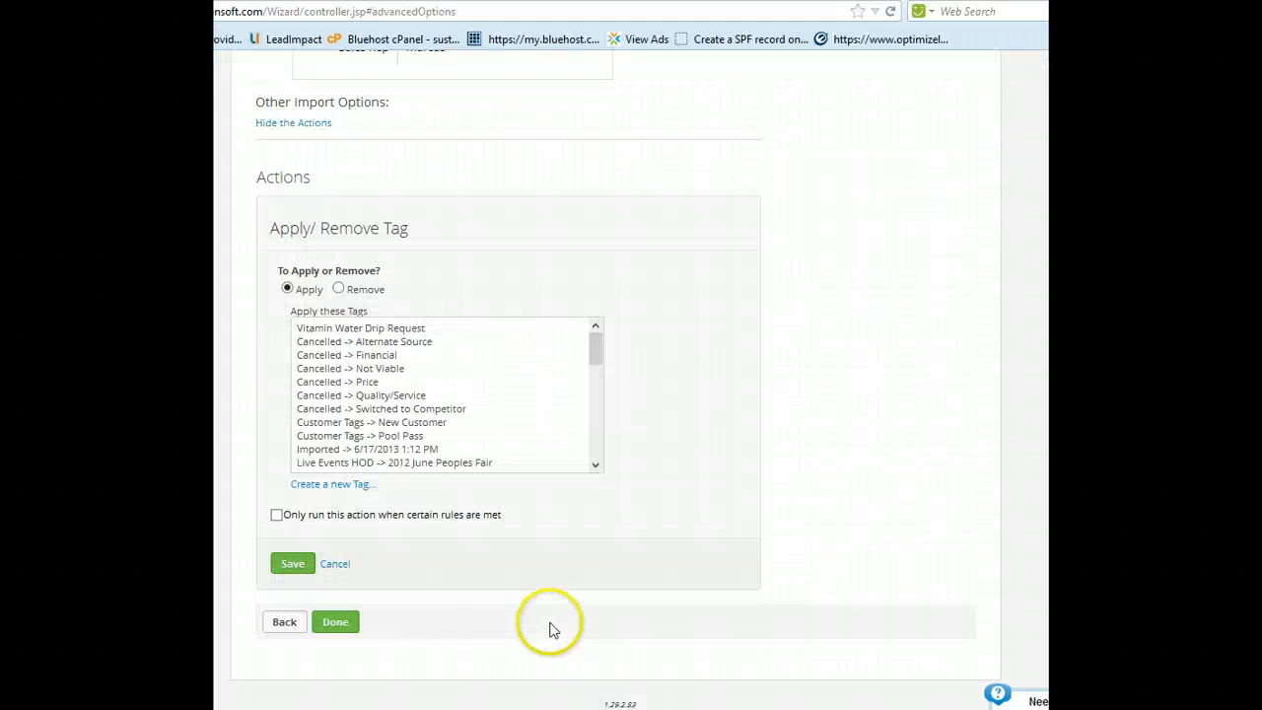
mouse_move(595, 351)
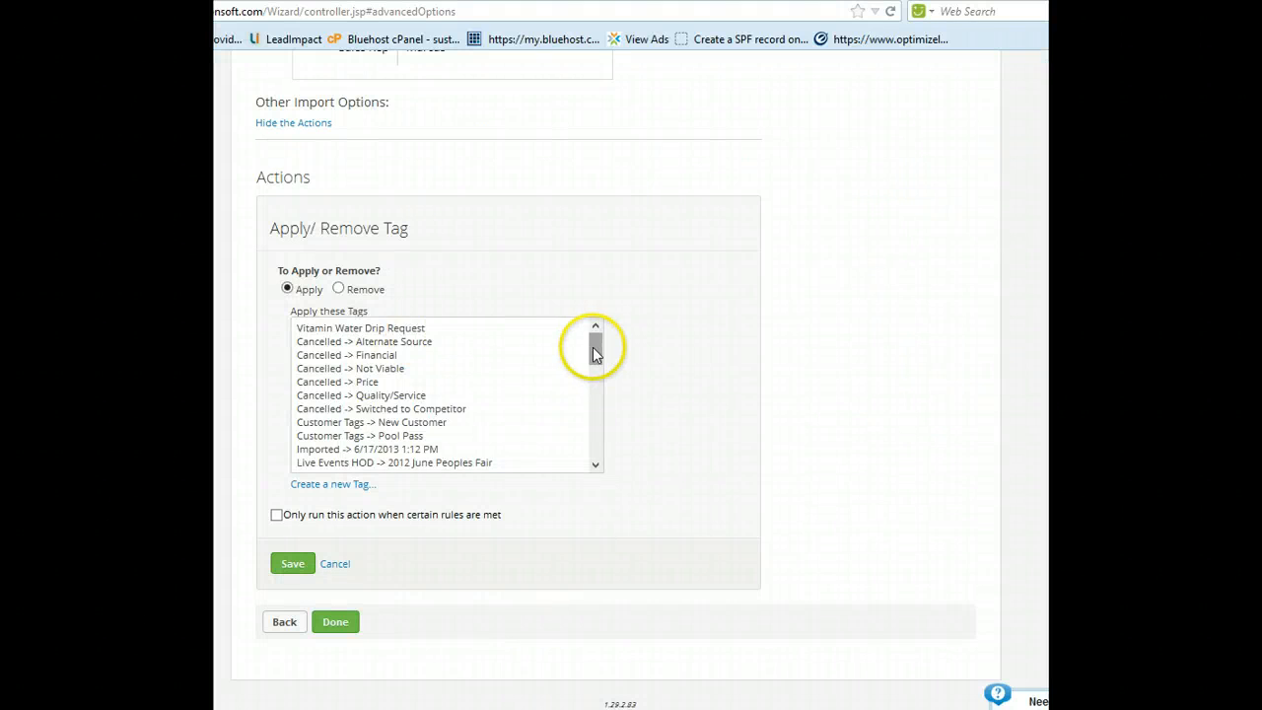
Select the Live Events HOD Boulder Creek Festival May 2013 tag for the action.
scroll("down", 3)
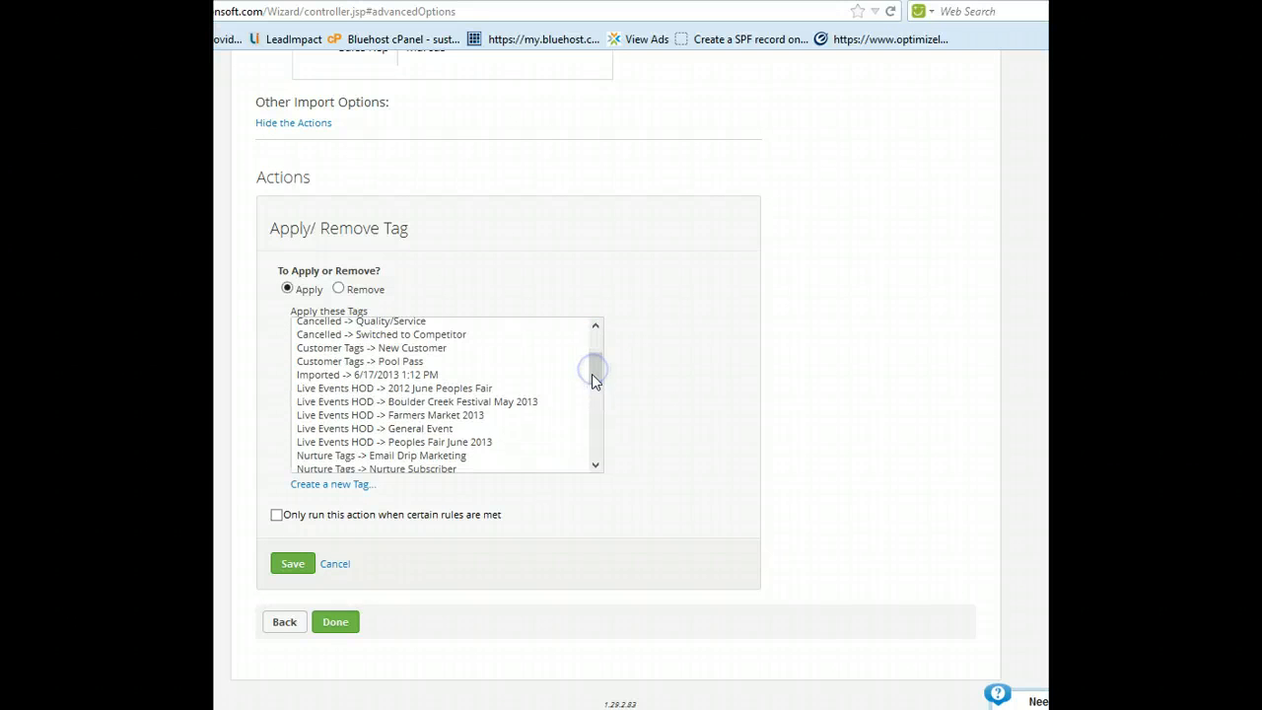
left_click(418, 402)
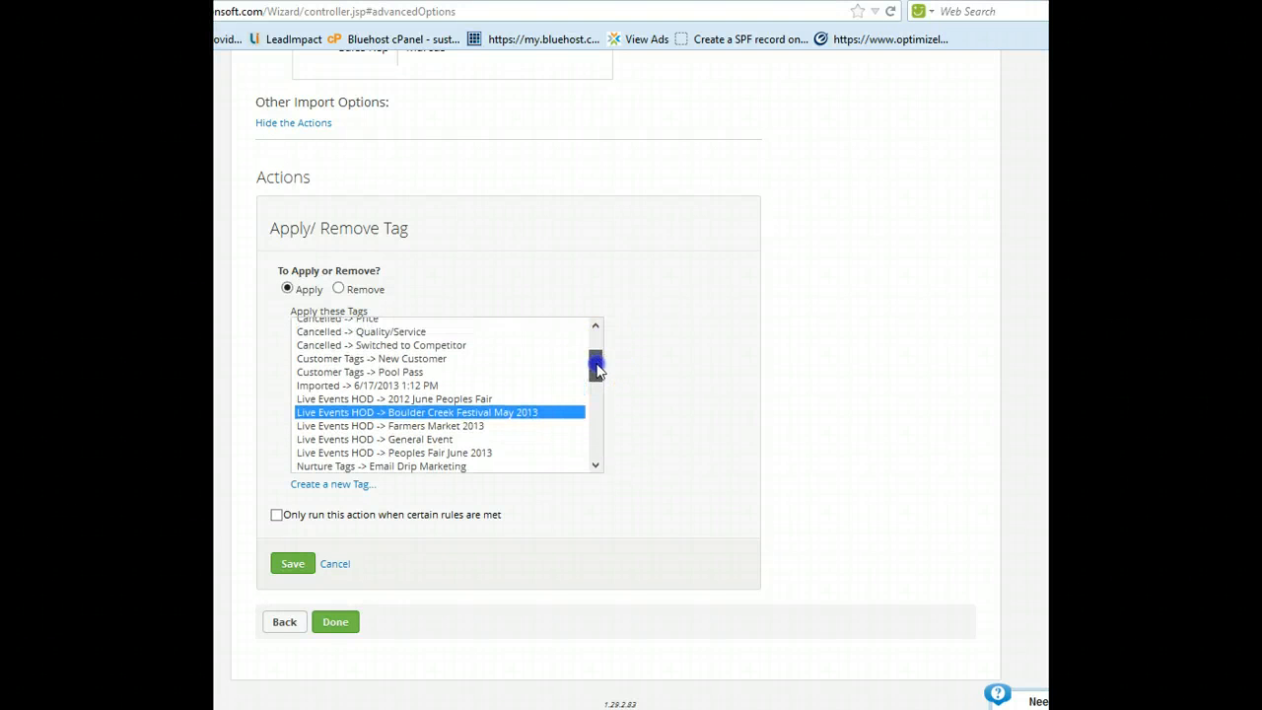
scroll("down", 3)
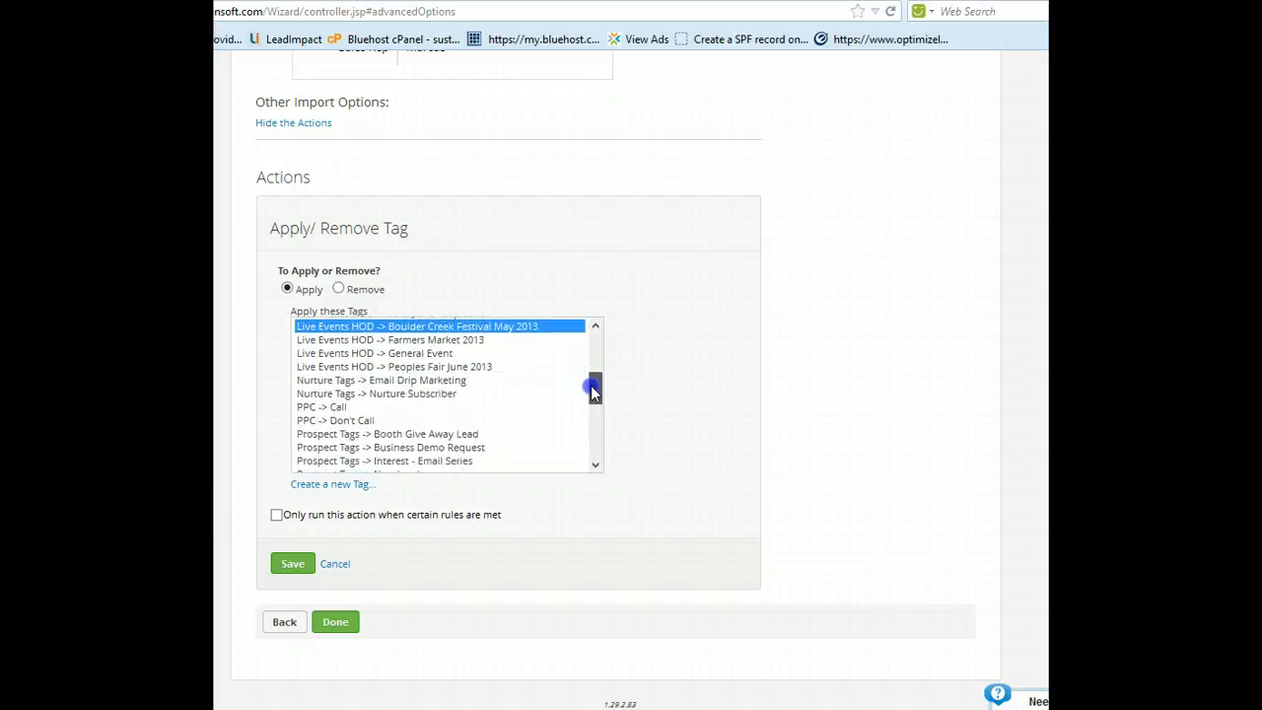
scroll("down", 3)
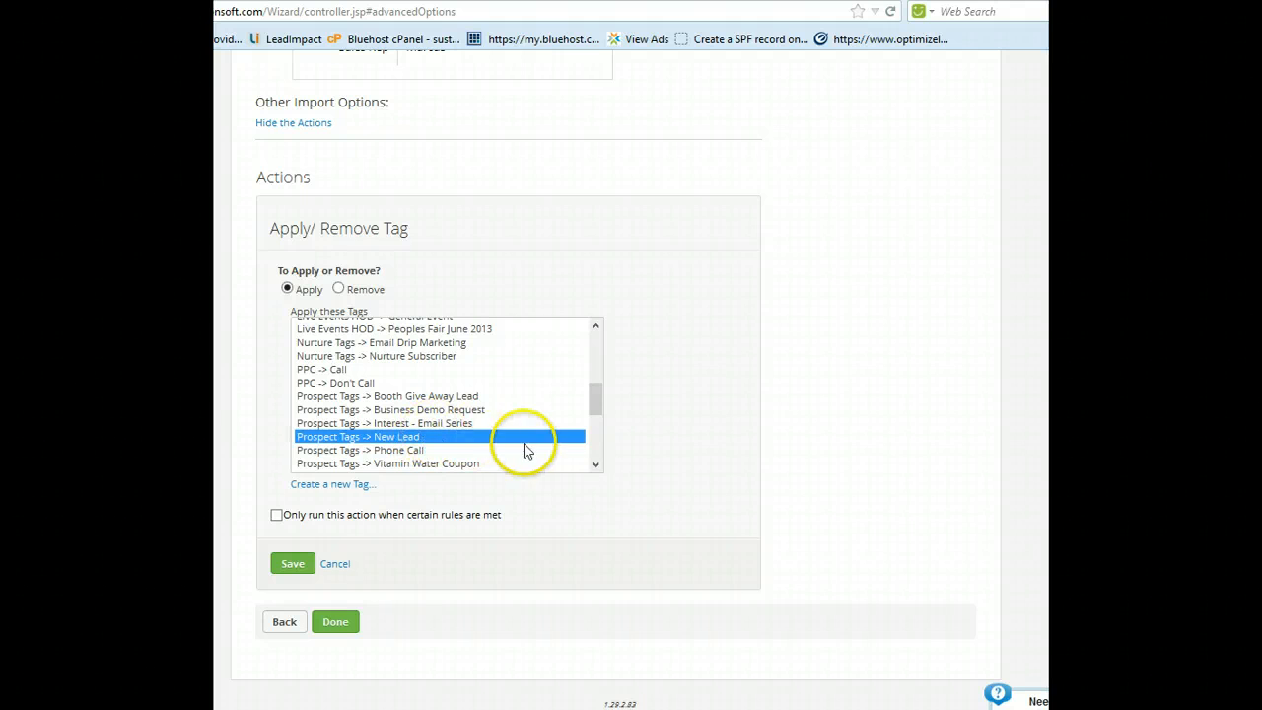
scroll("up", 3)
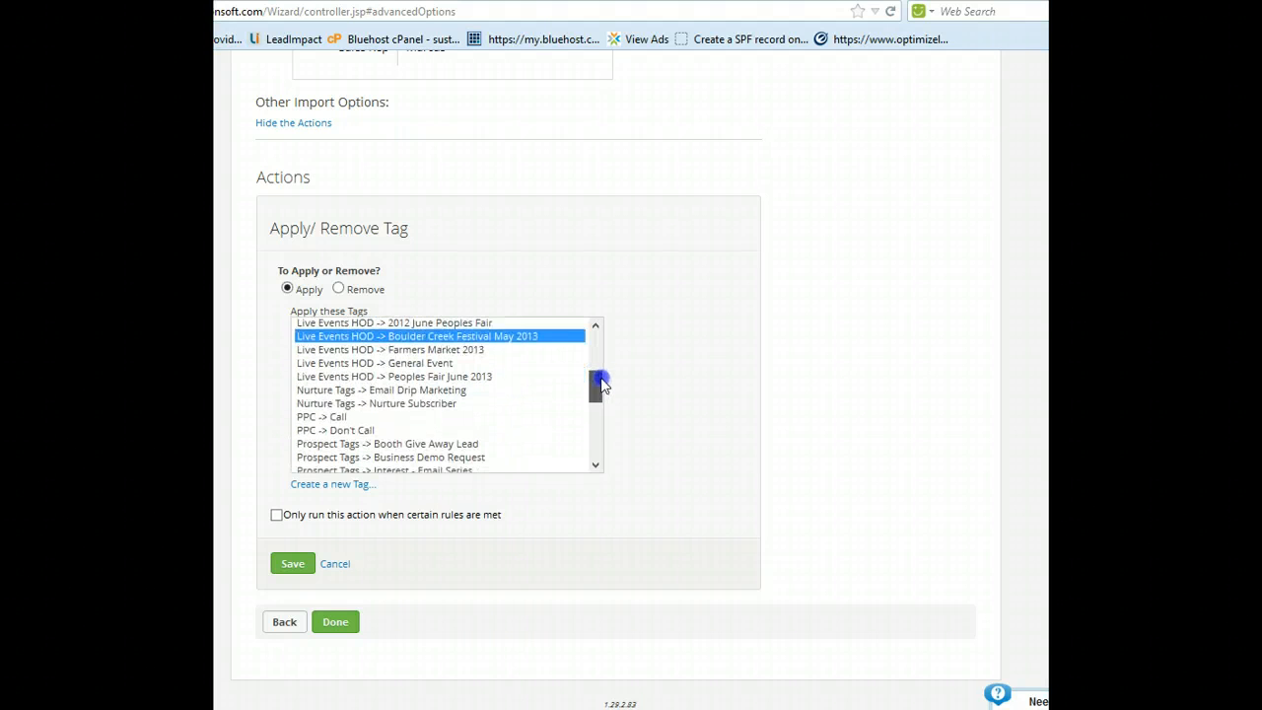
scroll("up", 3)
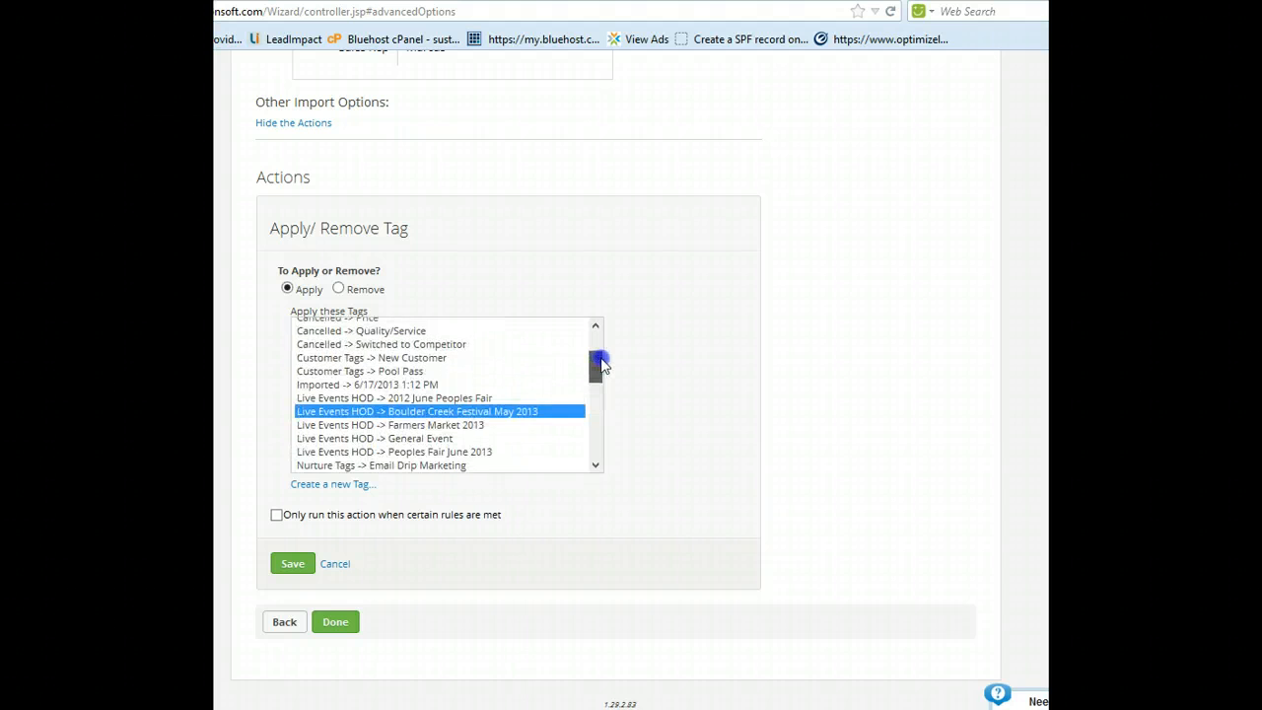
scroll("down", 3)
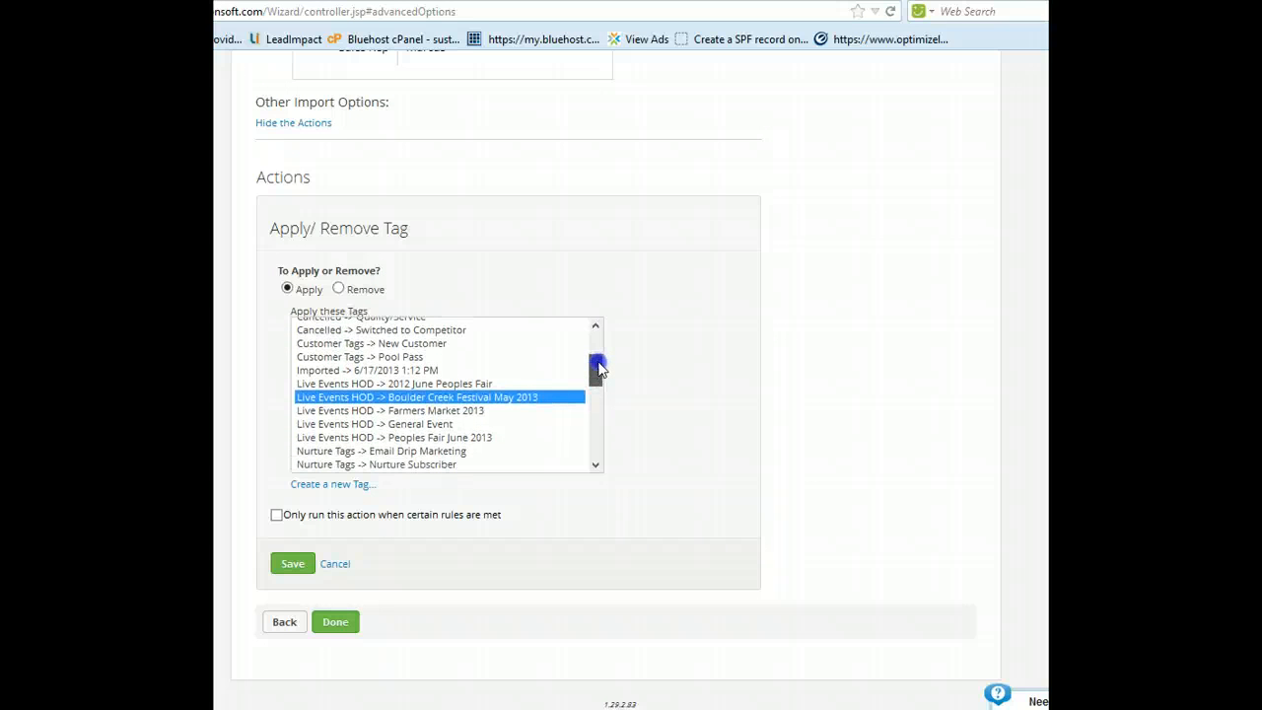
scroll("down", 3)
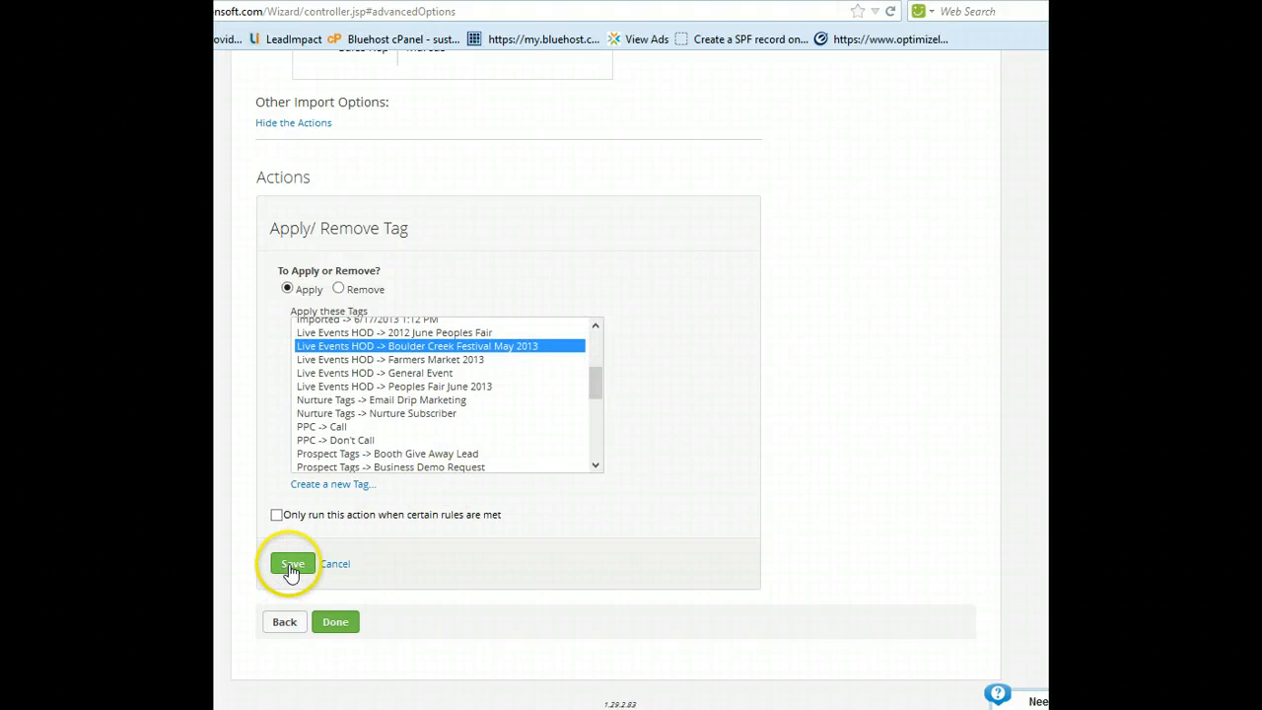
Save the festival tag action and finish the review to start importing the 313 contacts.
left_click(291, 563)
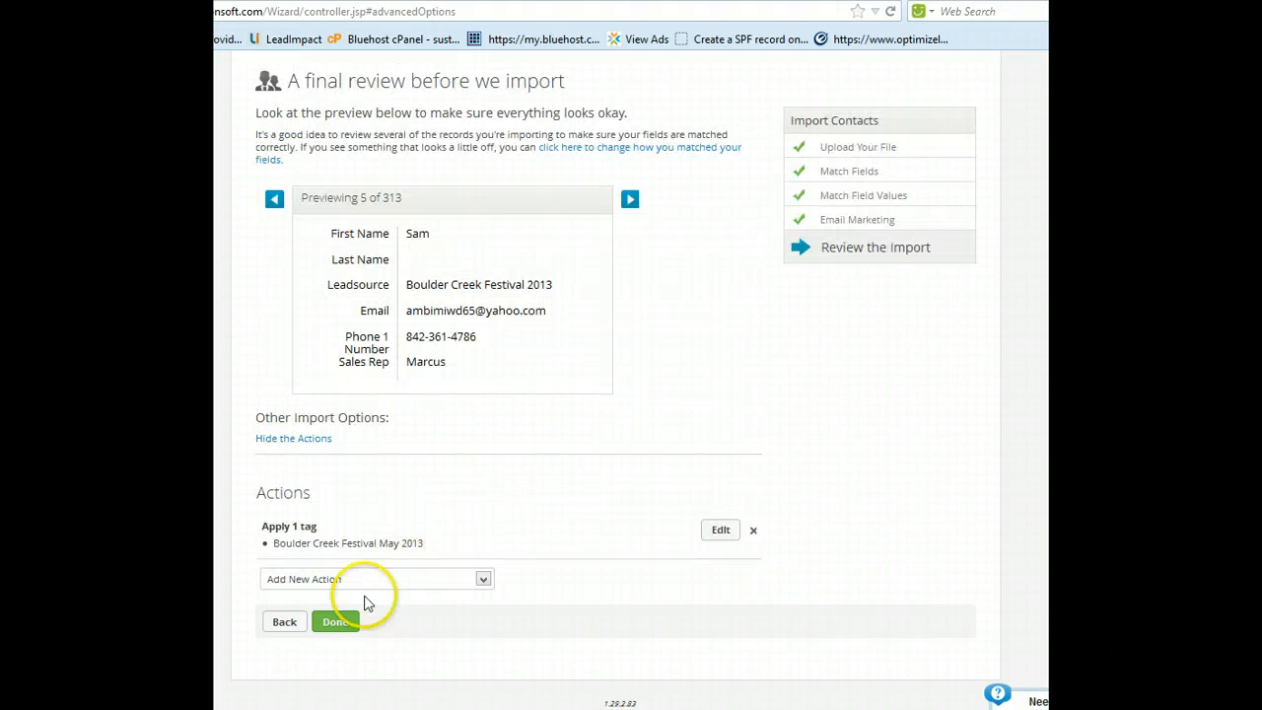
mouse_move(575, 501)
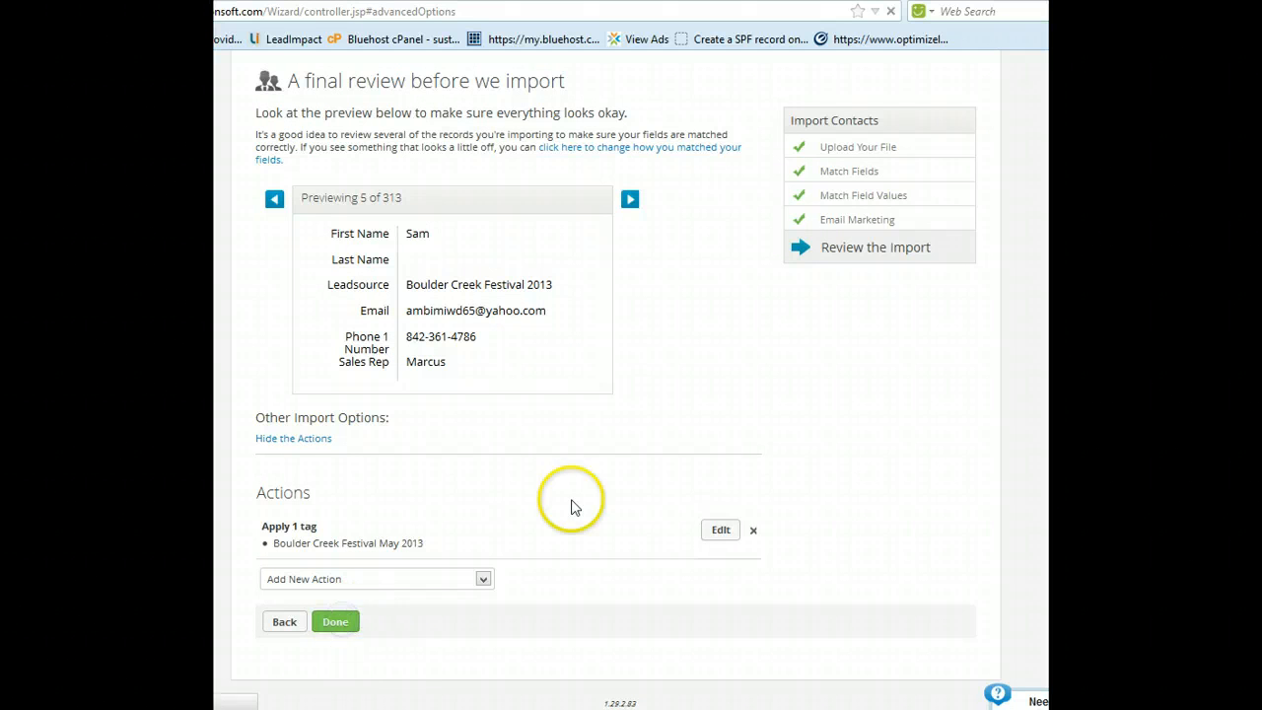
left_click(335, 621)
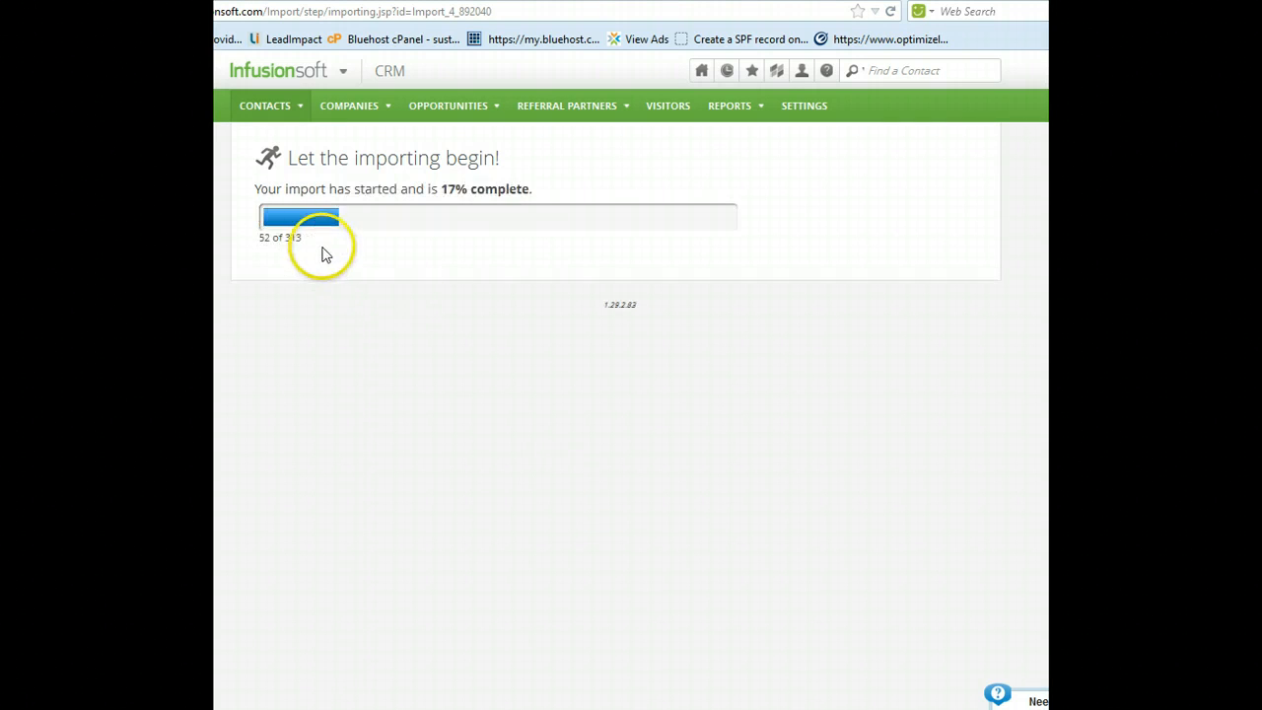
mouse_move(497, 381)
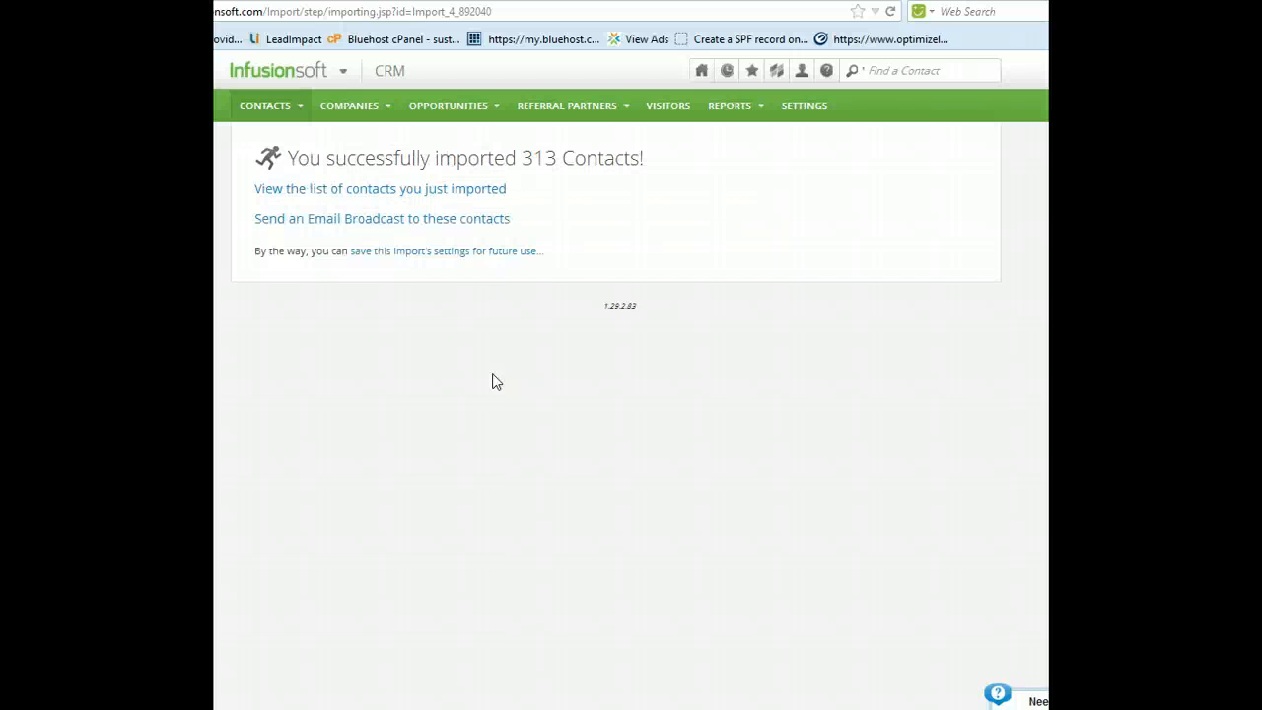
mouse_move(540, 249)
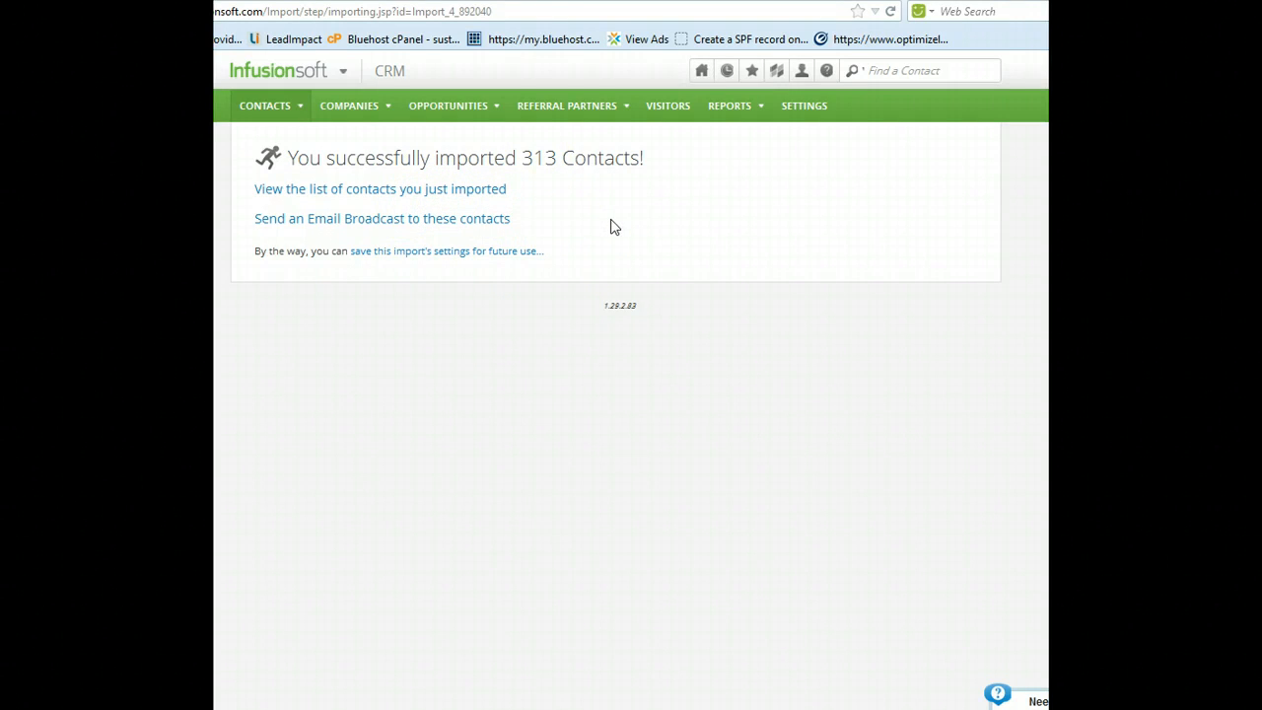
mouse_move(394, 225)
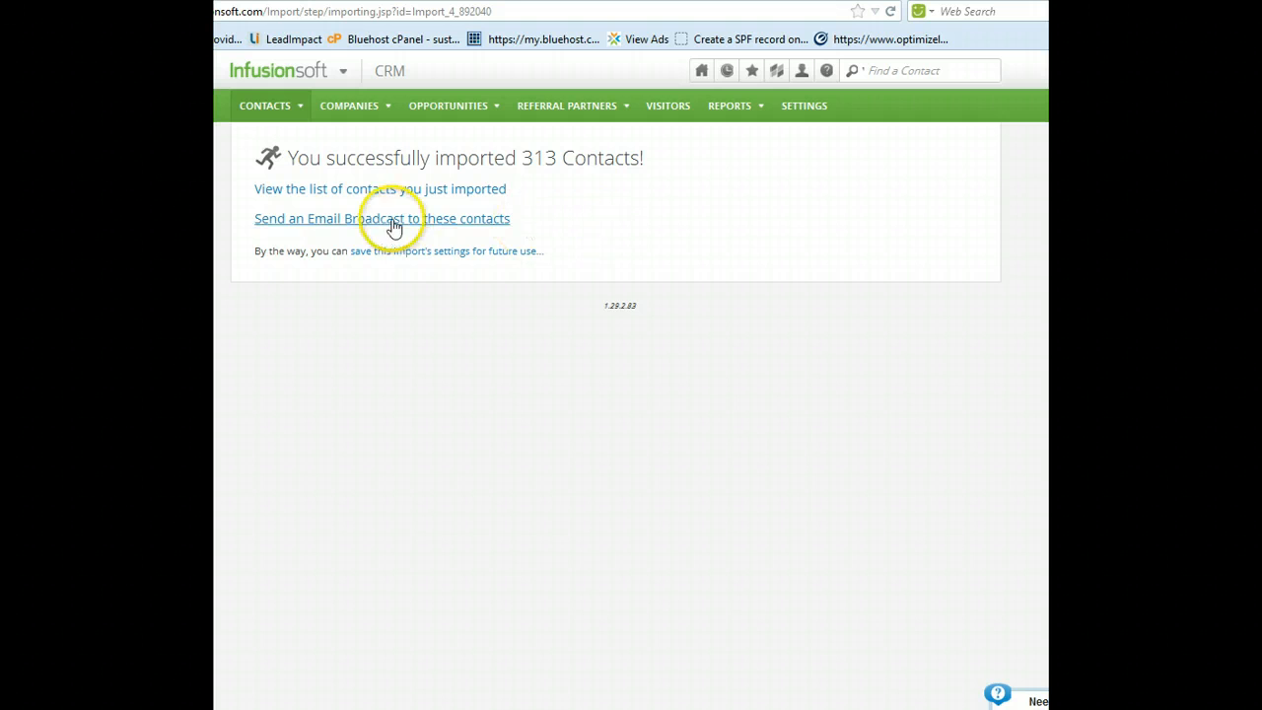
mouse_move(477, 189)
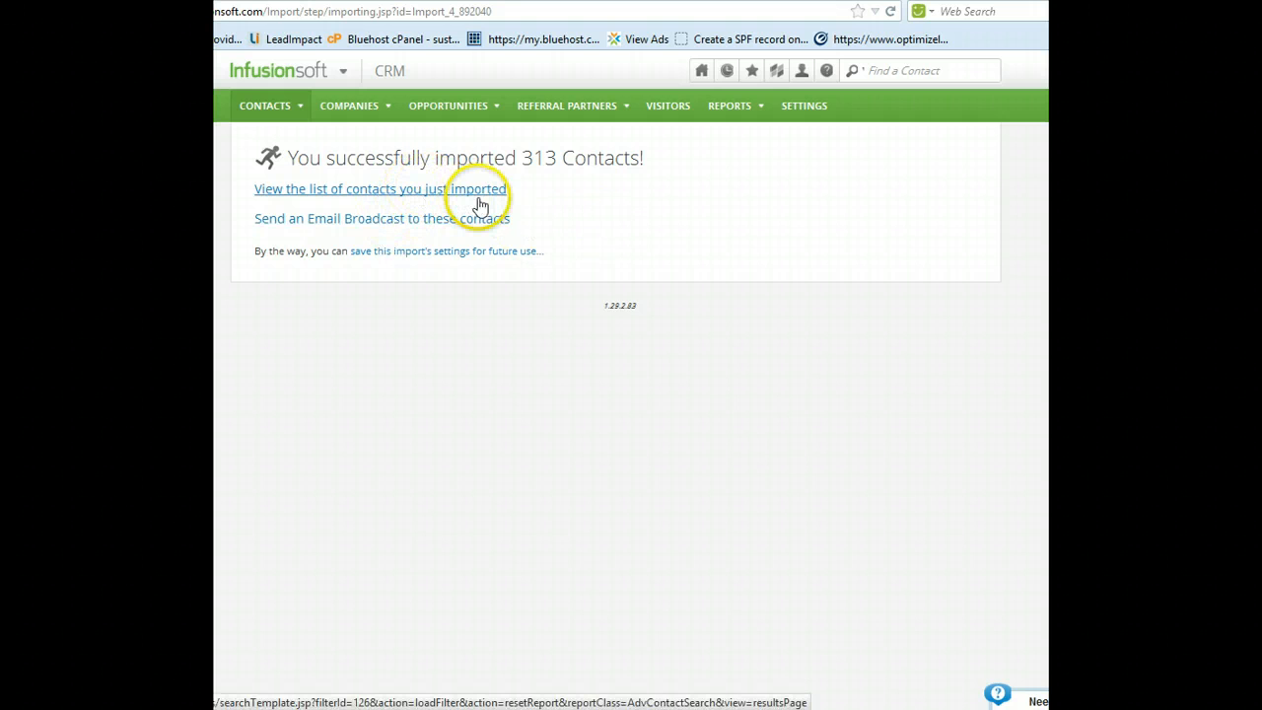
mouse_move(631, 217)
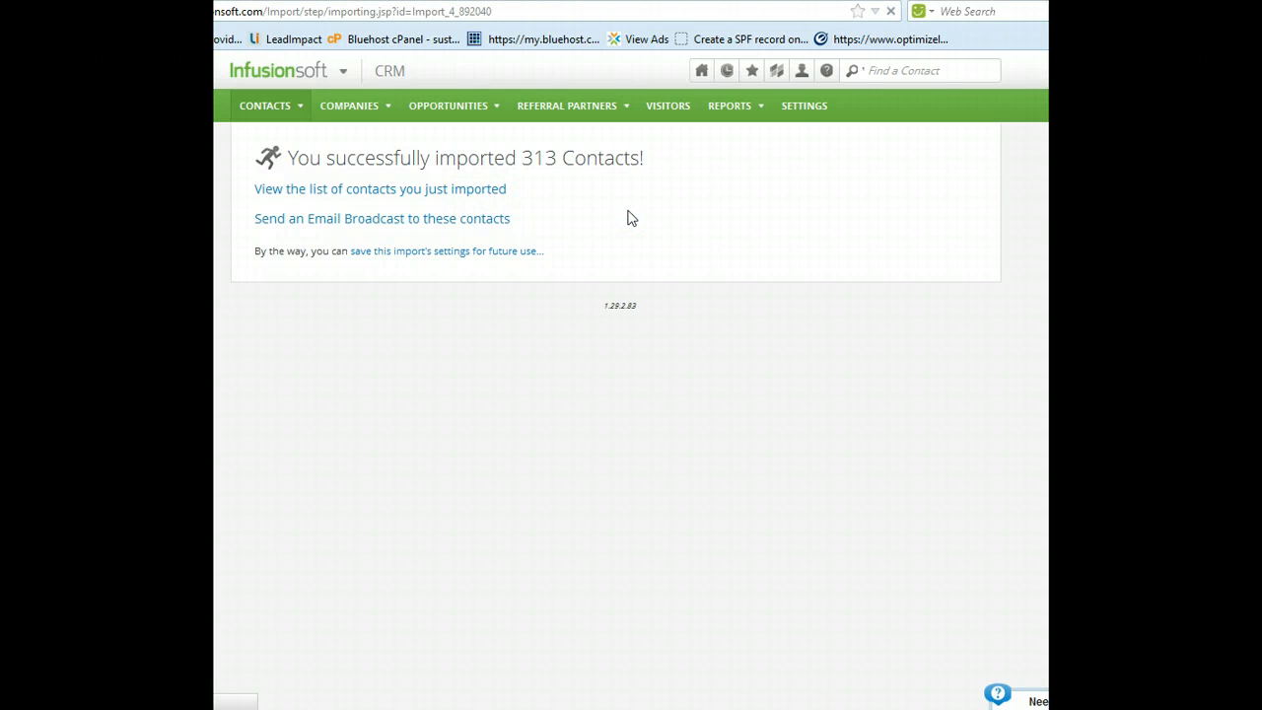
View the list of the 313 just-imported contacts from the success page.
left_click(378, 189)
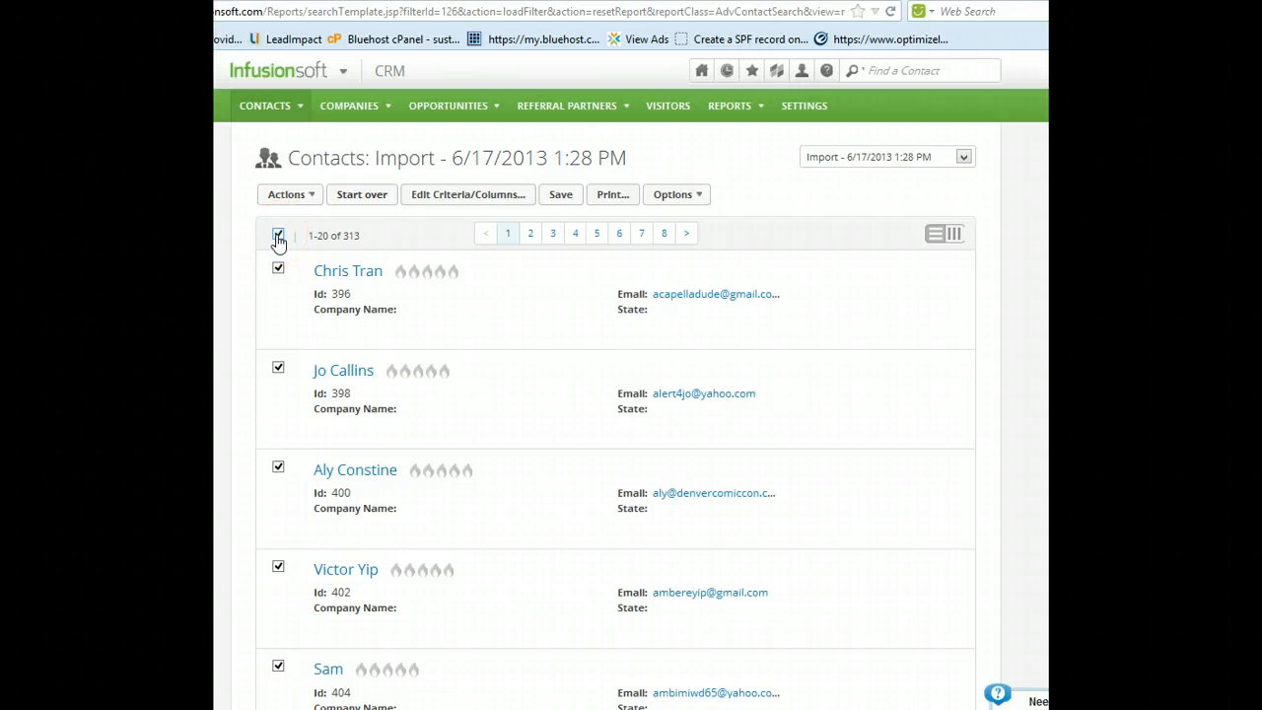
Select every contact in the import results and go to page 3.
left_click(280, 235)
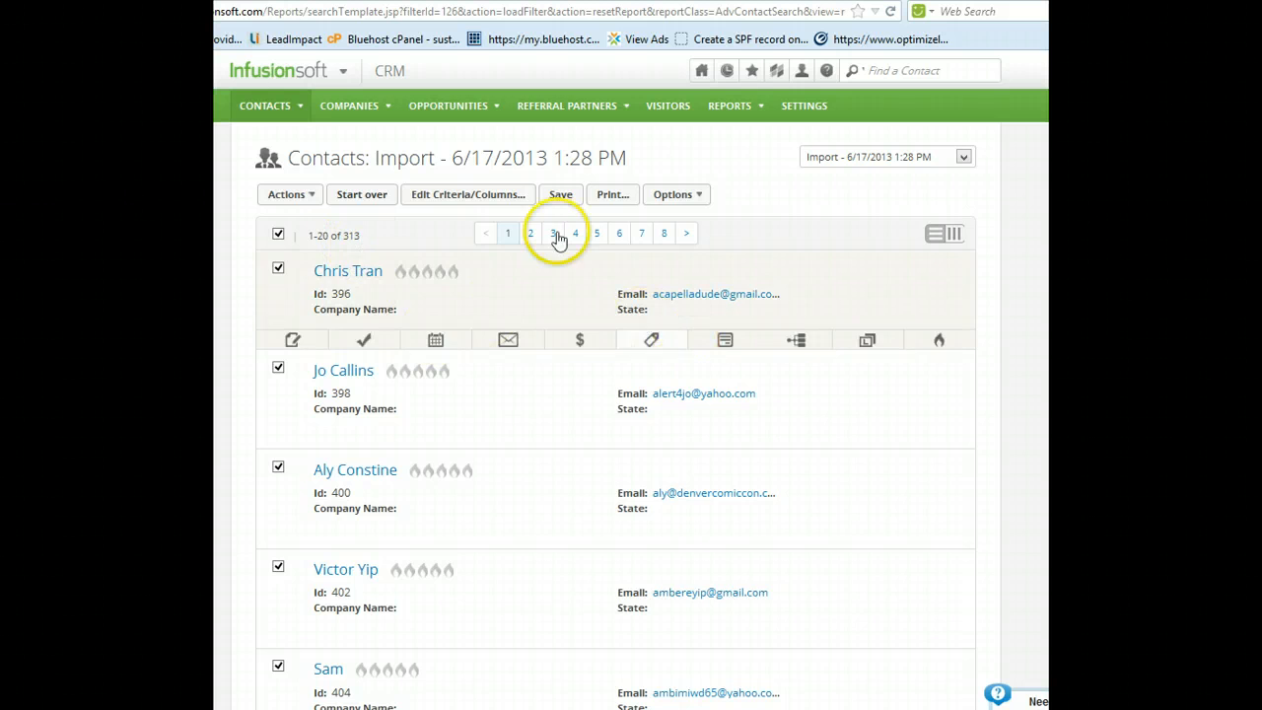
left_click(554, 233)
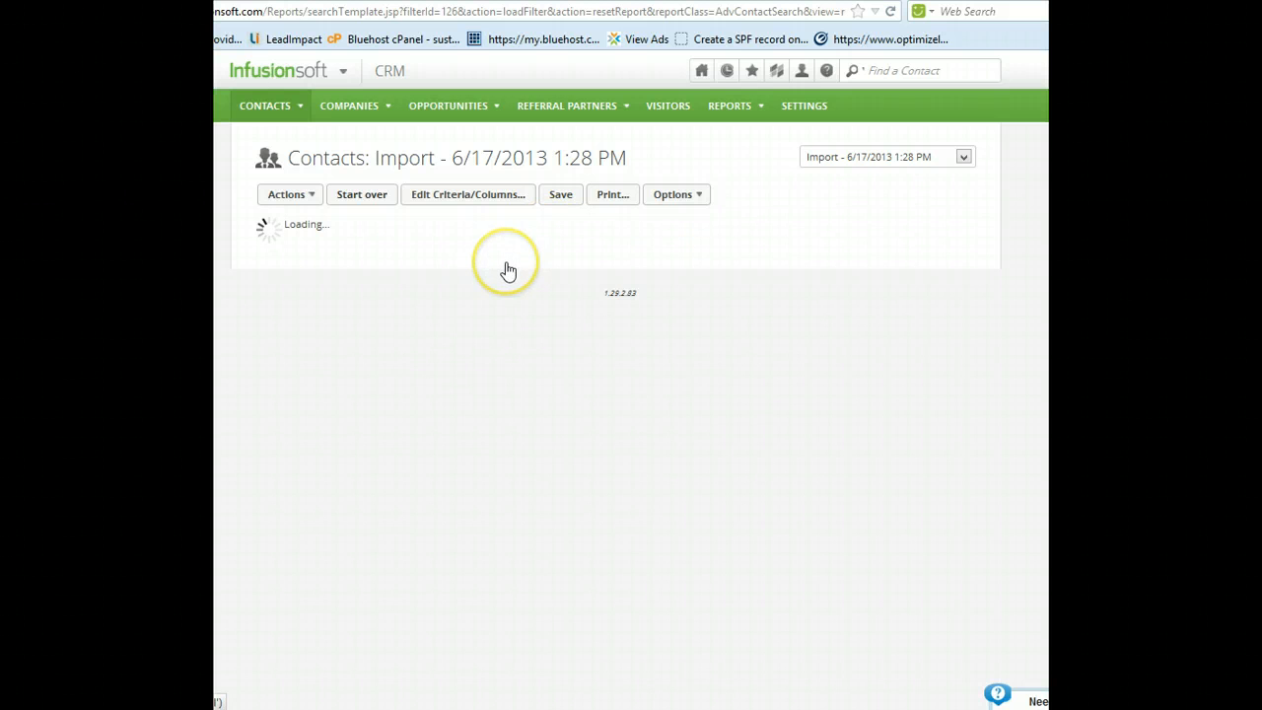
mouse_move(470, 264)
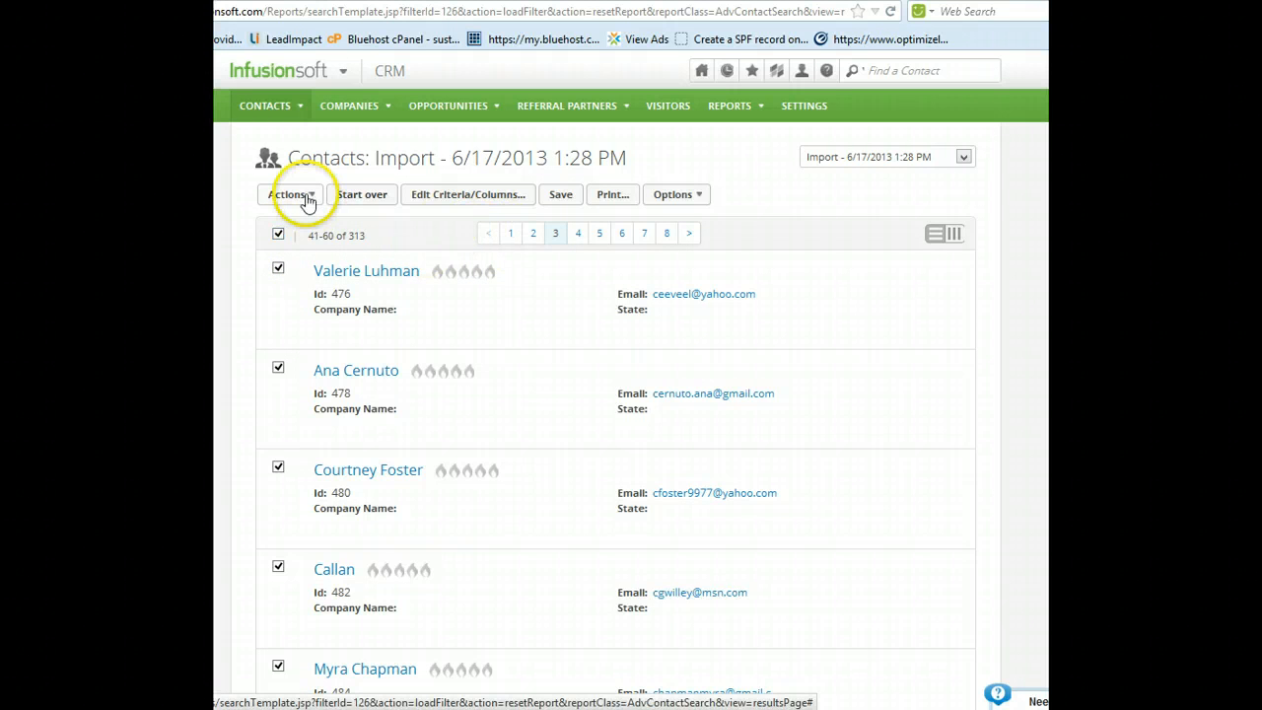
Apply the Prospect Tags New Lead tag to all 313 contacts and process the action.
left_click(291, 195)
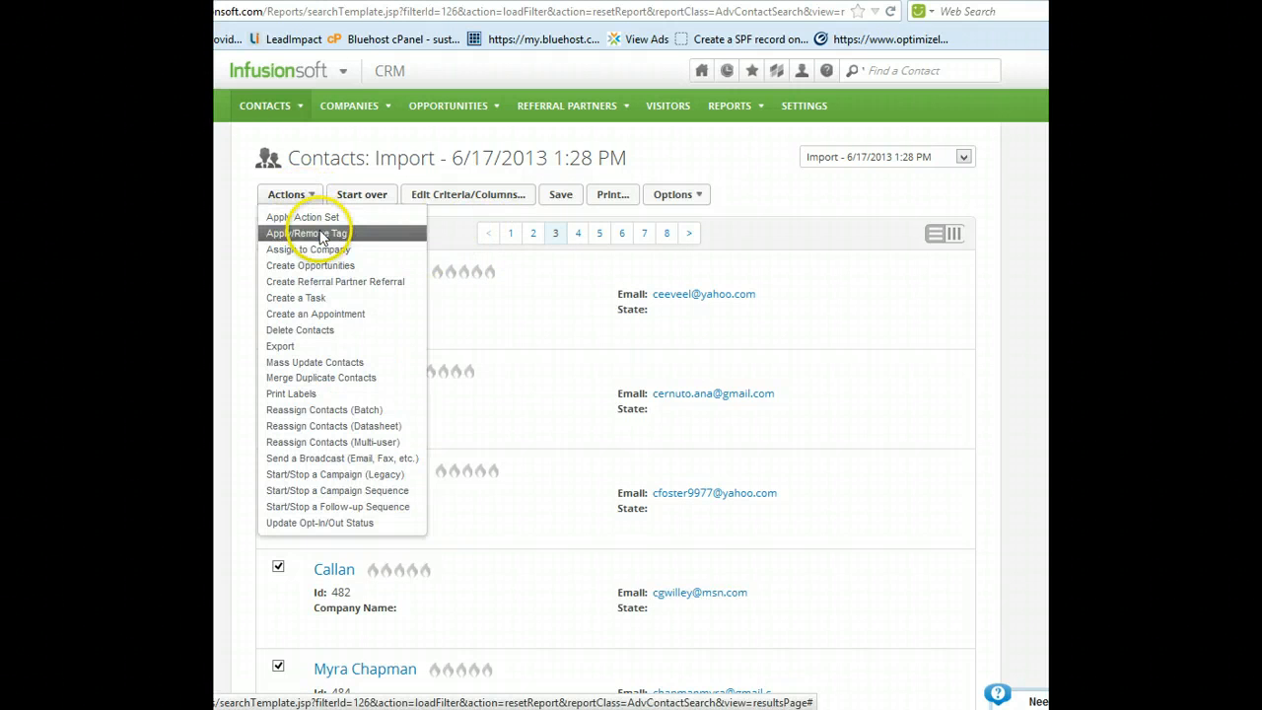
left_click(309, 232)
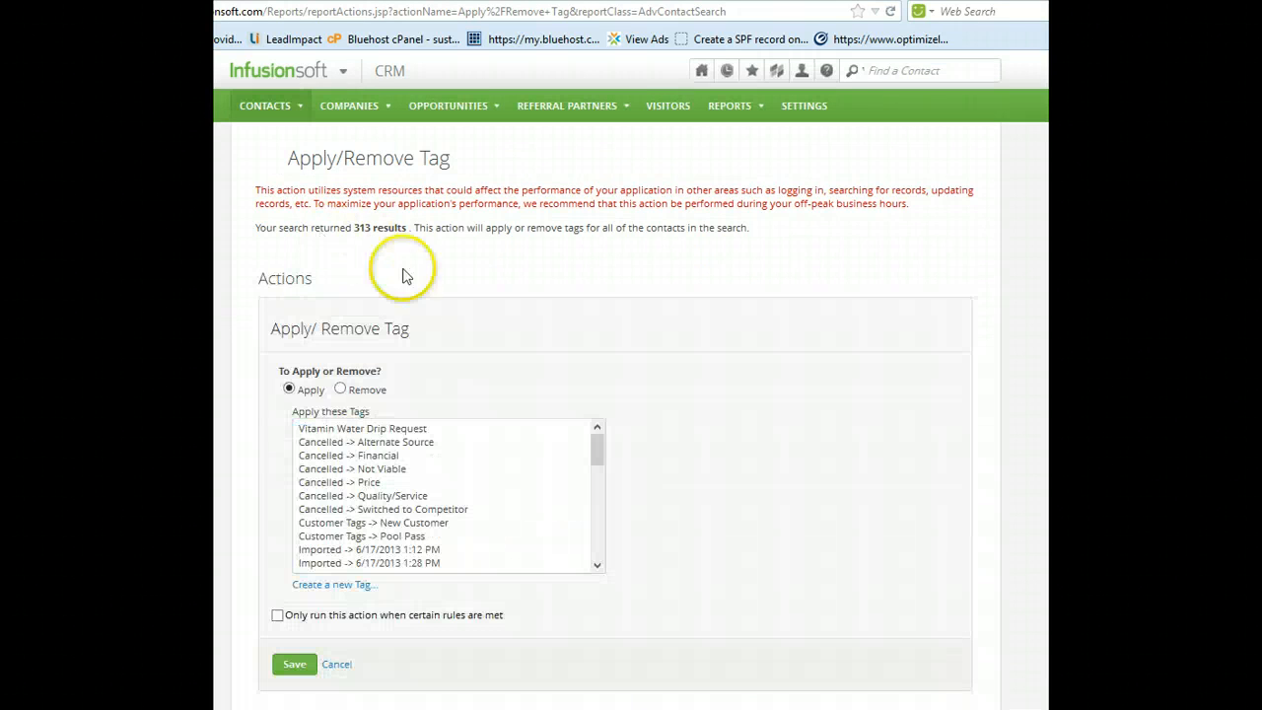
scroll("down", 3)
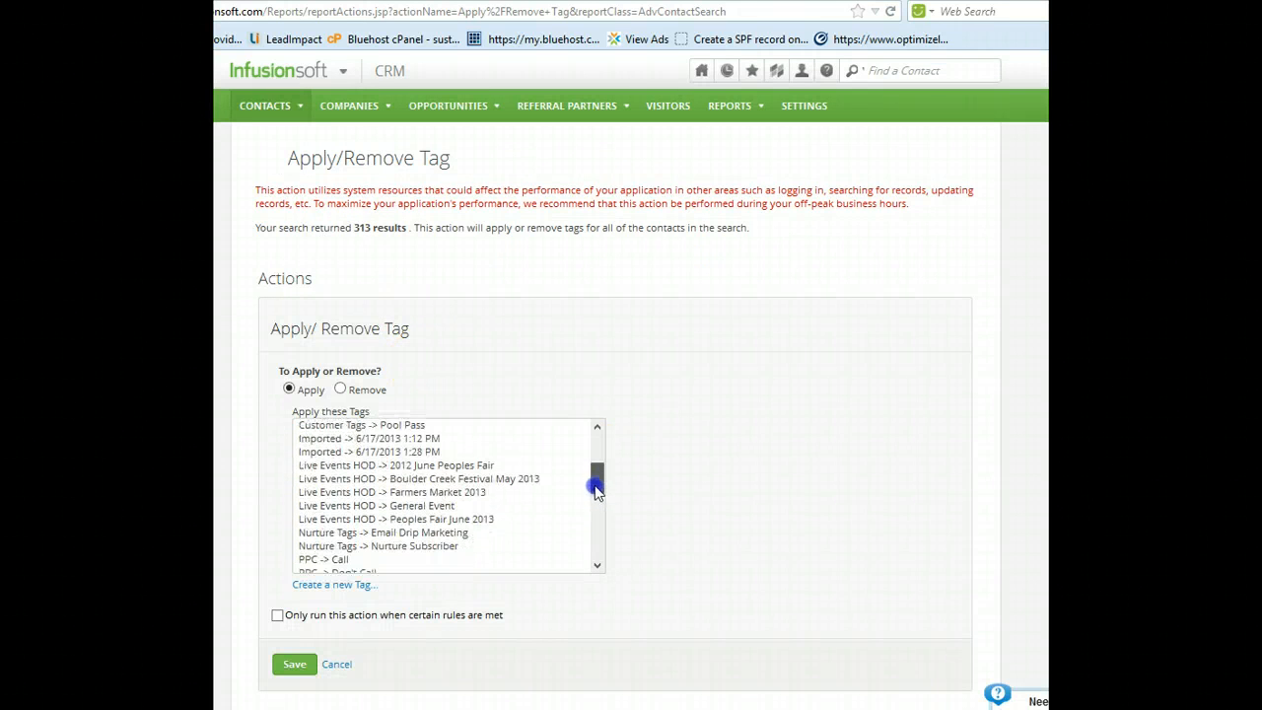
scroll("down", 3)
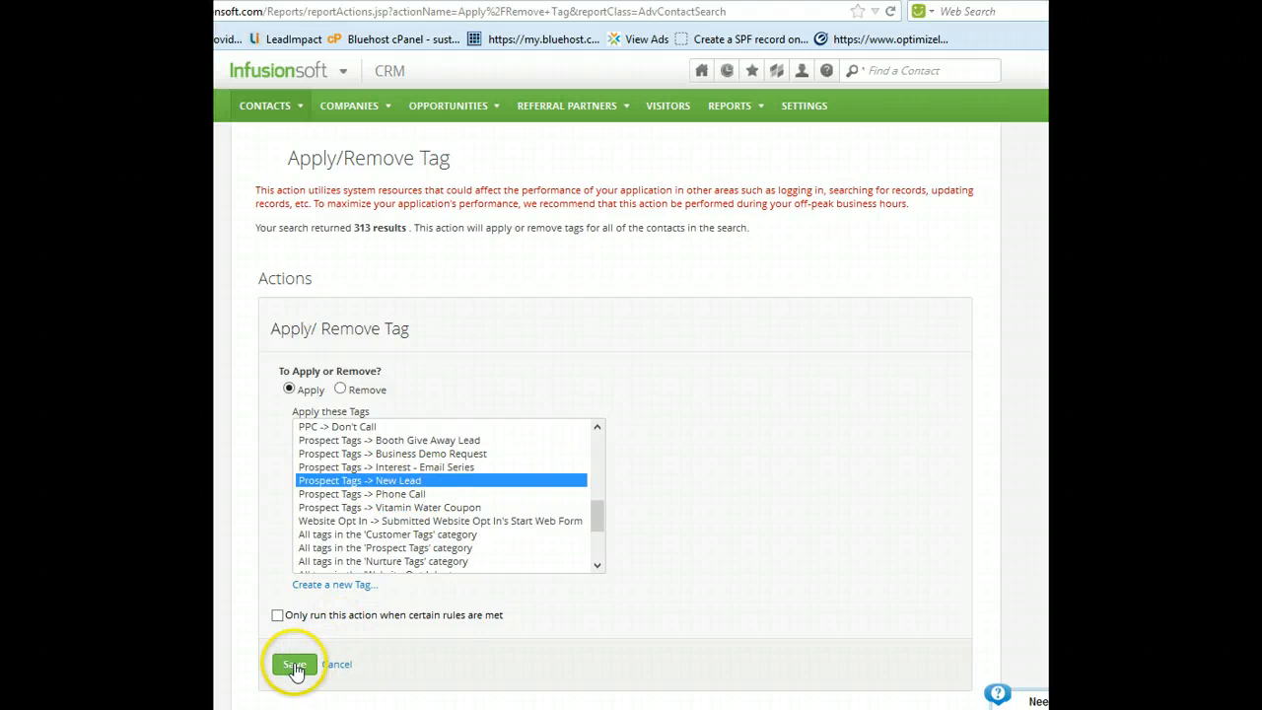
left_click(296, 663)
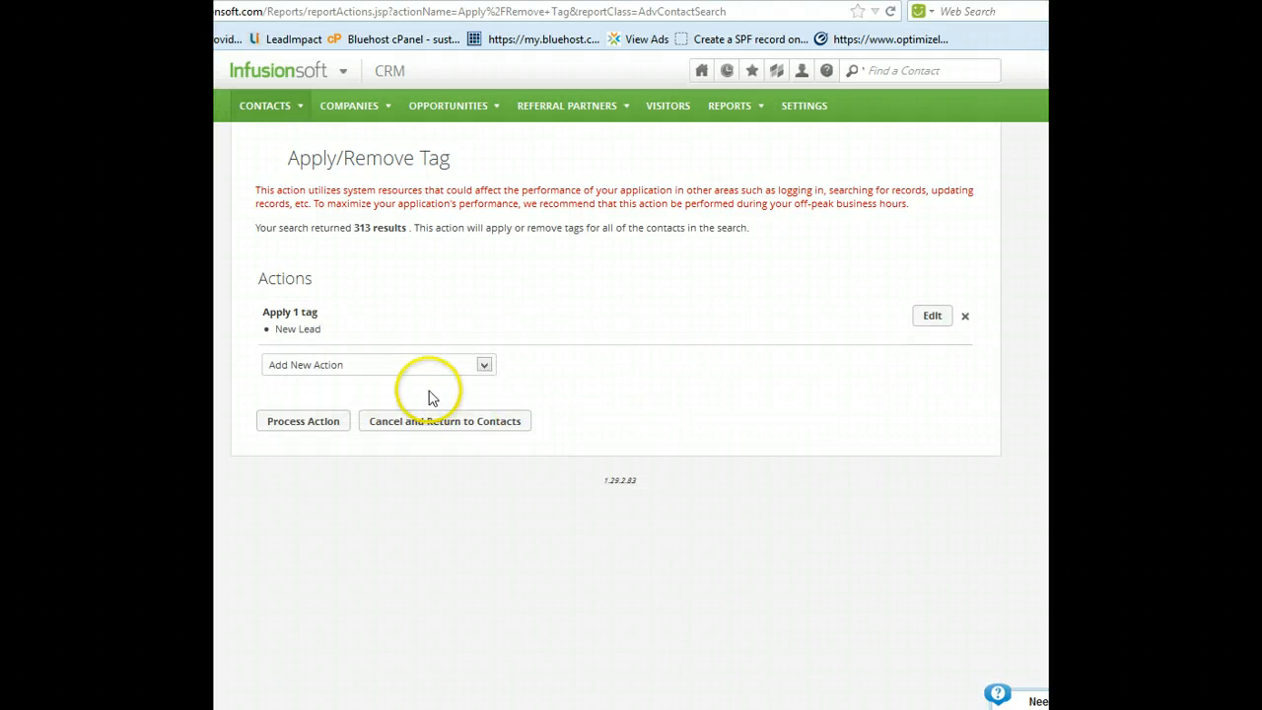
left_click(303, 422)
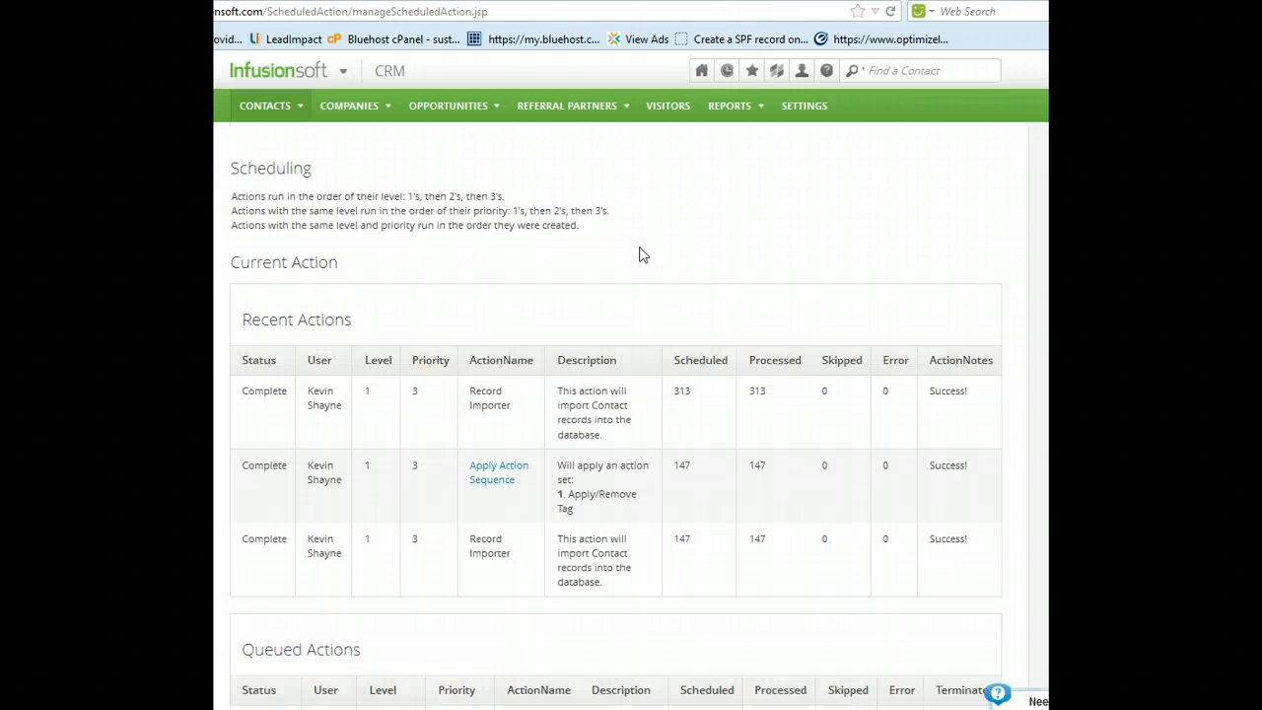
Scroll the Recent Actions table to review the Record Importer and Apply Action Sequence entries for 313 contacts.
scroll("down", 3)
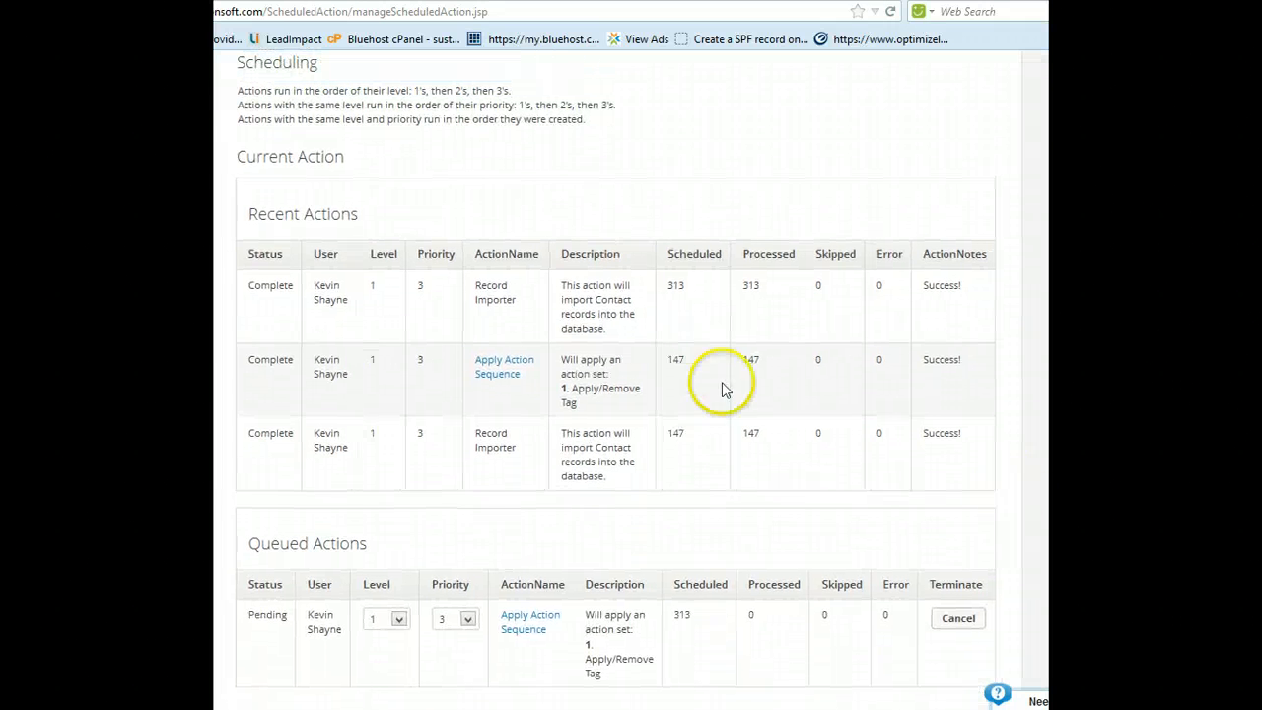
mouse_move(489, 300)
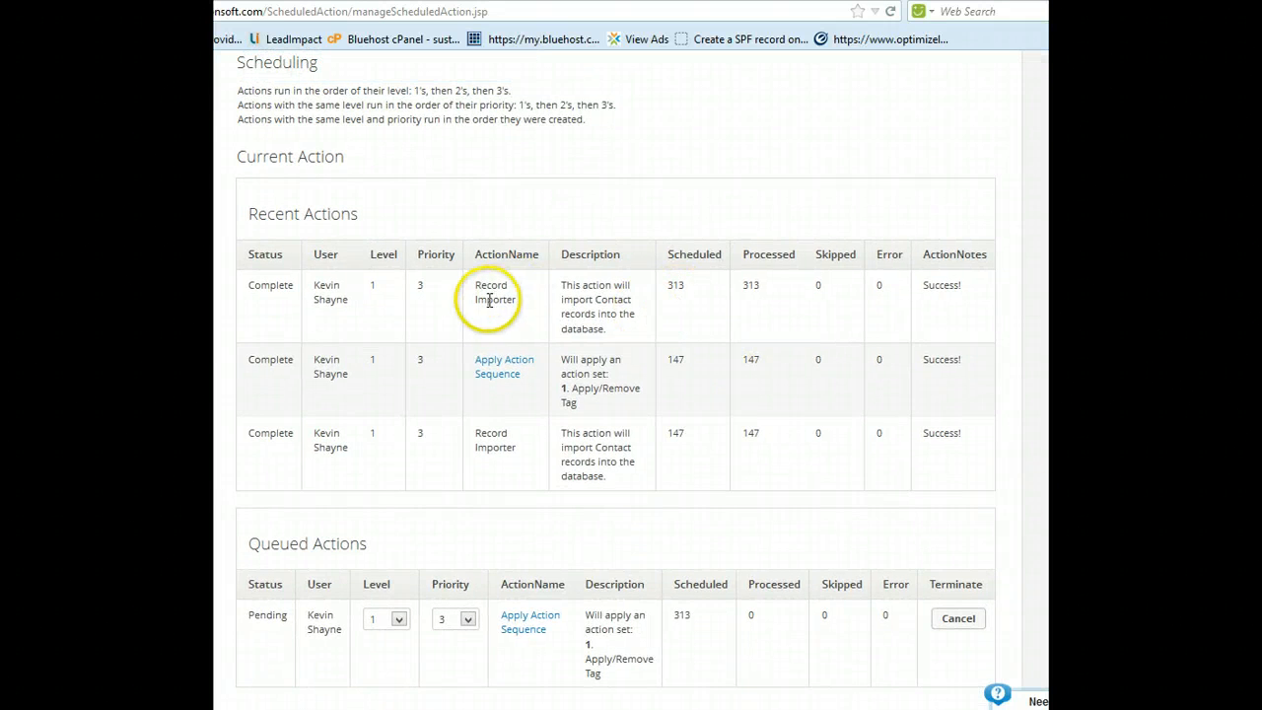
mouse_move(619, 414)
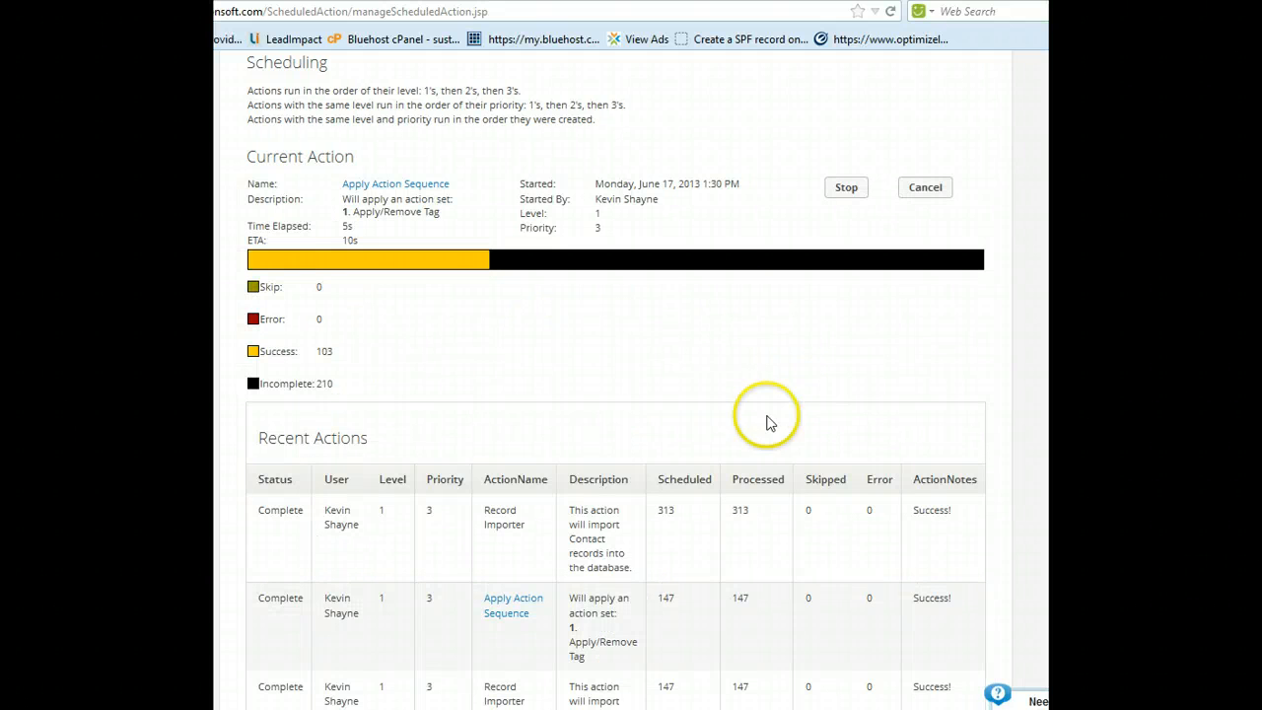
mouse_move(424, 187)
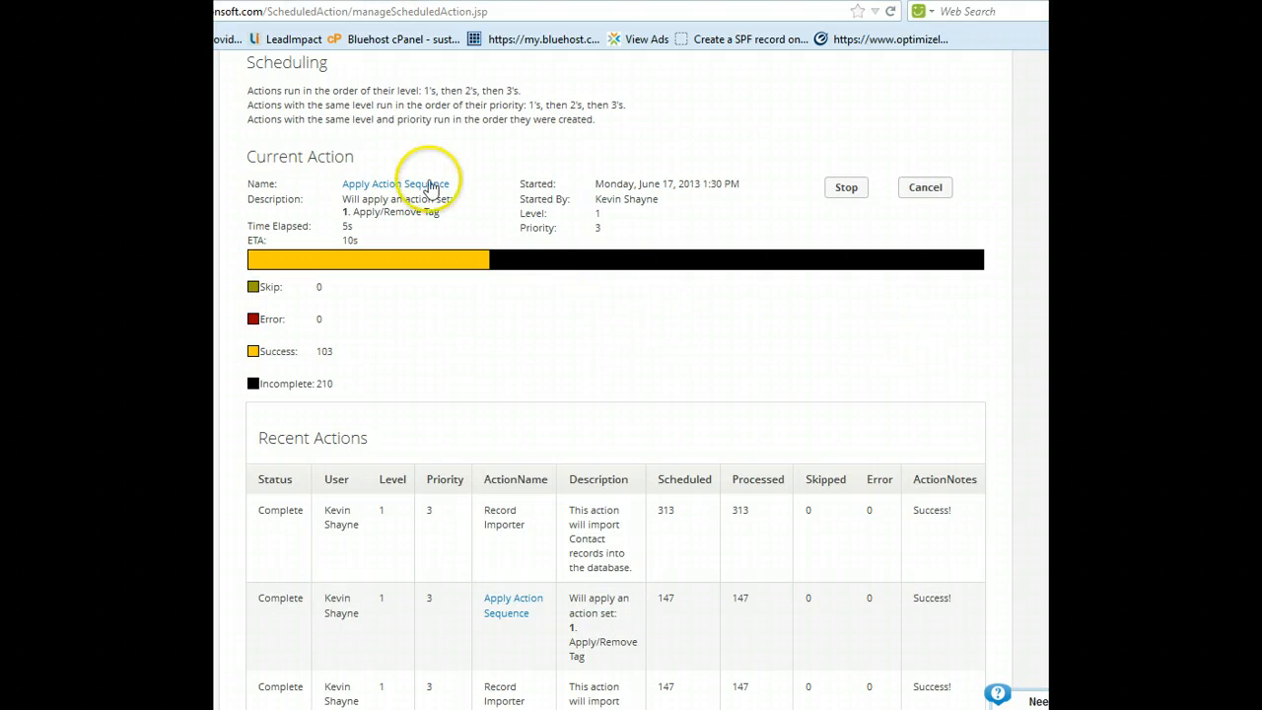
mouse_move(332, 366)
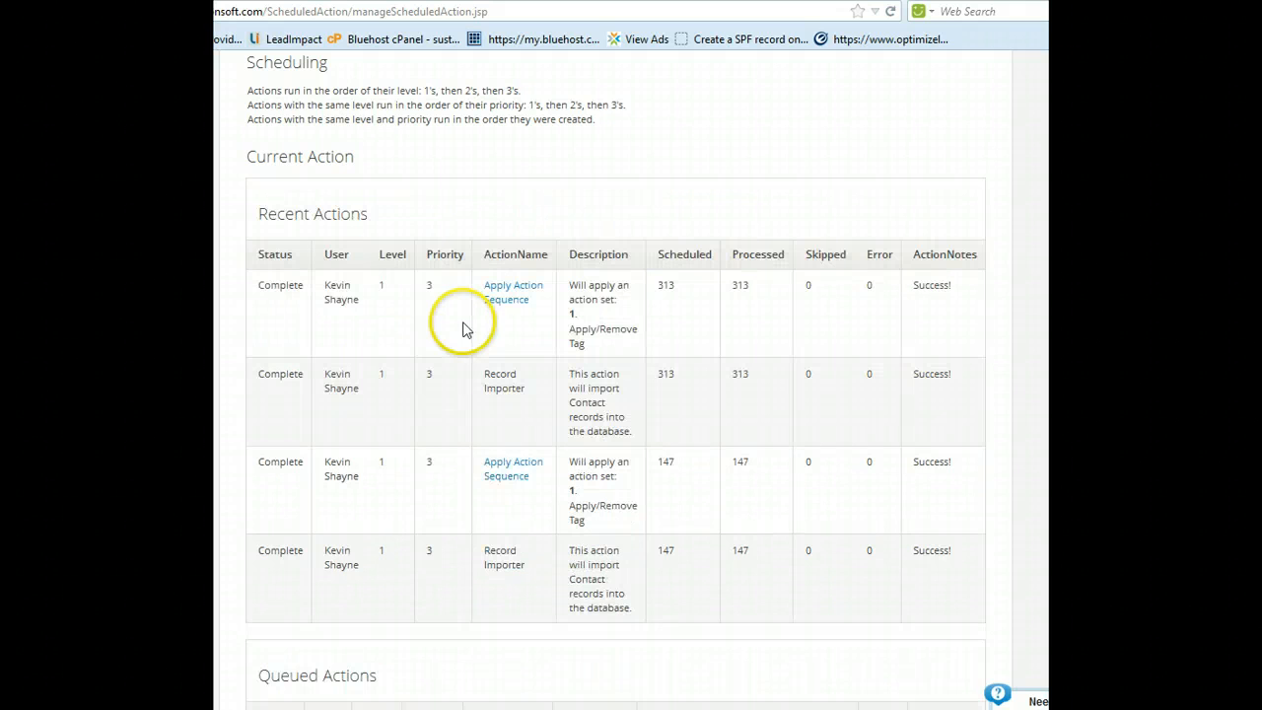
mouse_move(554, 343)
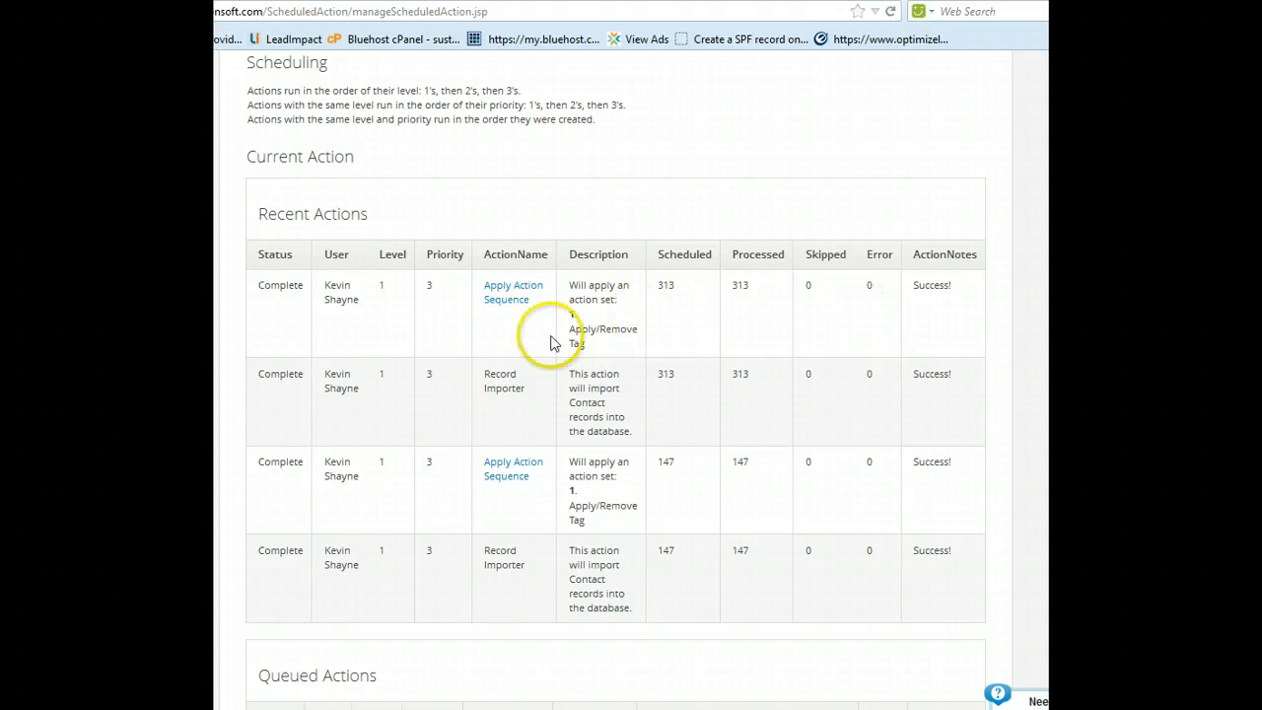
mouse_move(613, 331)
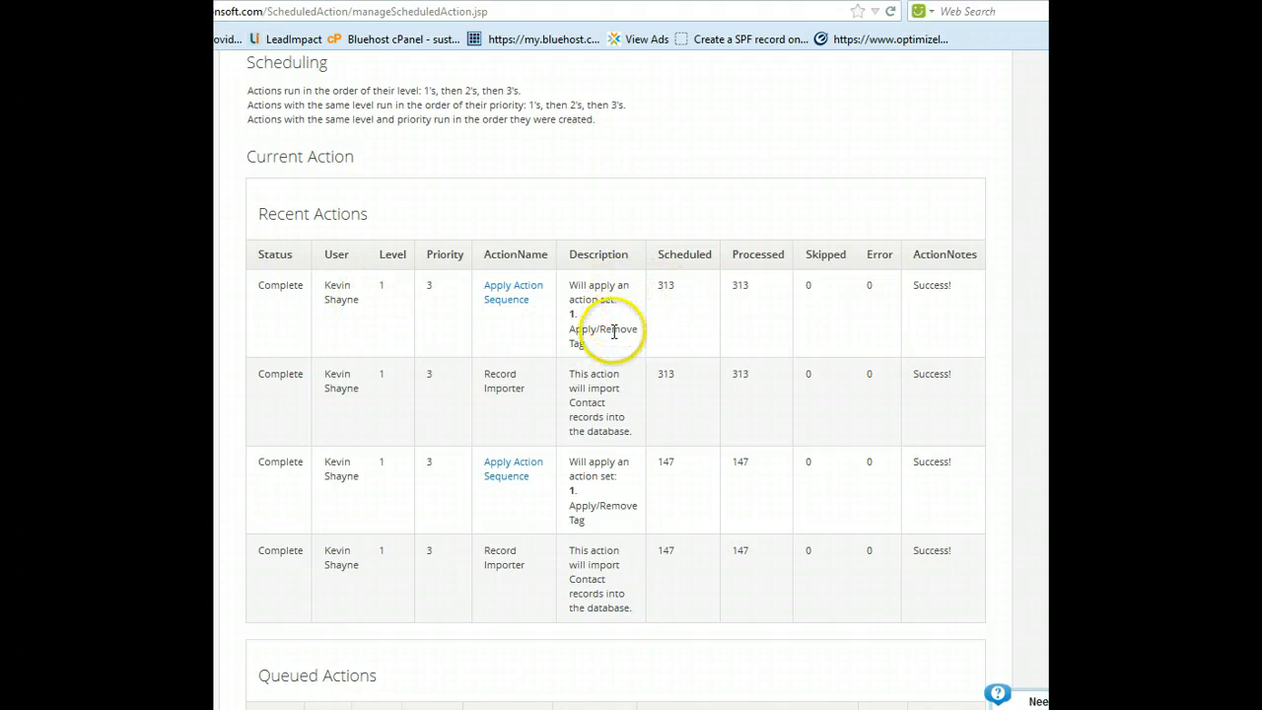
mouse_move(612, 388)
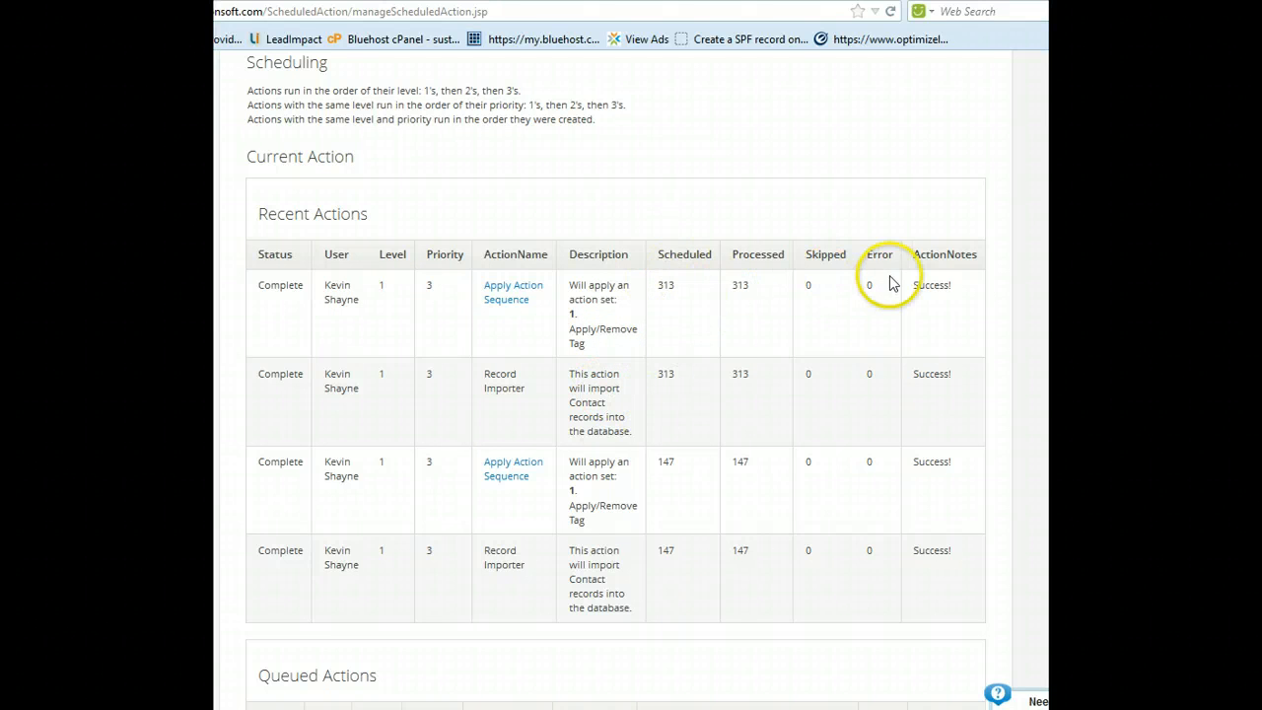
scroll("down", 3)
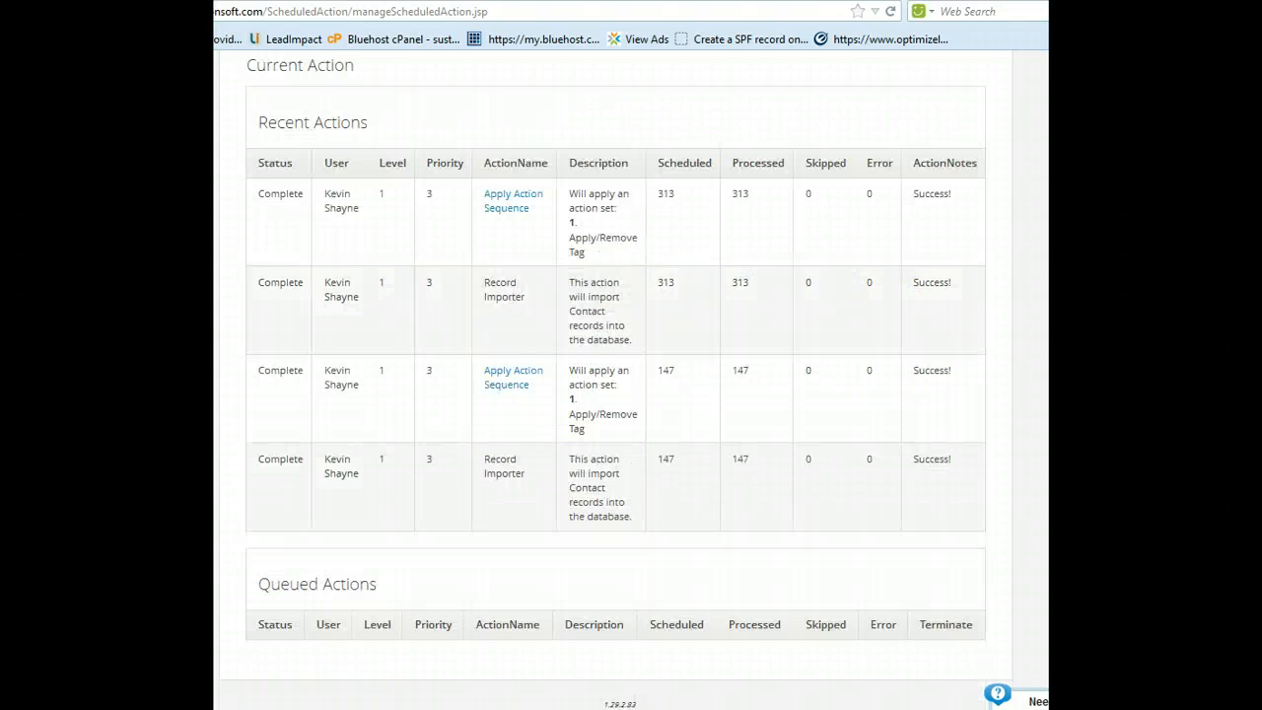
scroll("up", 3)
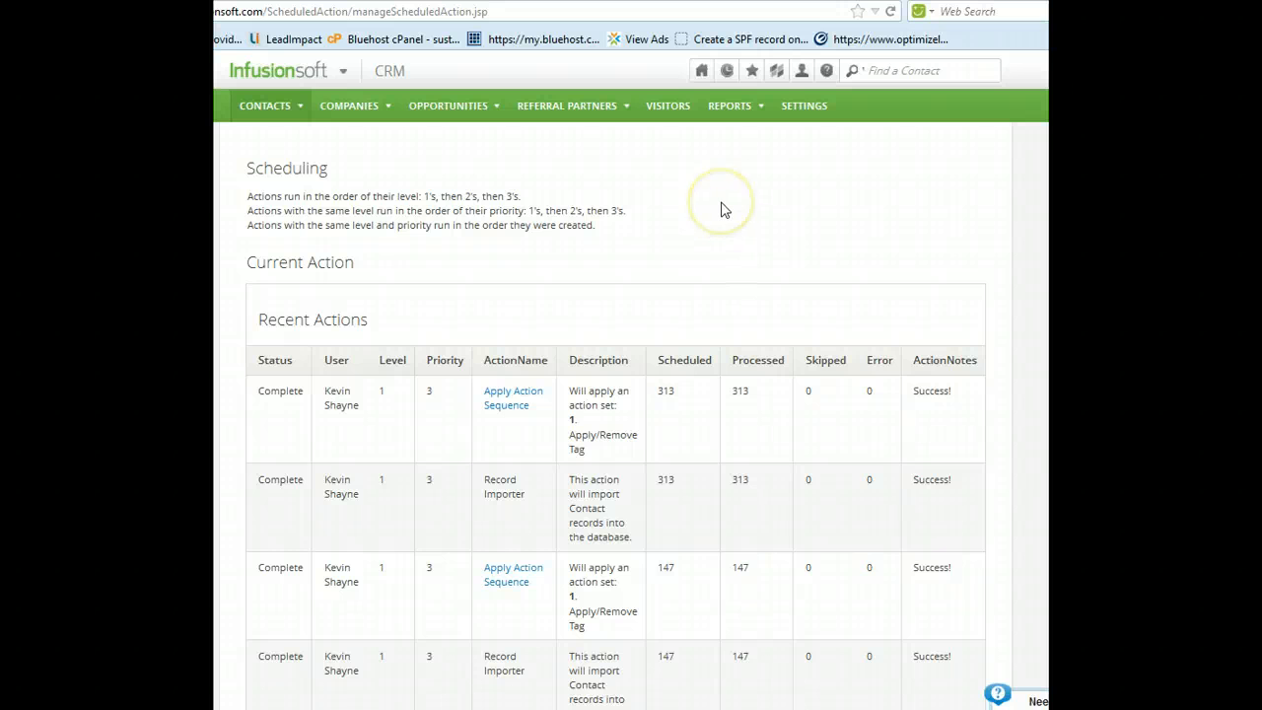
mouse_move(723, 209)
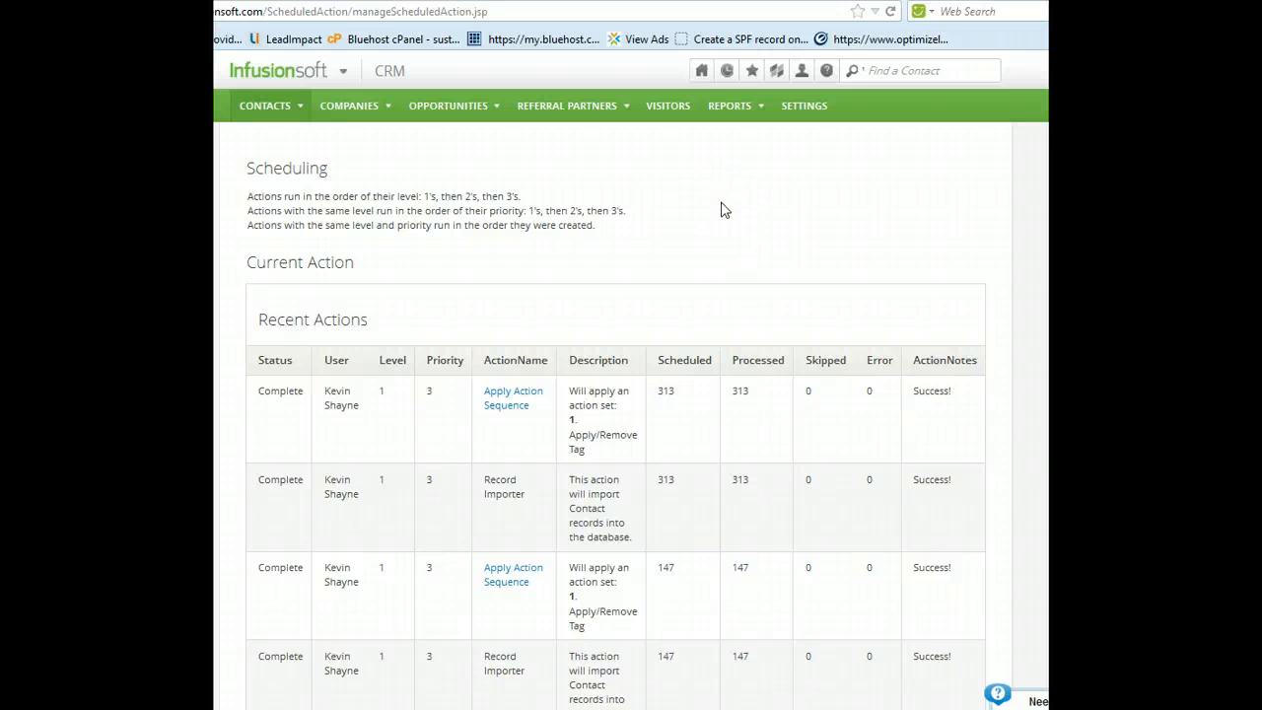
mouse_move(540, 205)
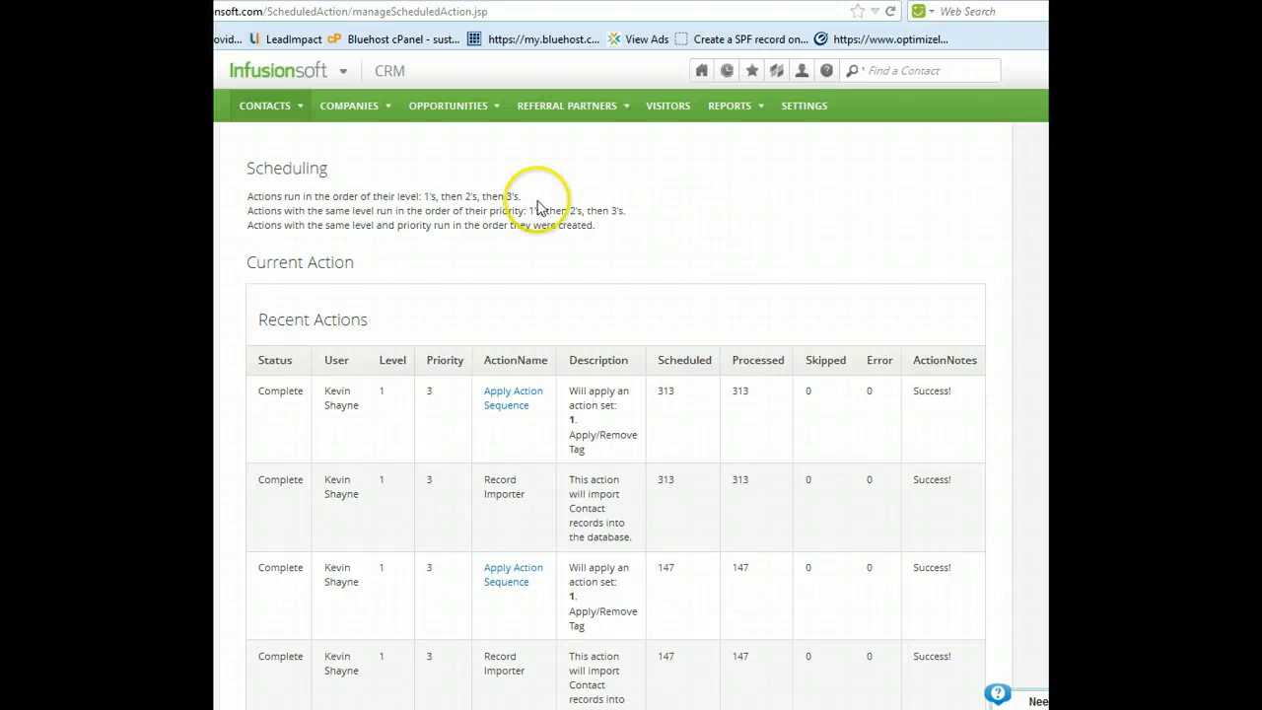
Go to Marketing > Campaign Builder, where Prospect Email Drip lists 460 active contacts.
left_click(447, 107)
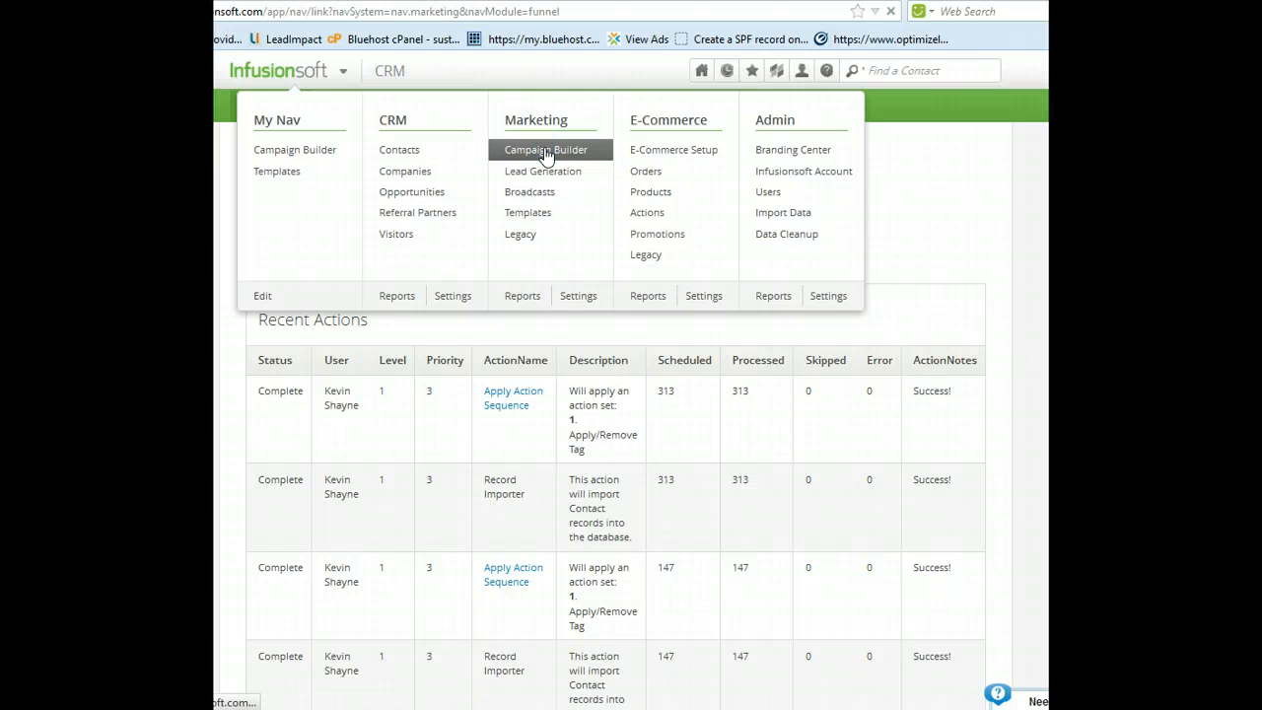
left_click(544, 150)
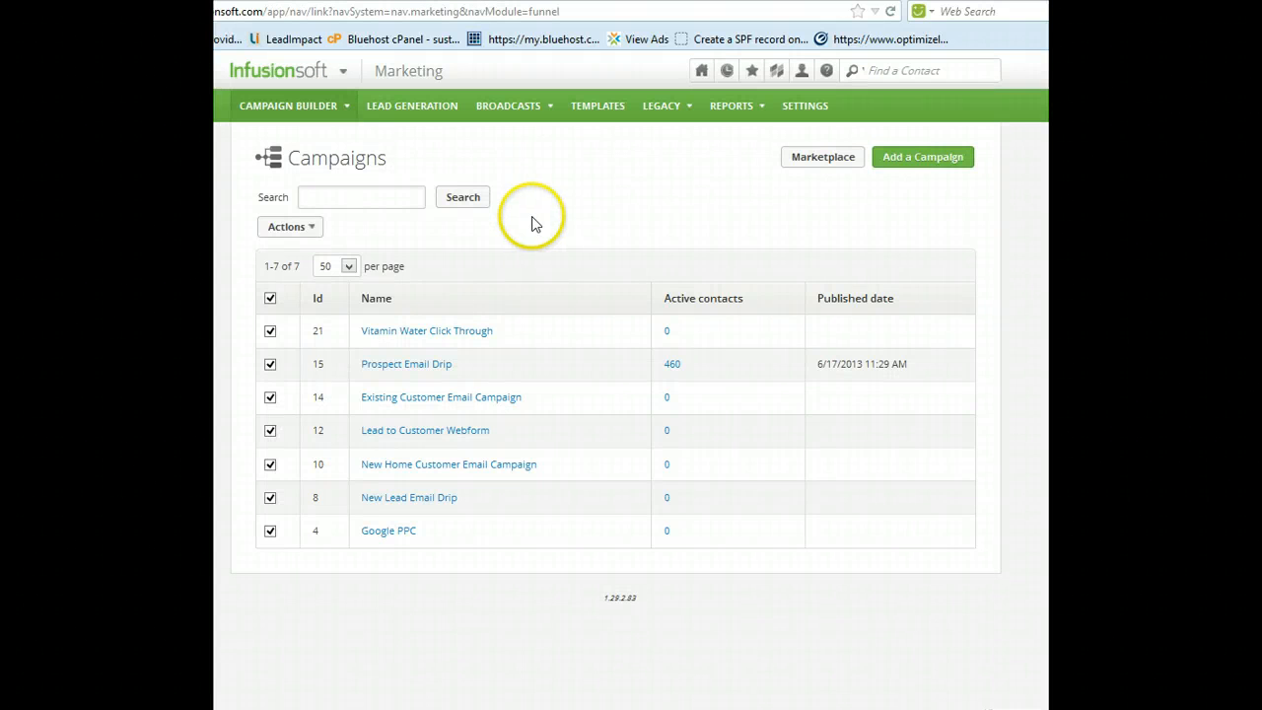
mouse_move(674, 371)
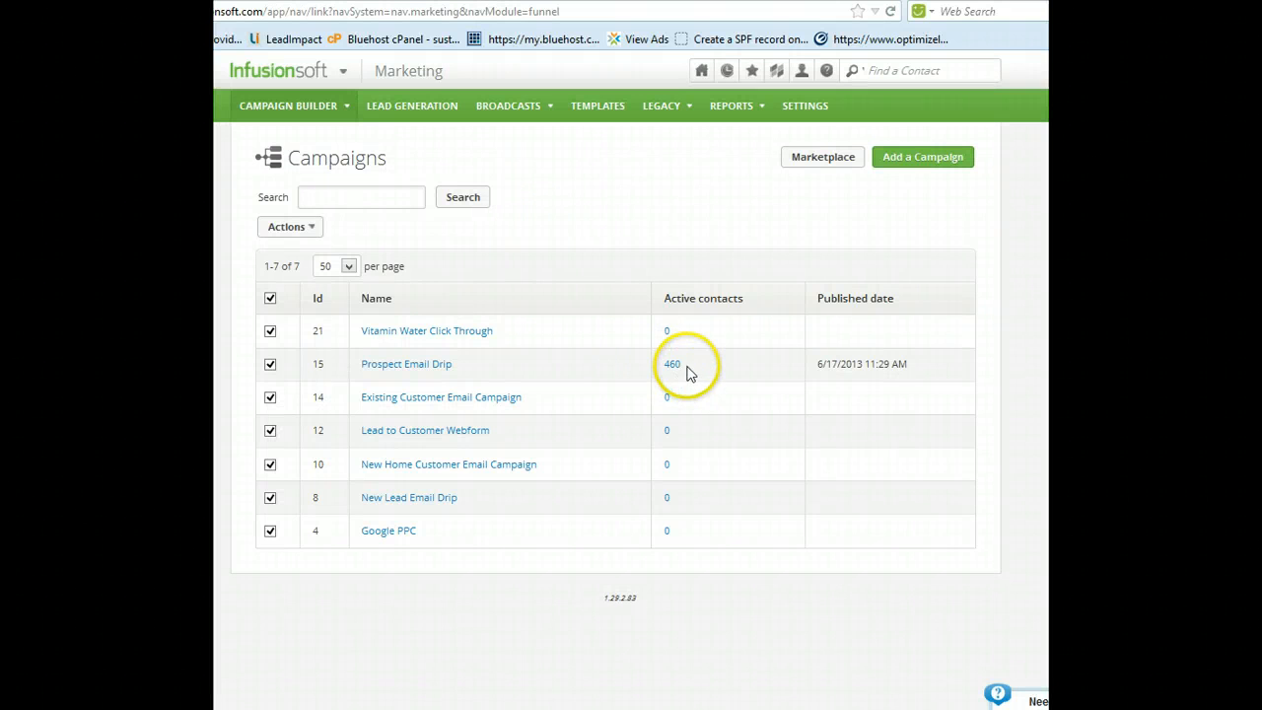
mouse_move(698, 371)
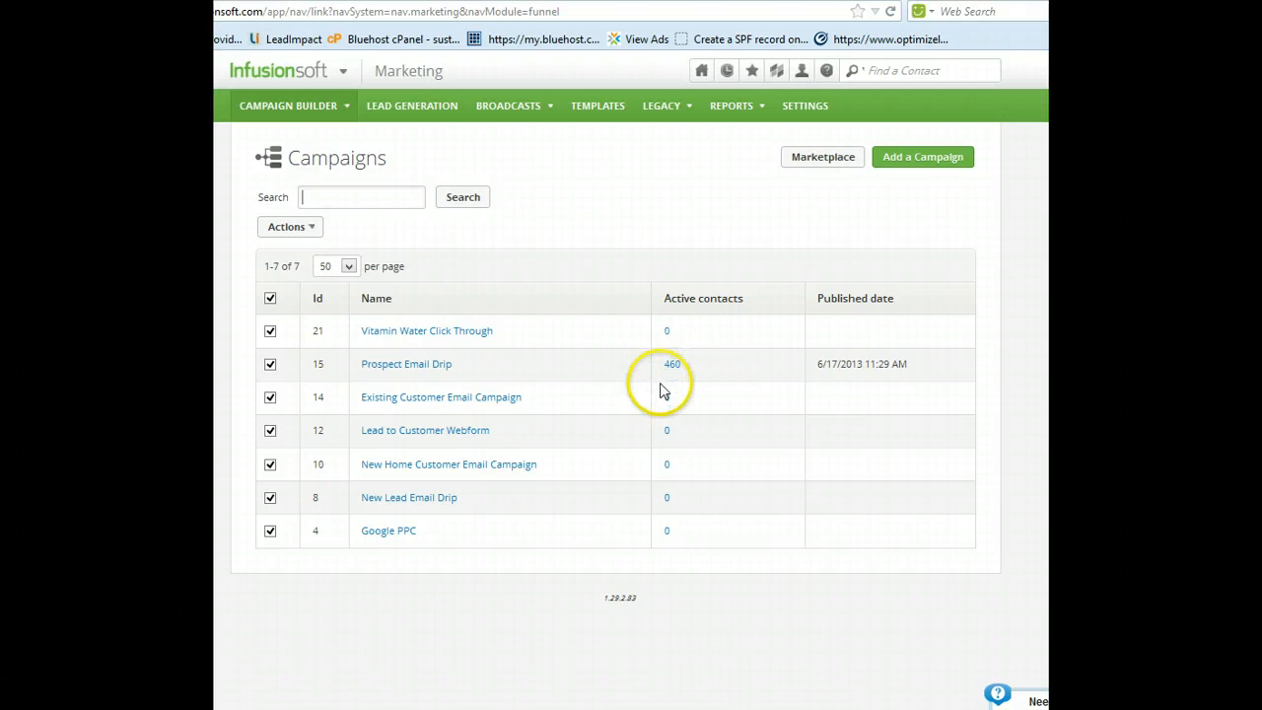
mouse_move(674, 374)
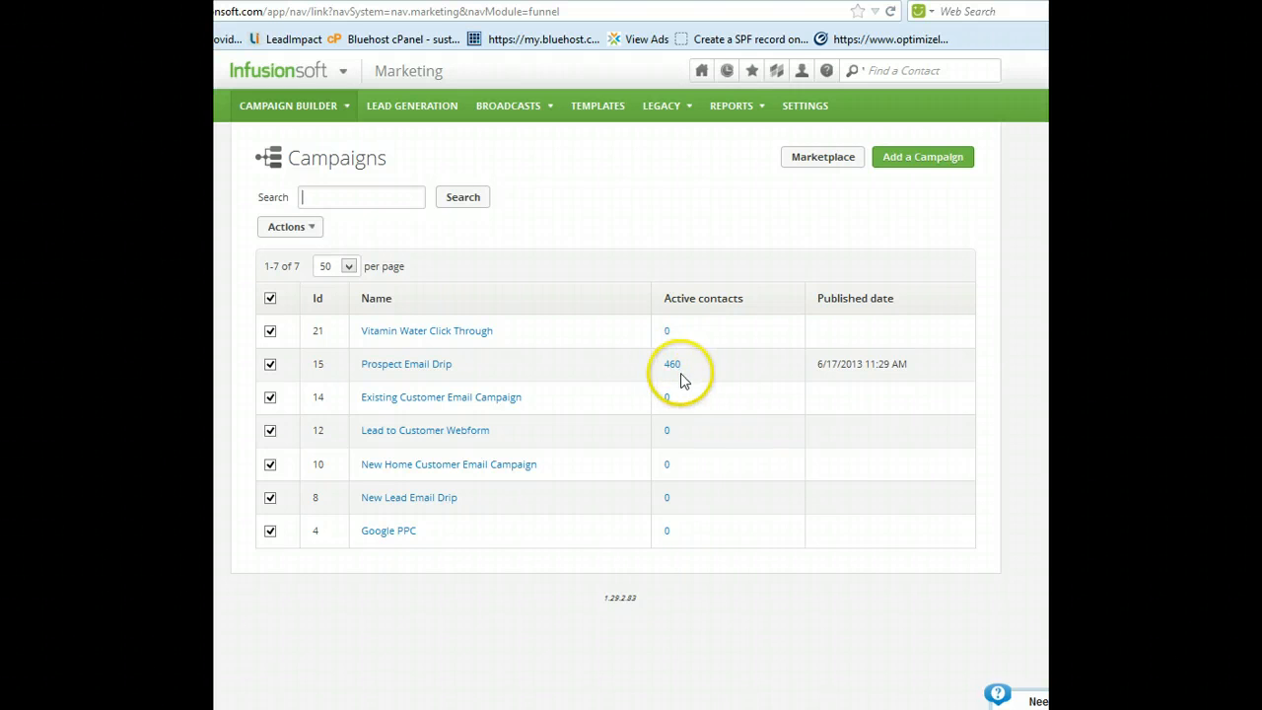
mouse_move(422, 373)
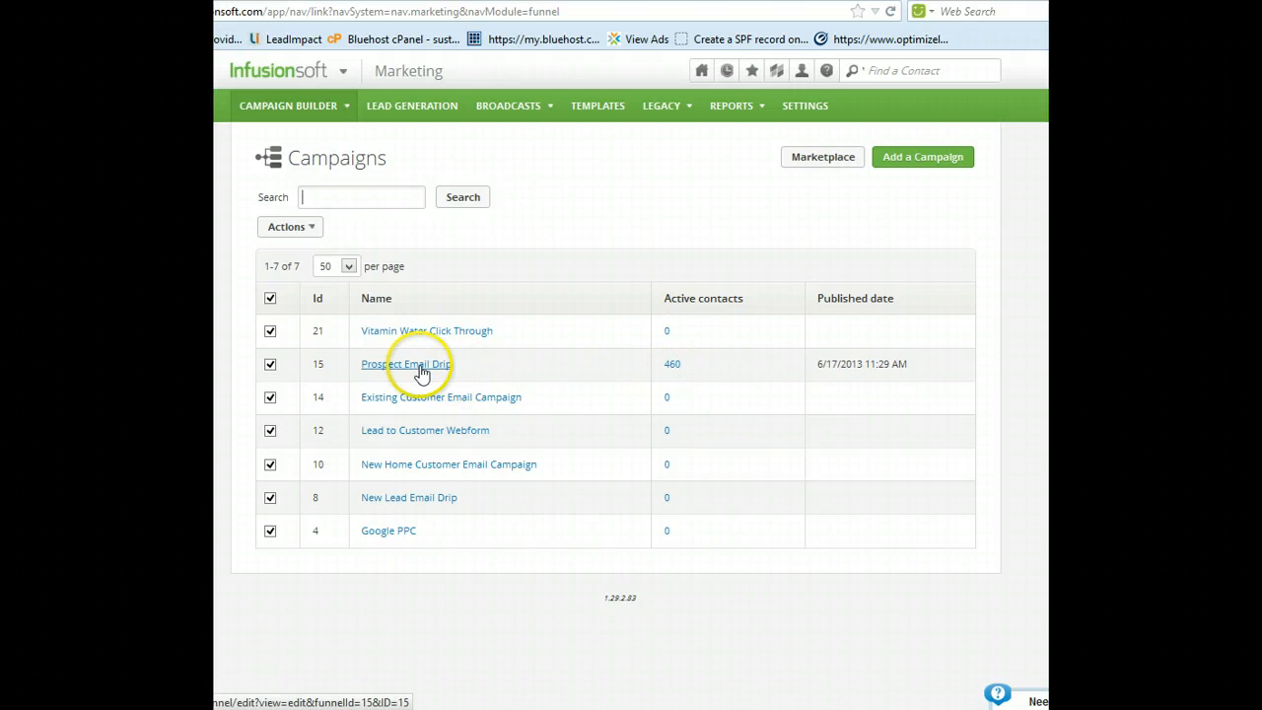
Open Prospect Email Drip on its Performance view with 313 Boulder Creek Festival contacts.
left_click(406, 363)
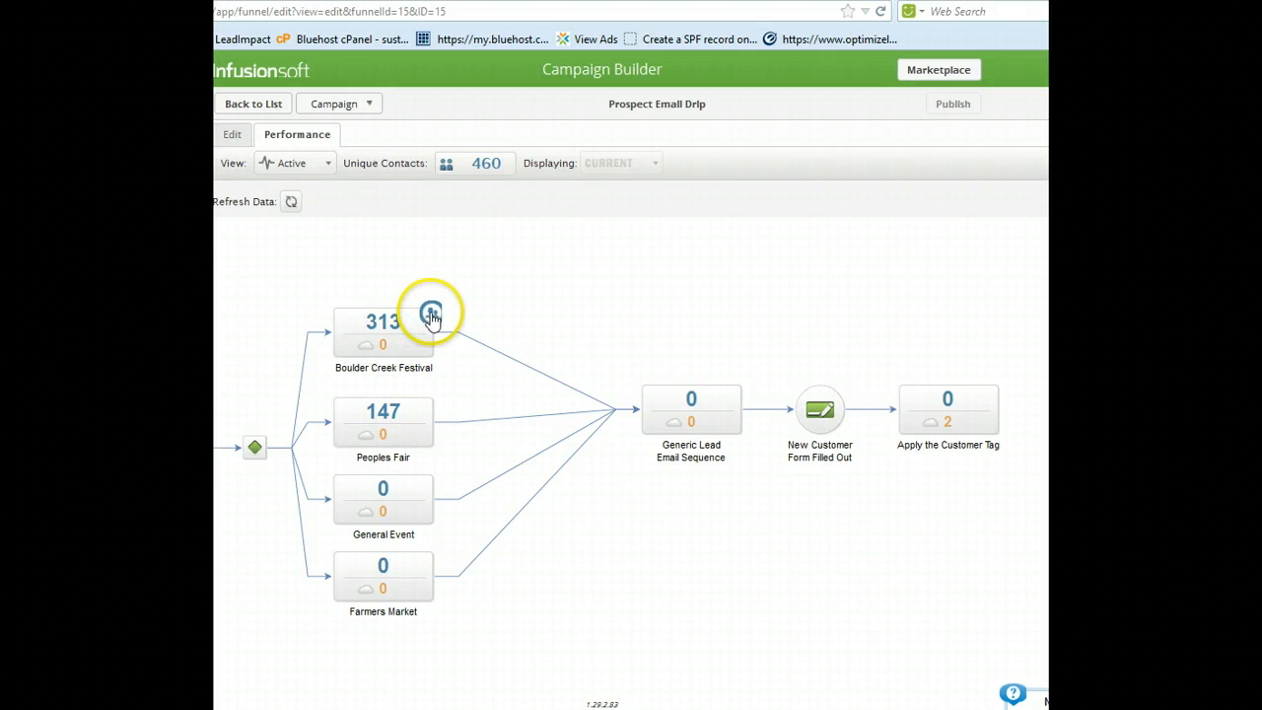
mouse_move(430, 314)
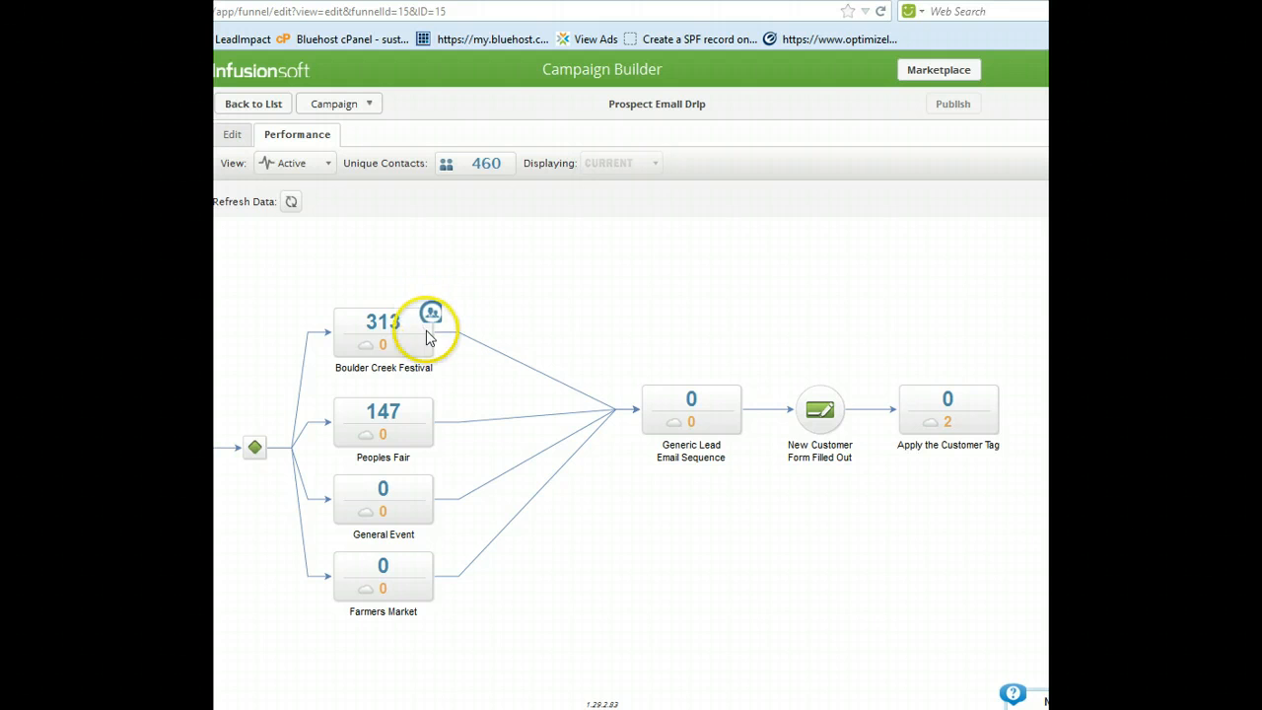
mouse_move(370, 359)
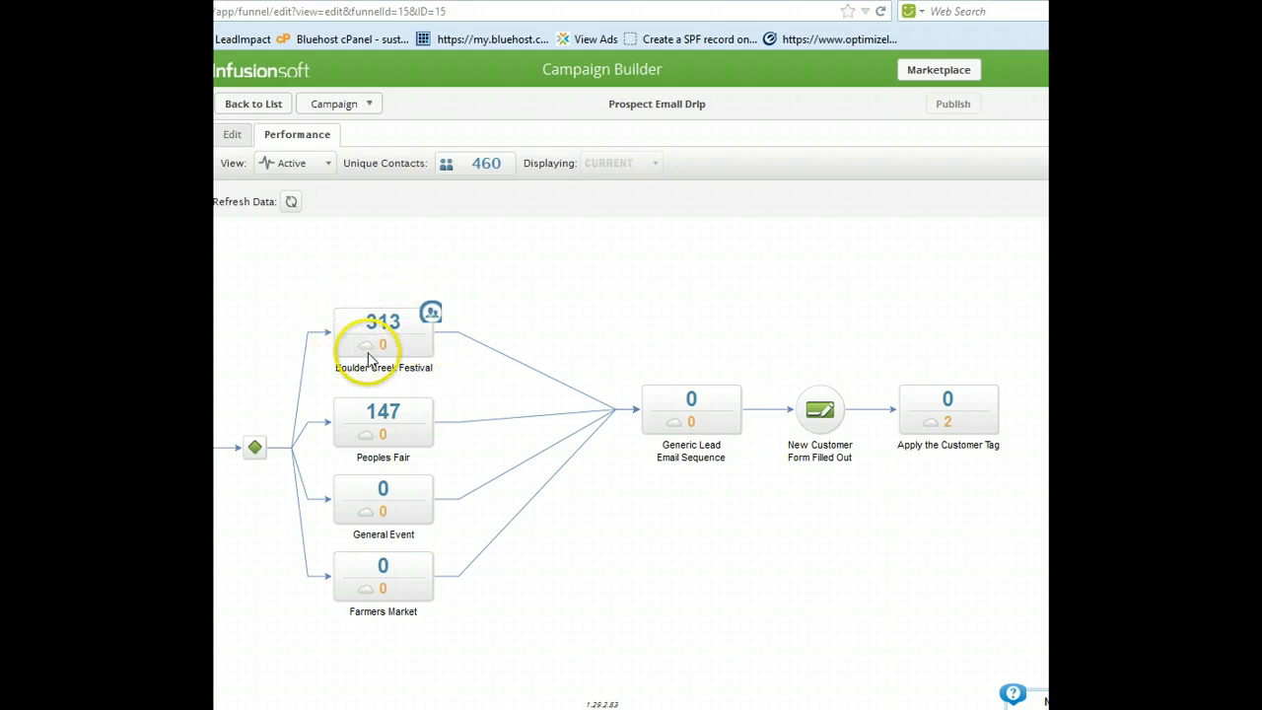
mouse_move(390, 325)
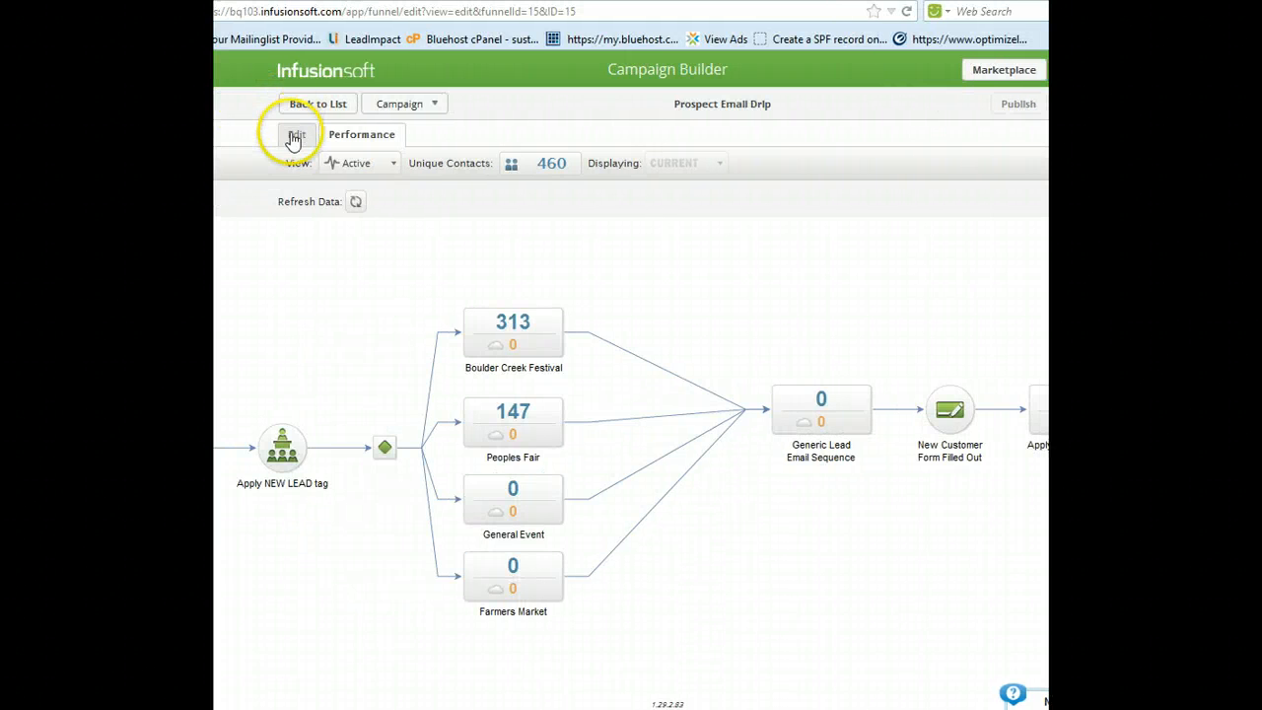
Switch to Edit and open the Boulder Creek Festival sequence with its delay timer and Thank You email.
left_click(296, 134)
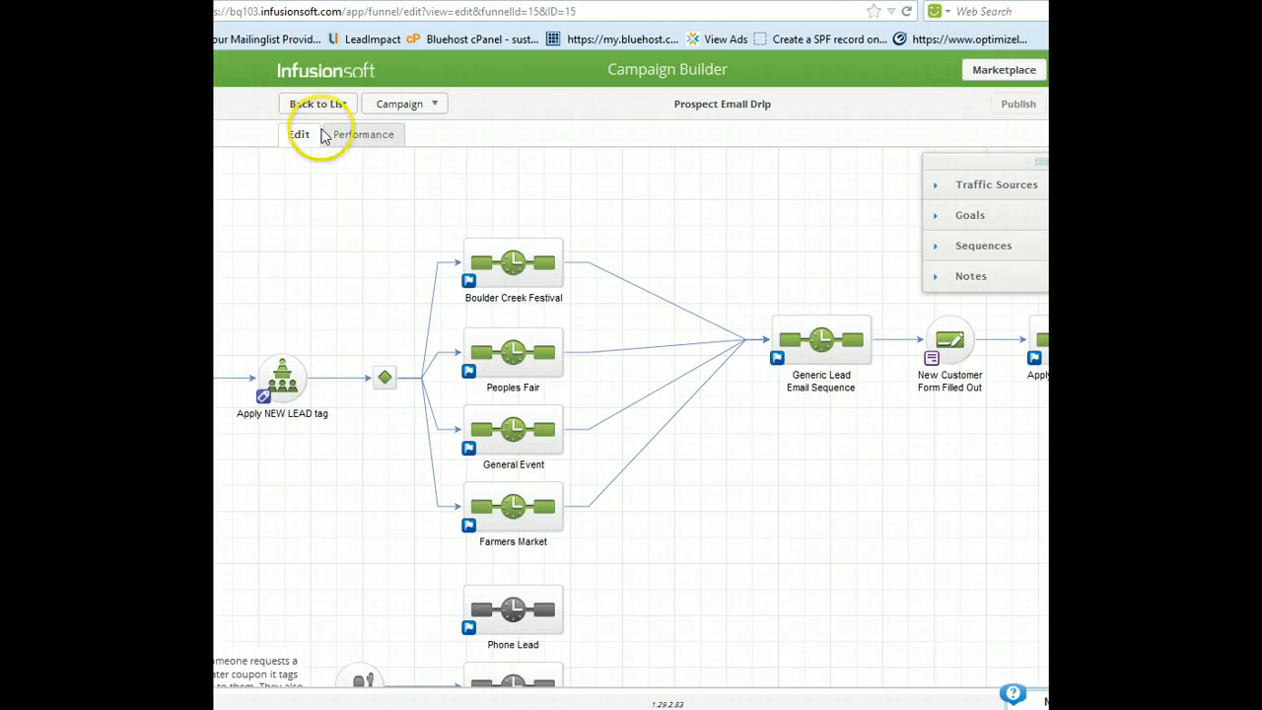
mouse_move(505, 240)
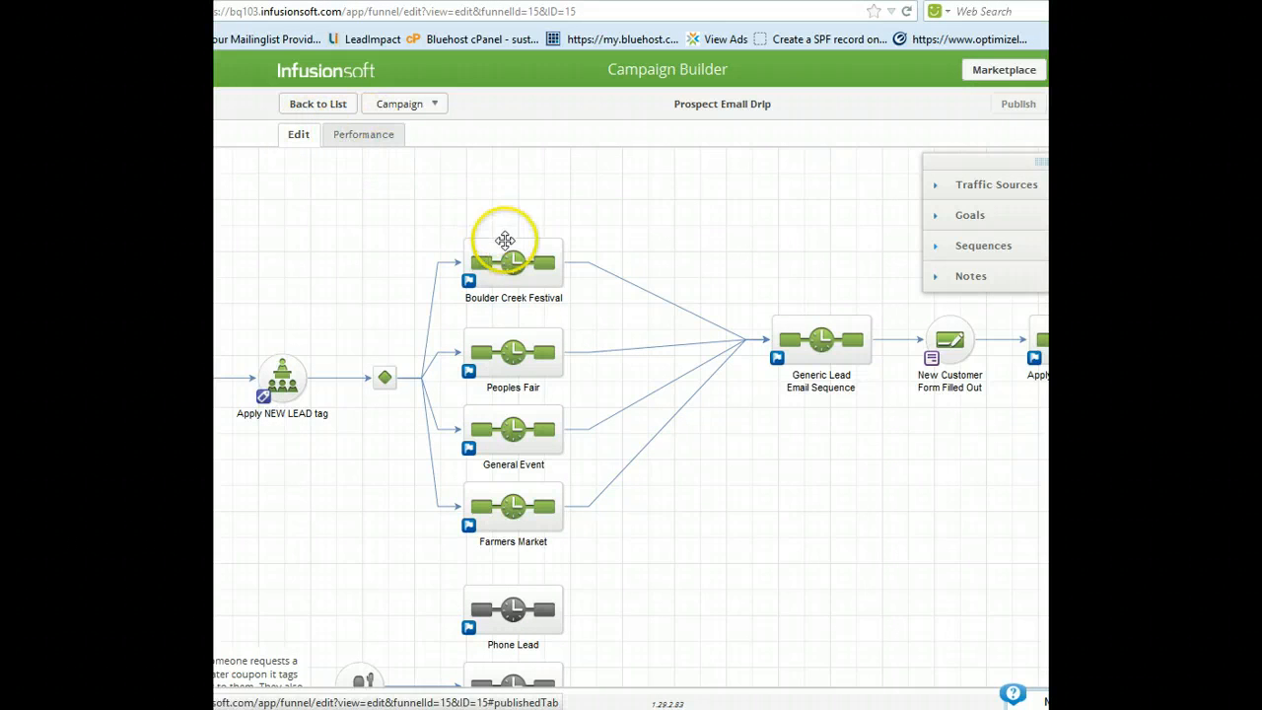
double_click(512, 261)
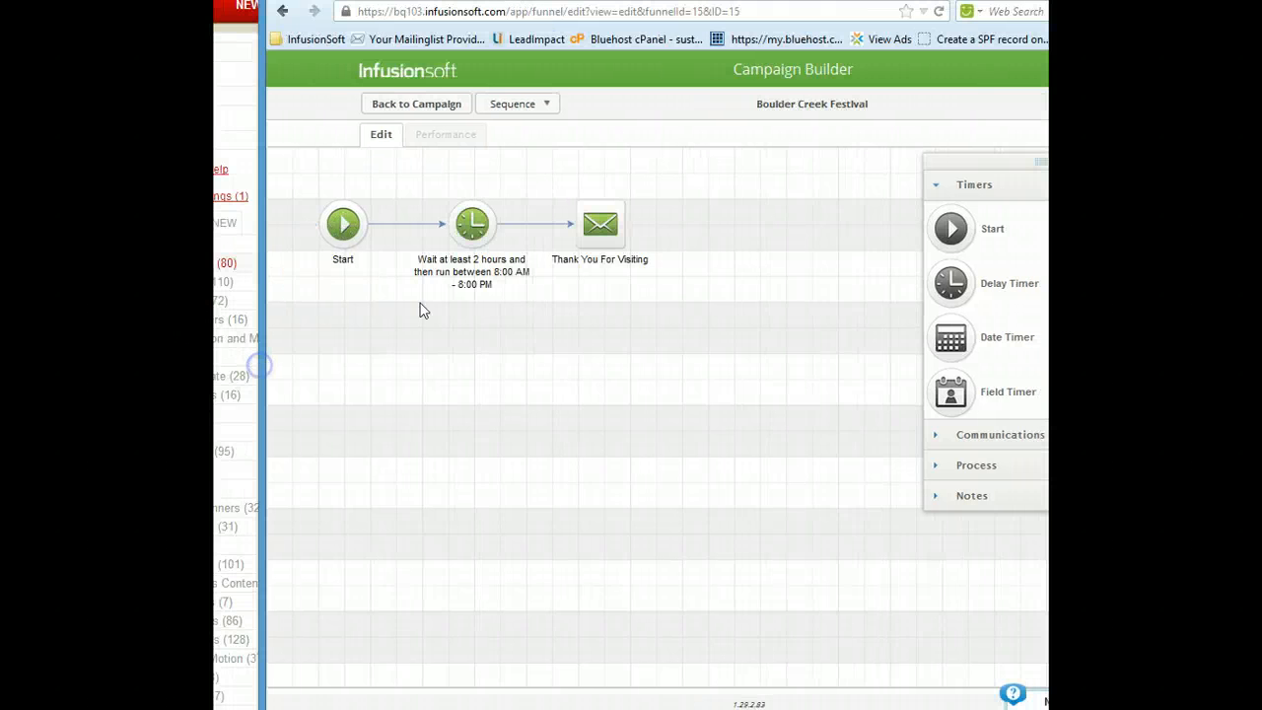
left_click(471, 224)
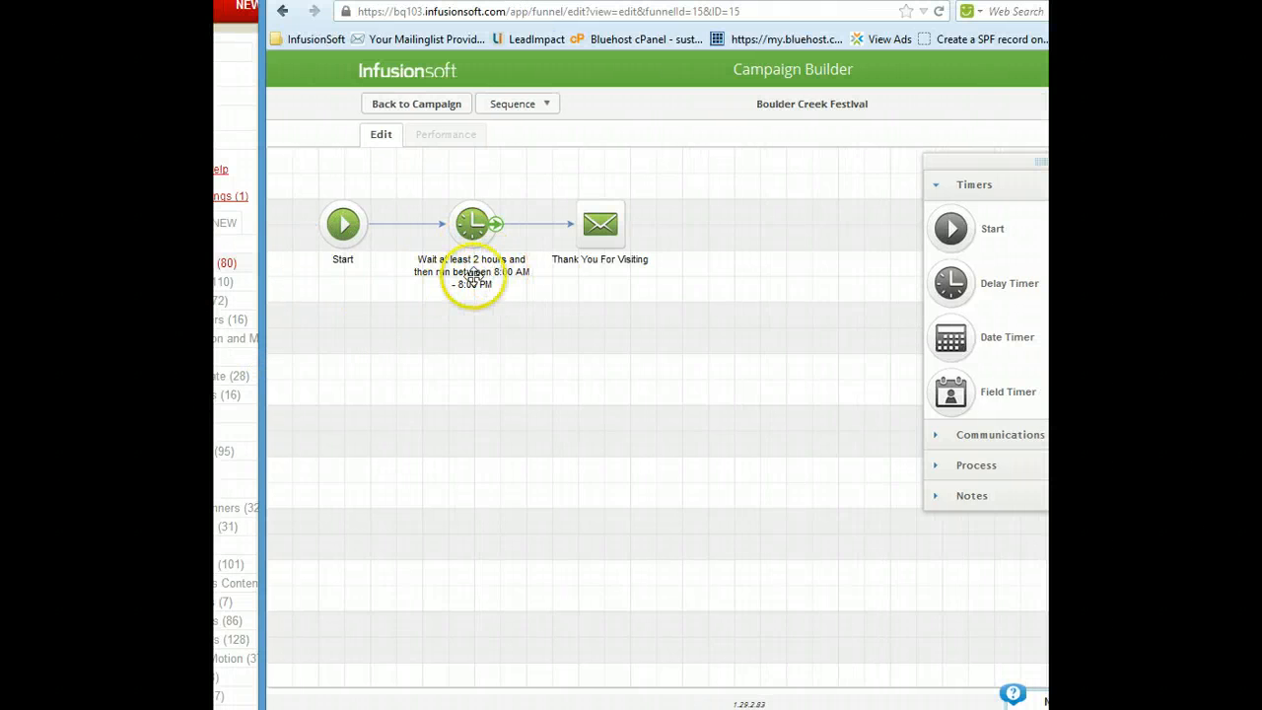
mouse_move(533, 285)
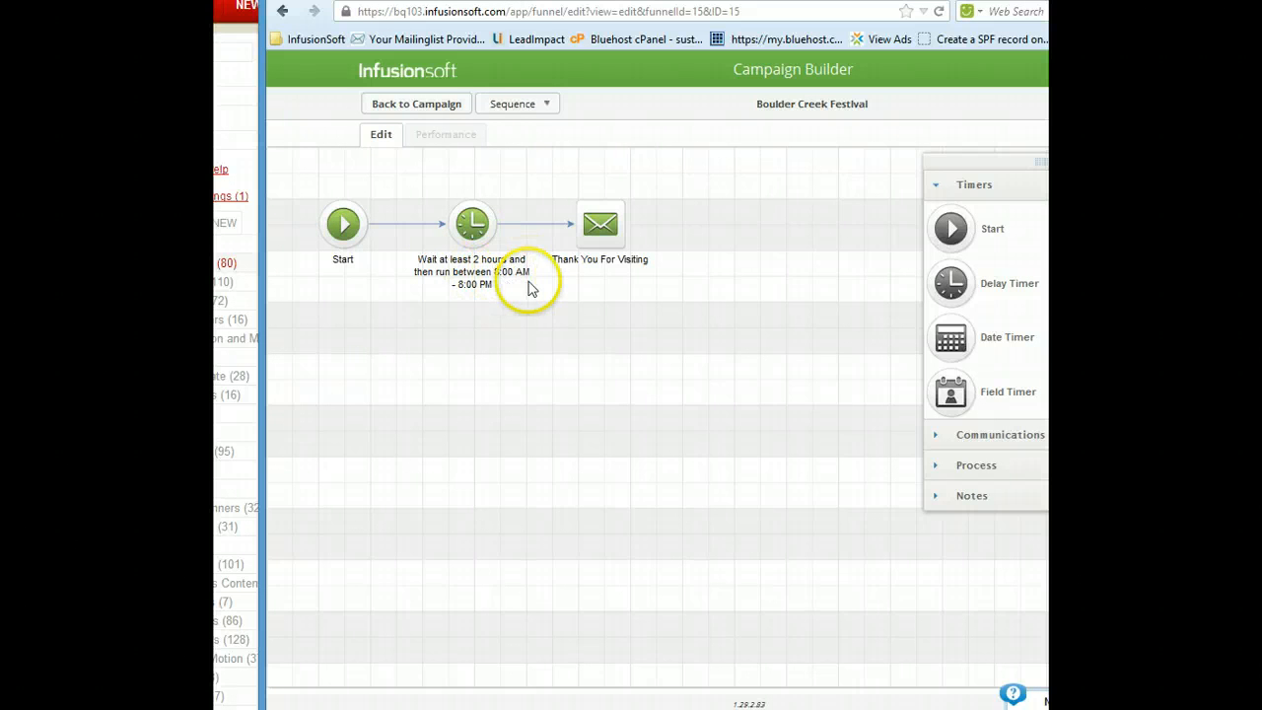
mouse_move(291, 414)
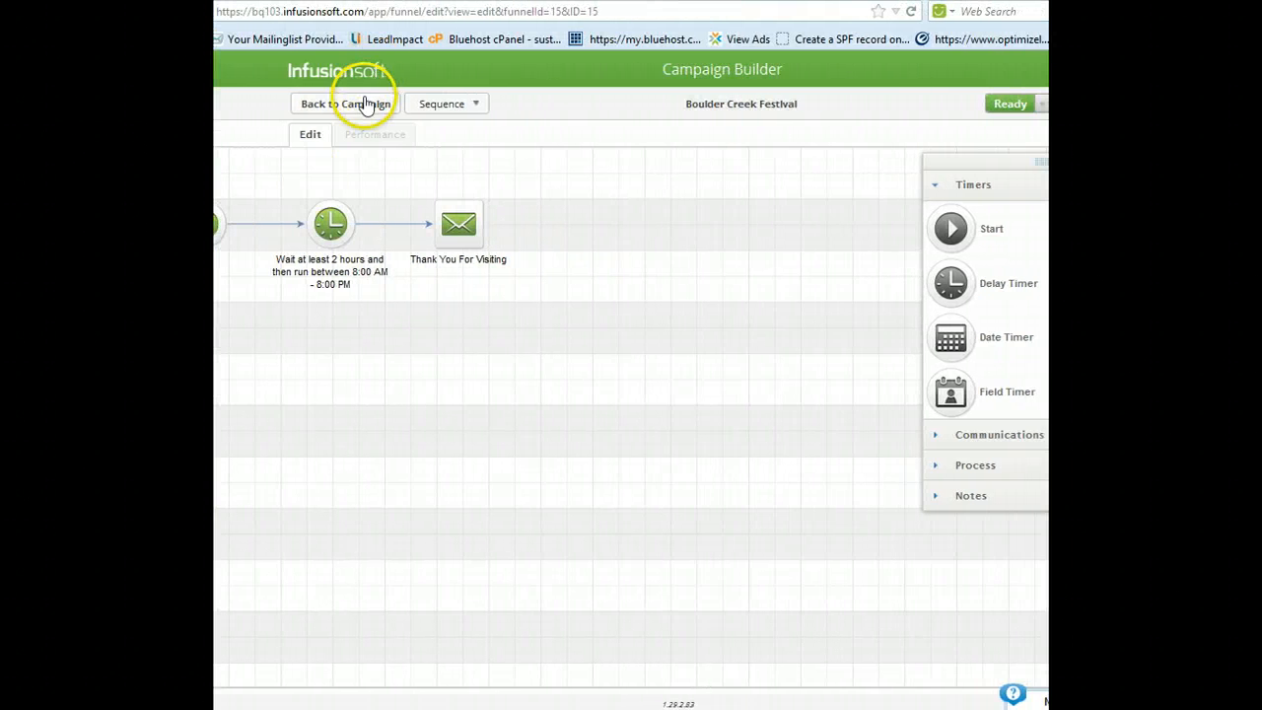
Go back to the full Prospect Email Drip canvas showing its three lead sequences.
left_click(345, 102)
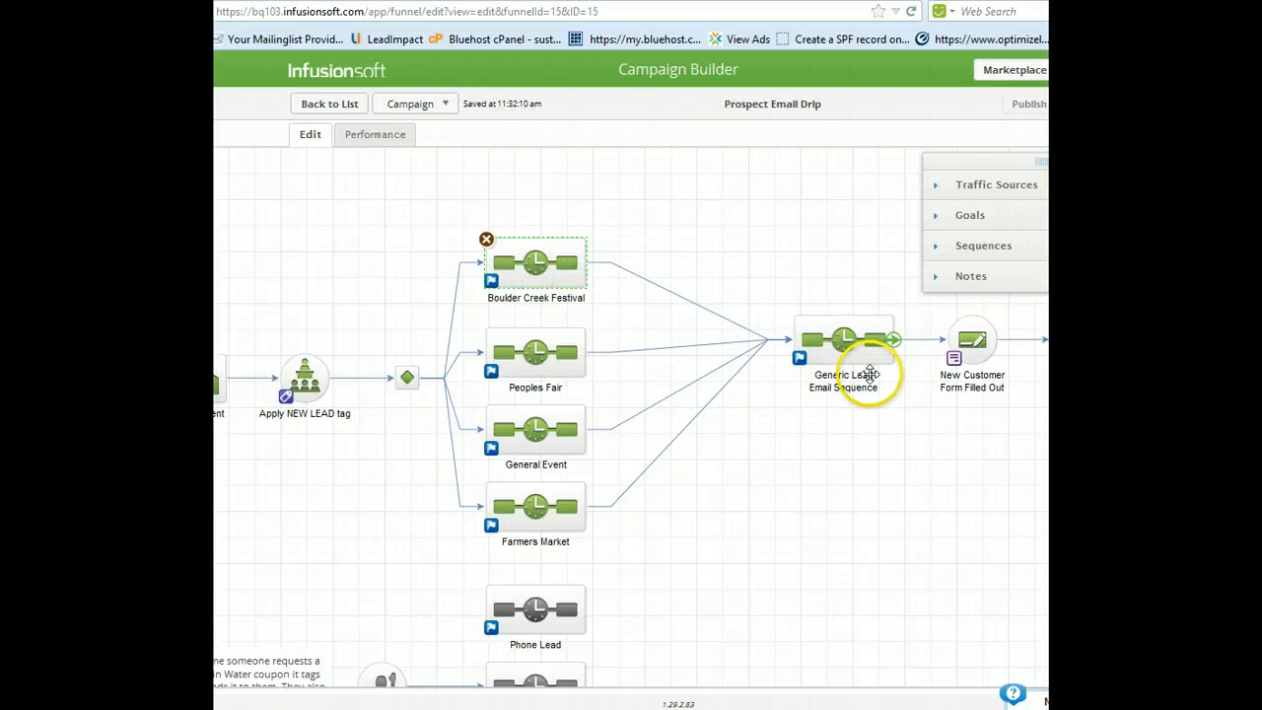
mouse_move(759, 377)
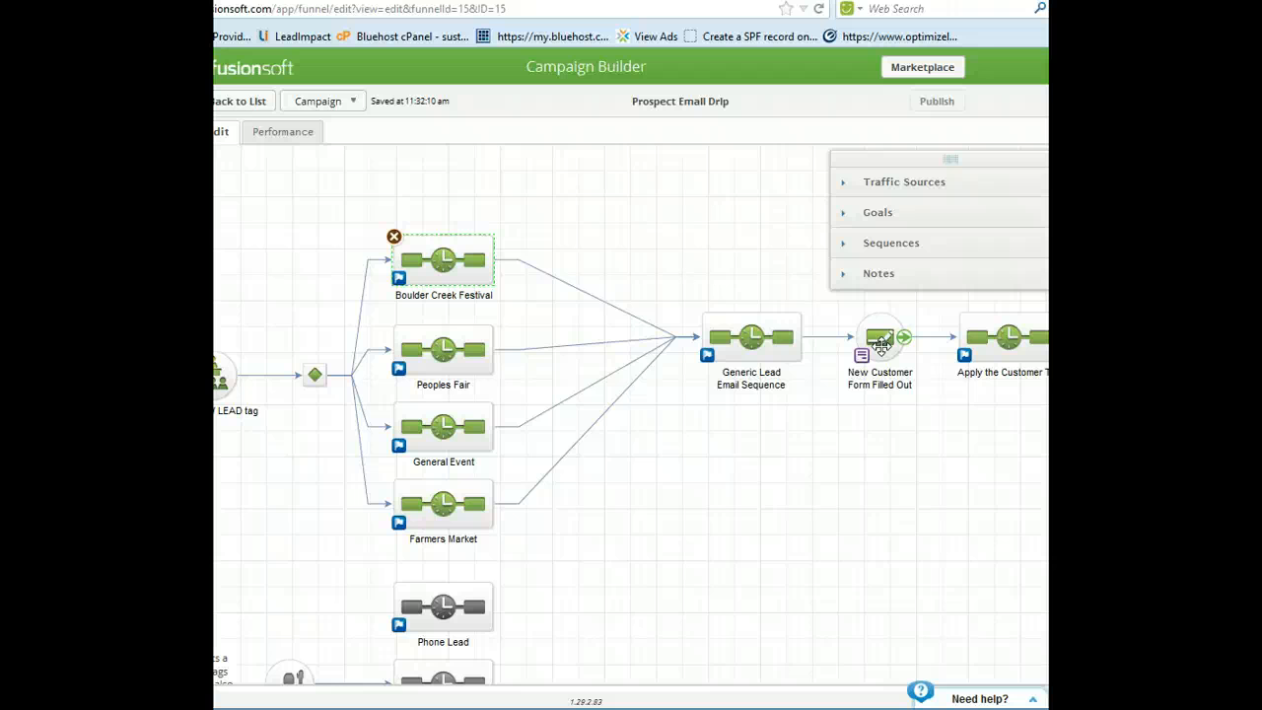
mouse_move(838, 437)
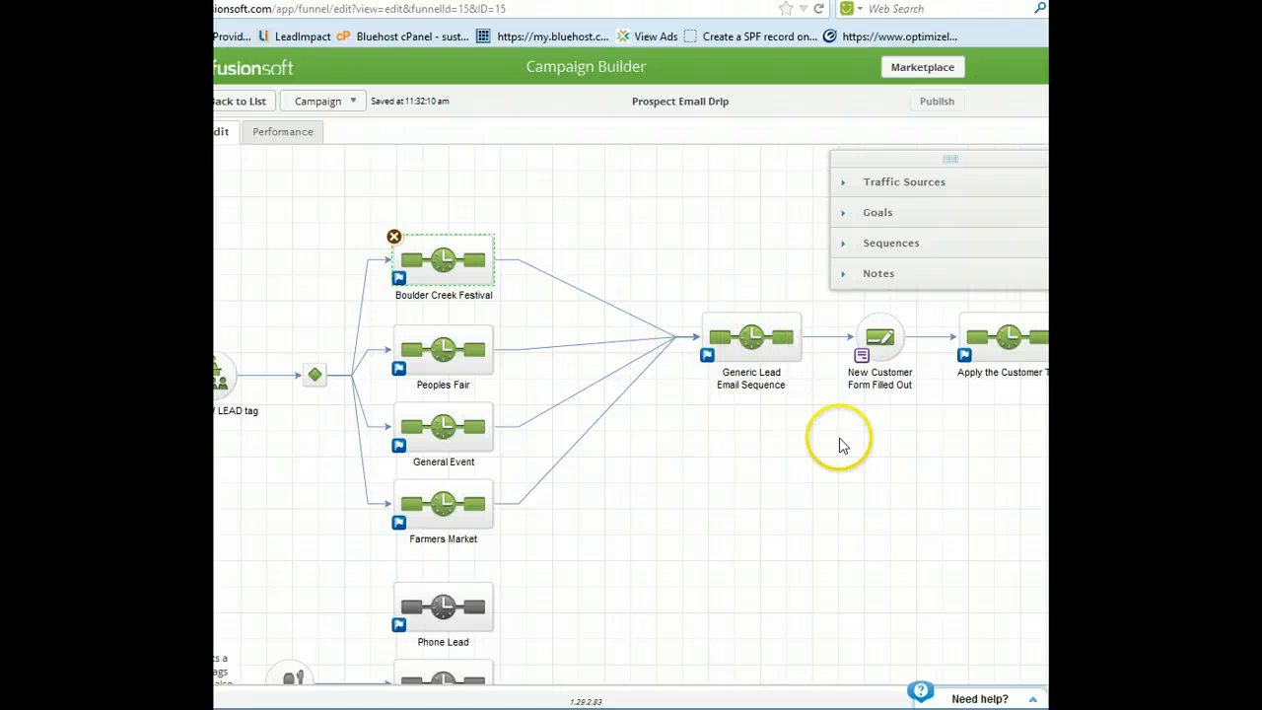
mouse_move(875, 438)
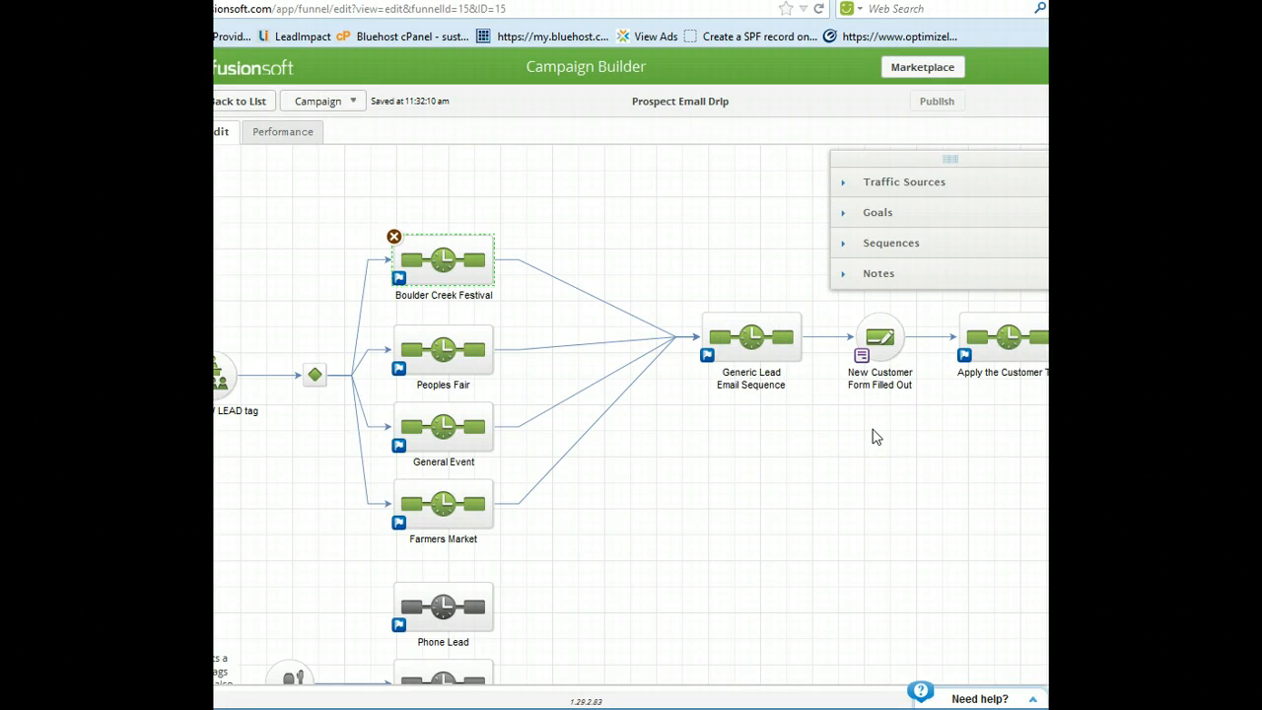
mouse_move(720, 247)
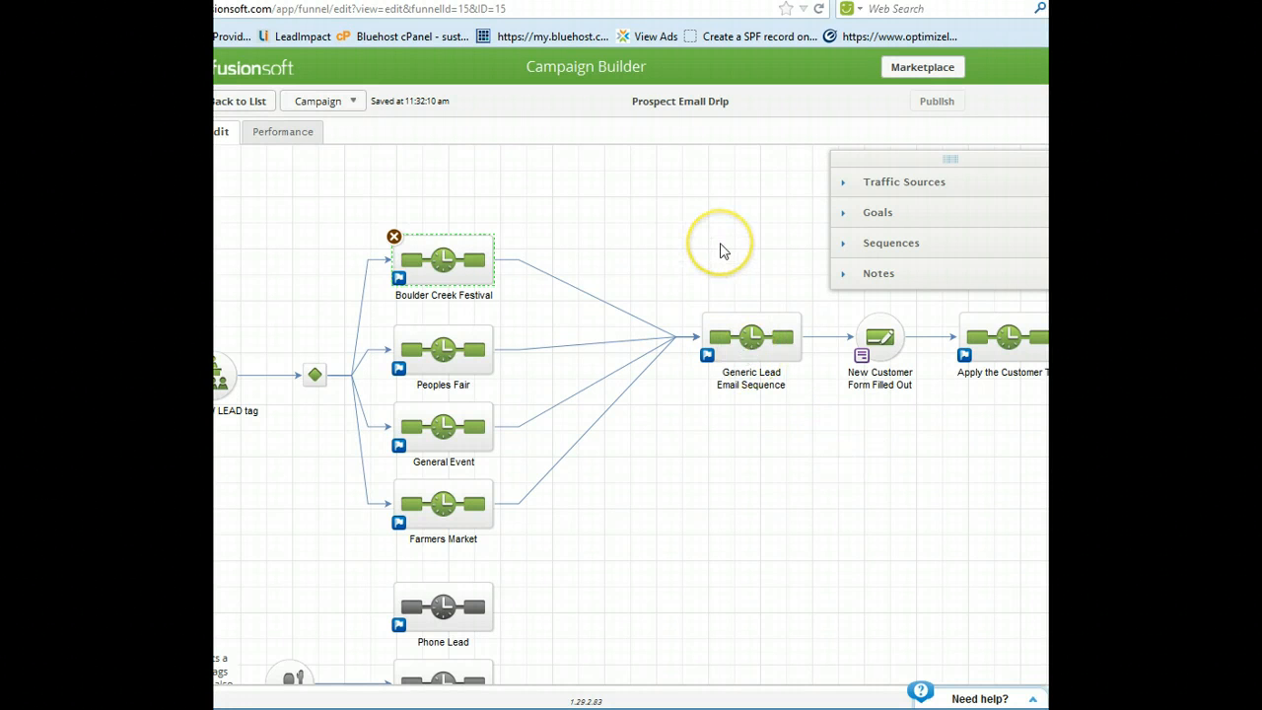
mouse_move(640, 134)
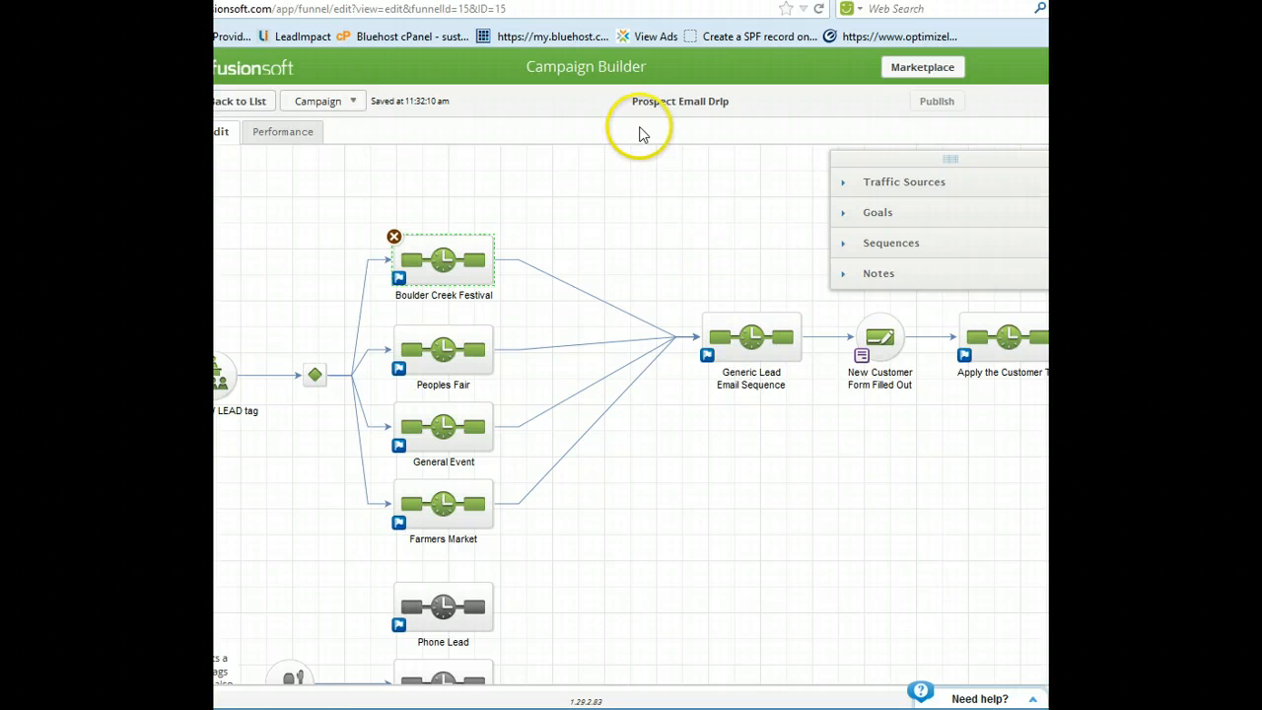
mouse_move(668, 213)
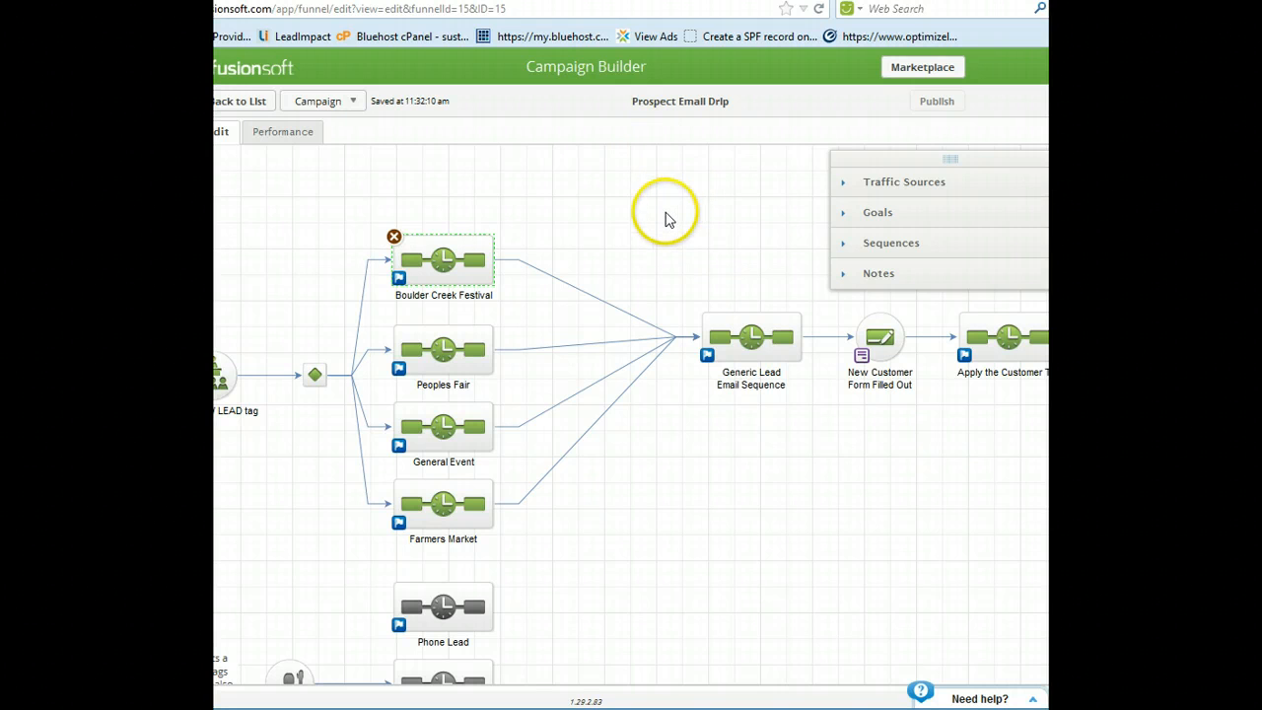